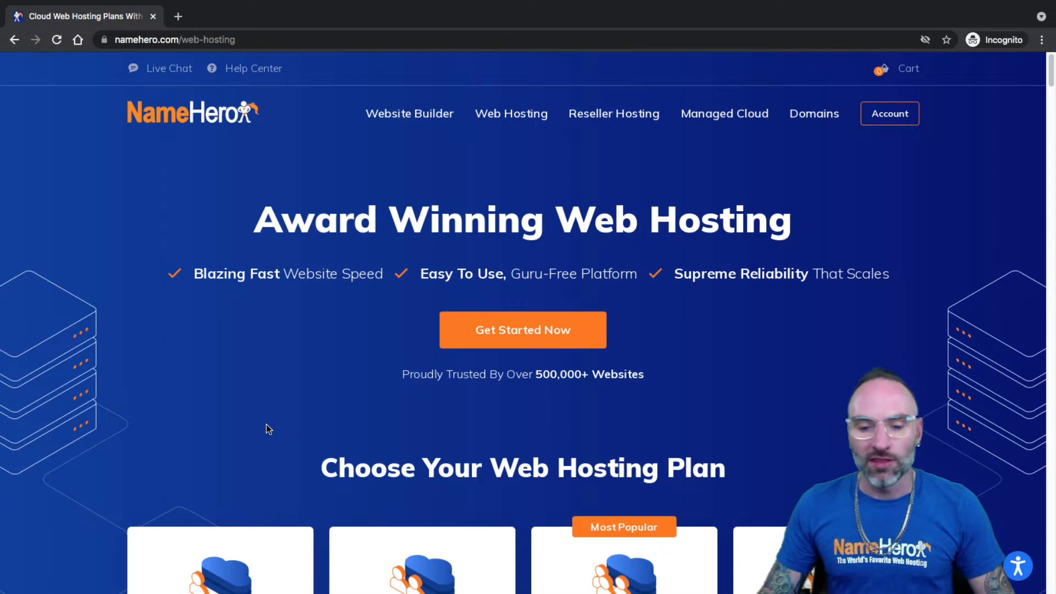
scroll(down, 3)
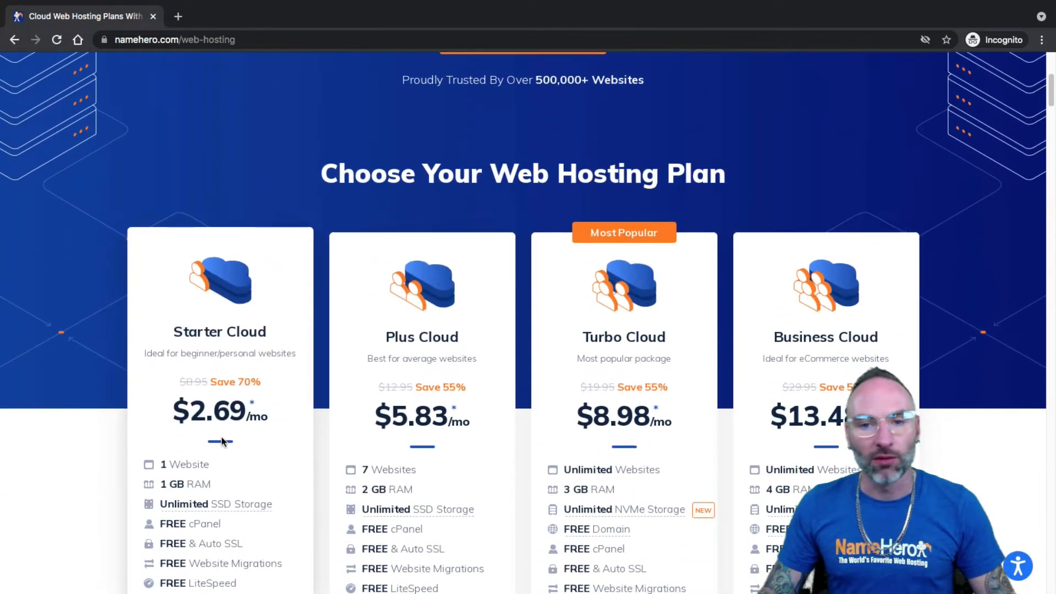
scroll(down, 3)
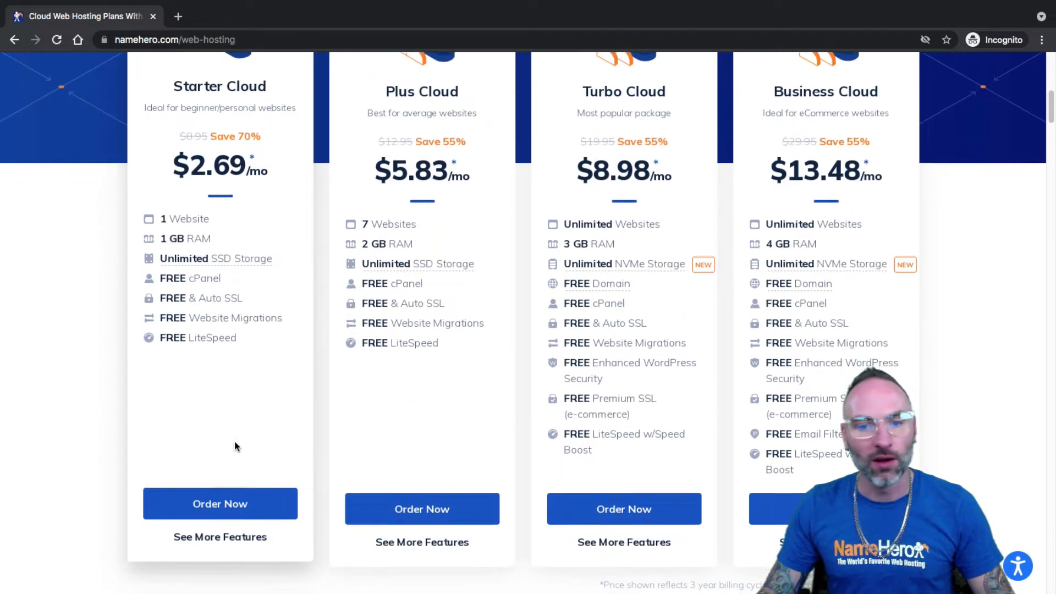
scroll(down, 3)
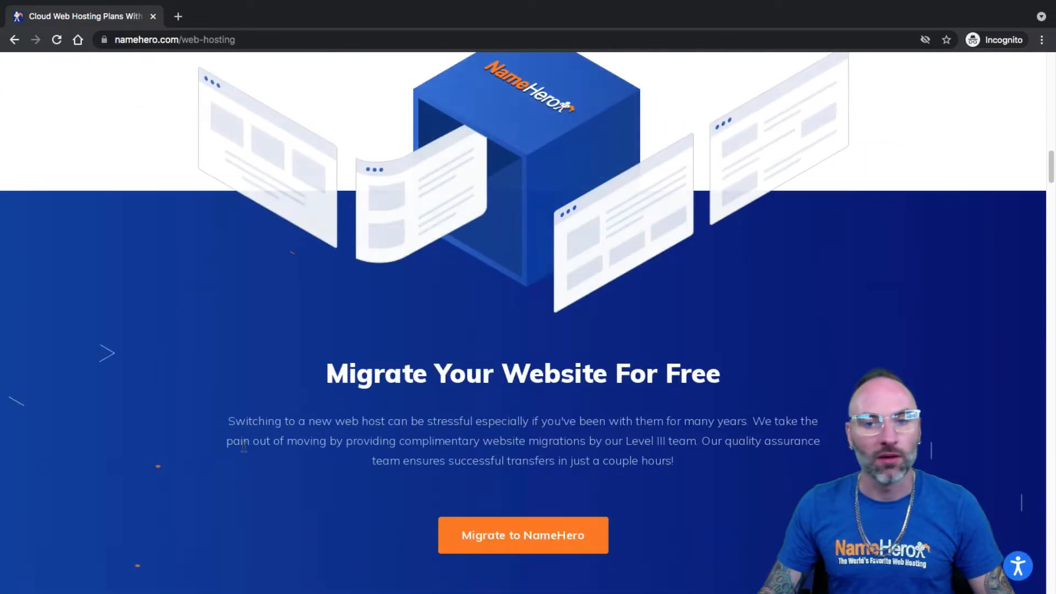
scroll(down, 3)
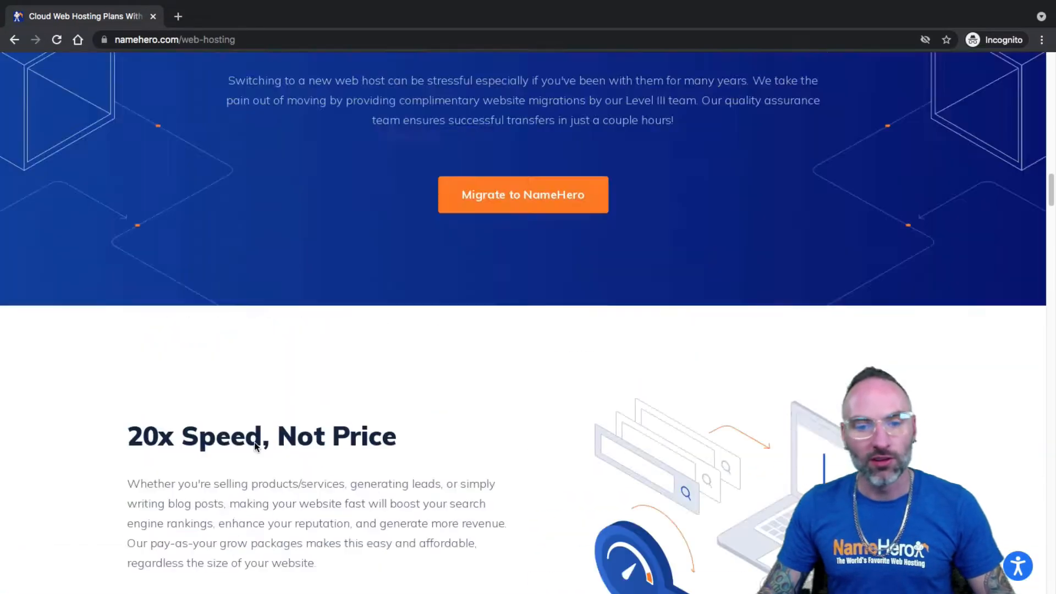
scroll(up, 3)
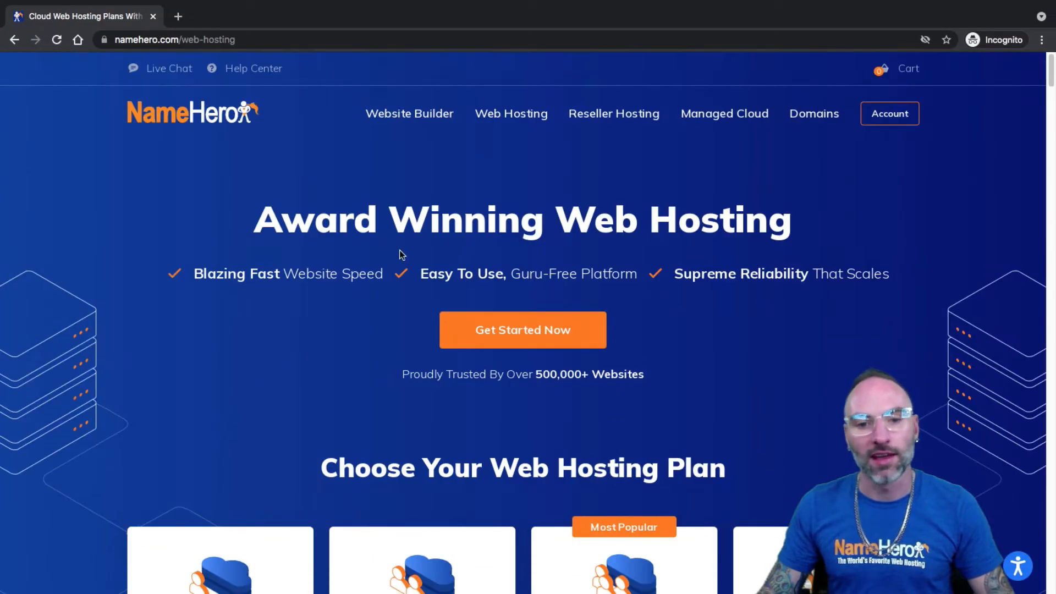
mouse_move(437, 256)
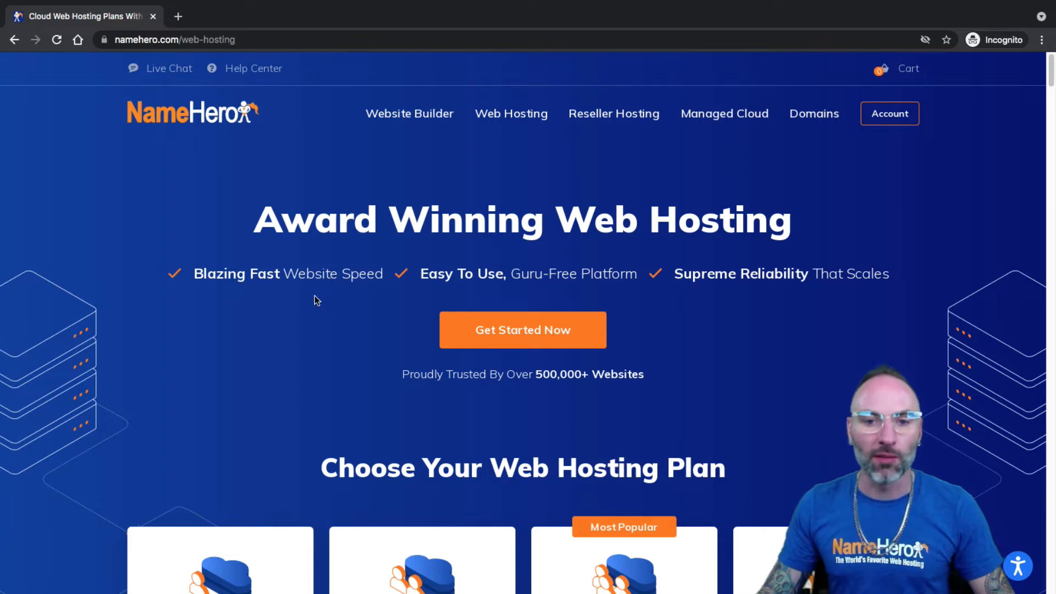
mouse_move(656, 249)
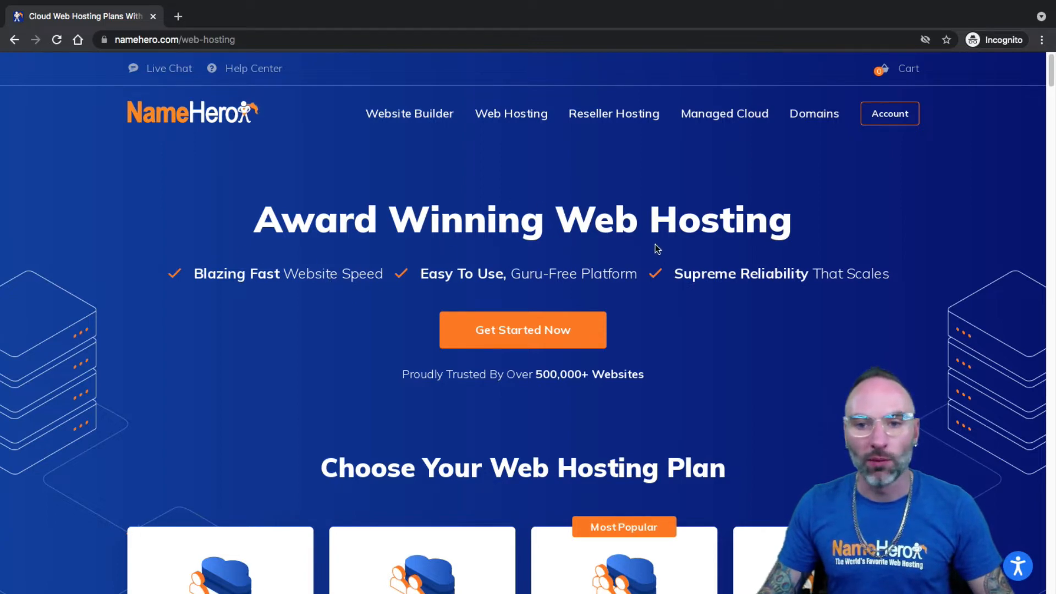
mouse_move(614, 114)
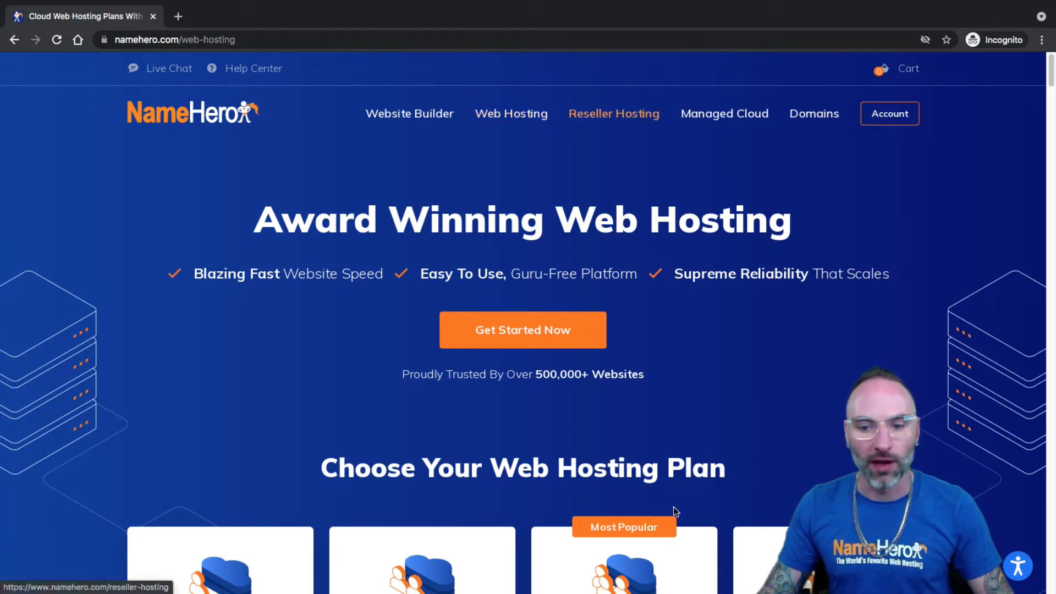
click(890, 113)
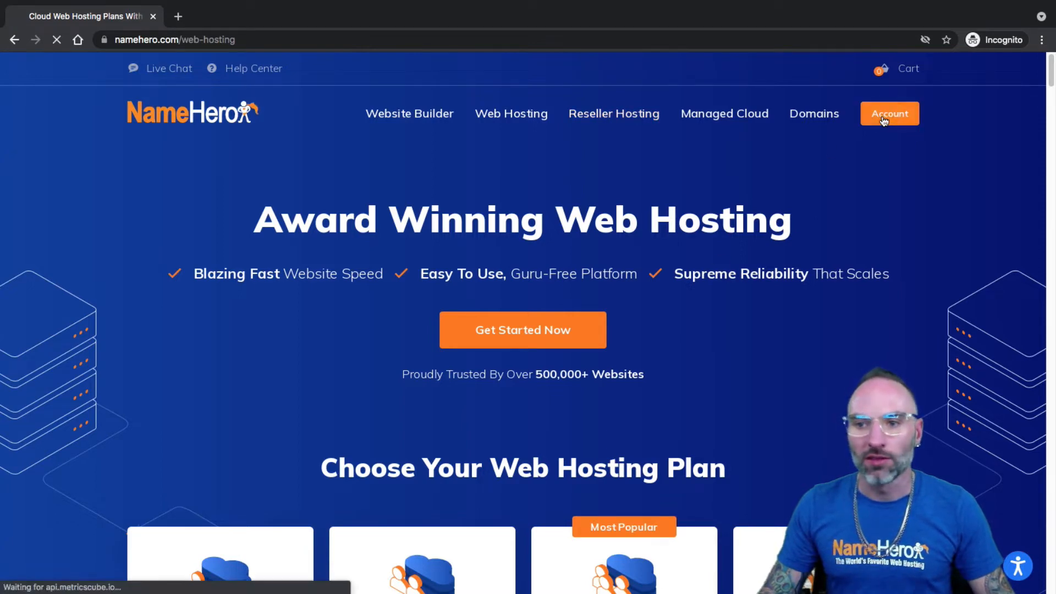
click(890, 113)
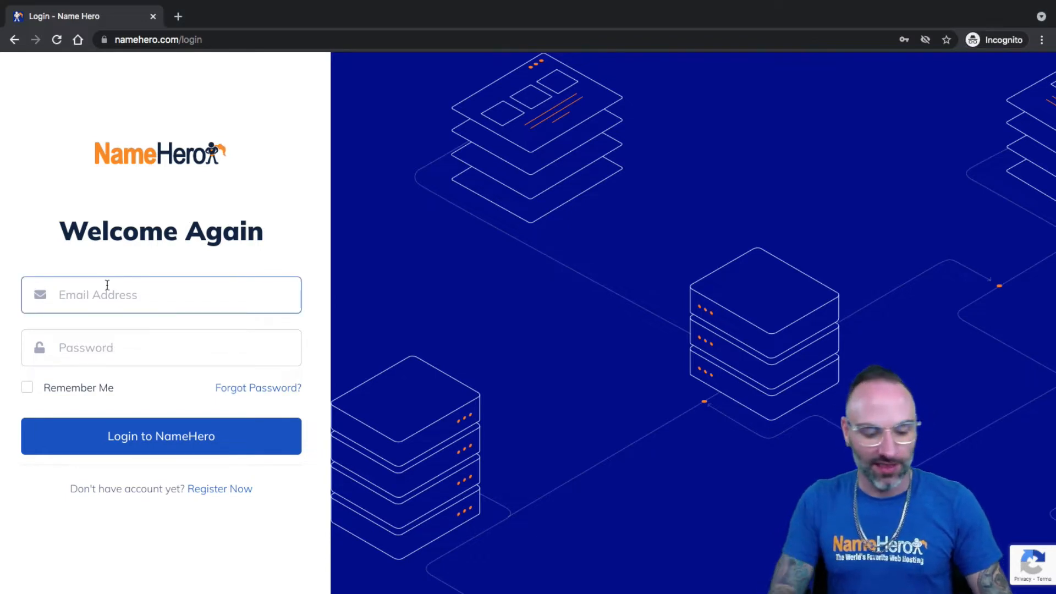
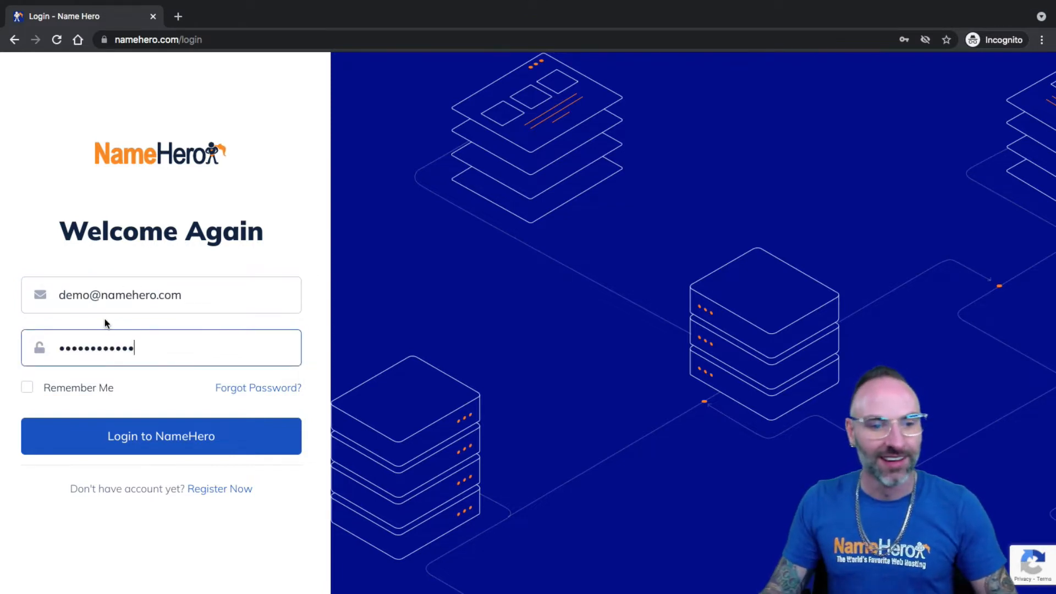
click(158, 436)
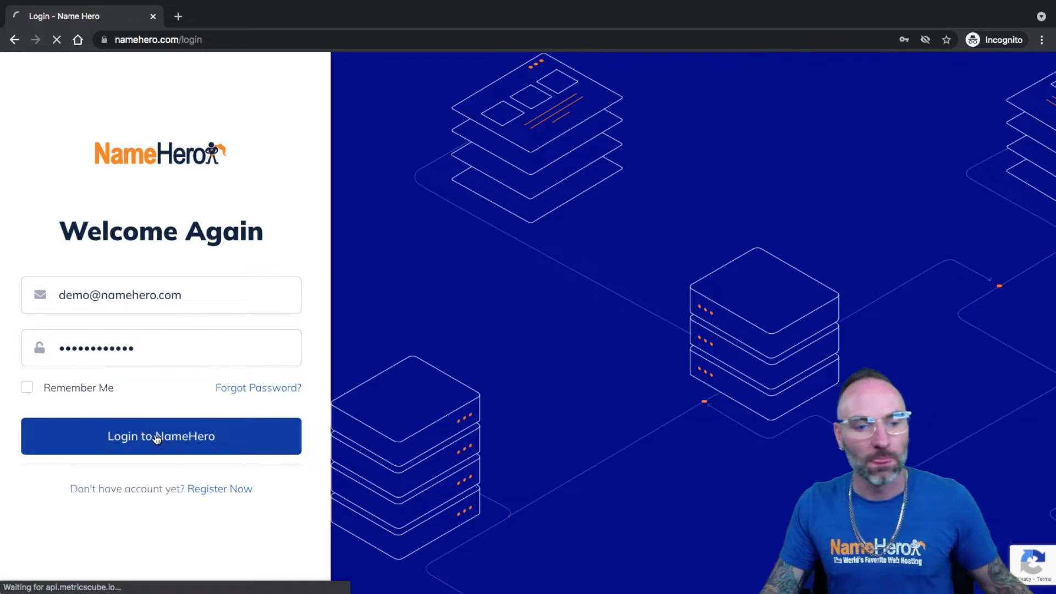
click(161, 436)
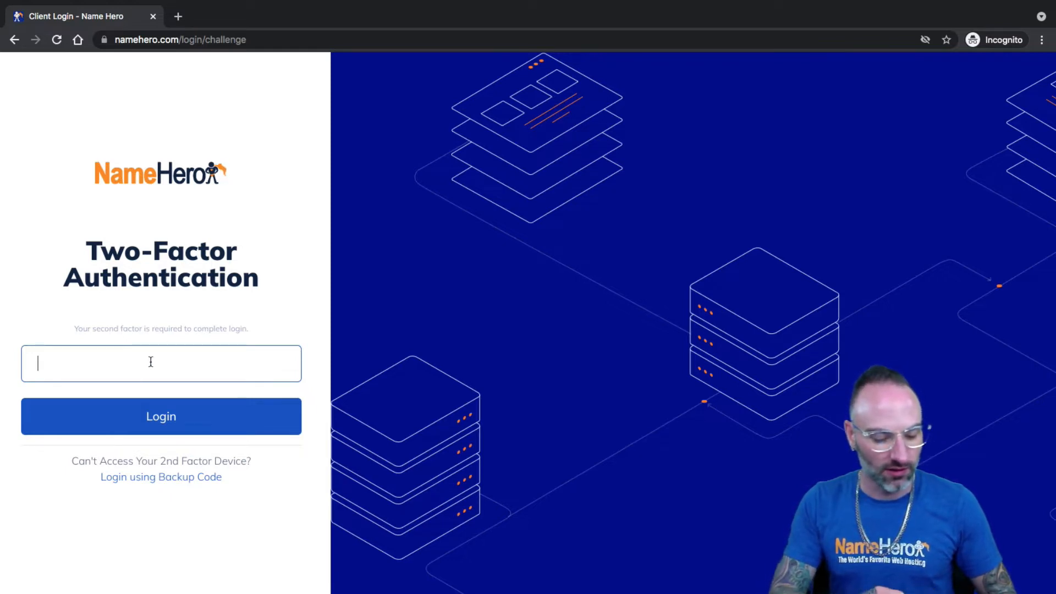
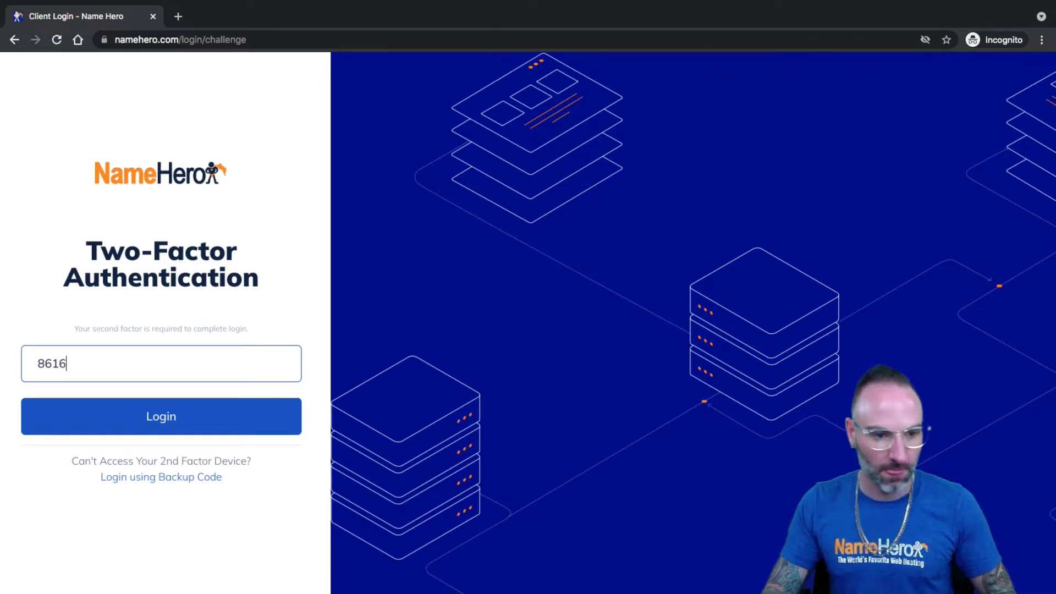
click(161, 416)
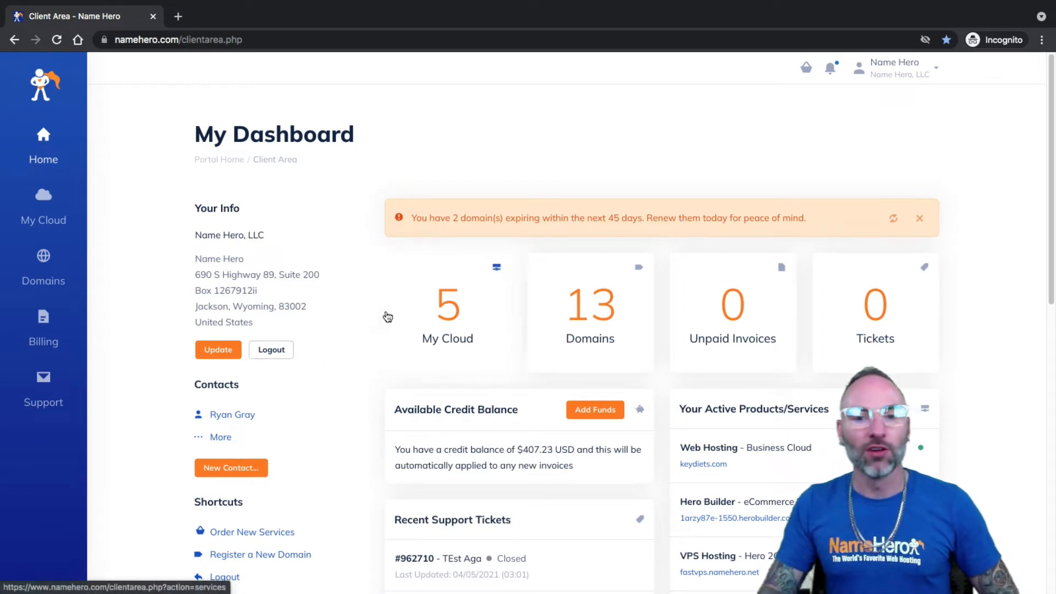
mouse_move(378, 317)
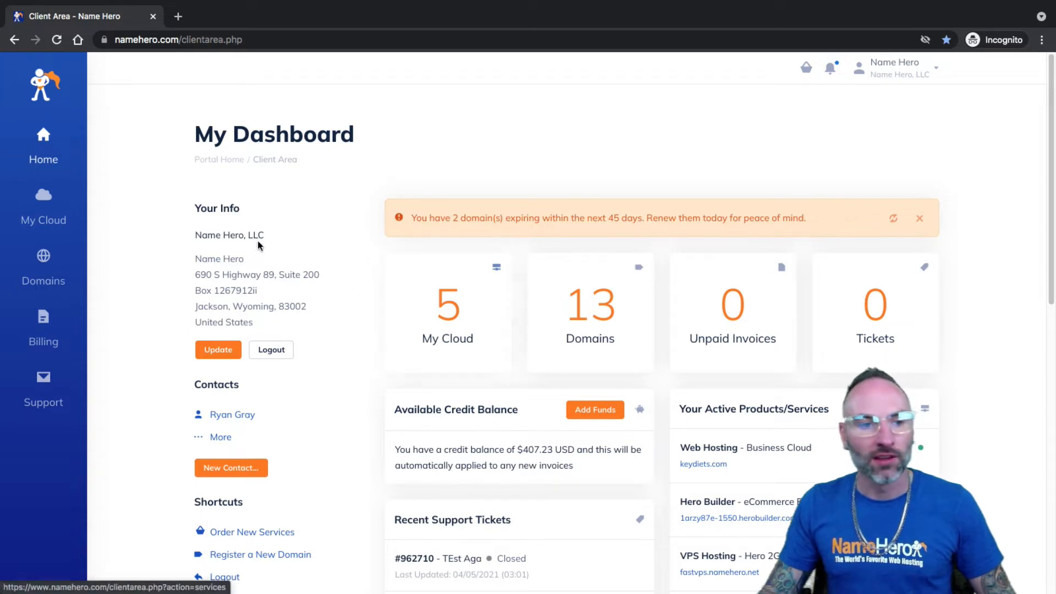
mouse_move(422, 320)
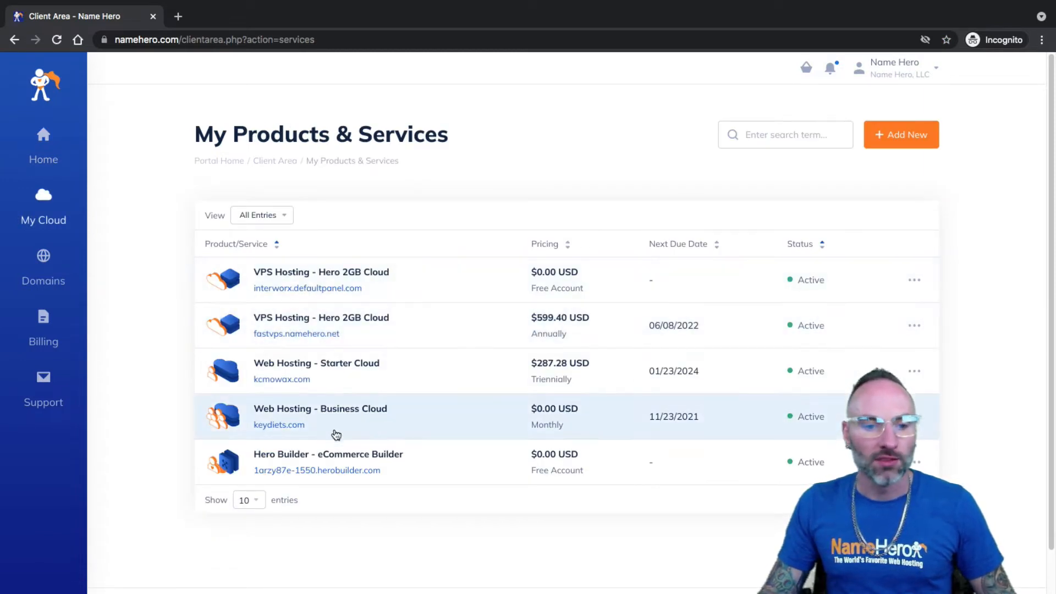
mouse_move(275, 431)
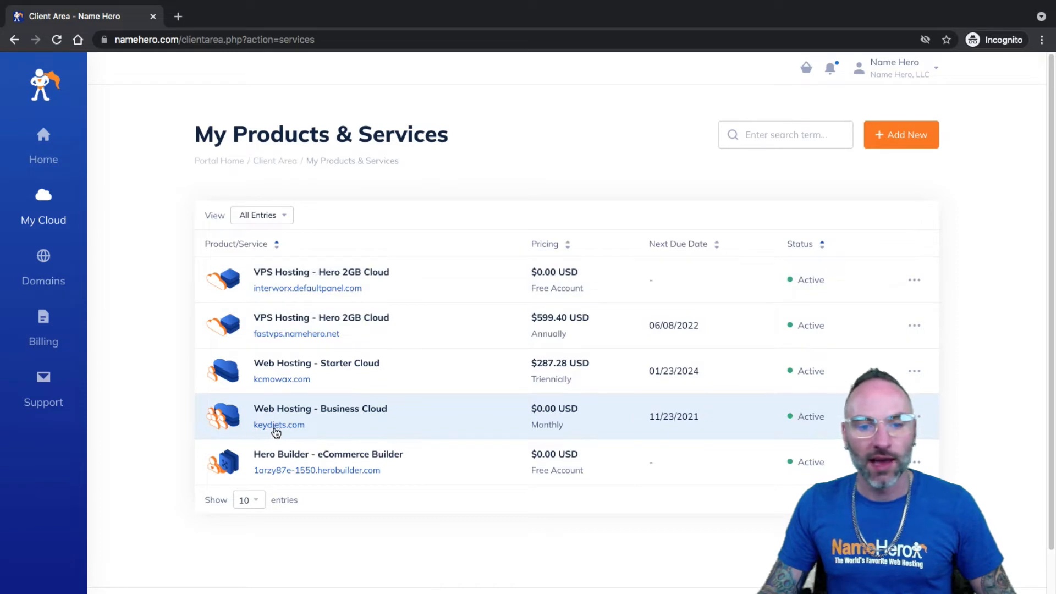
mouse_move(363, 416)
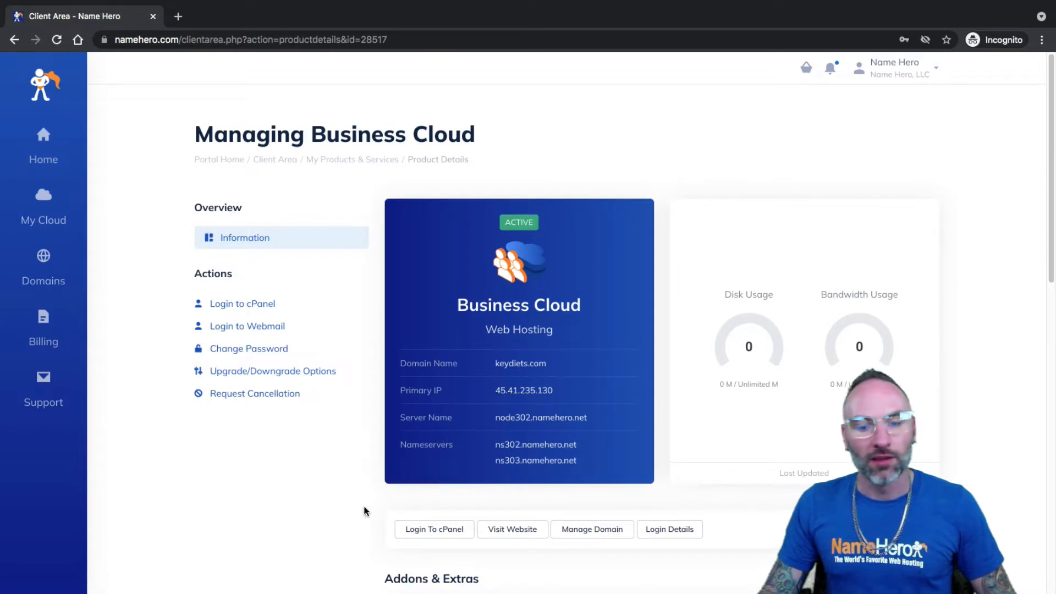
mouse_move(462, 532)
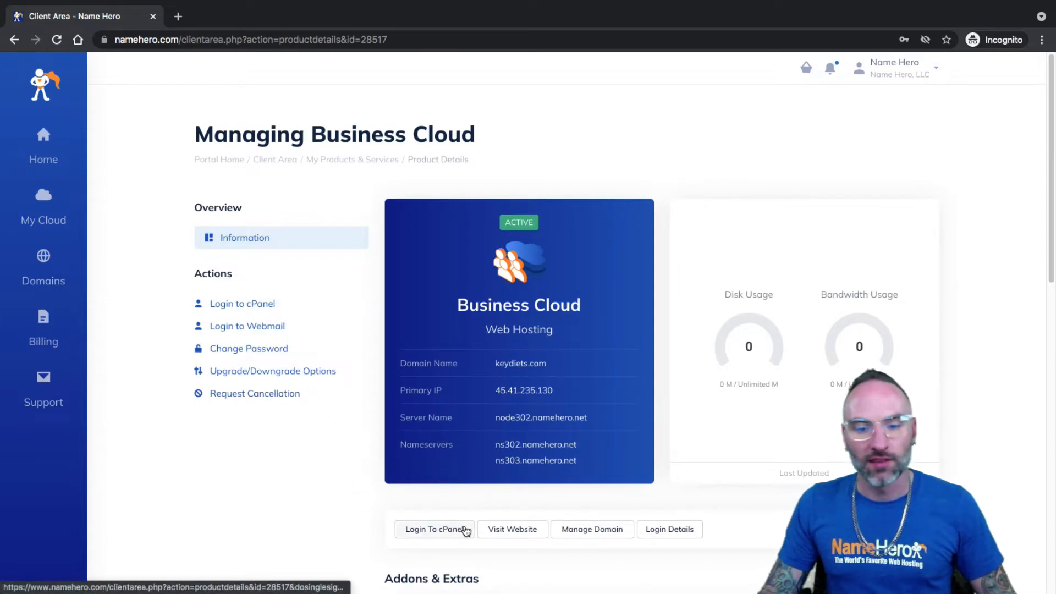
- Launch cPanel for the keydiets.com Business Cloud hosting in a new tab
click(433, 529)
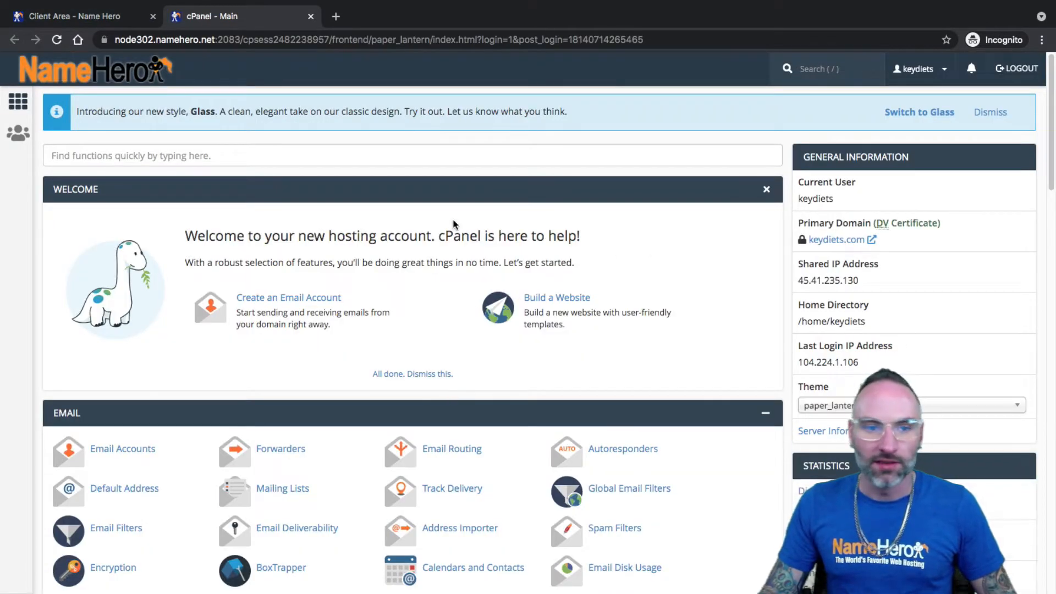
mouse_move(473, 236)
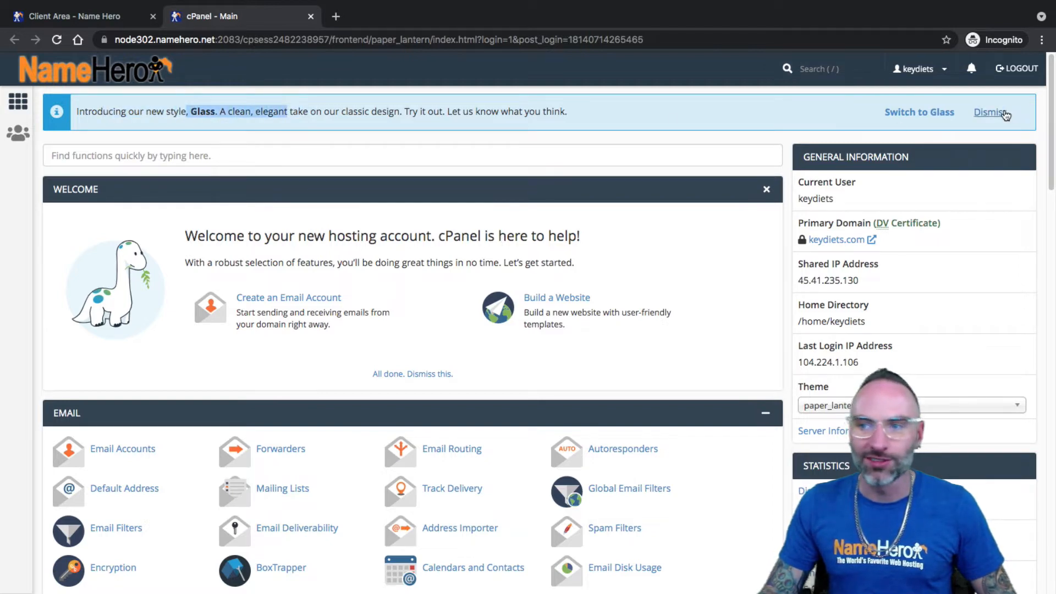
- Dismiss the Glass style banner and scroll down to the Softaculous Apps Installer section
click(991, 112)
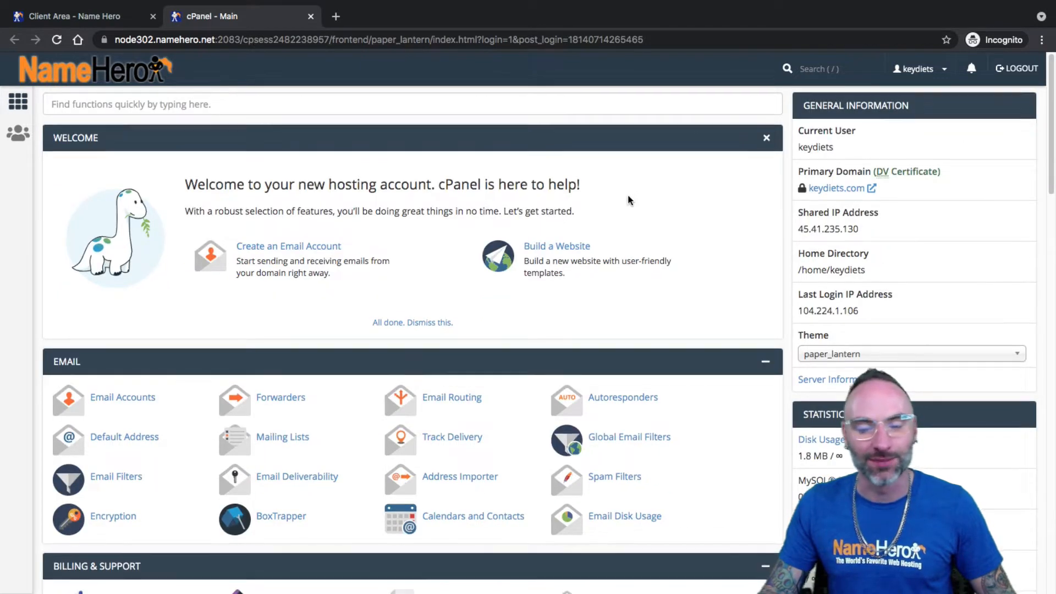
scroll(down, 3)
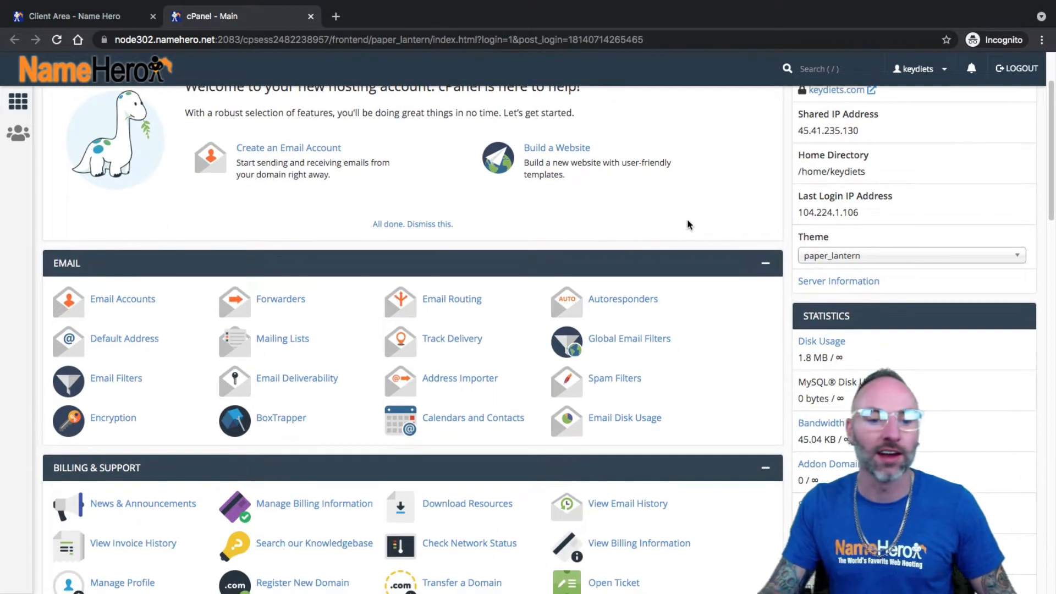
scroll(down, 3)
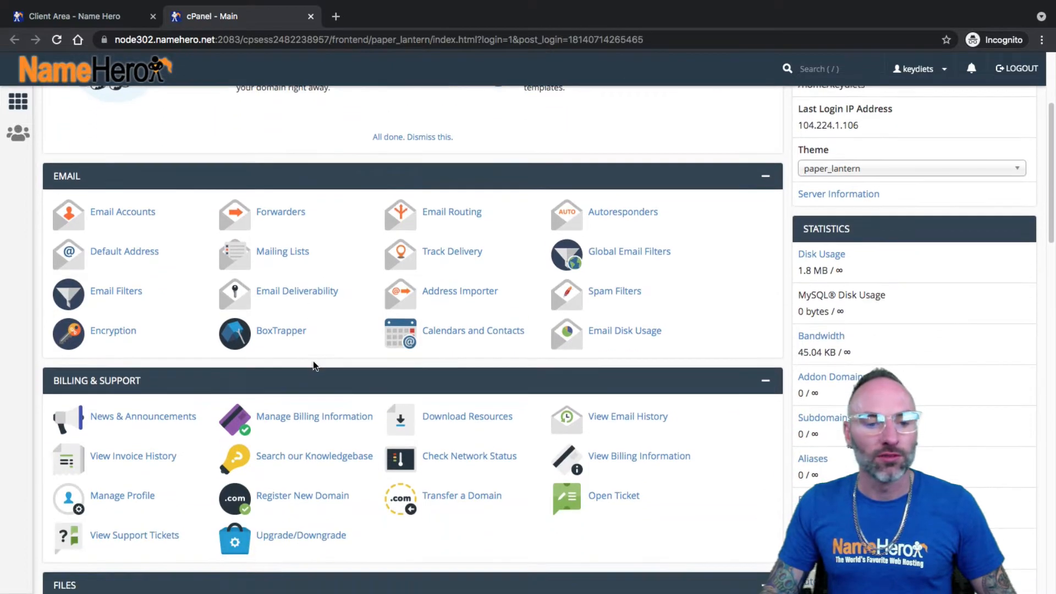
scroll(down, 3)
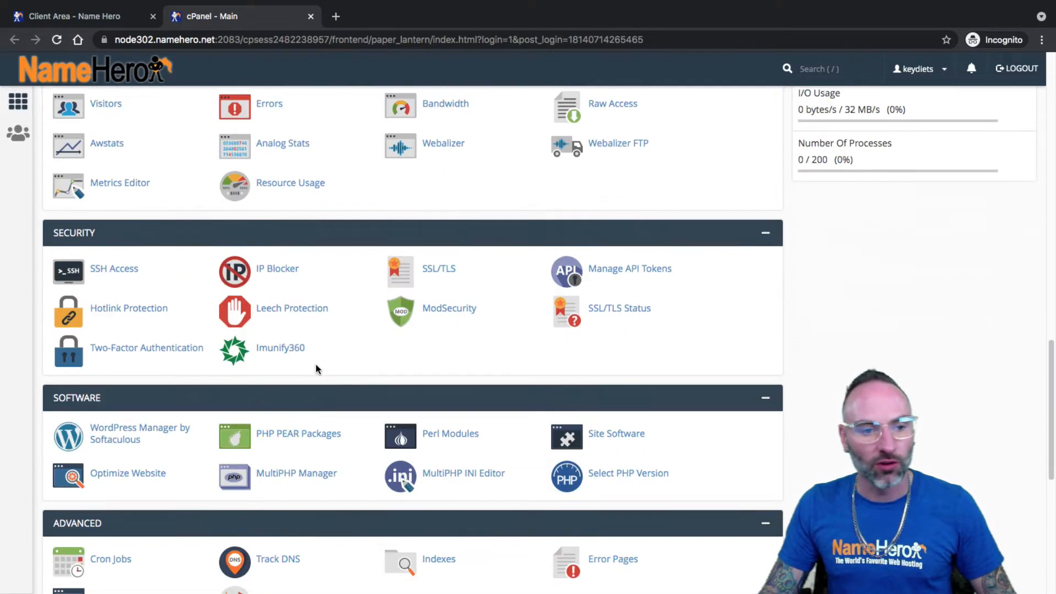
scroll(down, 3)
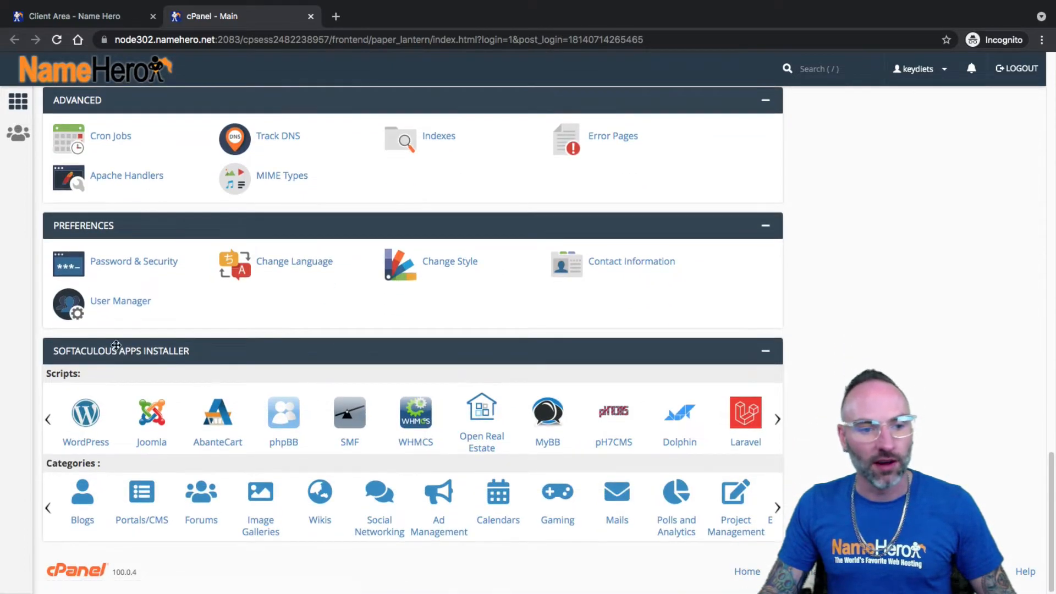
mouse_move(197, 358)
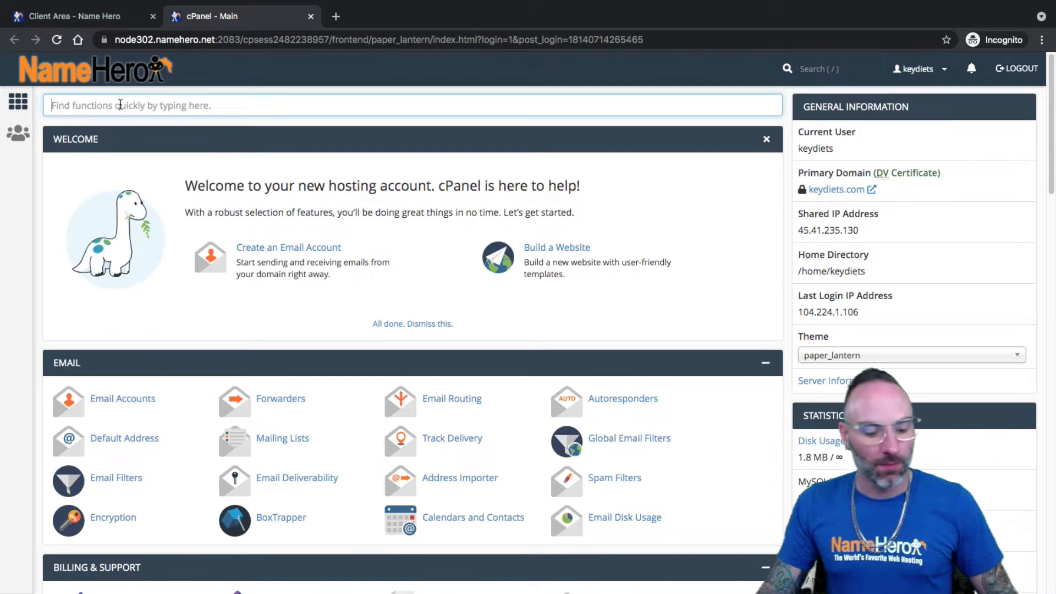
- Search cPanel for 'word' and open WordPress Manager by Softaculous
text(soft)
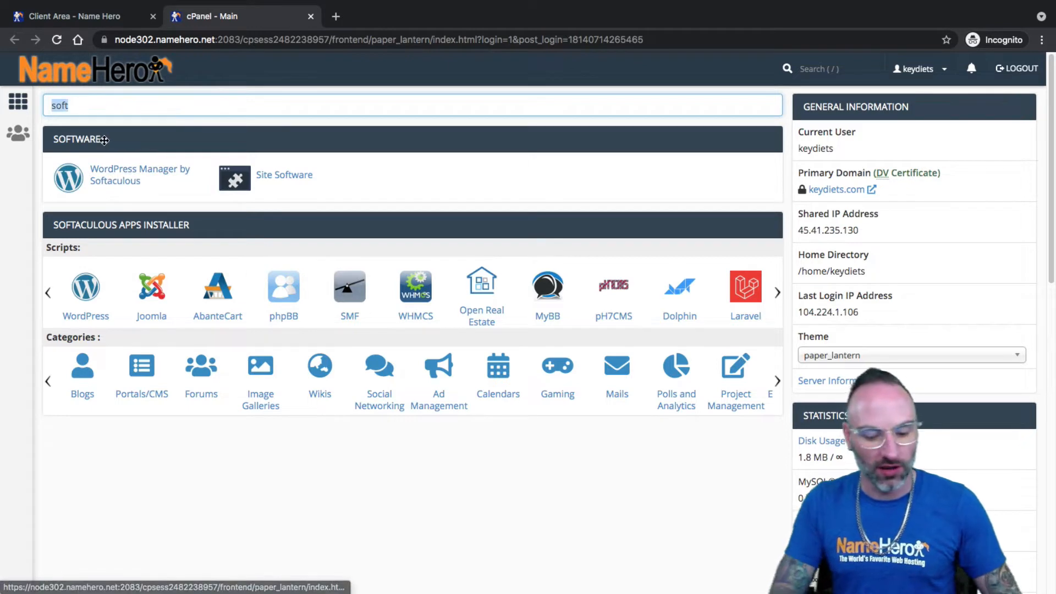
text(word)
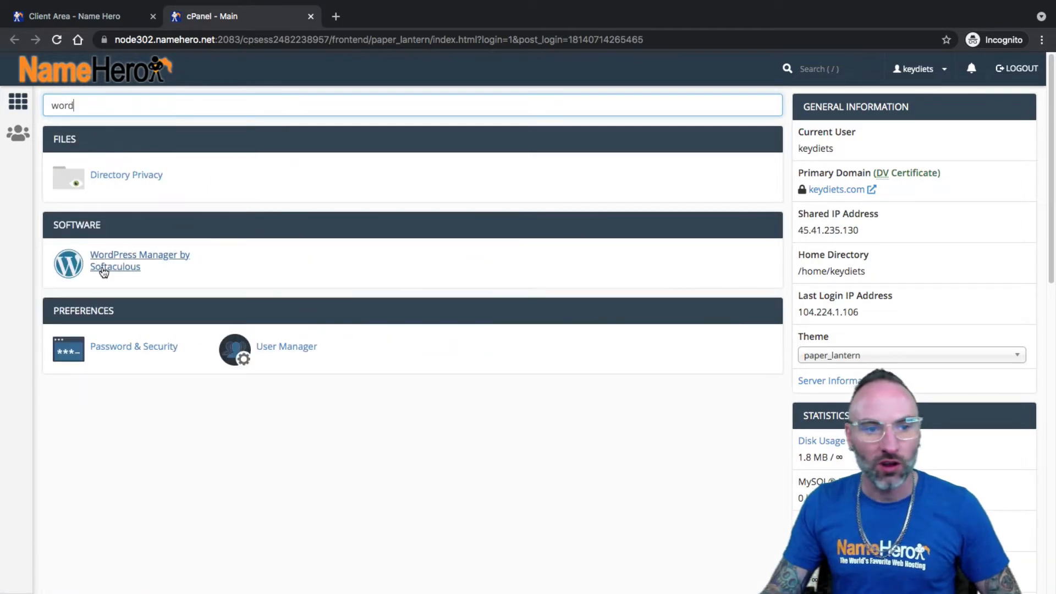
click(115, 267)
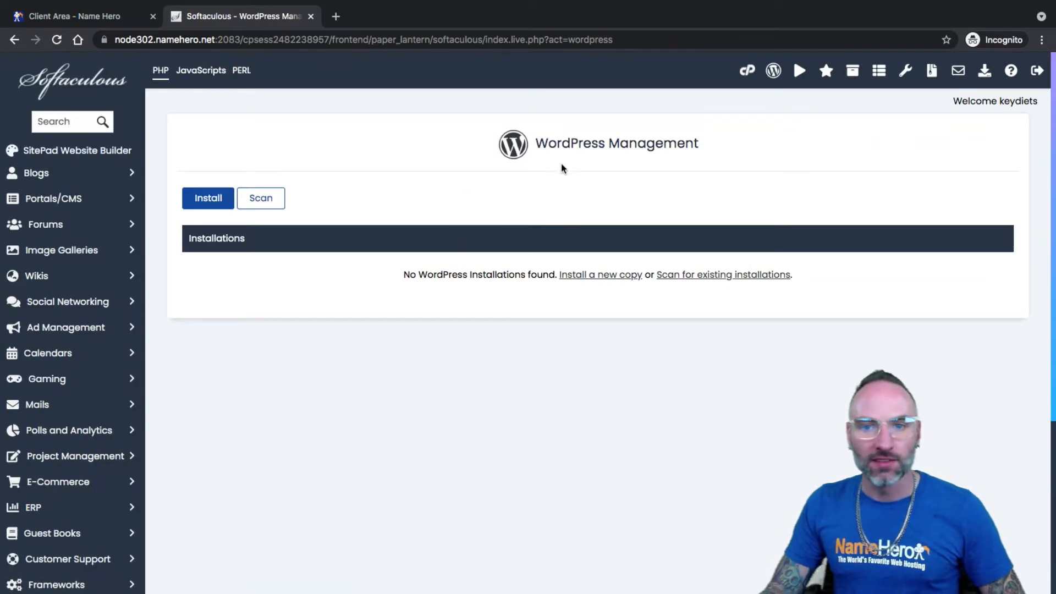
mouse_move(249, 264)
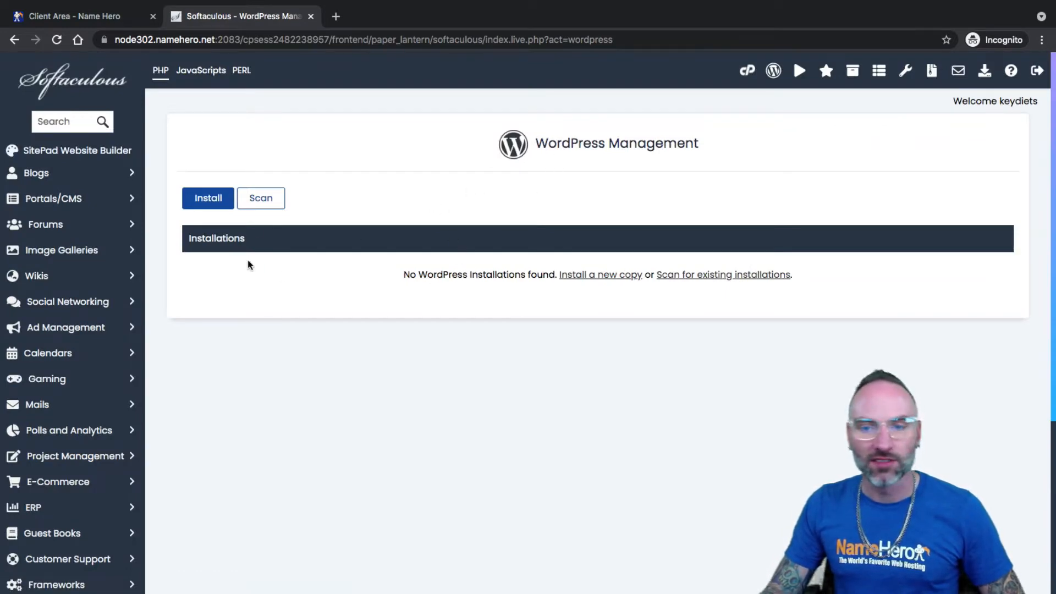
mouse_move(331, 270)
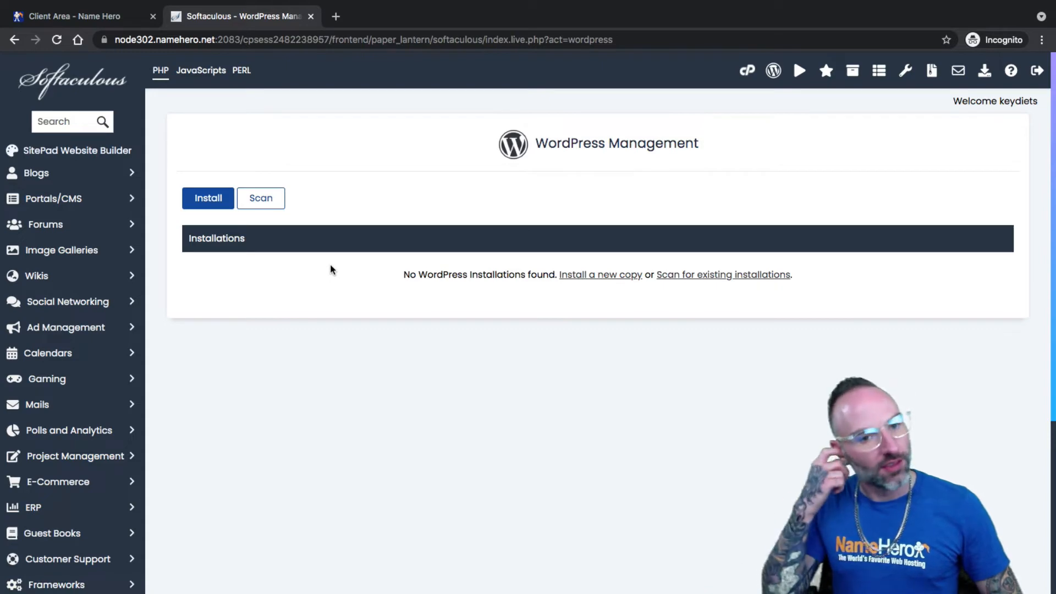
mouse_move(221, 208)
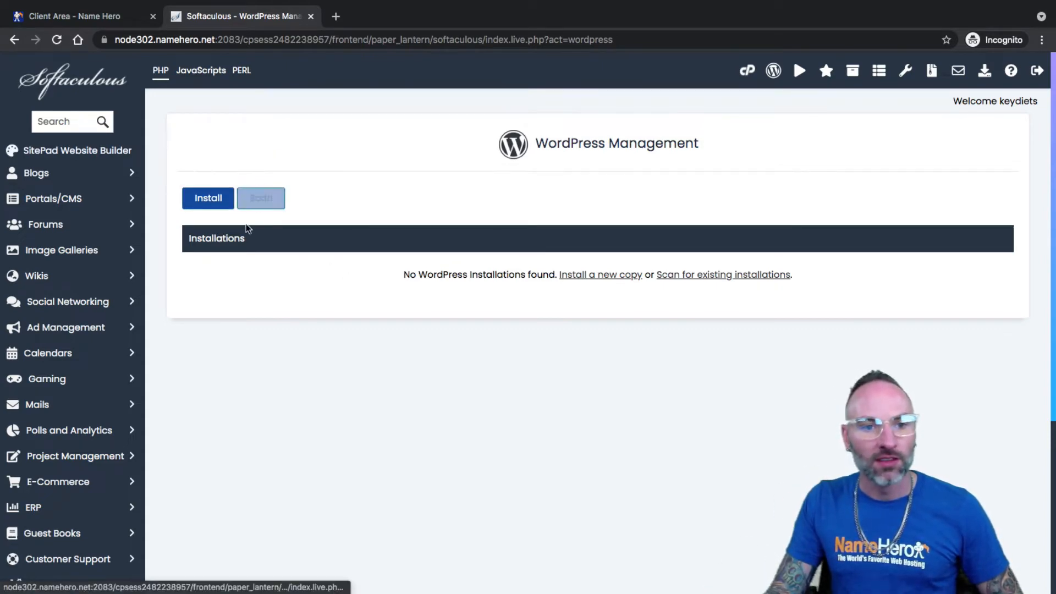
mouse_move(211, 205)
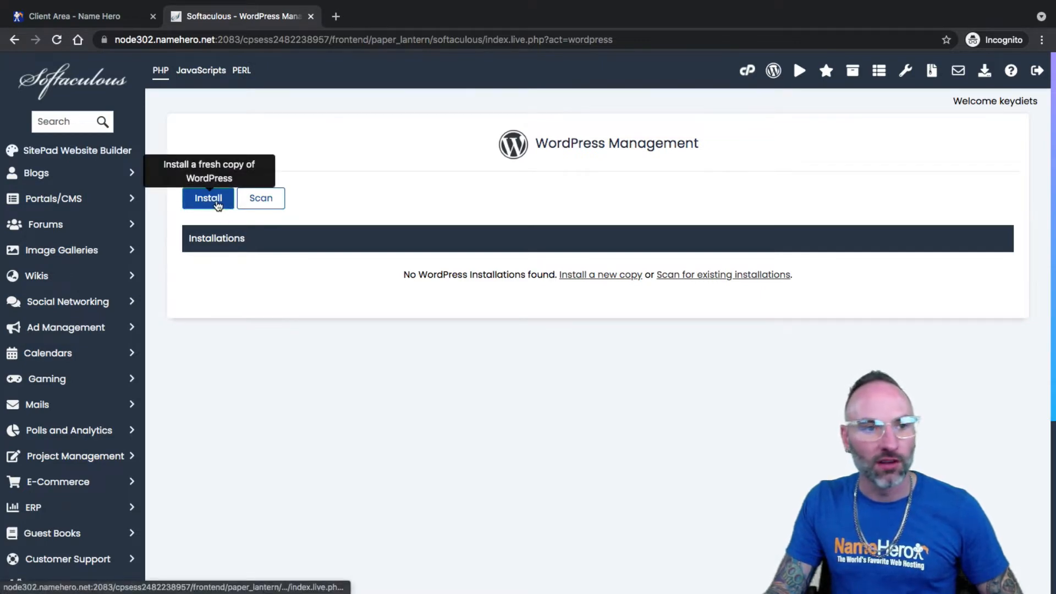
- Switch back to the NameHero Client Area tab for keydiets.com hosting
click(79, 16)
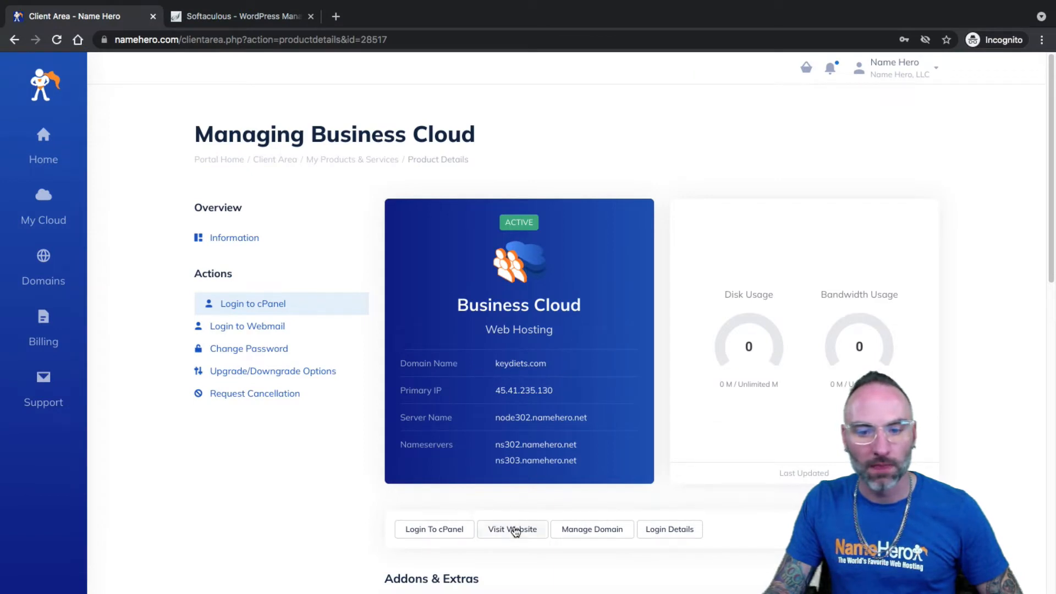
- Visit the live keydiets.com site, see the empty directory listing, and return to WordPress Management
click(512, 529)
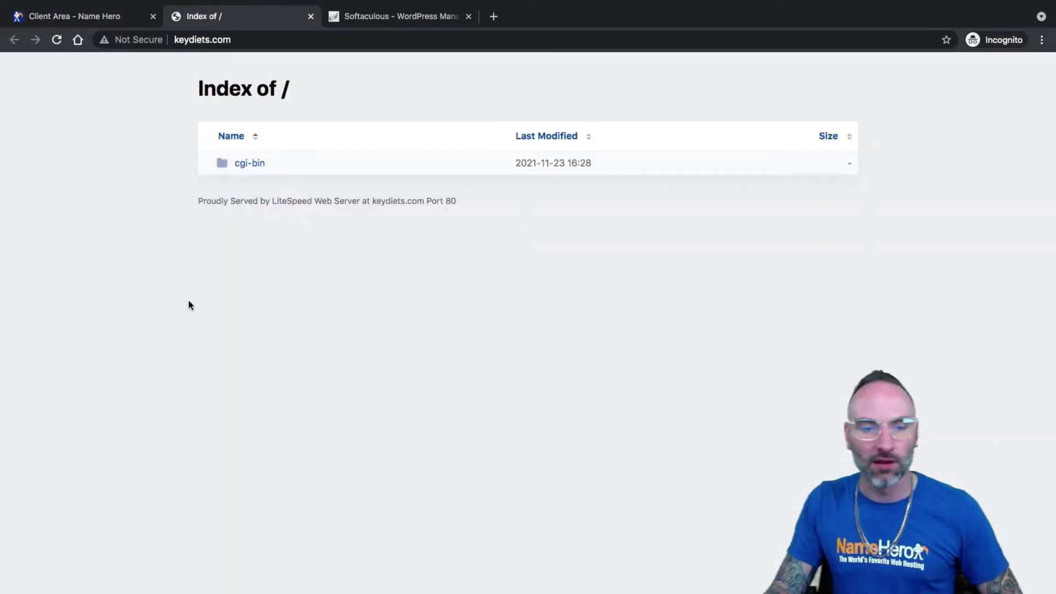
mouse_move(540, 301)
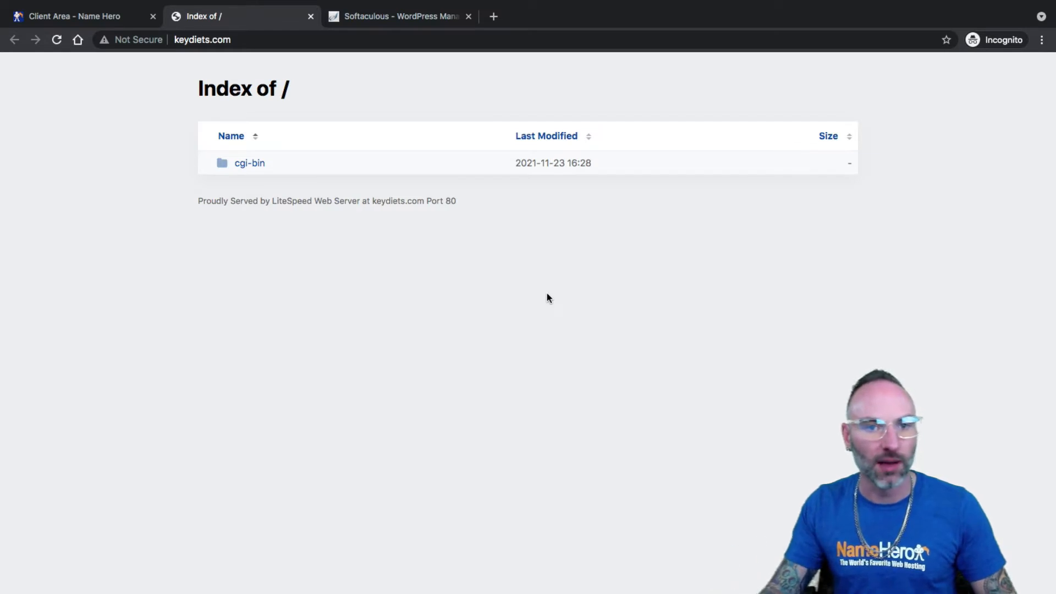
click(397, 16)
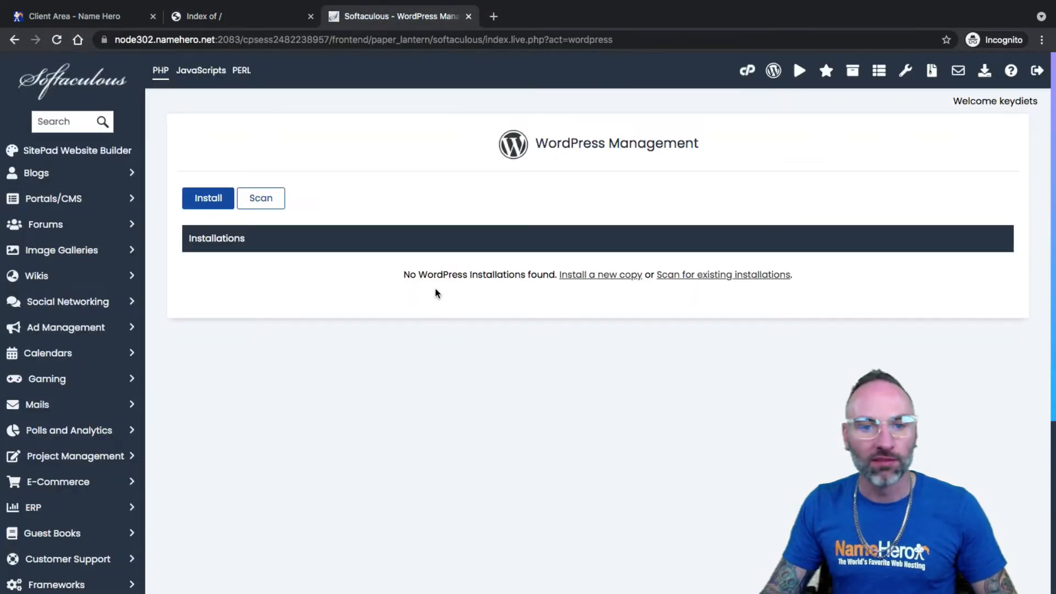
mouse_move(502, 270)
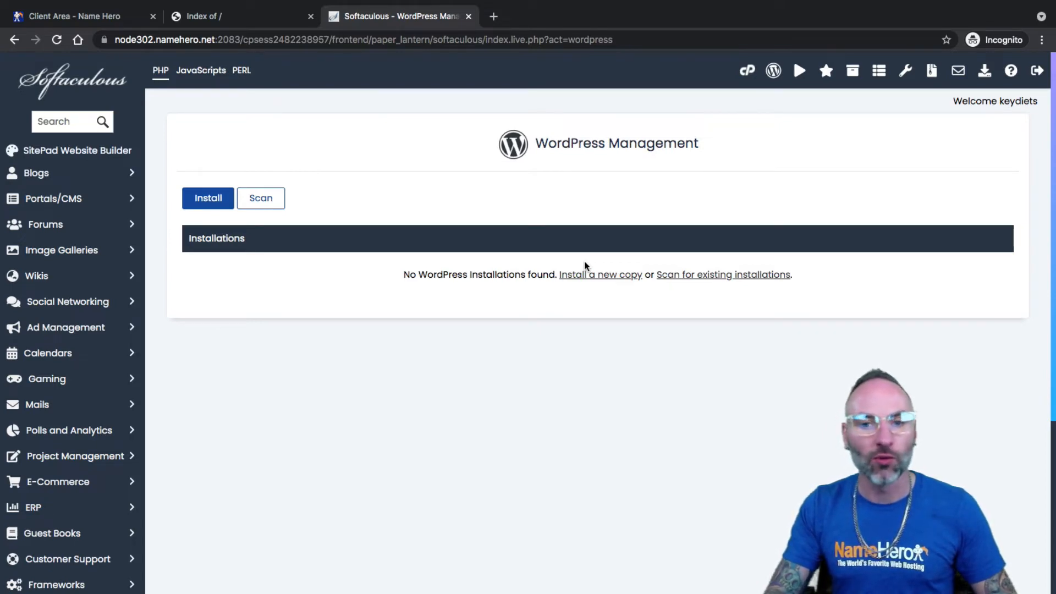
mouse_move(383, 214)
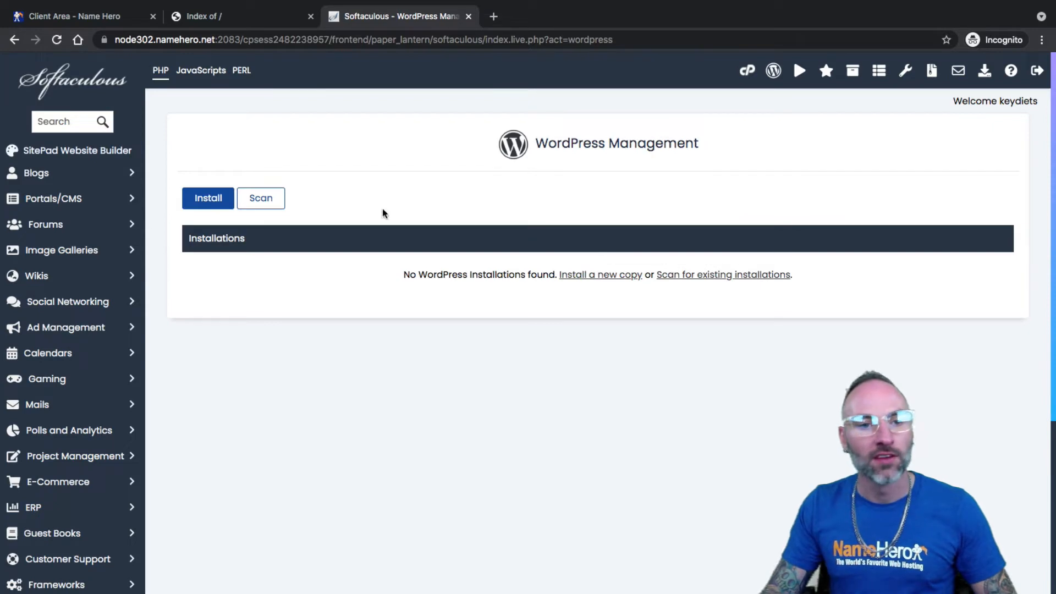
mouse_move(260, 201)
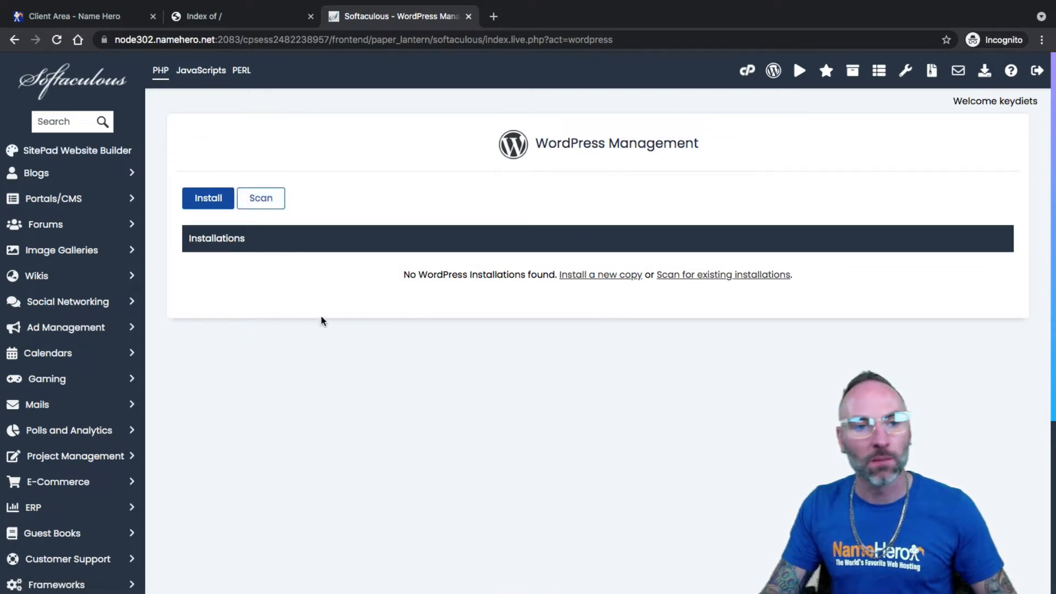
mouse_move(199, 204)
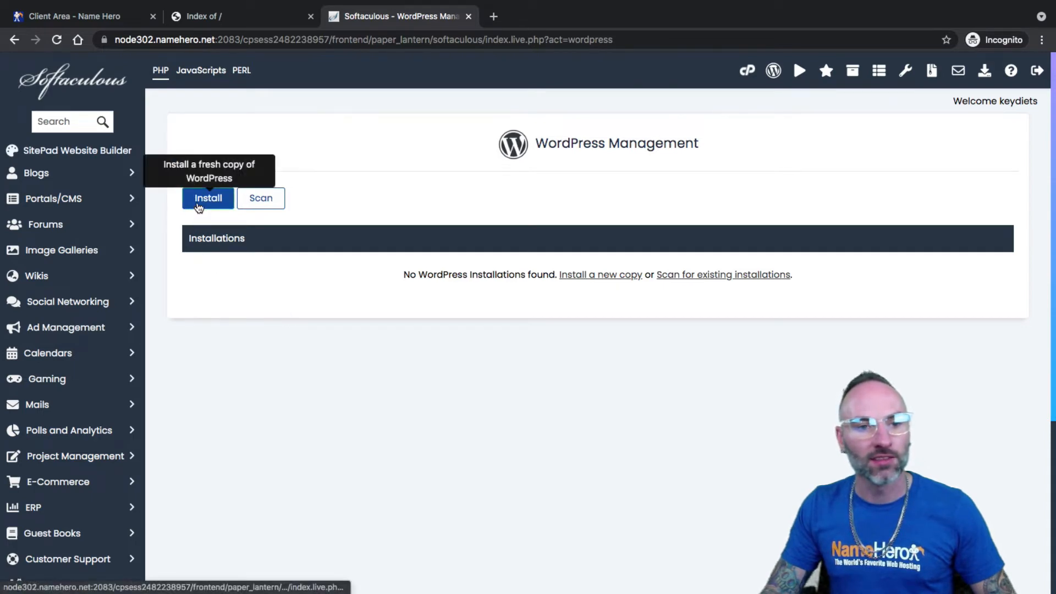
- Start a fresh WordPress installation and look over the install form options
click(207, 198)
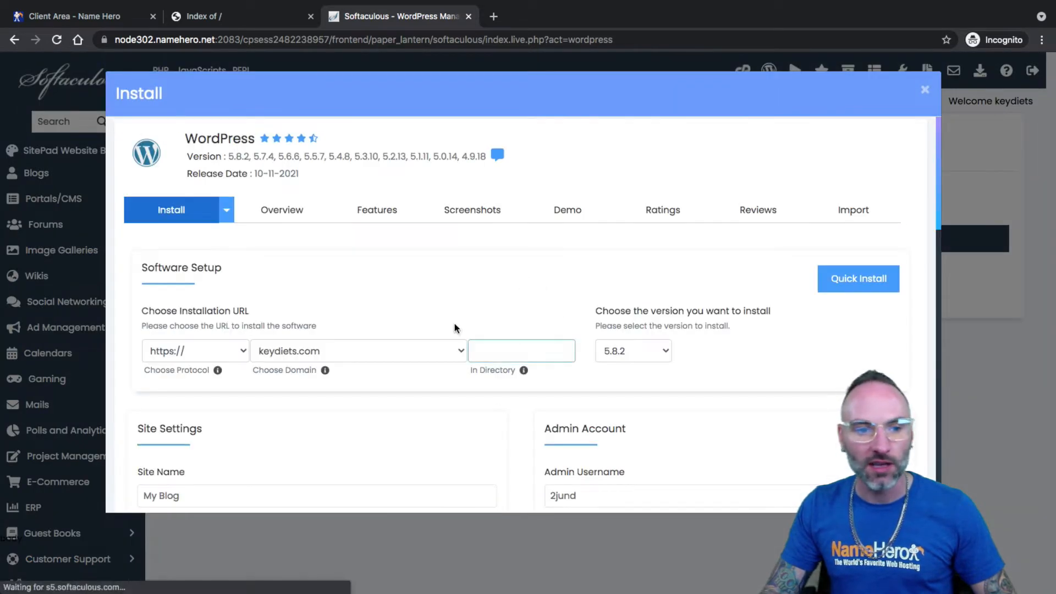
scroll(down, 3)
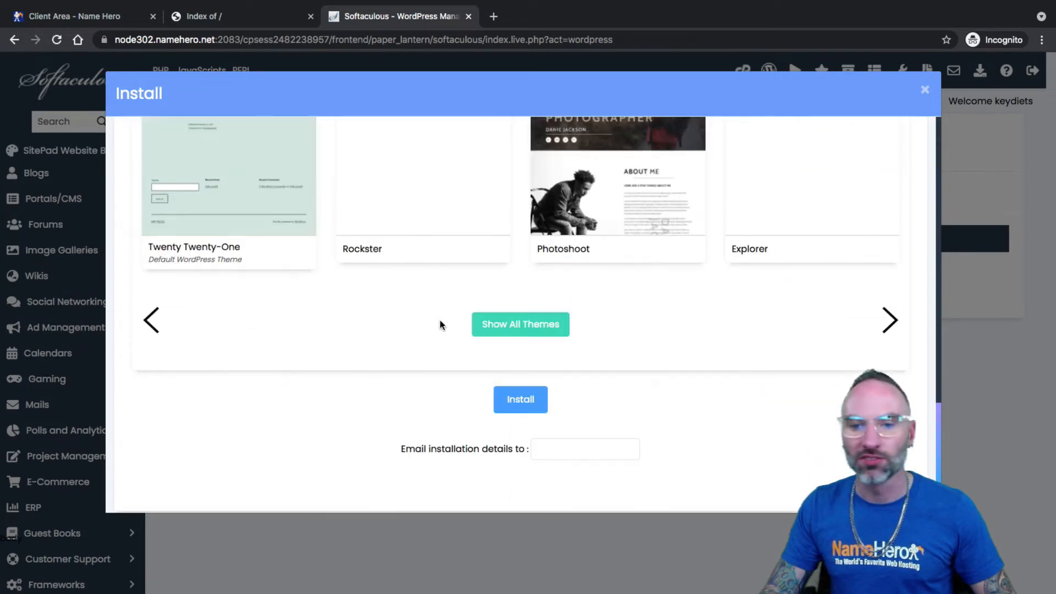
click(520, 399)
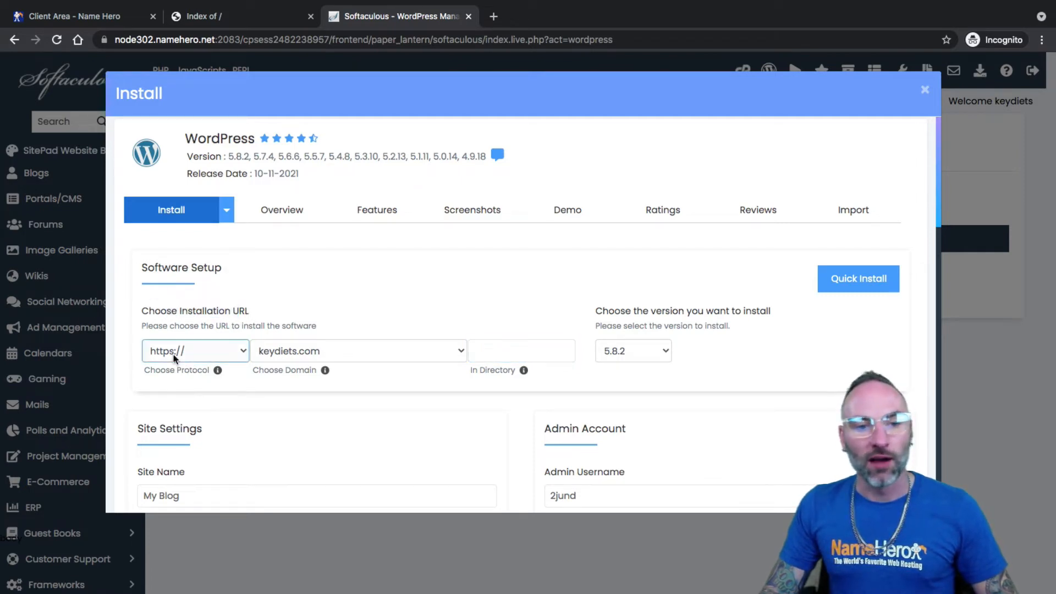
mouse_move(221, 385)
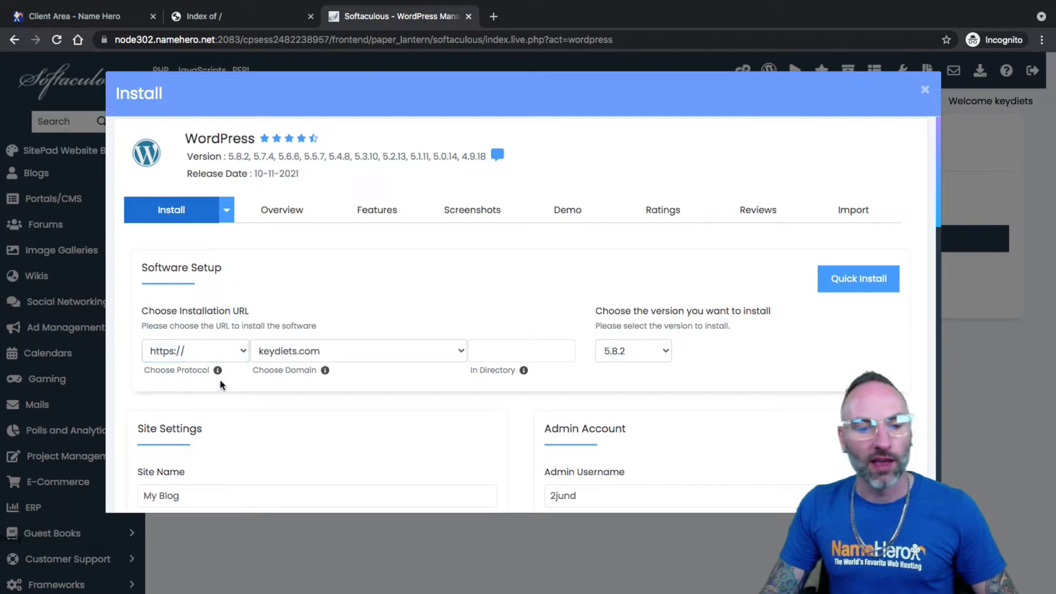
mouse_move(226, 365)
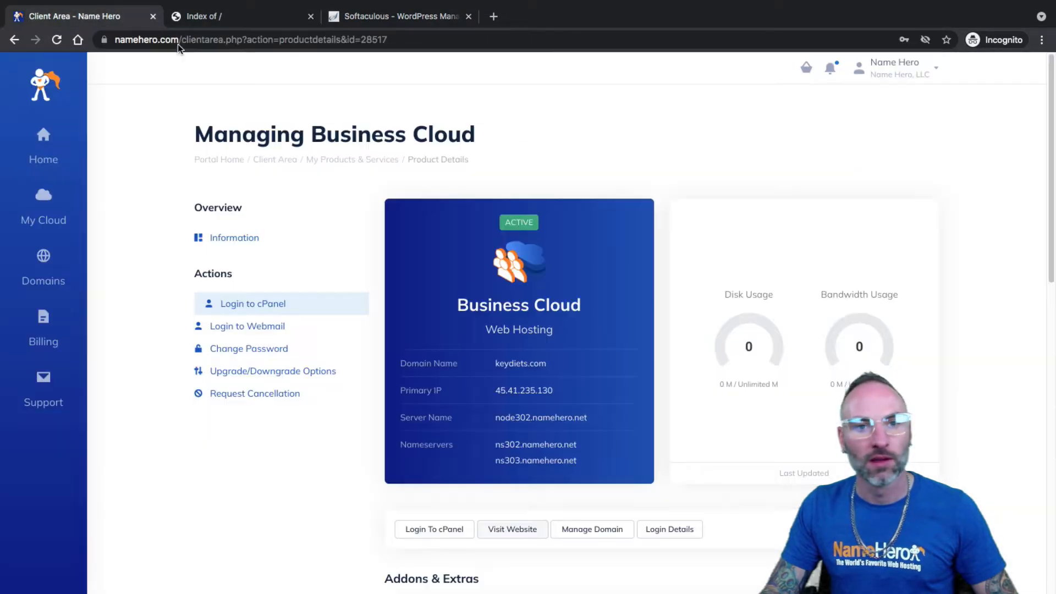
- Log into cPanel again from the hosting overview, showing keydiets.com as primary domain
click(253, 304)
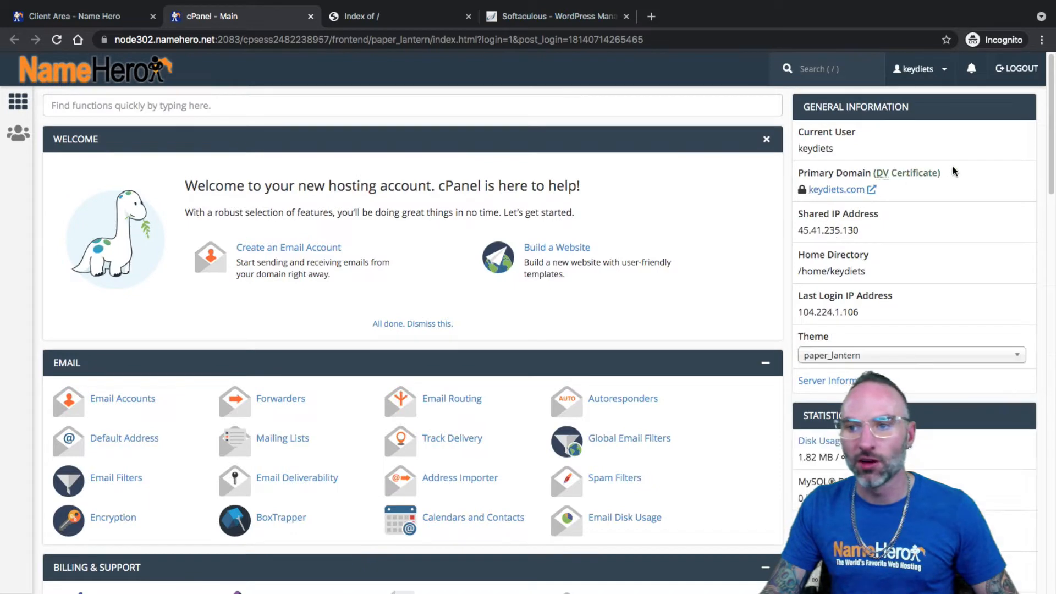
mouse_move(818, 192)
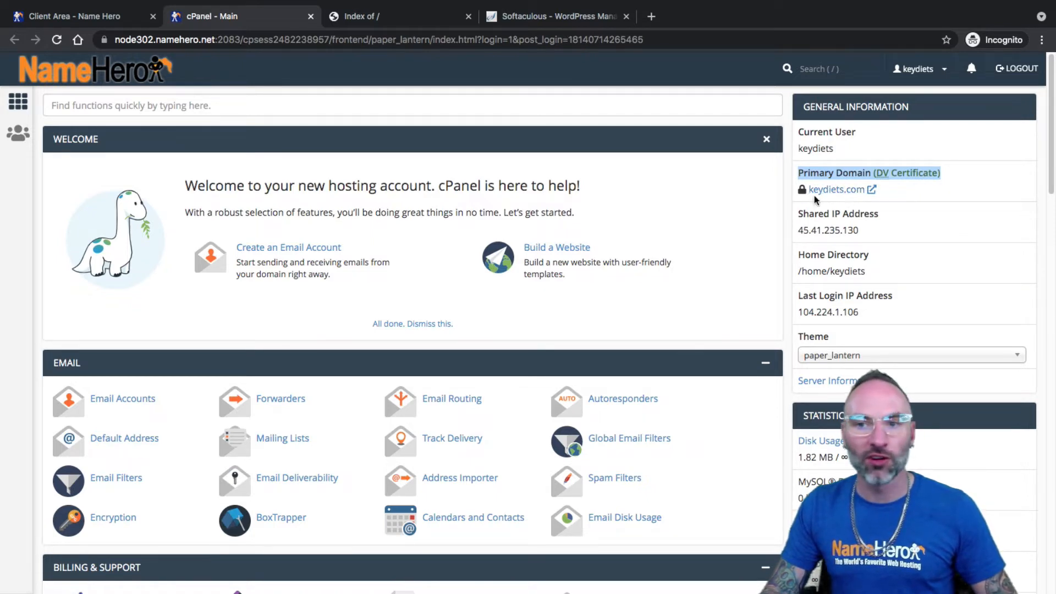
mouse_move(851, 204)
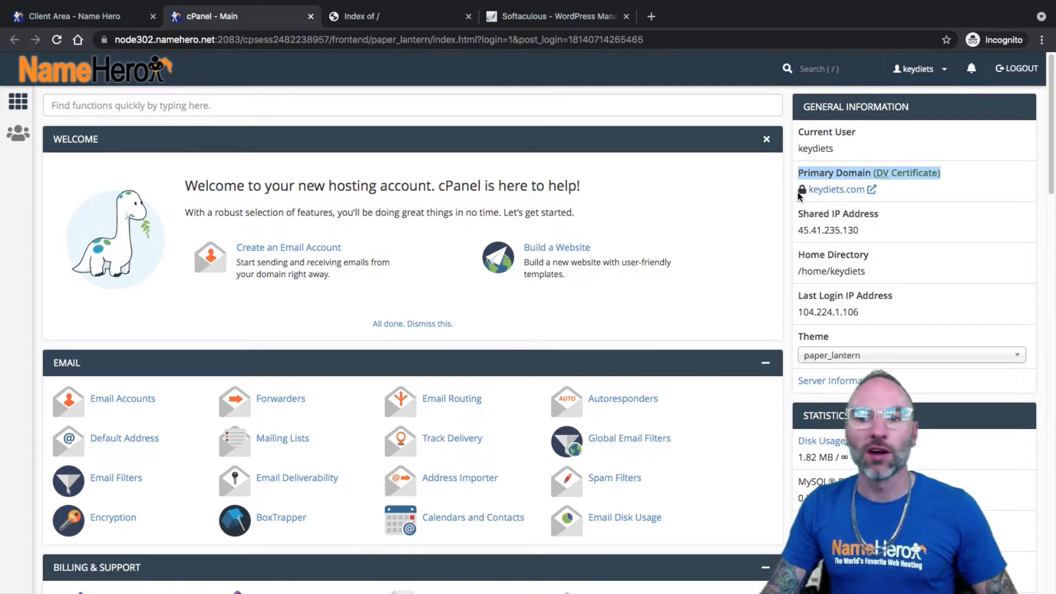
mouse_move(688, 251)
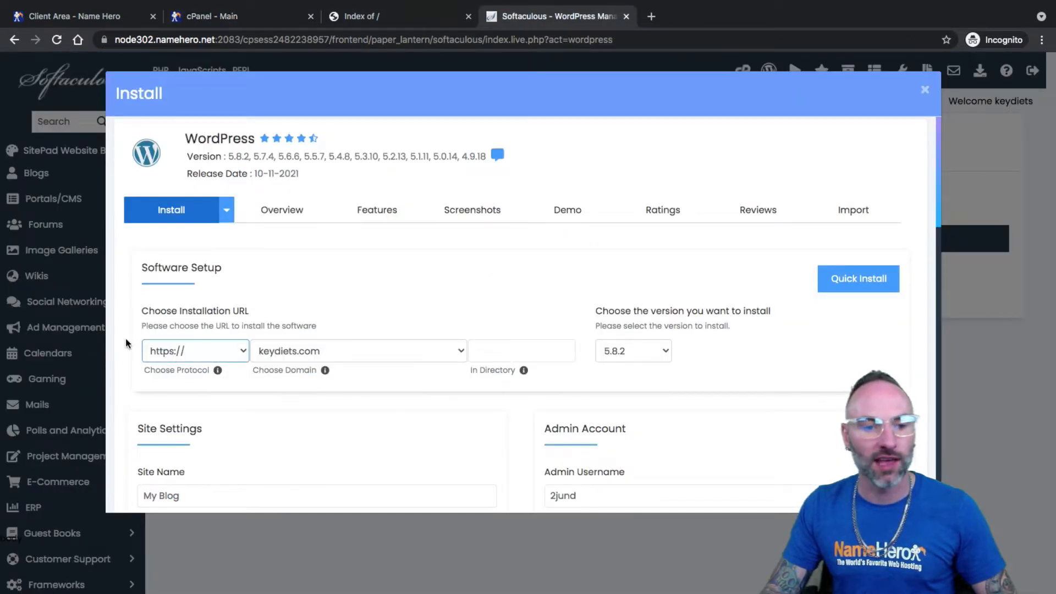
mouse_move(213, 361)
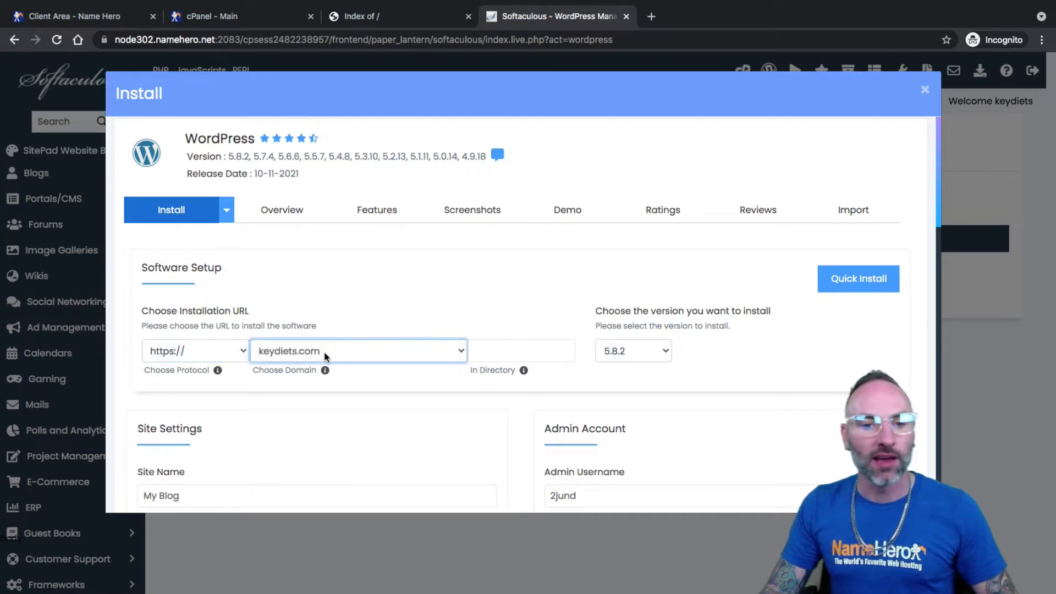
- Review the Choose Domain list and keep keydiets.com as the installation domain
click(357, 350)
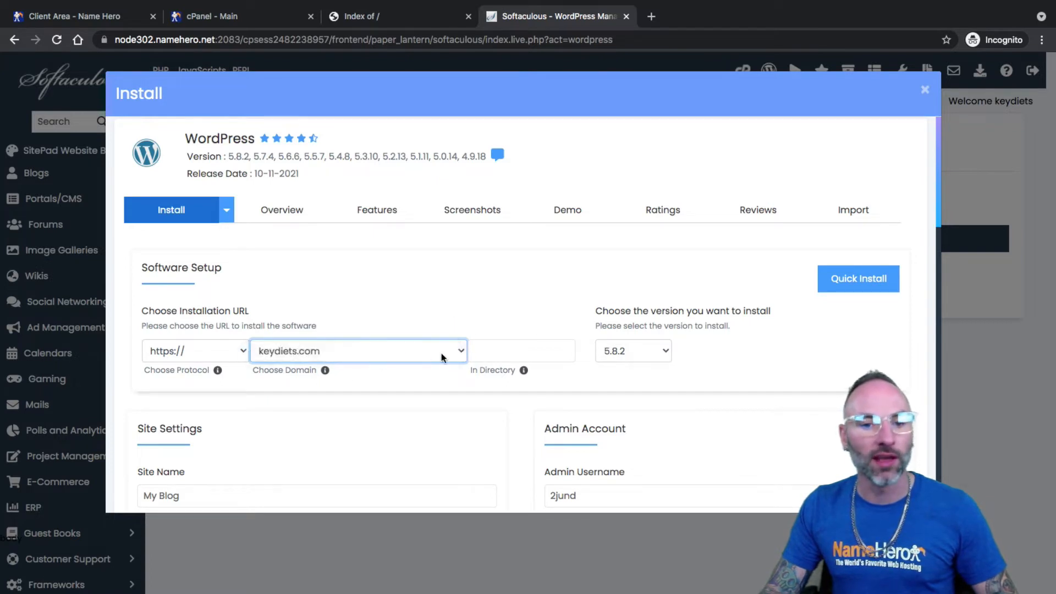
click(443, 351)
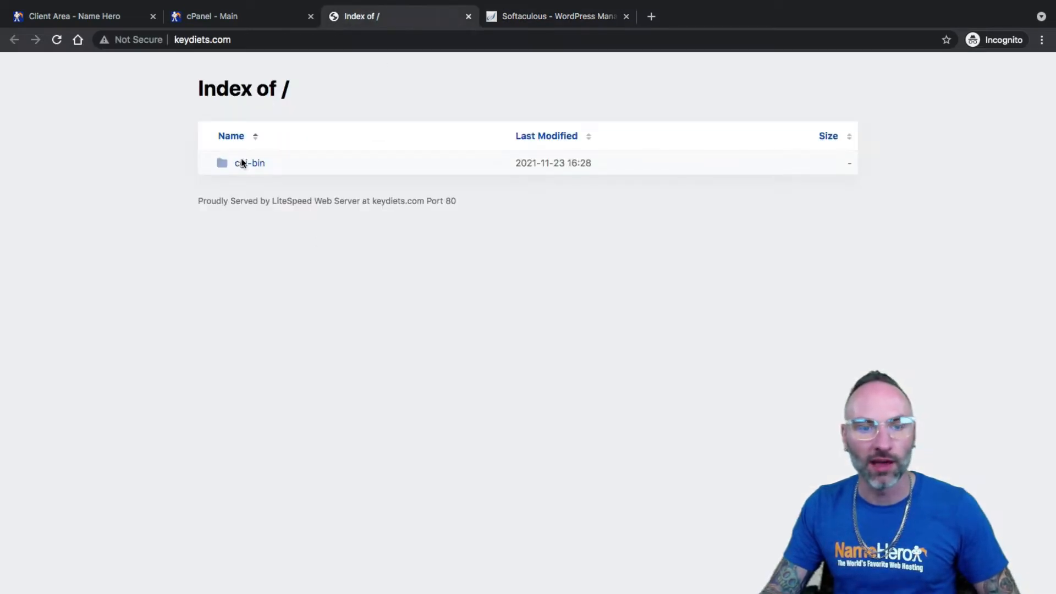
mouse_move(352, 215)
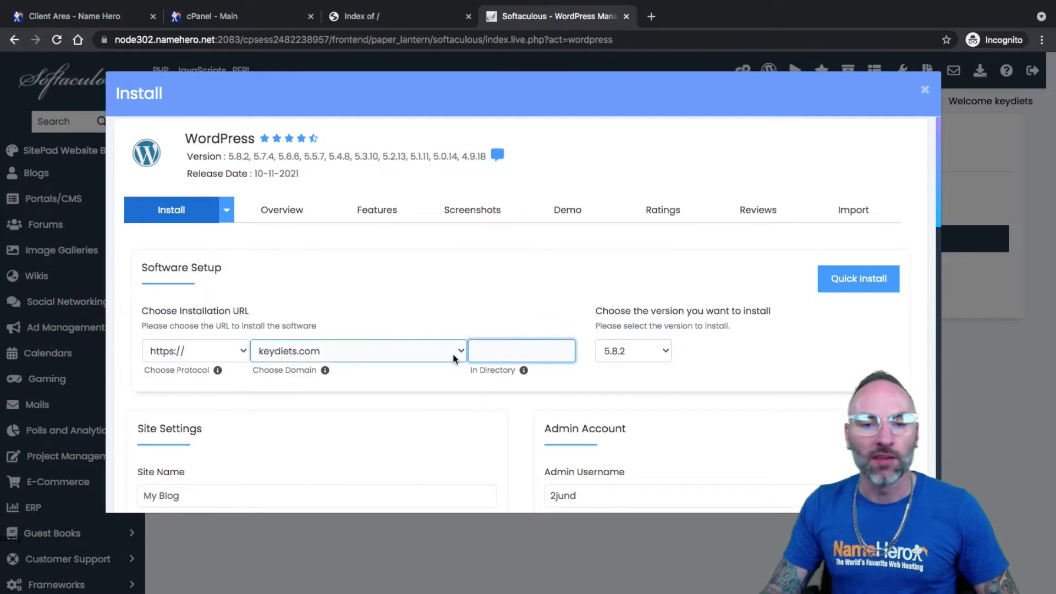
- Try 'blog' as the install directory, then leave it blank so WordPress installs at keydiets.com's root
click(522, 350)
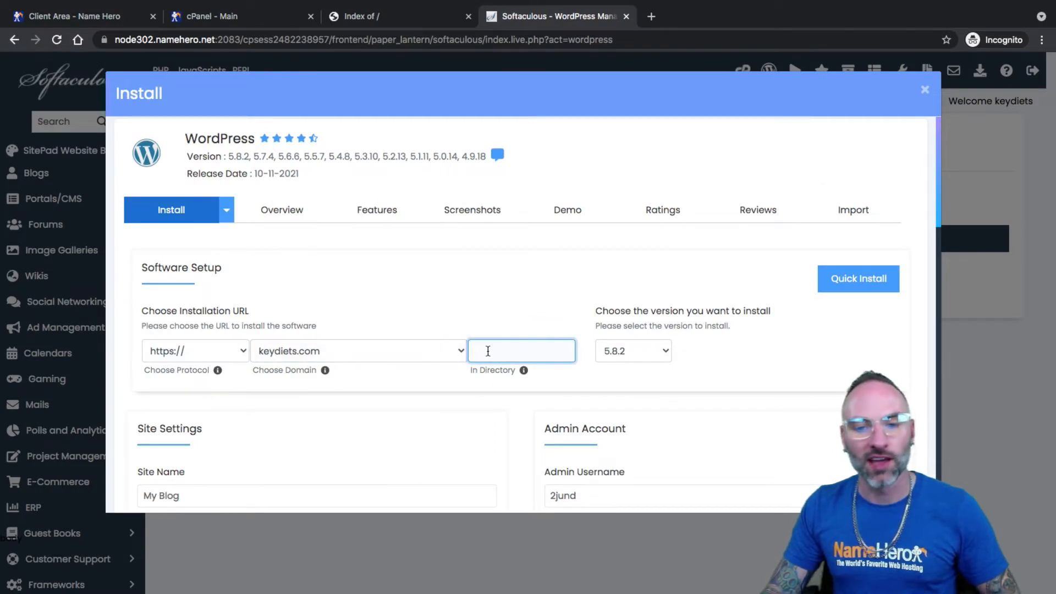
text(b)
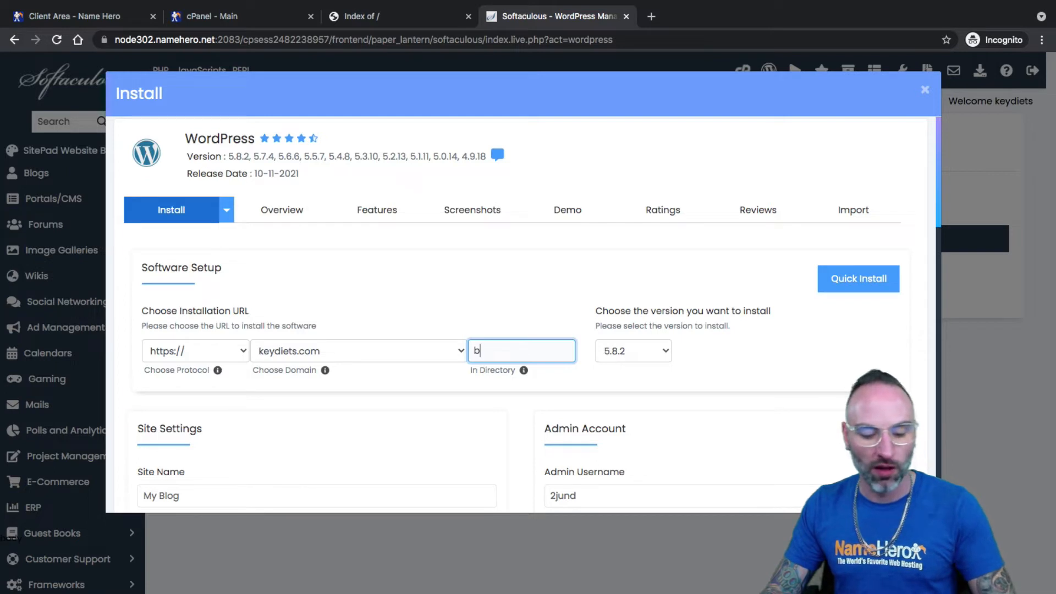
text(log)
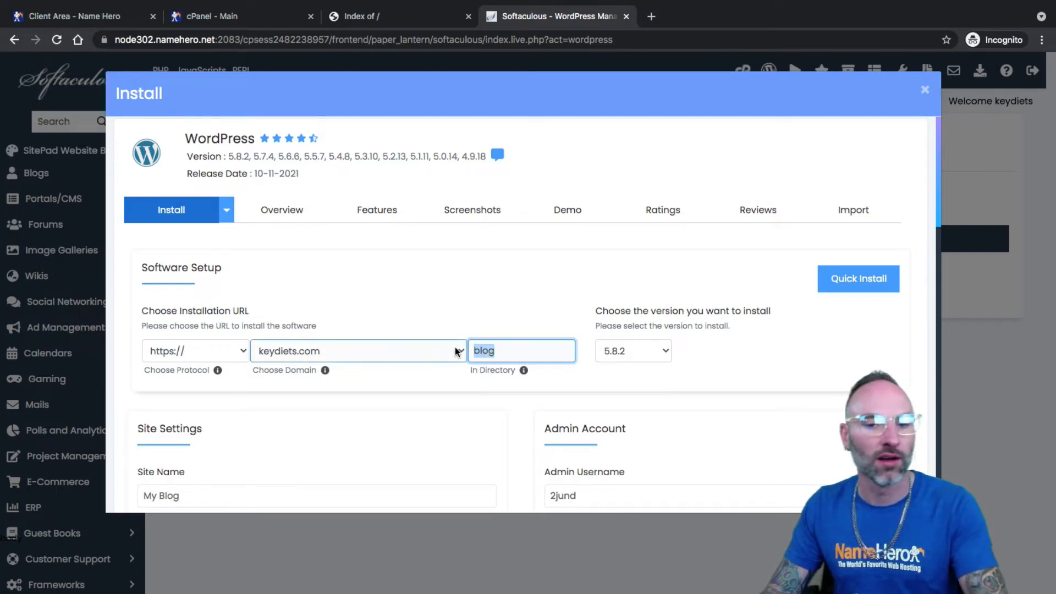
click(509, 350)
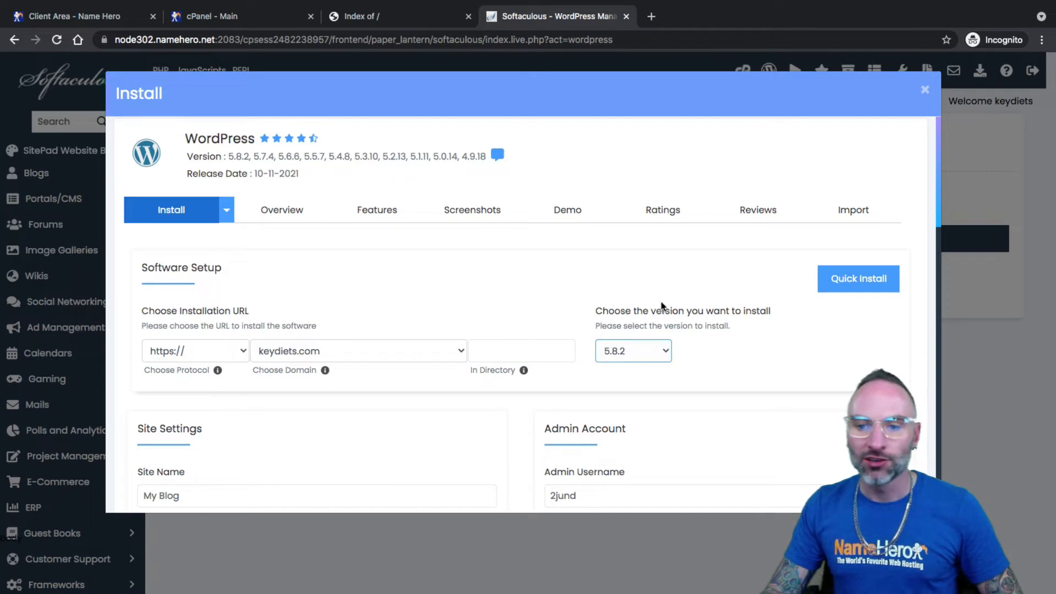
click(633, 350)
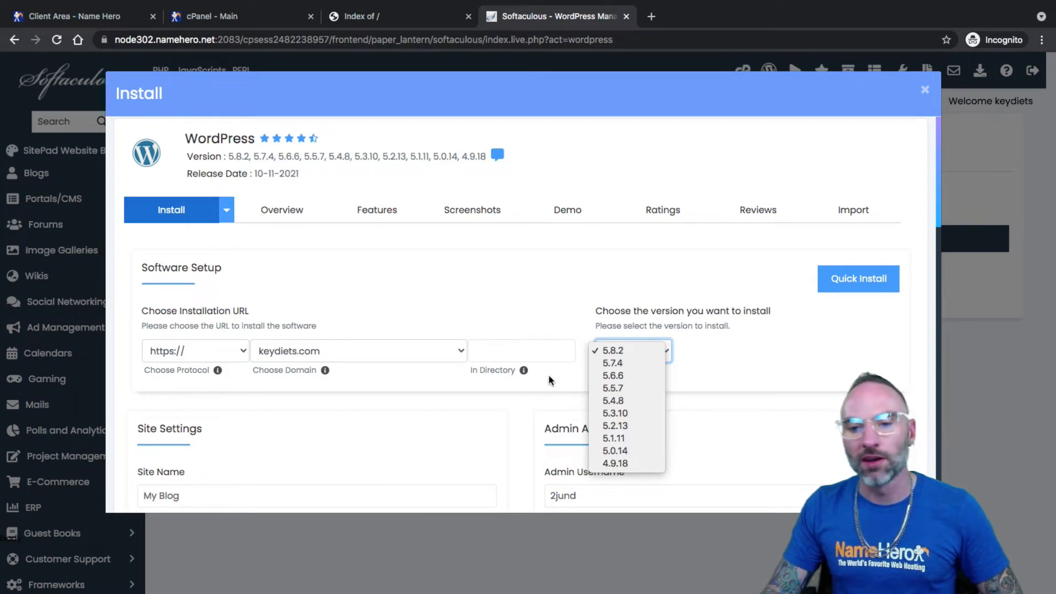
mouse_move(567, 339)
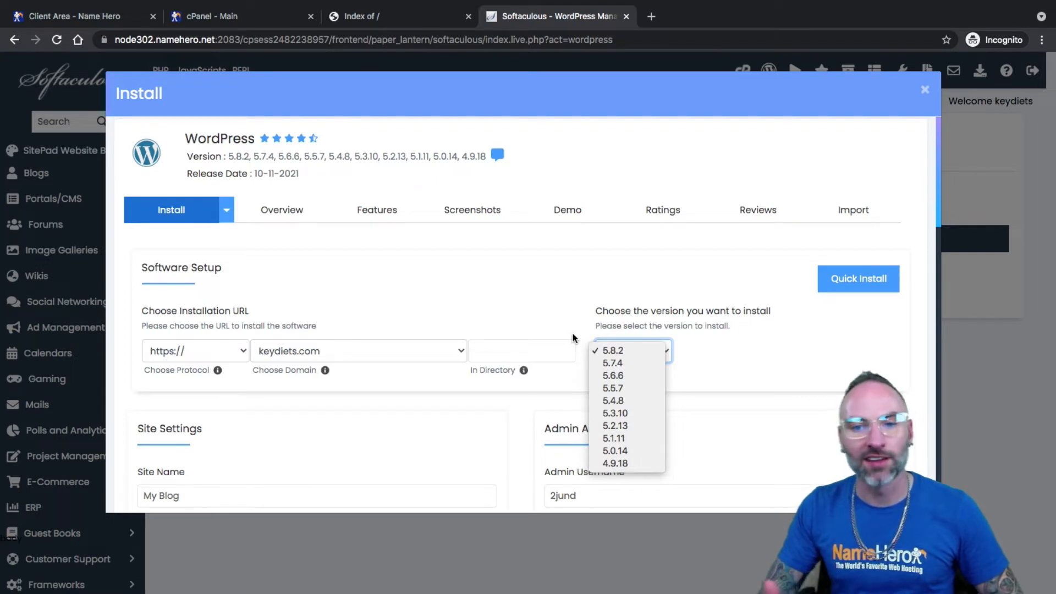
mouse_move(617, 324)
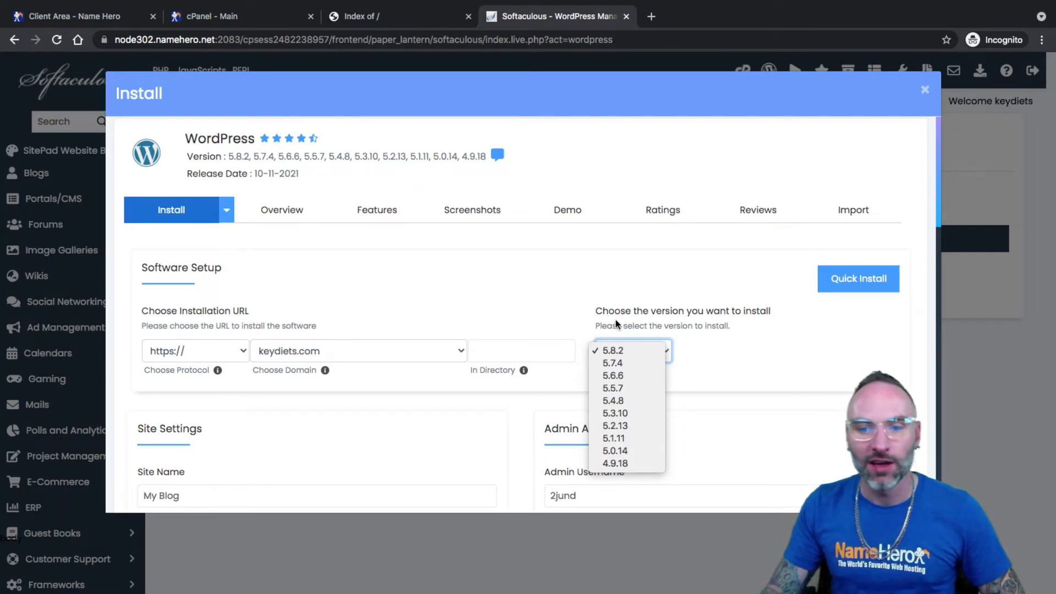
mouse_move(612, 337)
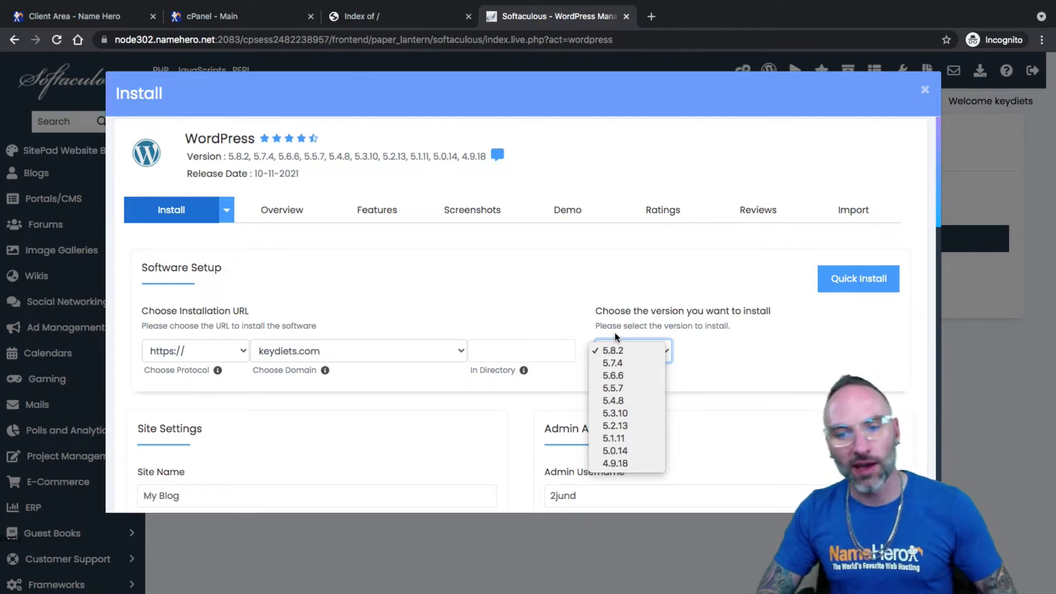
mouse_move(600, 363)
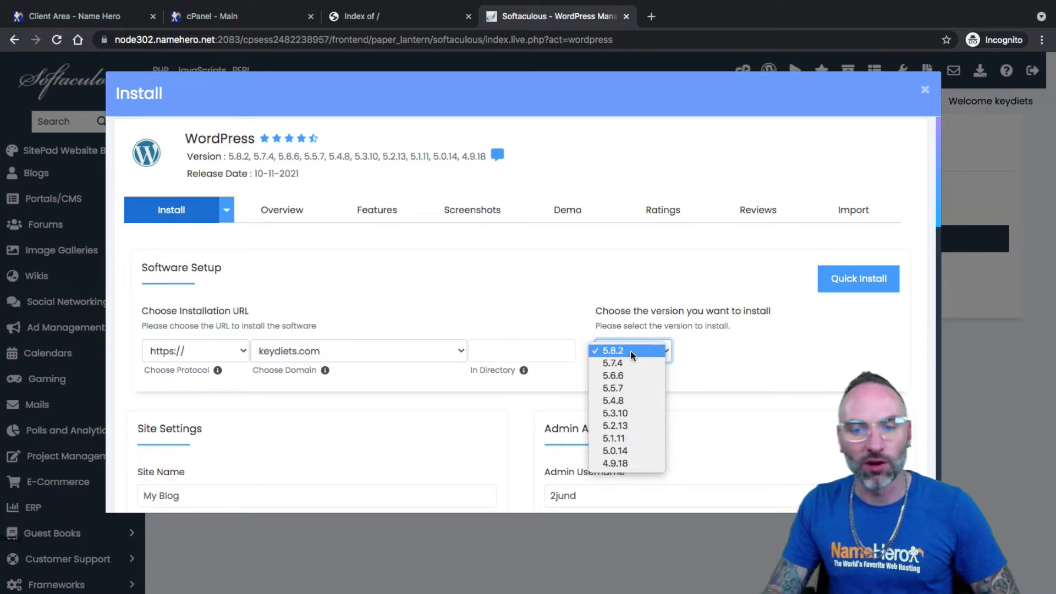
mouse_move(645, 332)
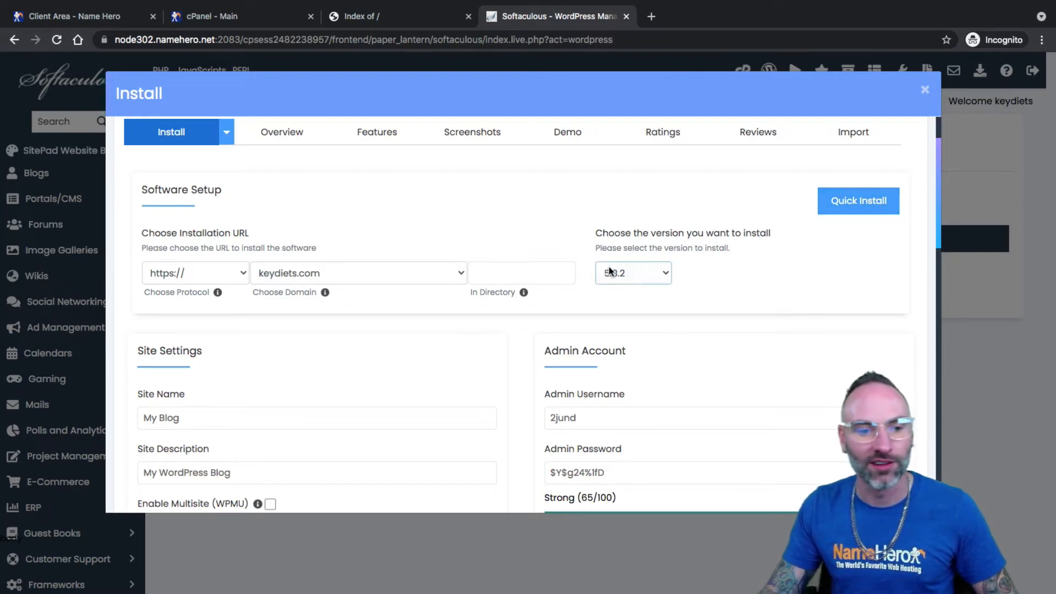
scroll(down, 3)
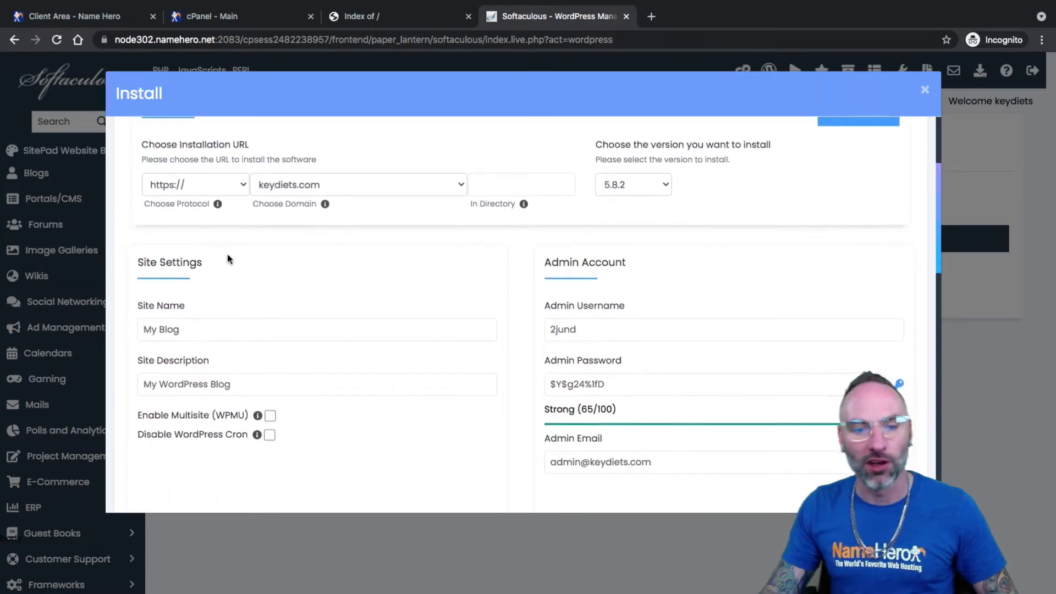
scroll(down, 3)
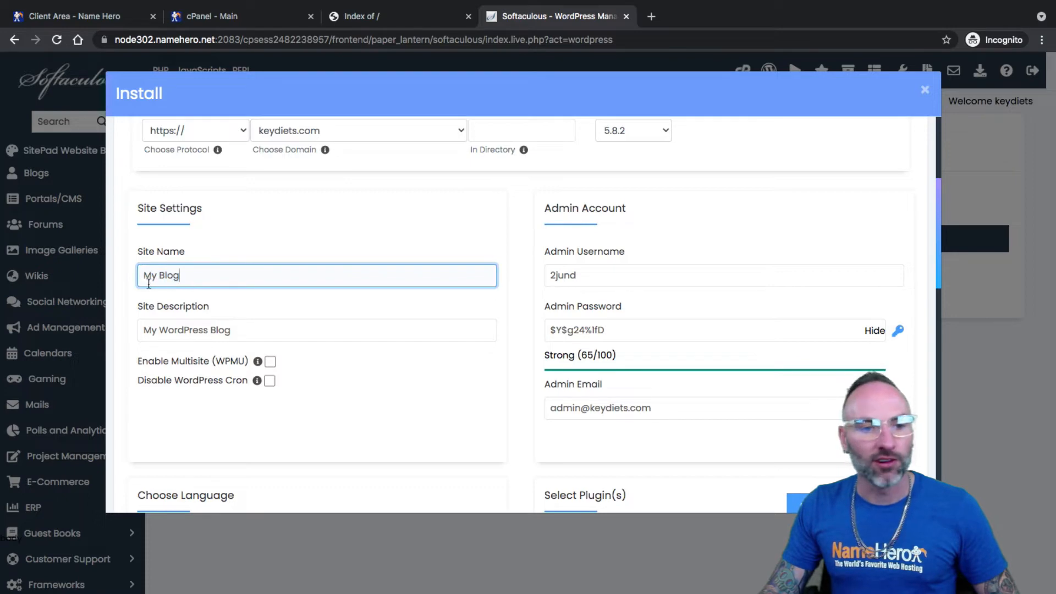
double_click(160, 275)
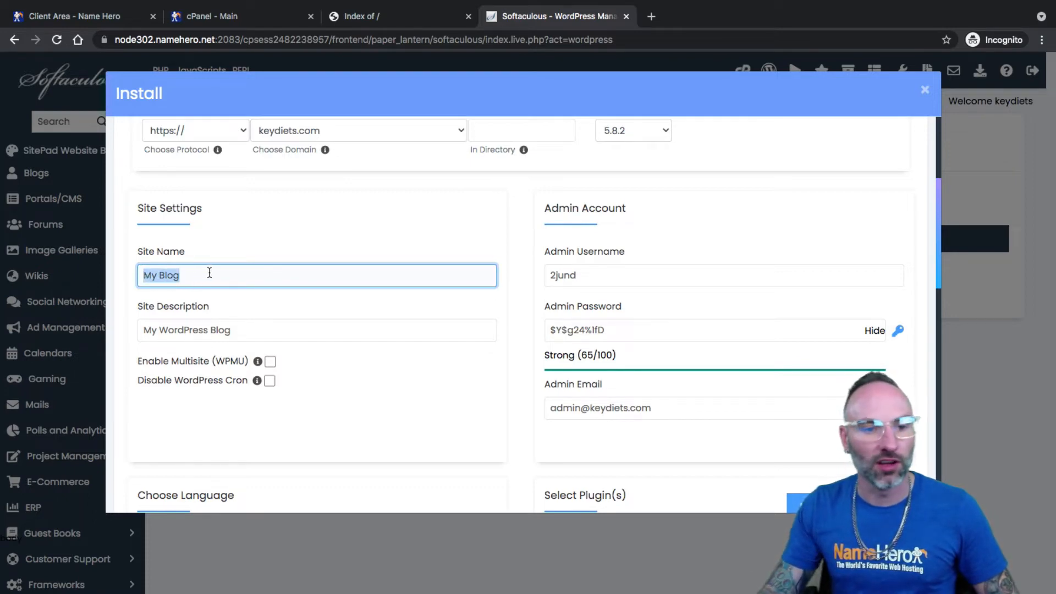
click(163, 275)
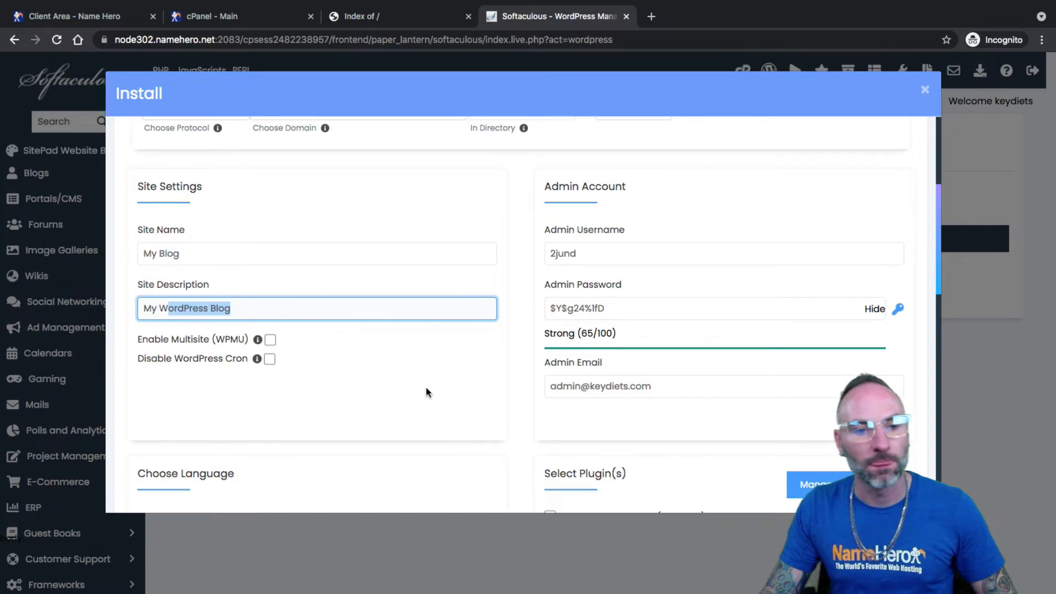
mouse_move(220, 345)
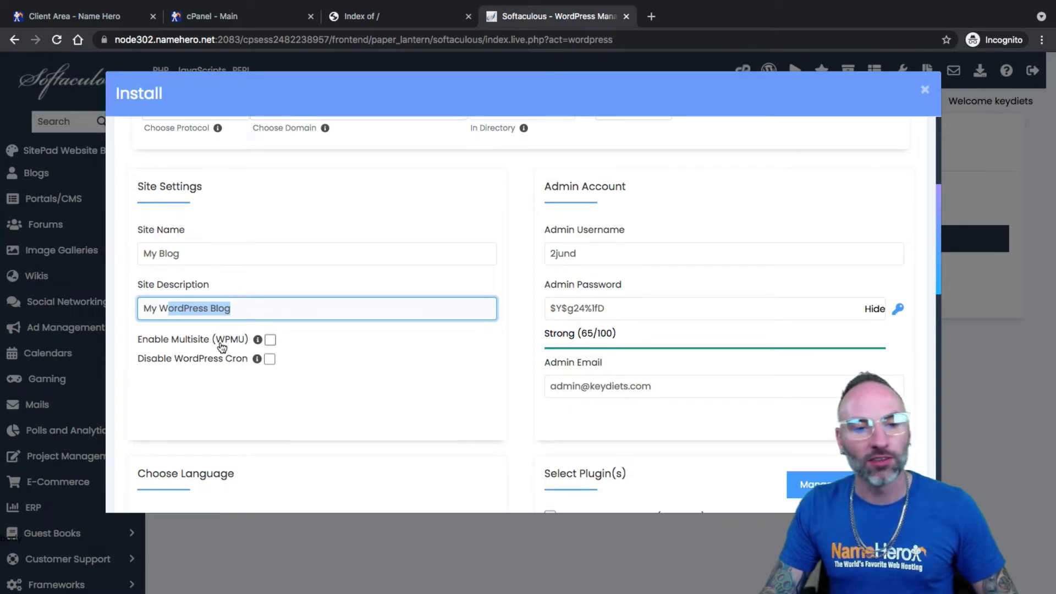
mouse_move(294, 353)
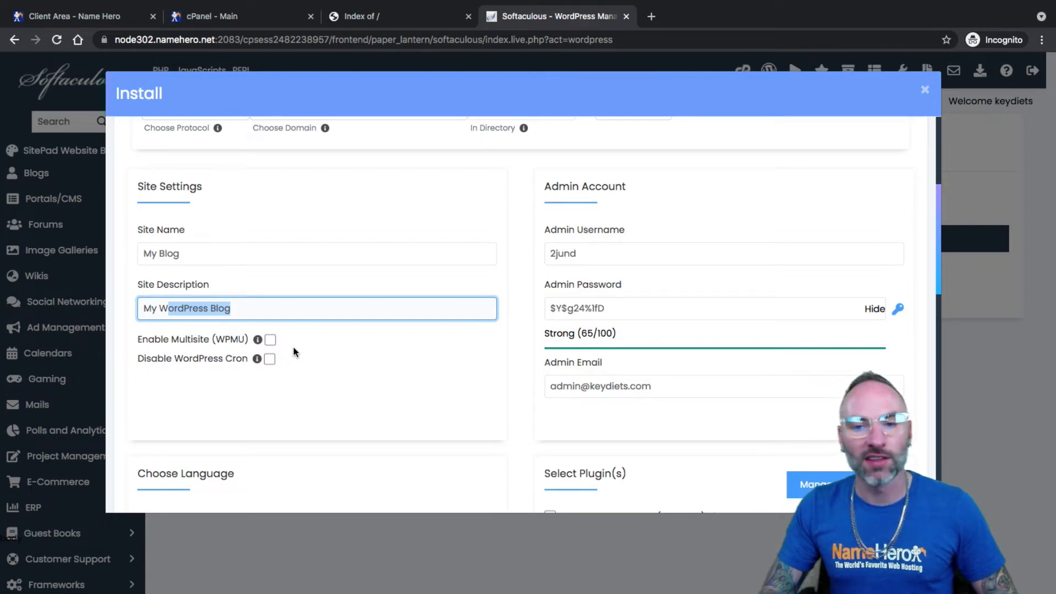
mouse_move(245, 349)
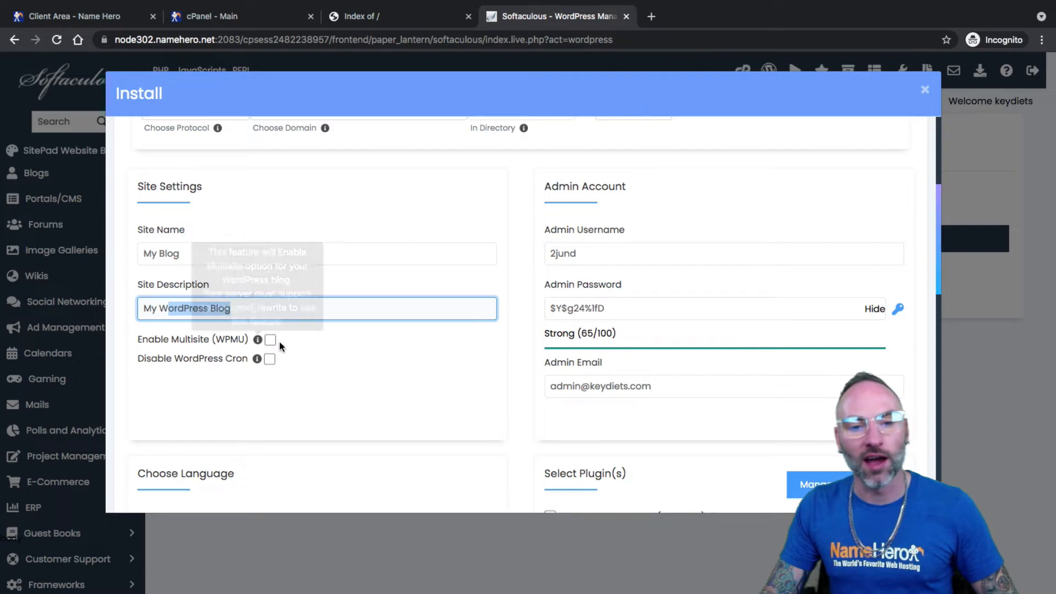
mouse_move(286, 360)
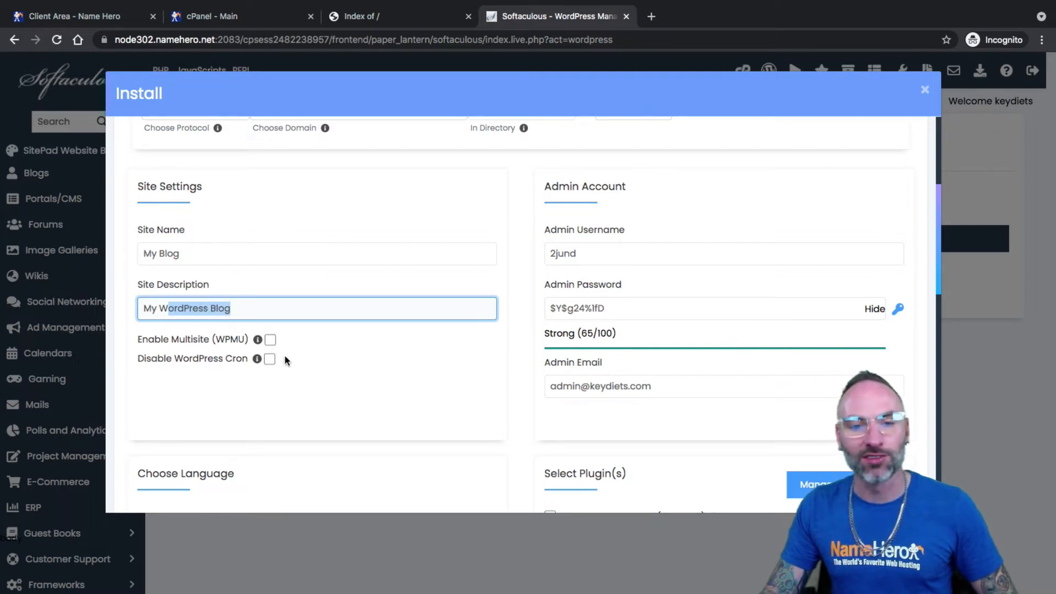
mouse_move(243, 377)
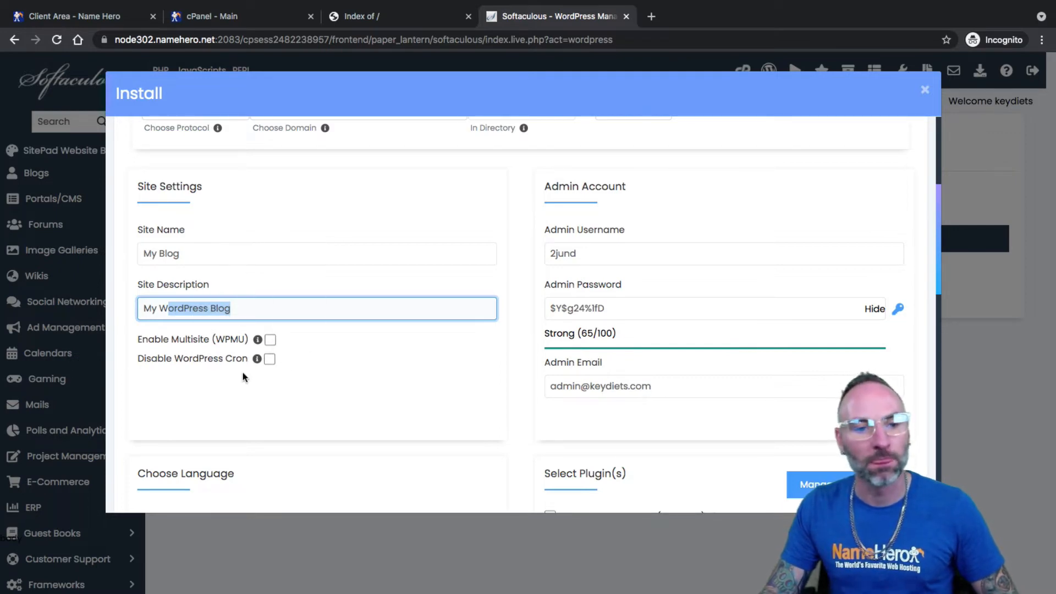
mouse_move(252, 370)
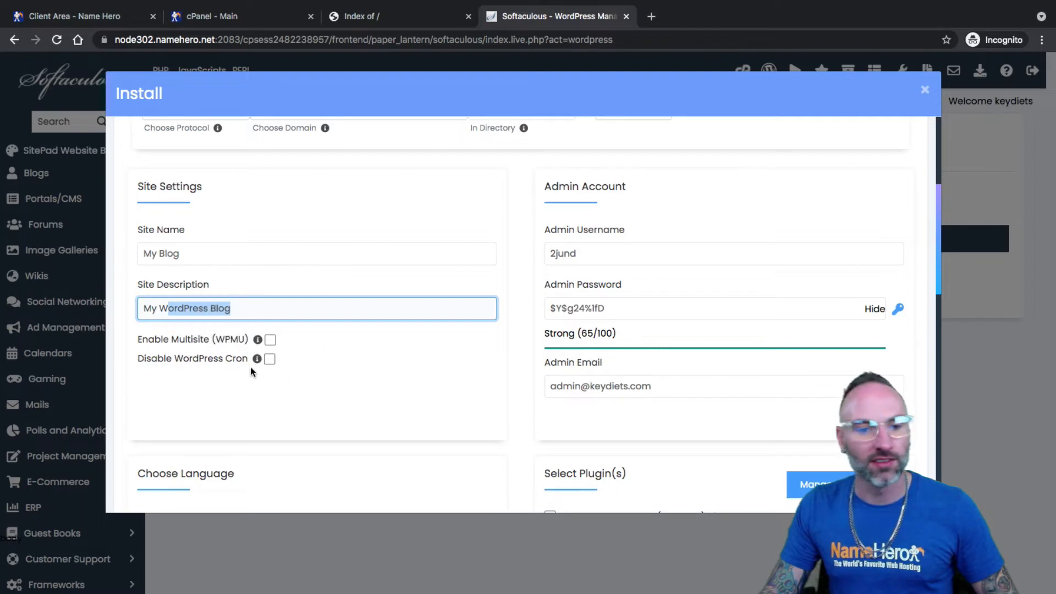
mouse_move(257, 359)
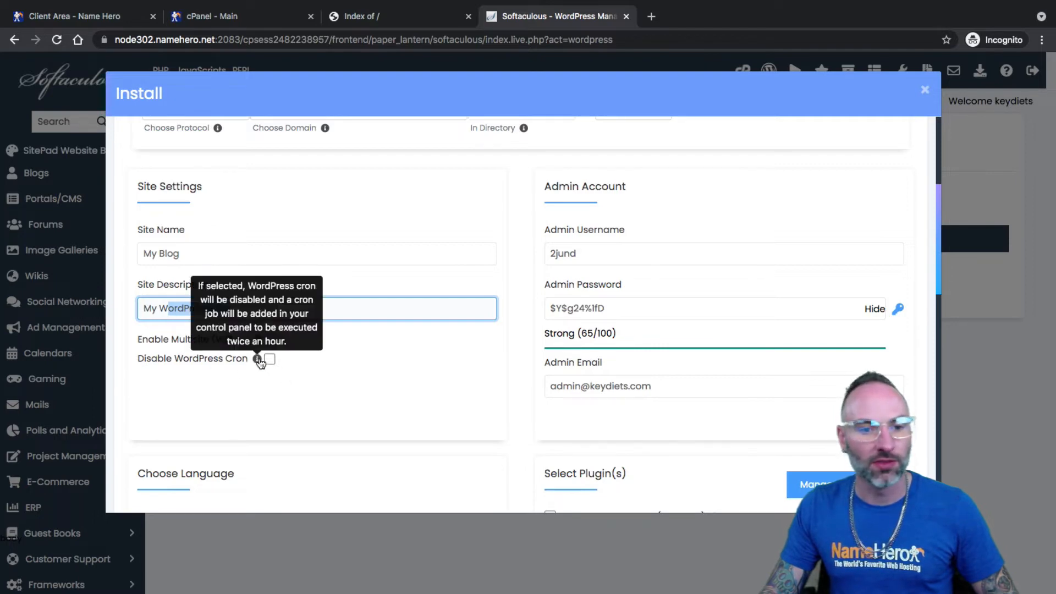
mouse_move(387, 359)
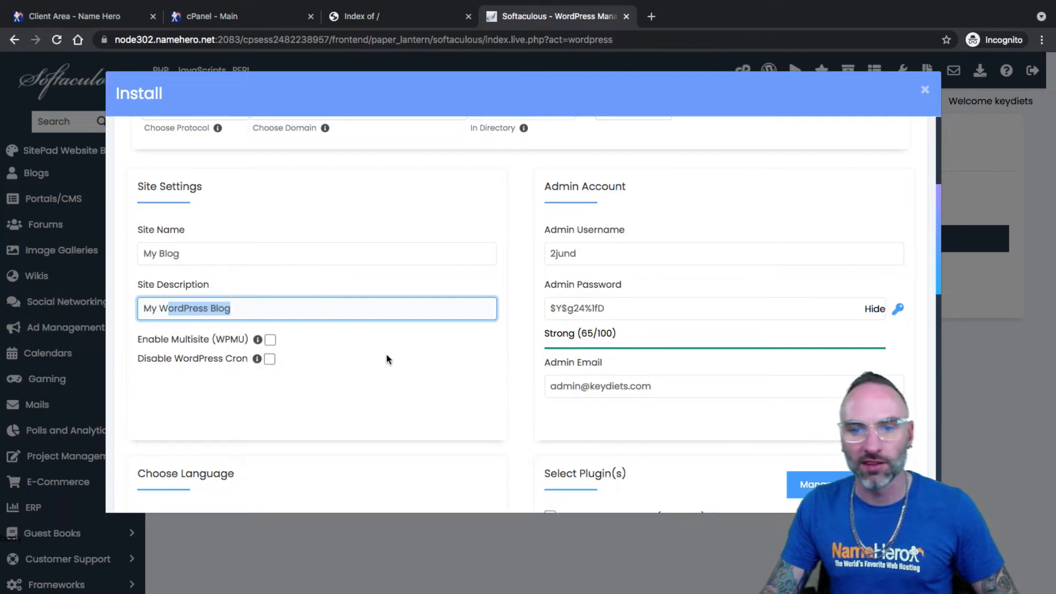
- Overwrite the generated admin username with a custom name ending in 2022
scroll(down, 3)
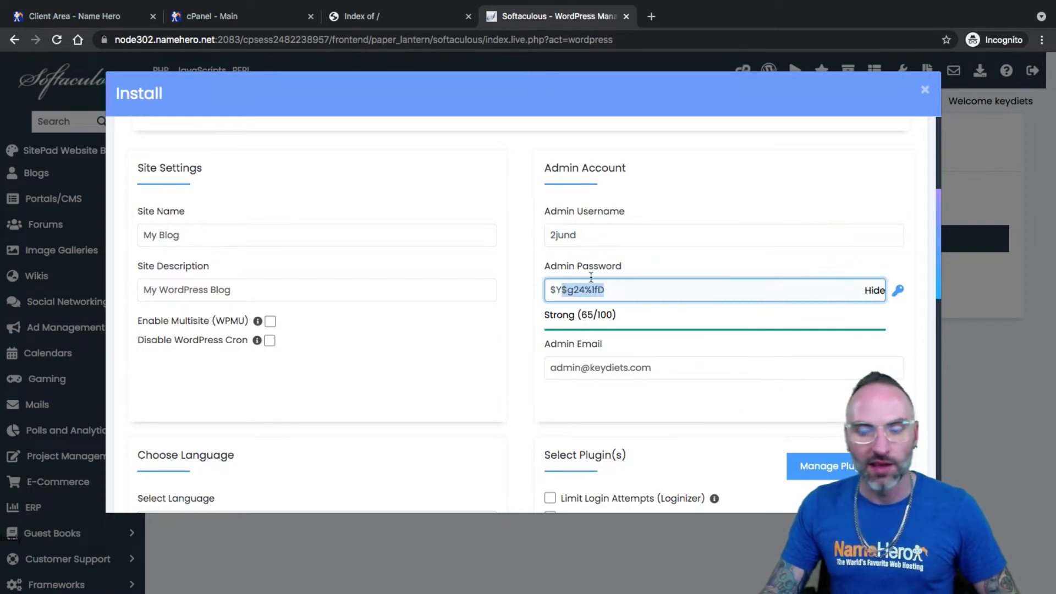
click(723, 235)
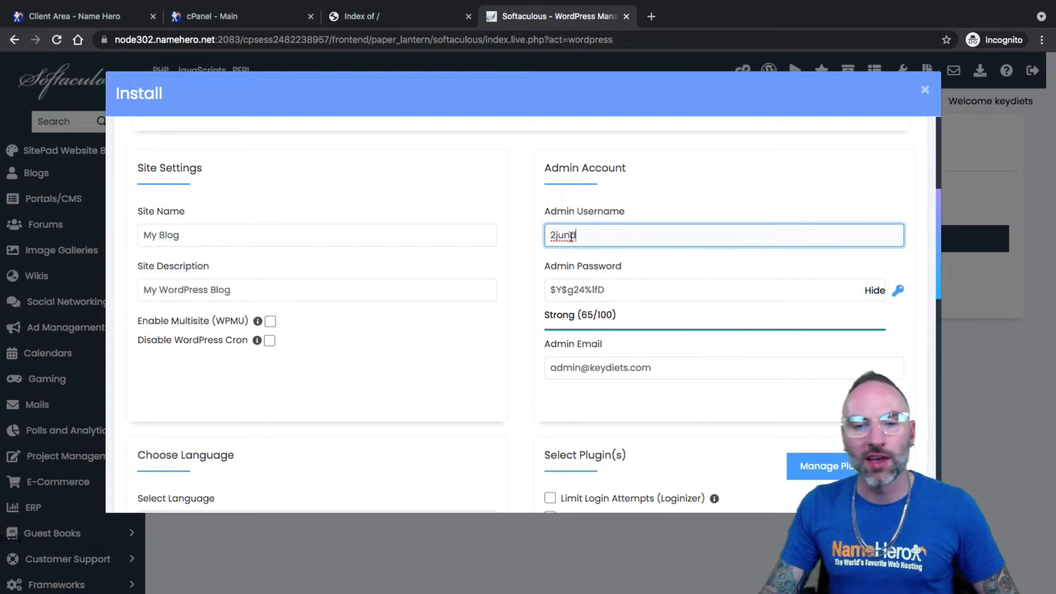
double_click(561, 235)
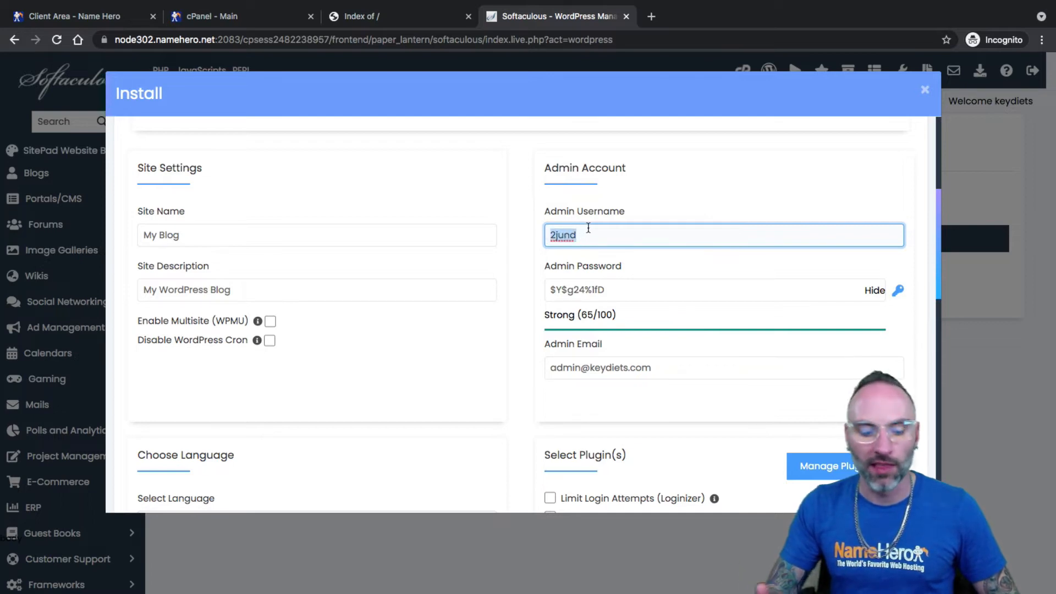
text(rggray)
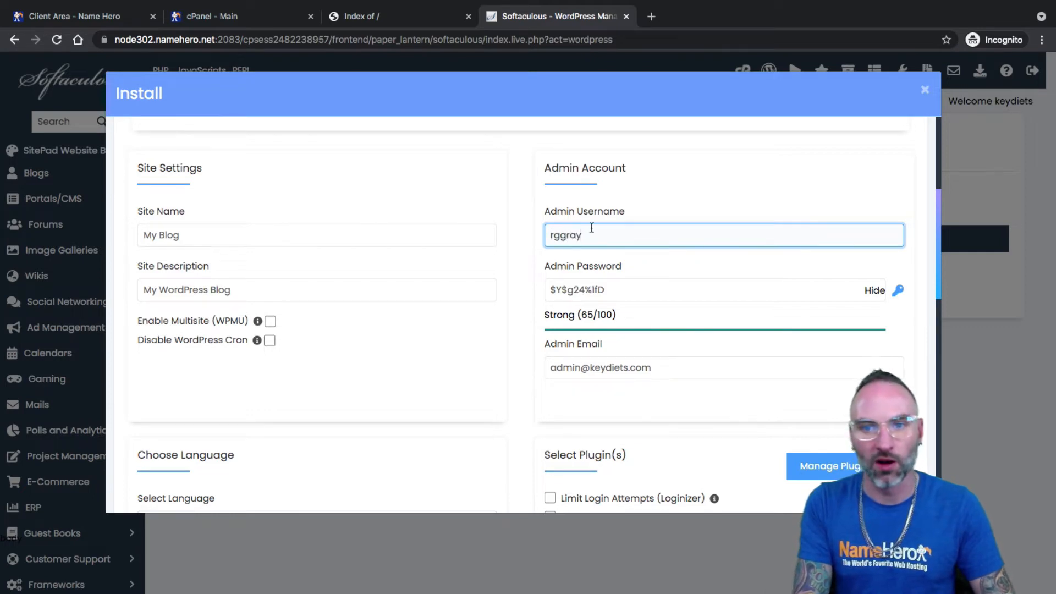
text(2022)
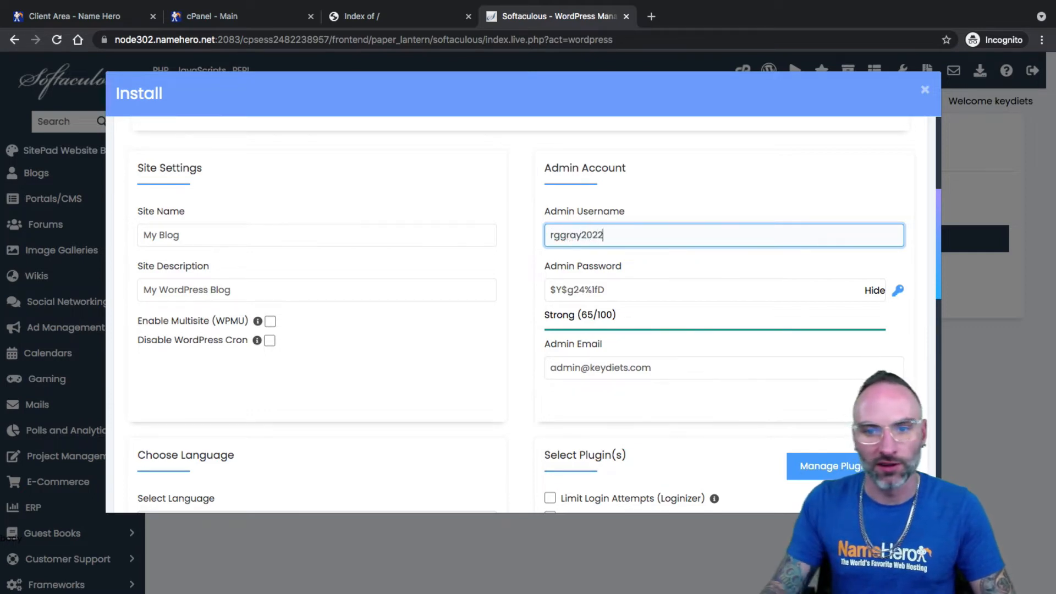
text(à)
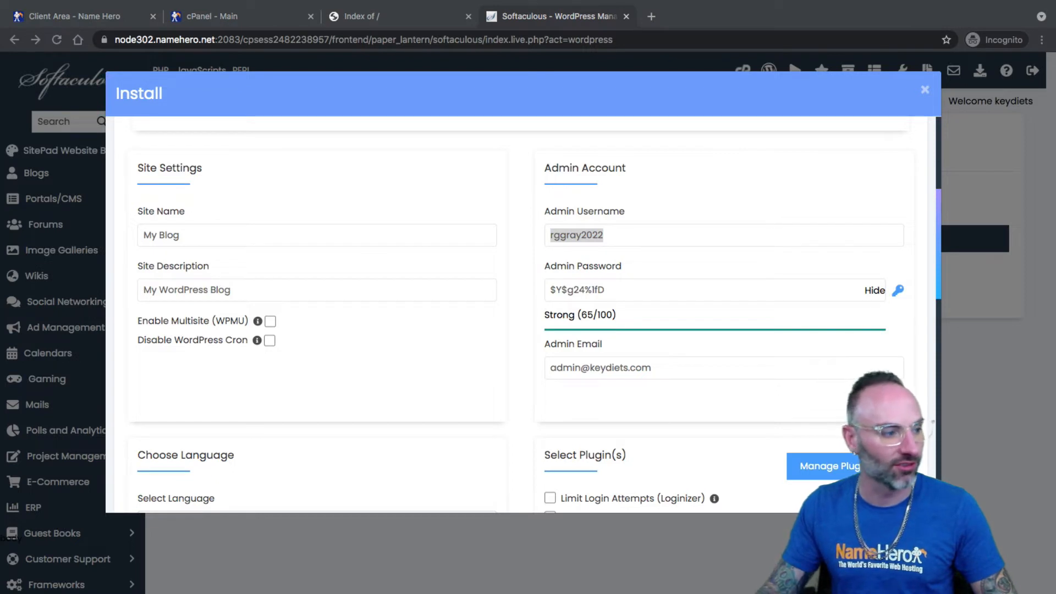
- Regenerate the random admin password a few times until it reaches full strength
click(725, 234)
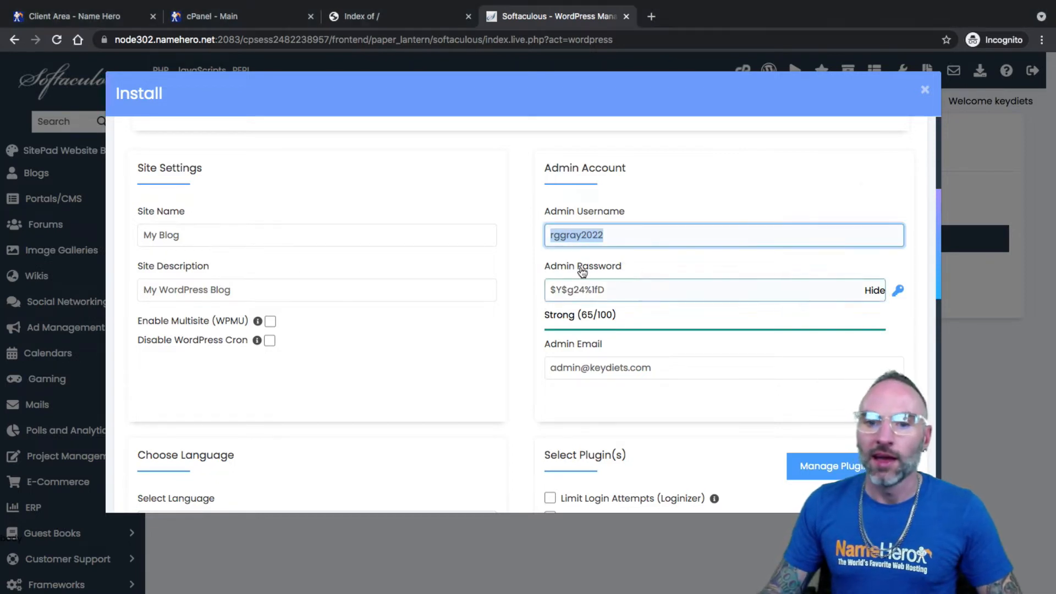
click(896, 290)
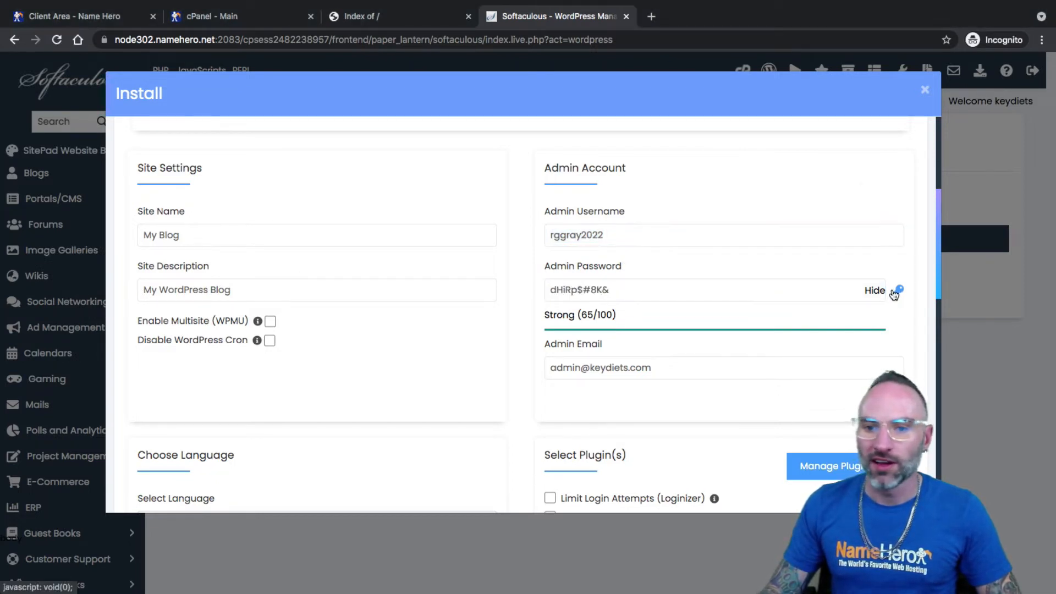
click(899, 289)
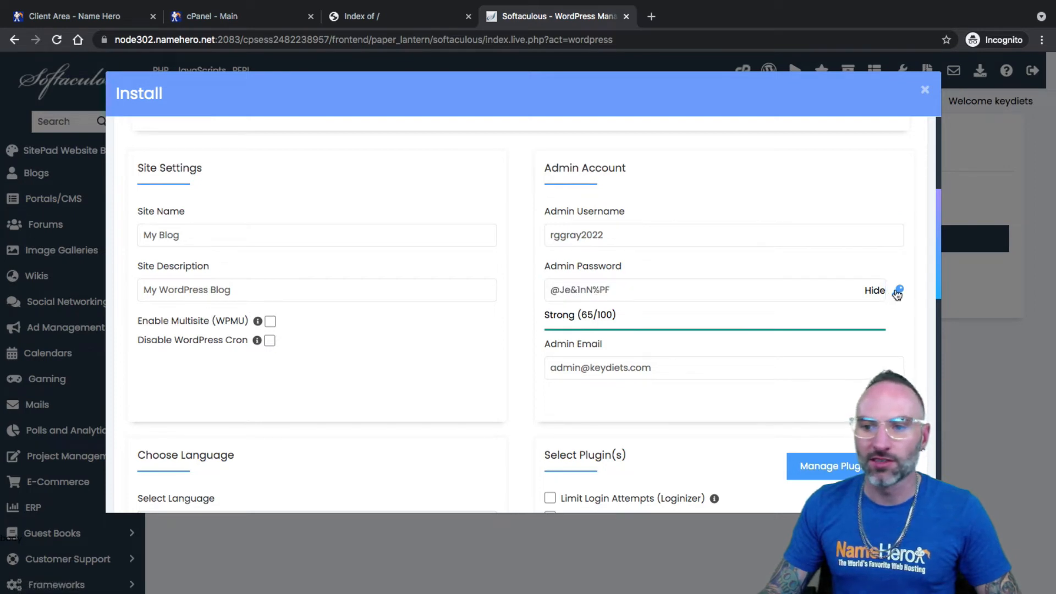
click(897, 291)
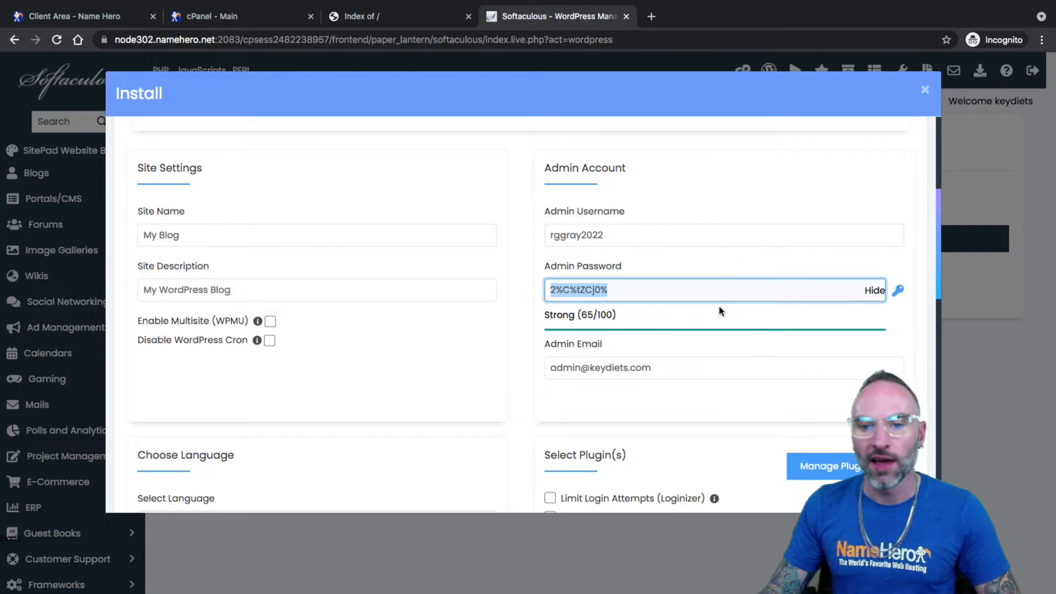
click(895, 291)
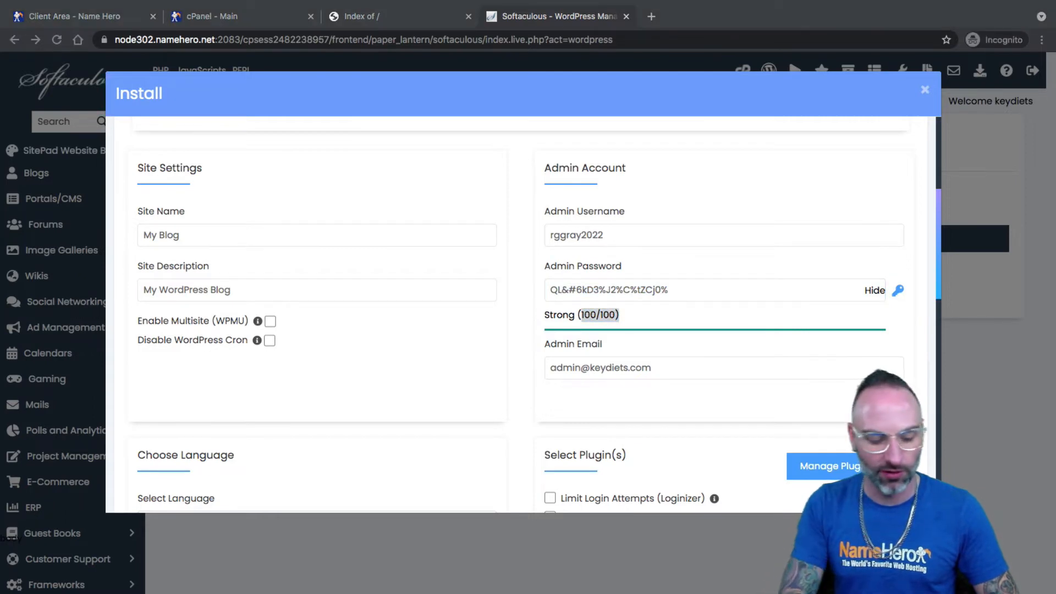
click(662, 289)
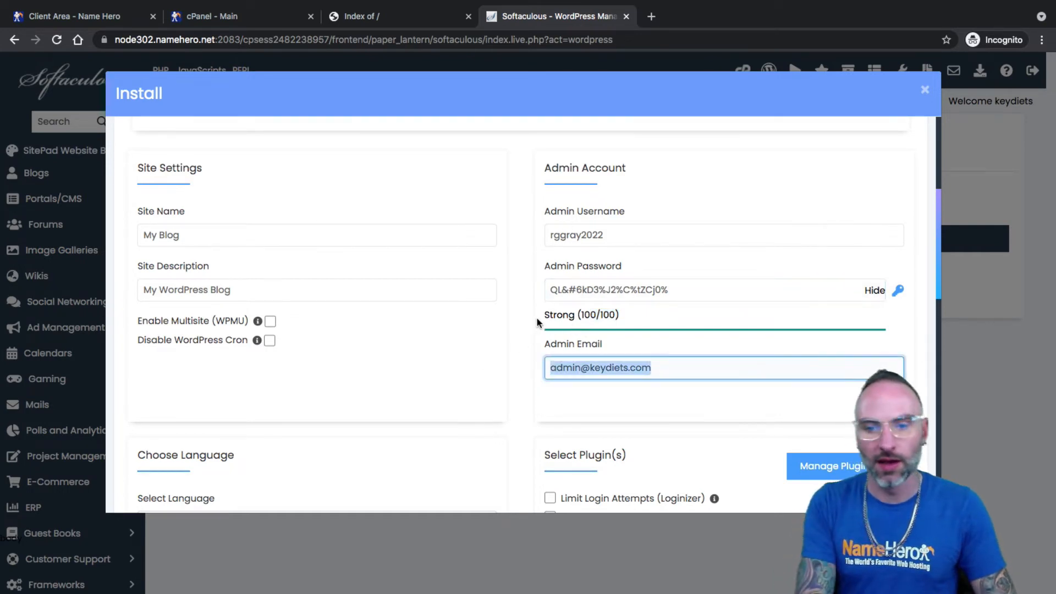
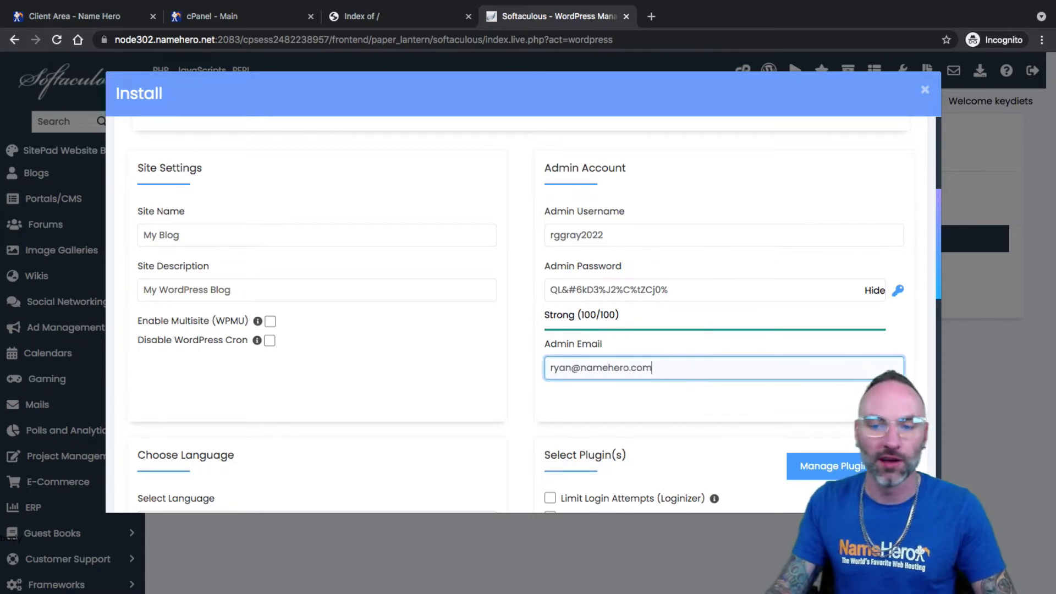
scroll(down, 3)
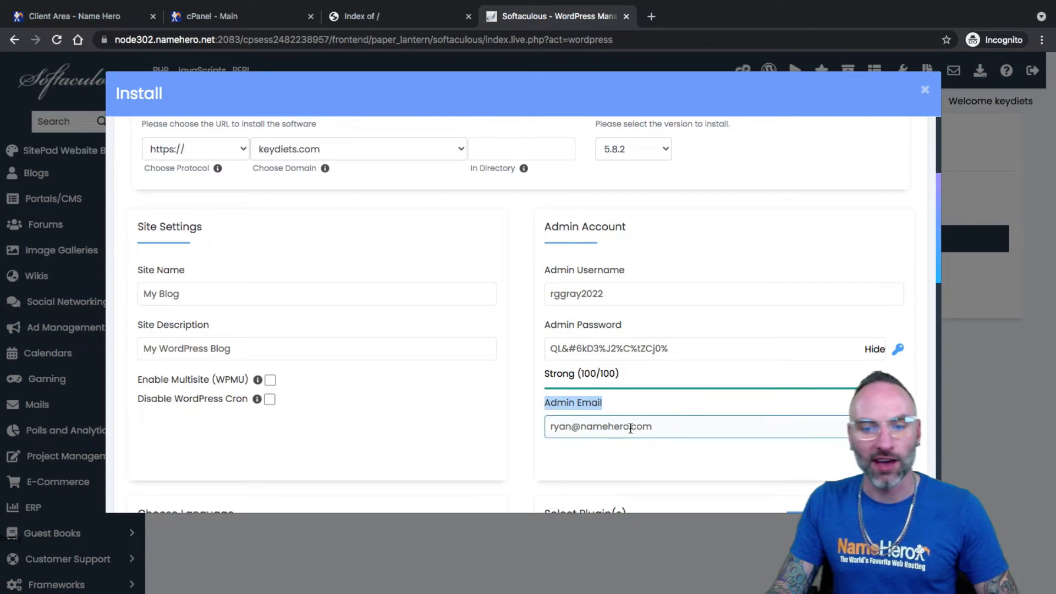
- Review the namehero set's contents: Wordfence, LiteSpeed Cache, Really Simple SSL
scroll(down, 3)
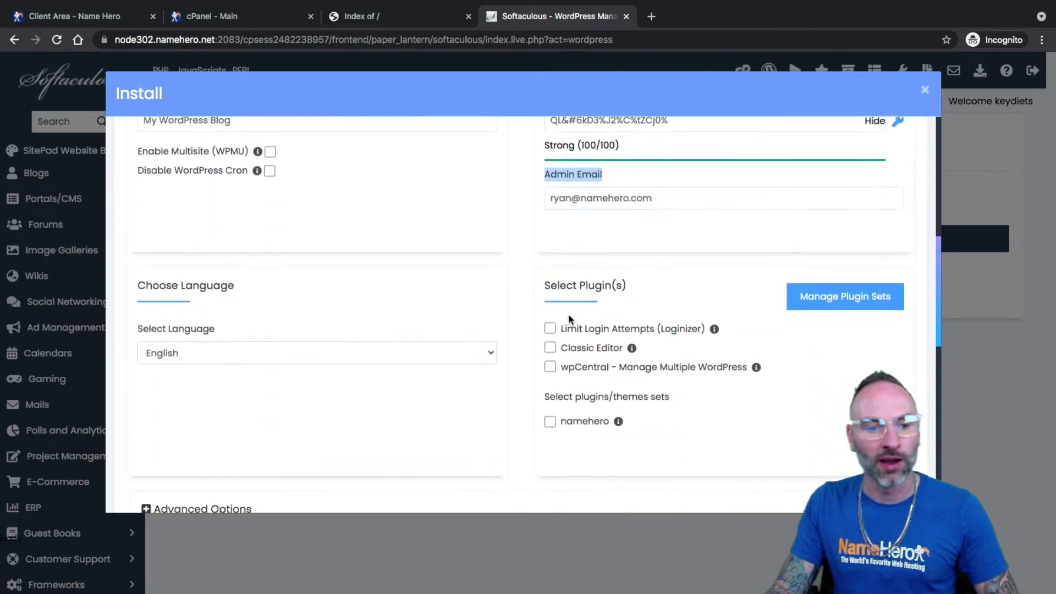
scroll(down, 3)
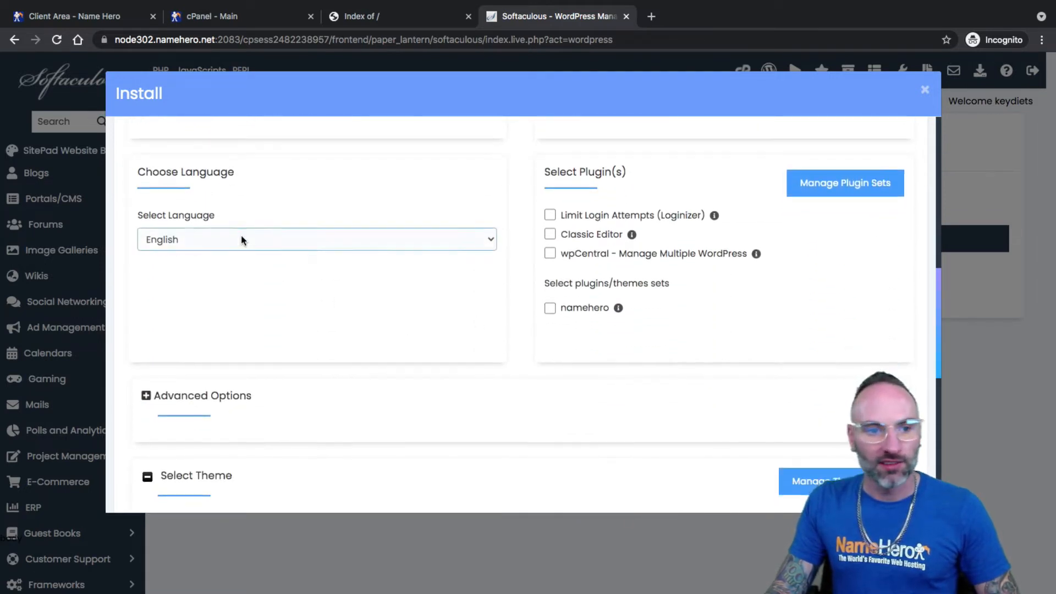
click(315, 239)
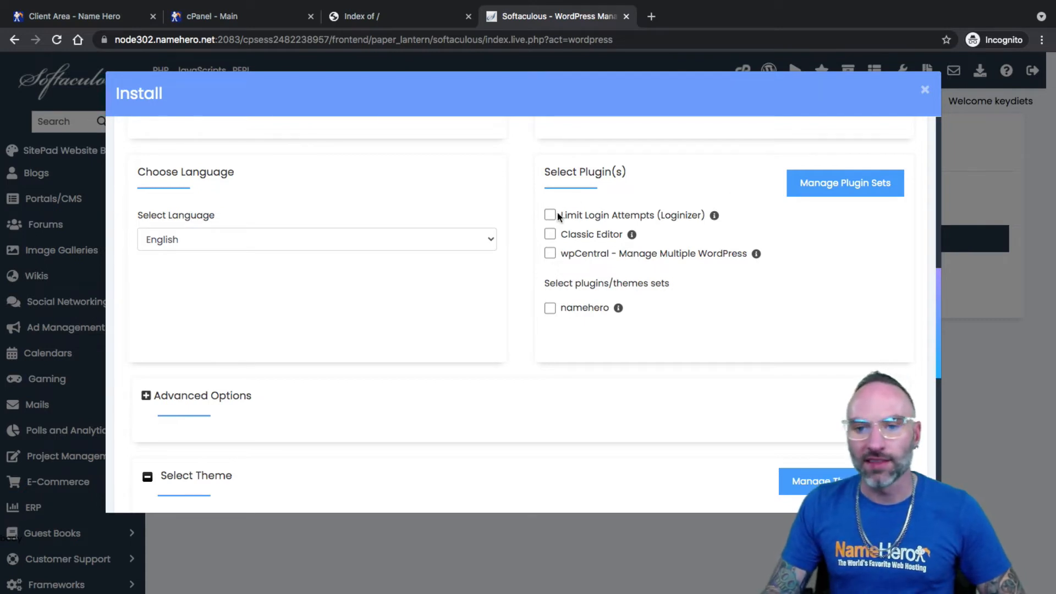
mouse_move(536, 219)
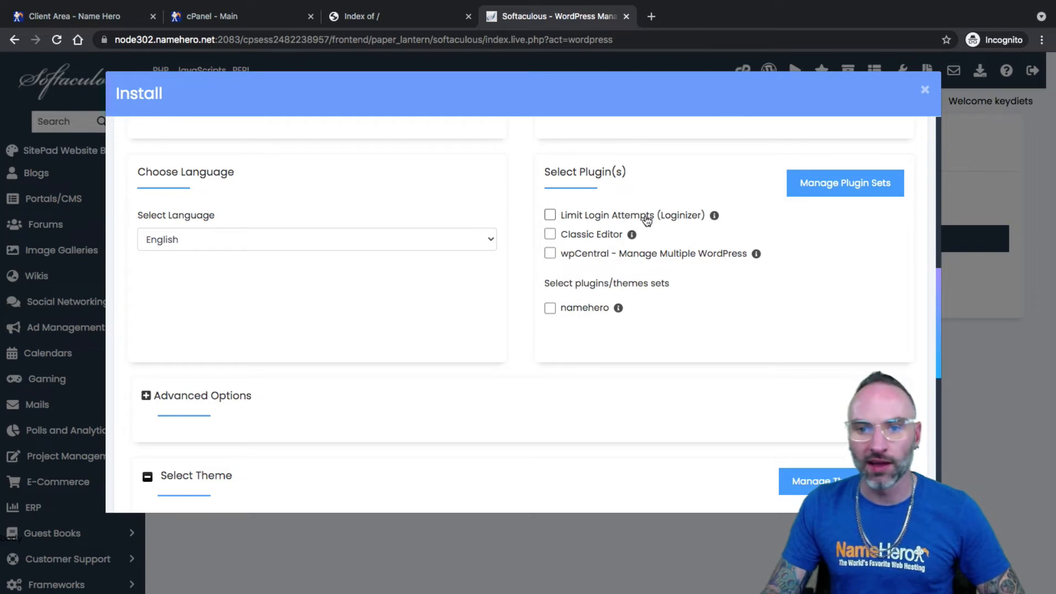
mouse_move(638, 236)
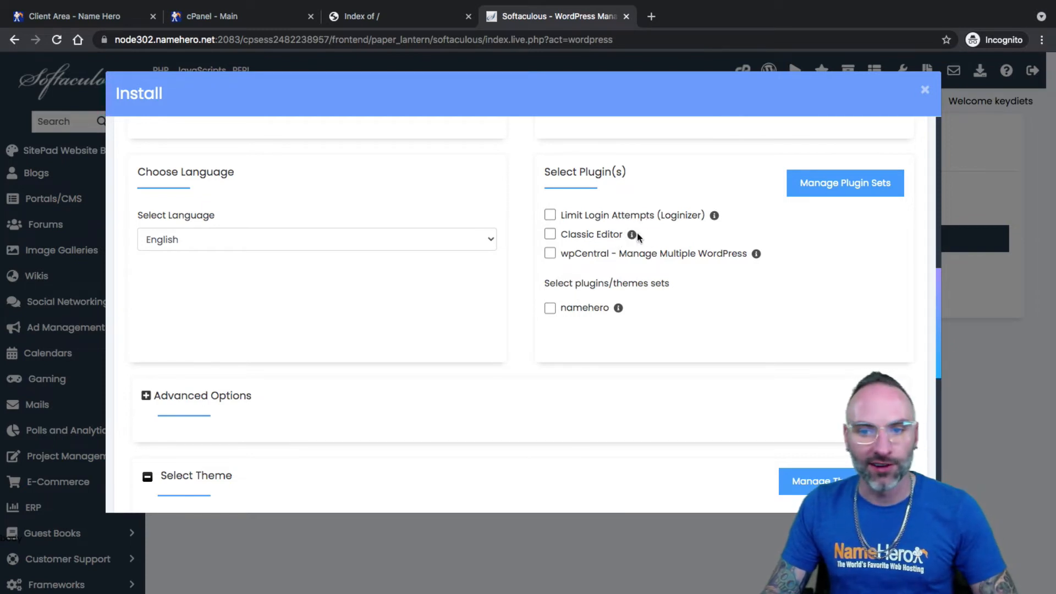
mouse_move(668, 242)
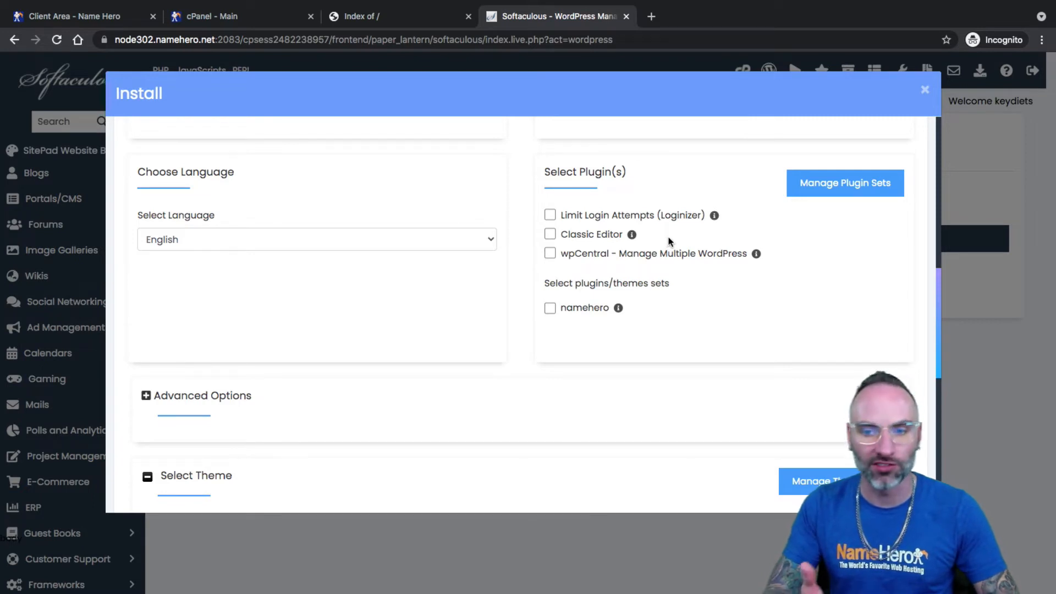
mouse_move(661, 256)
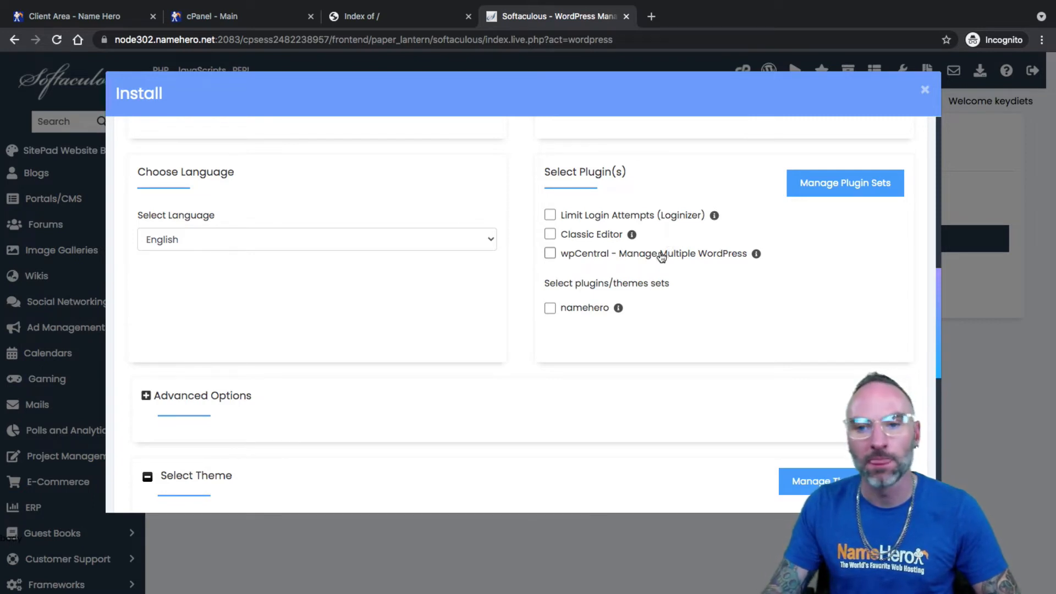
mouse_move(544, 314)
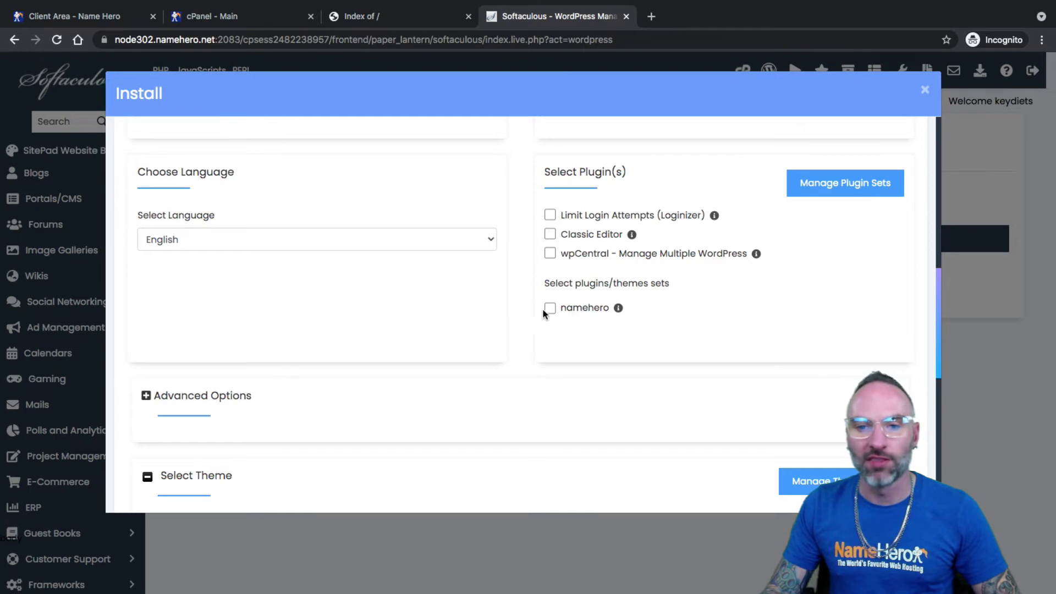
mouse_move(617, 308)
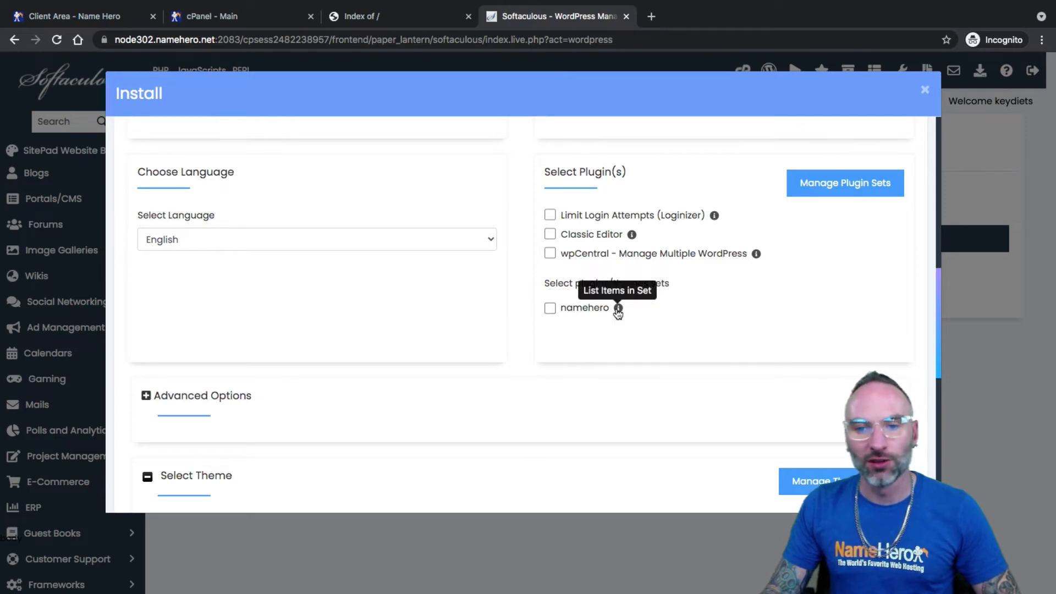
click(615, 308)
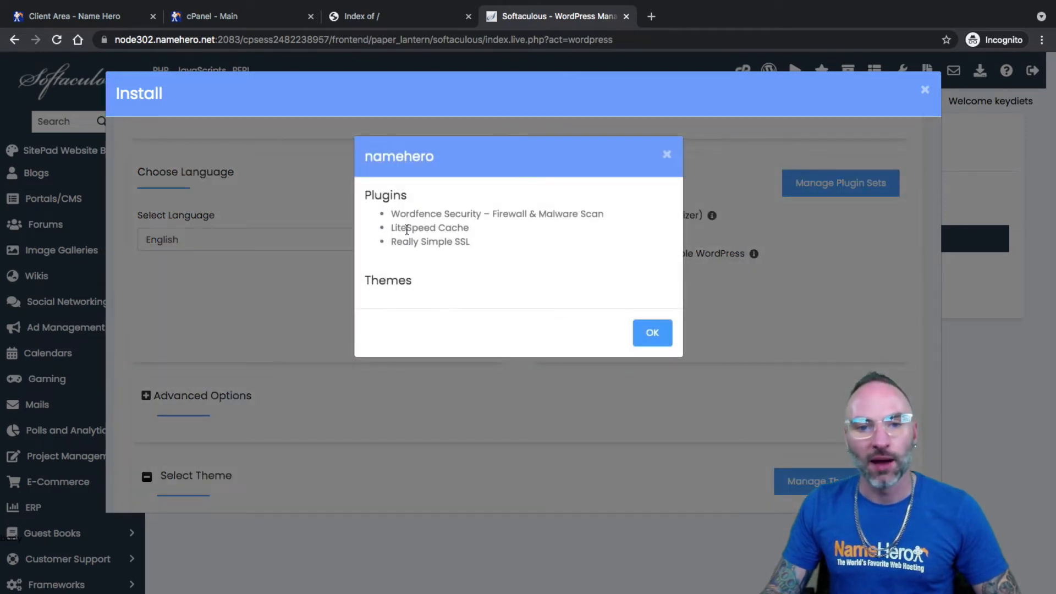
double_click(411, 214)
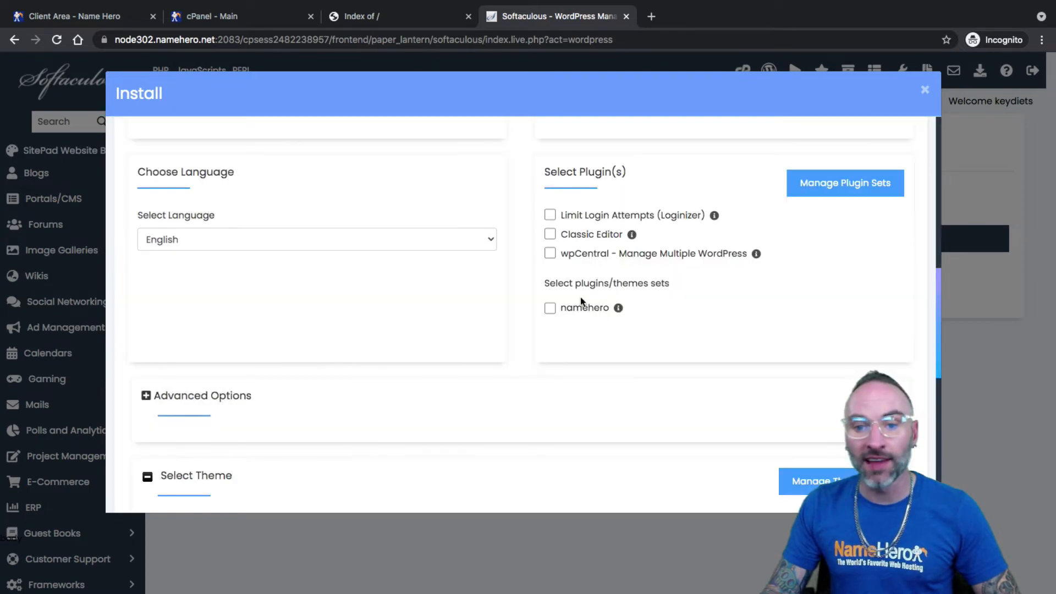
- Tick the namehero plugin set so it installs with WordPress
click(550, 307)
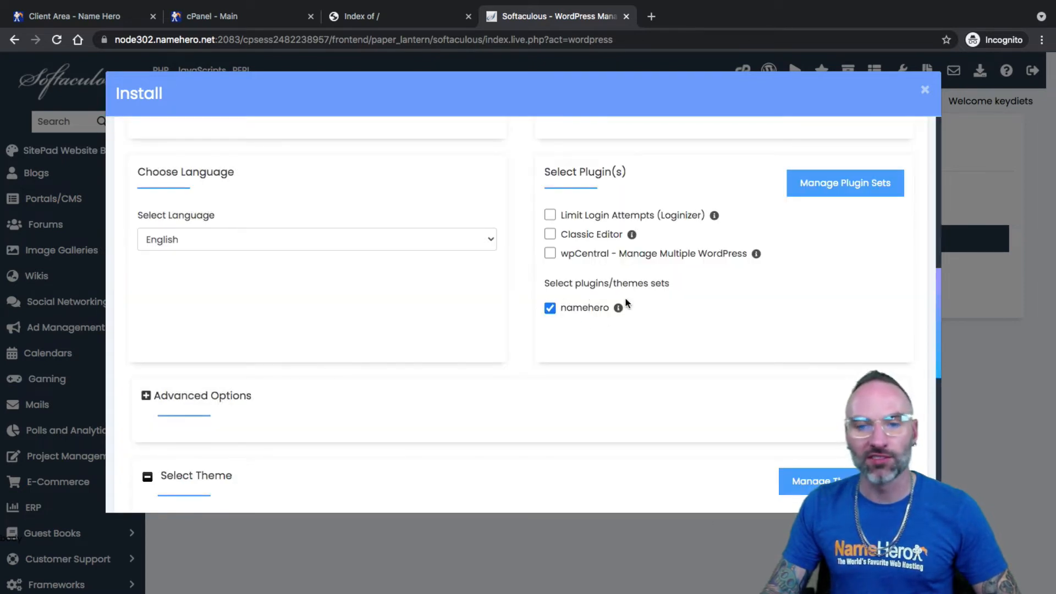
mouse_move(889, 253)
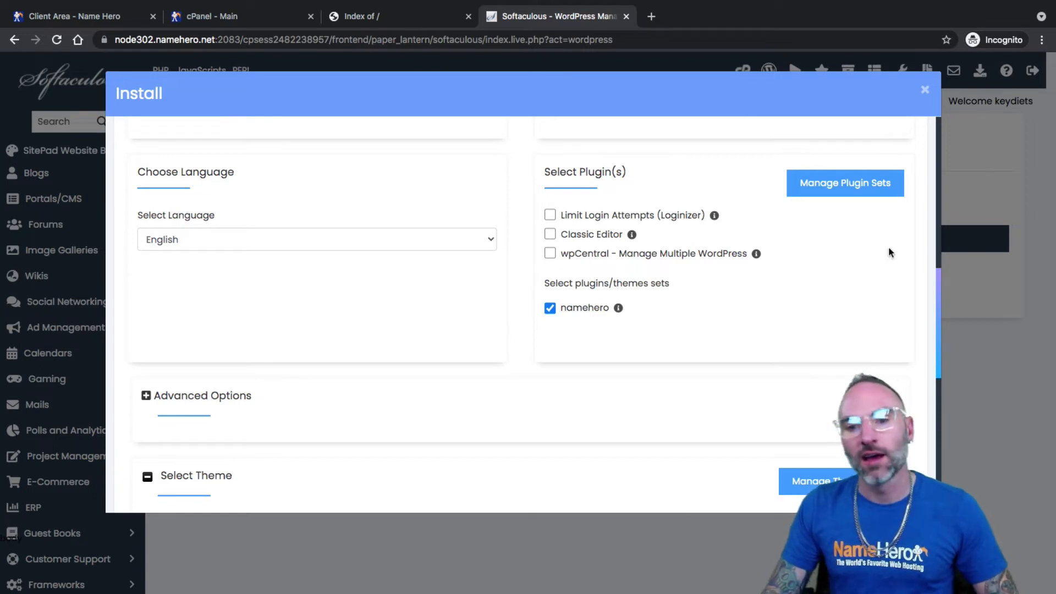
mouse_move(809, 186)
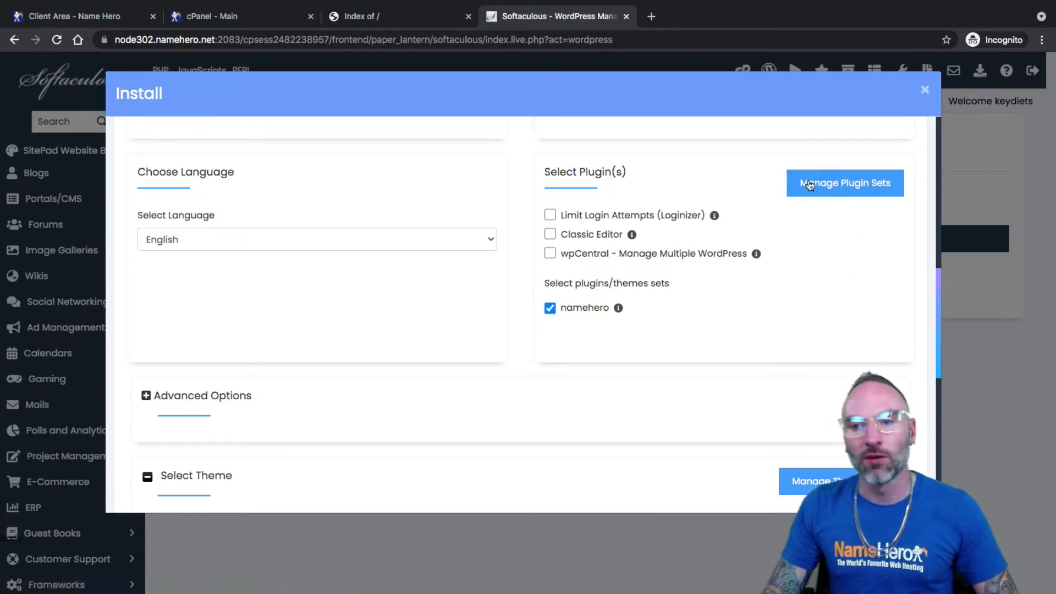
mouse_move(605, 307)
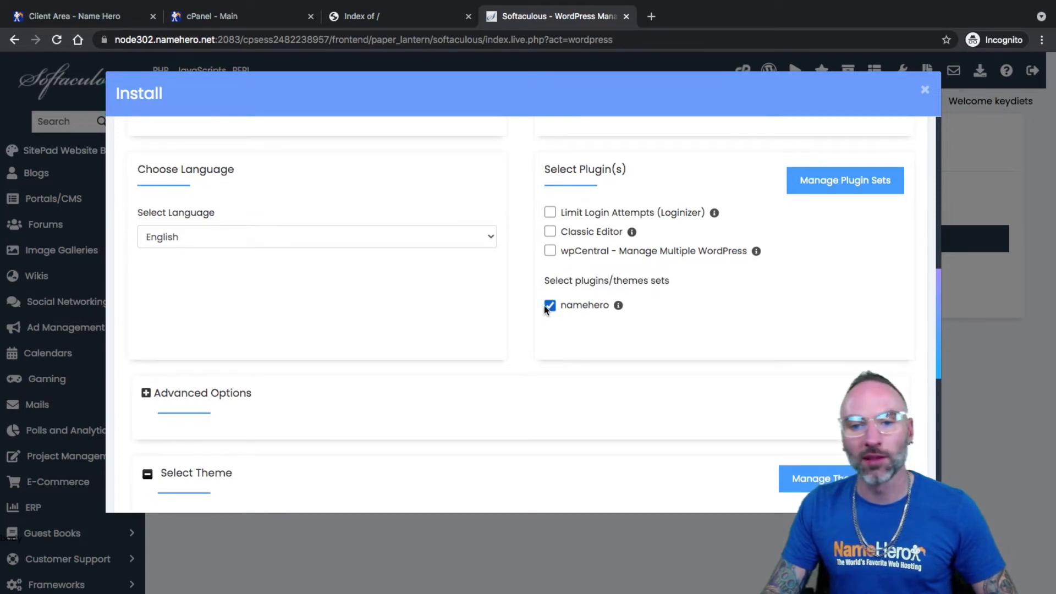
scroll(down, 3)
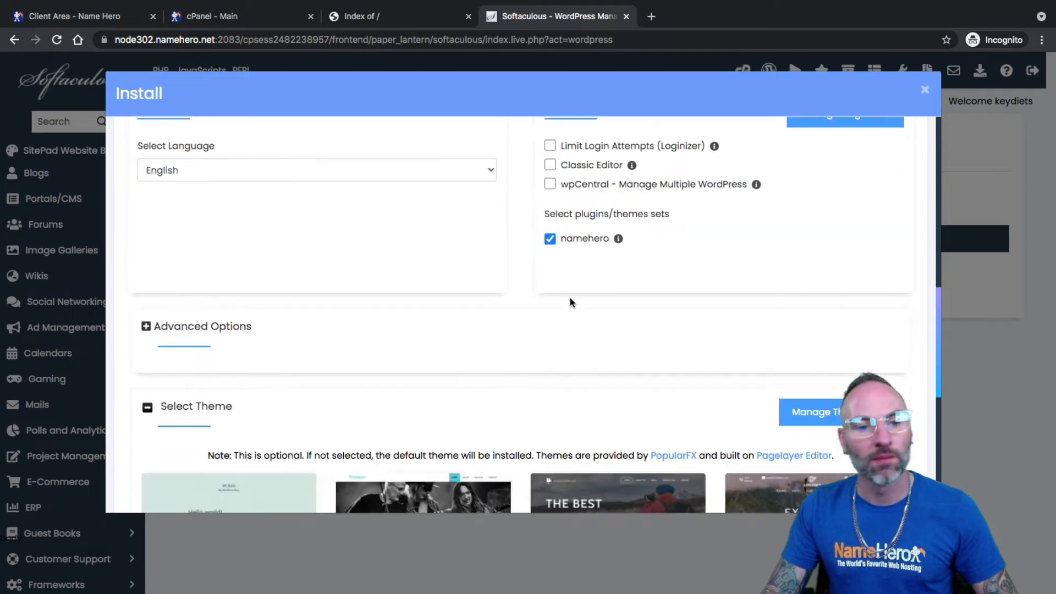
scroll(down, 3)
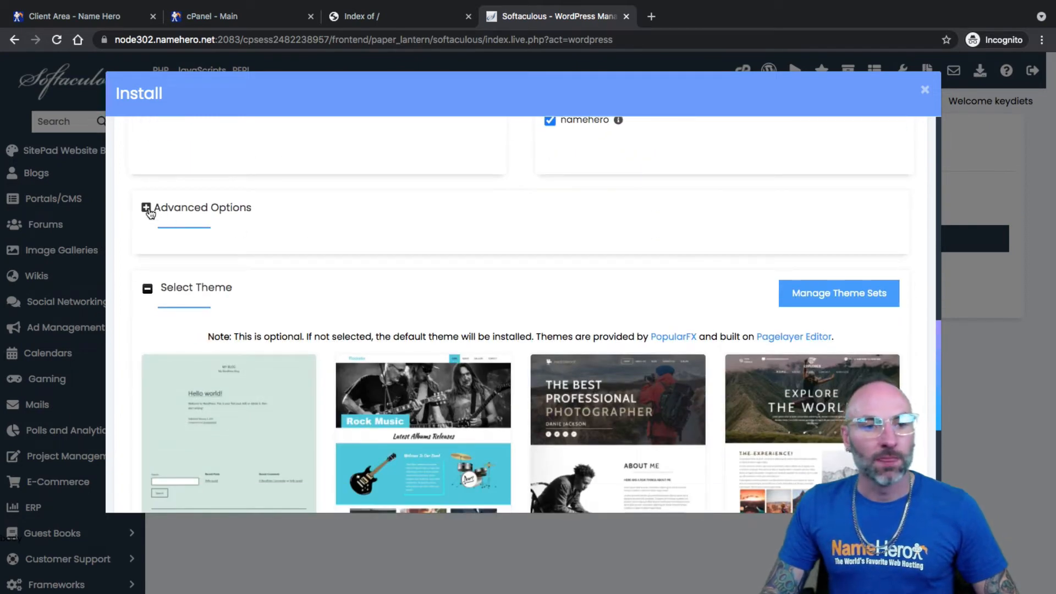
- In Advanced Options, choose auto-upgrade to any latest version, major as well as minor
click(147, 207)
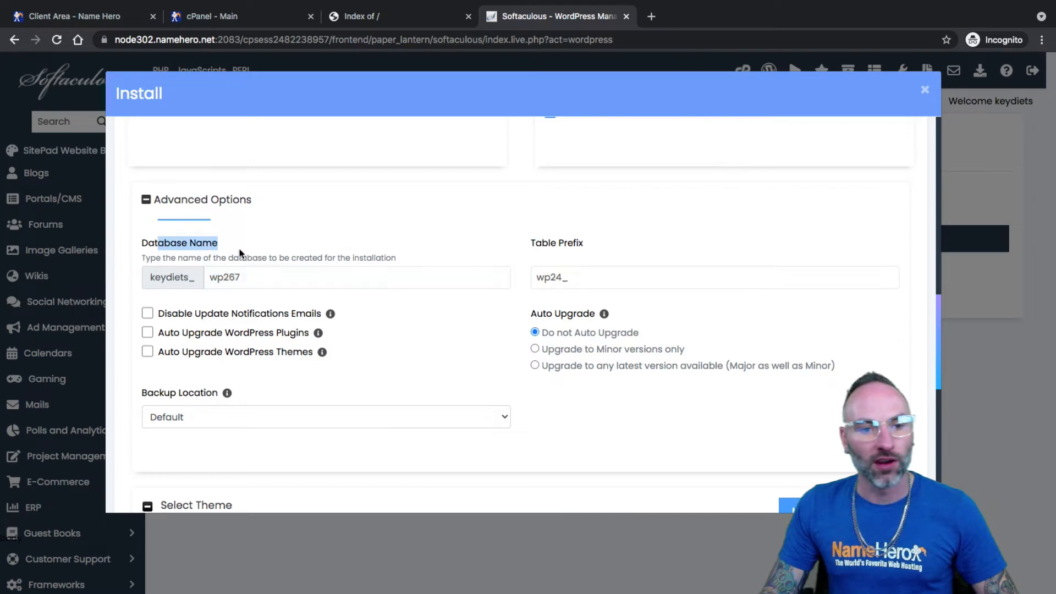
click(252, 277)
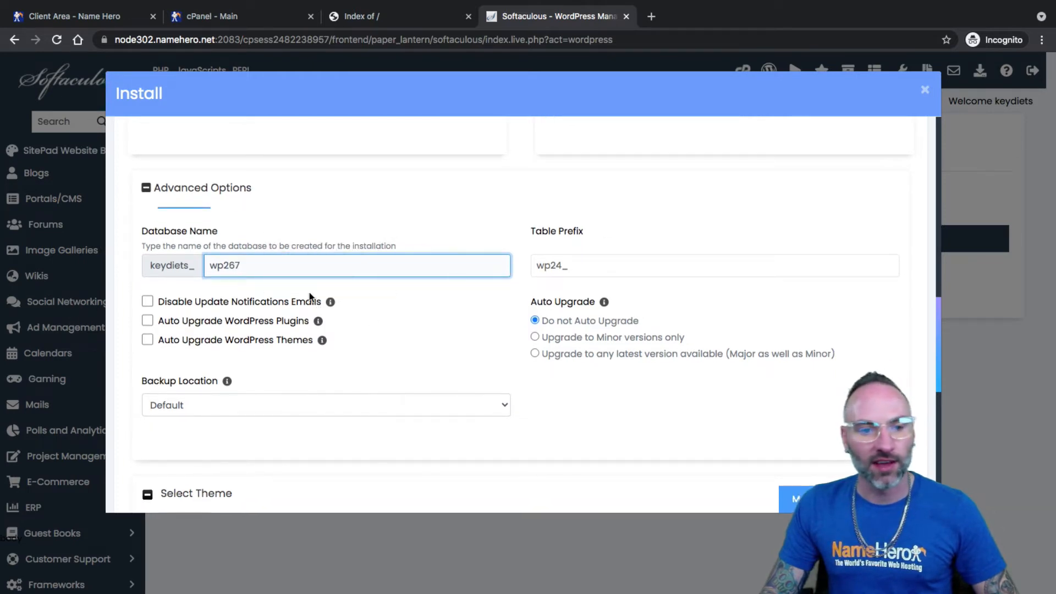
mouse_move(256, 370)
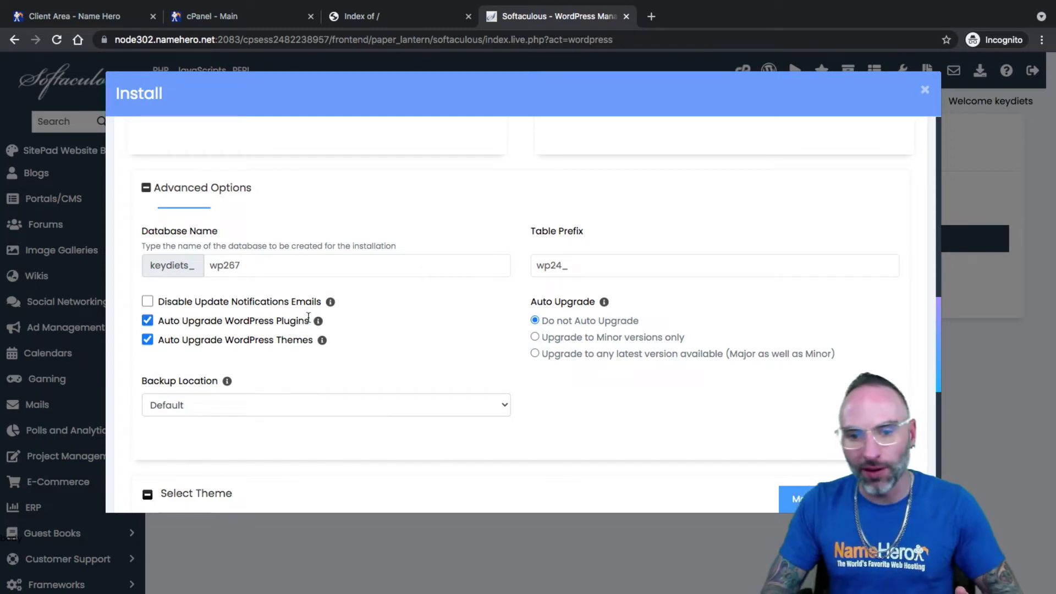
mouse_move(318, 320)
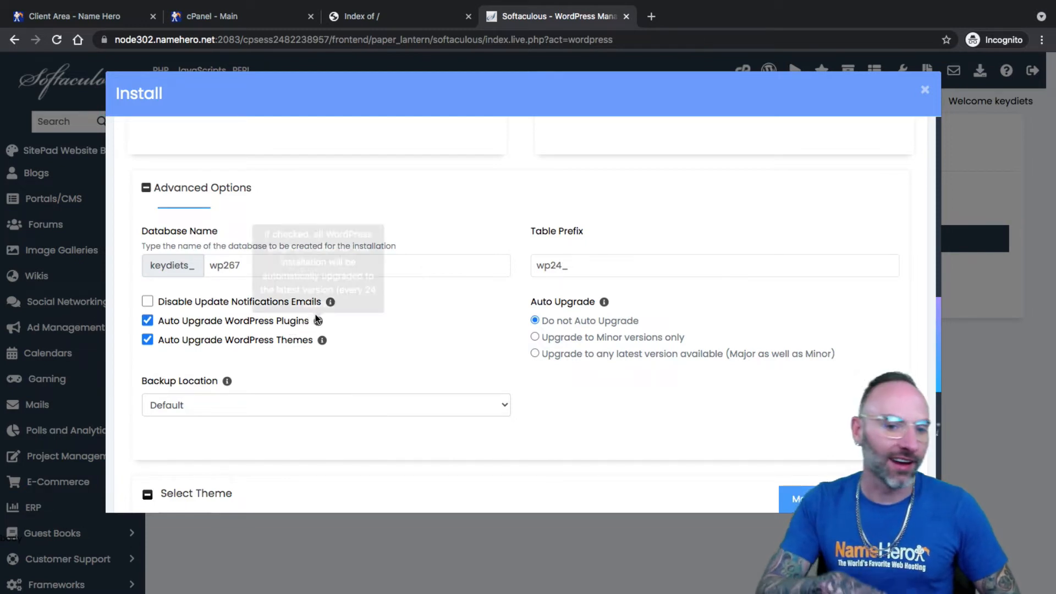
mouse_move(313, 369)
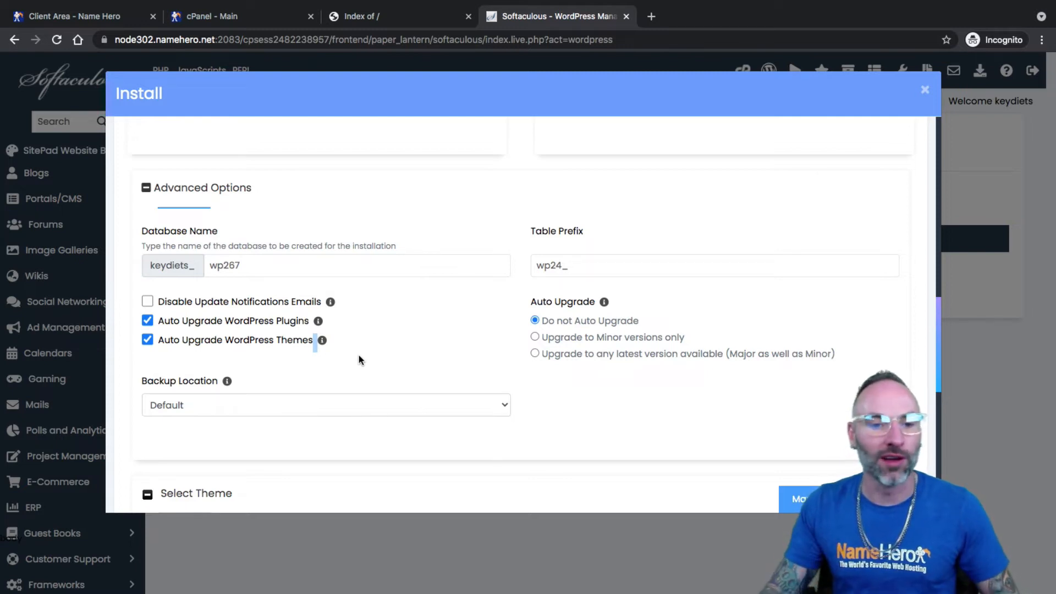
mouse_move(300, 347)
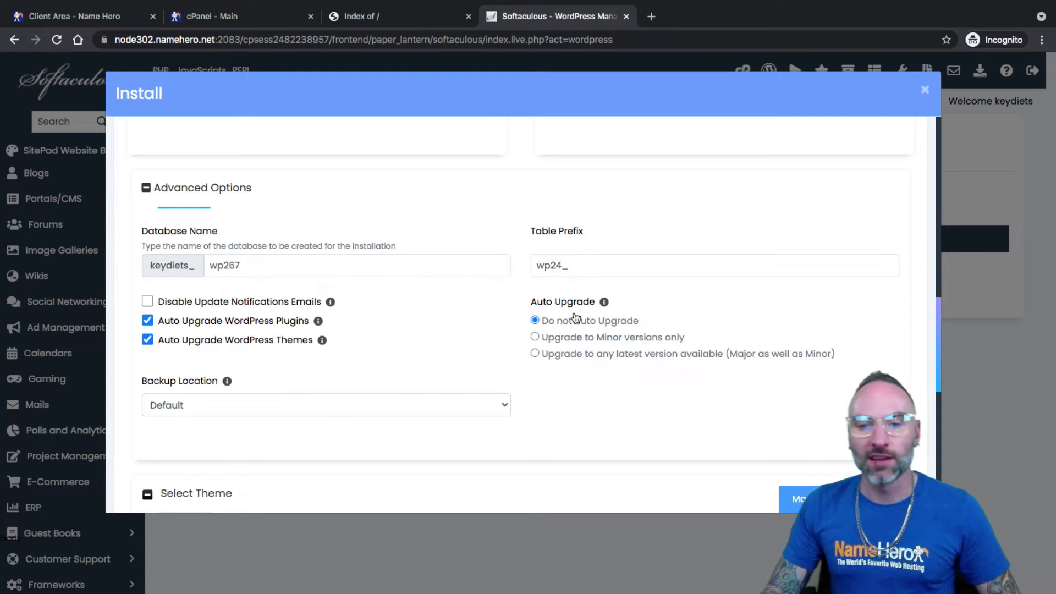
mouse_move(599, 333)
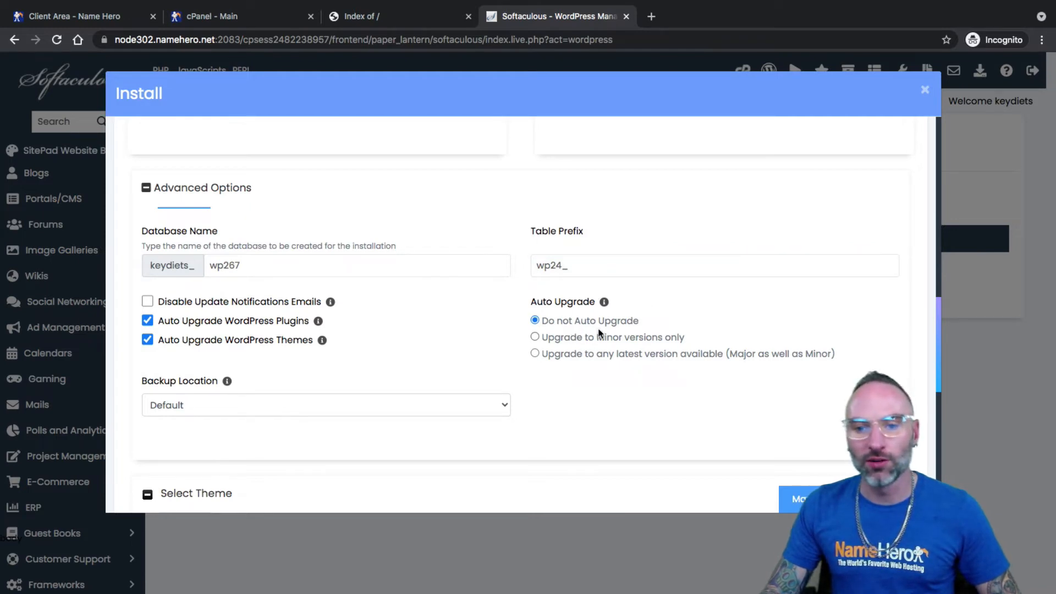
mouse_move(612, 357)
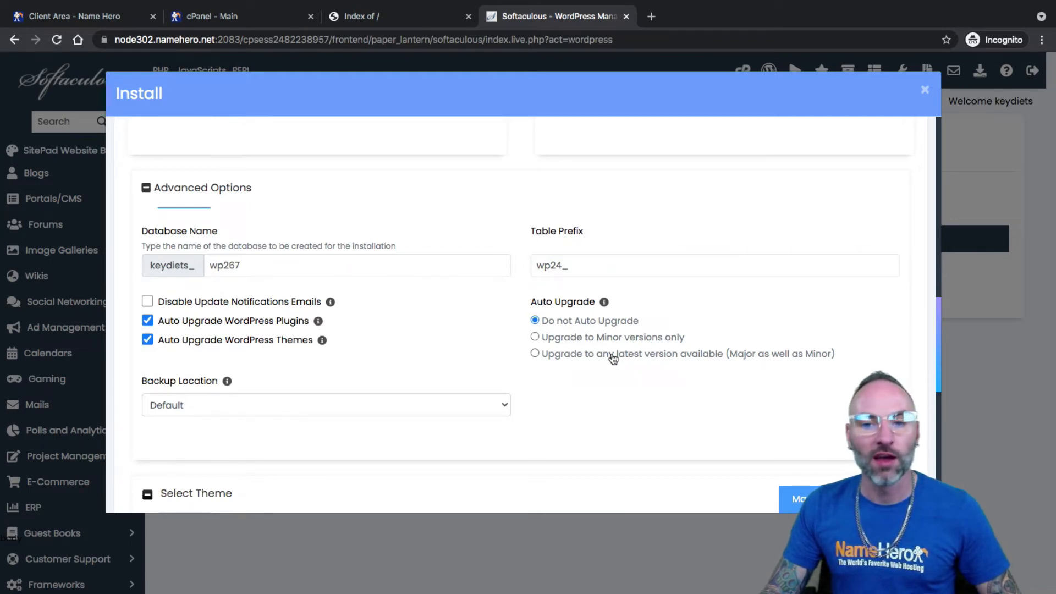
mouse_move(731, 359)
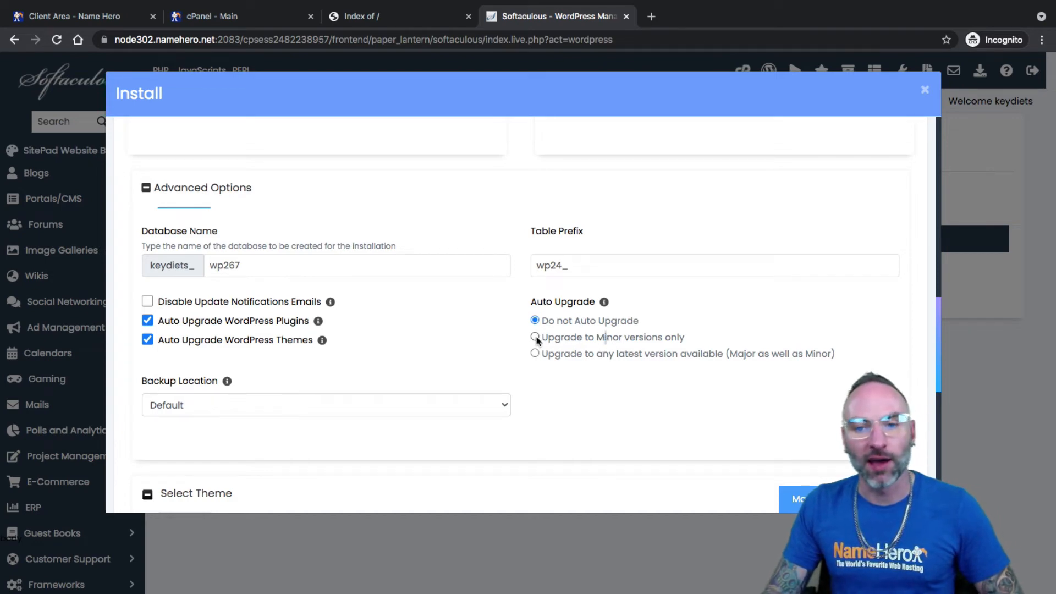
click(535, 337)
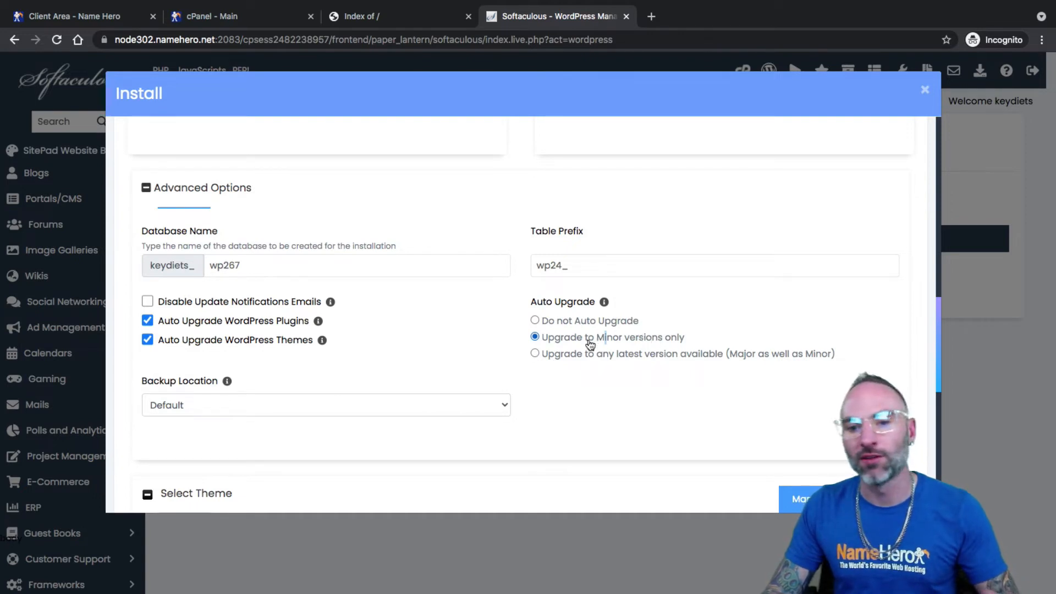
mouse_move(574, 355)
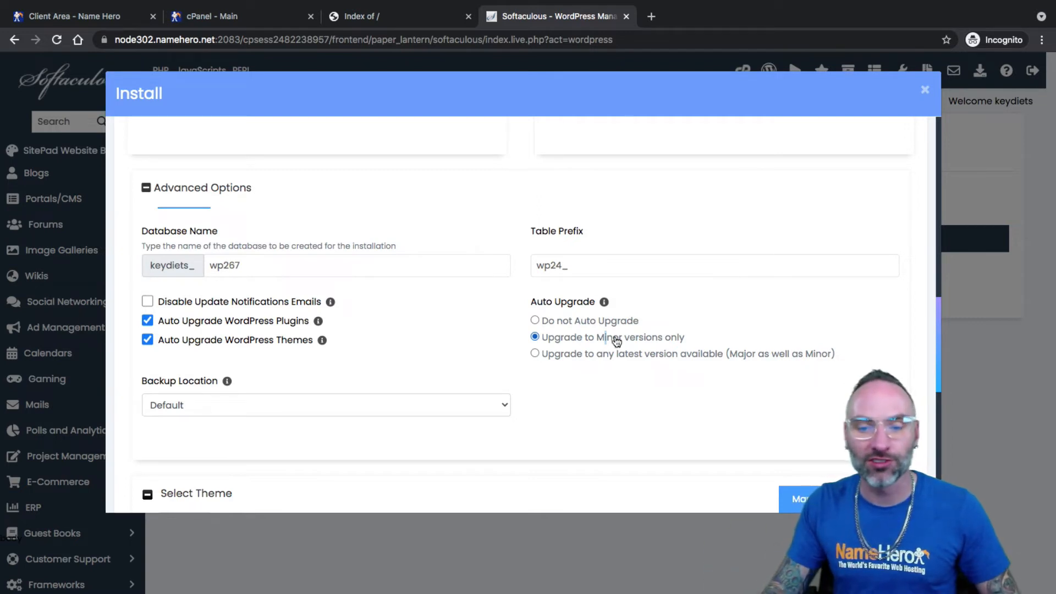
mouse_move(623, 347)
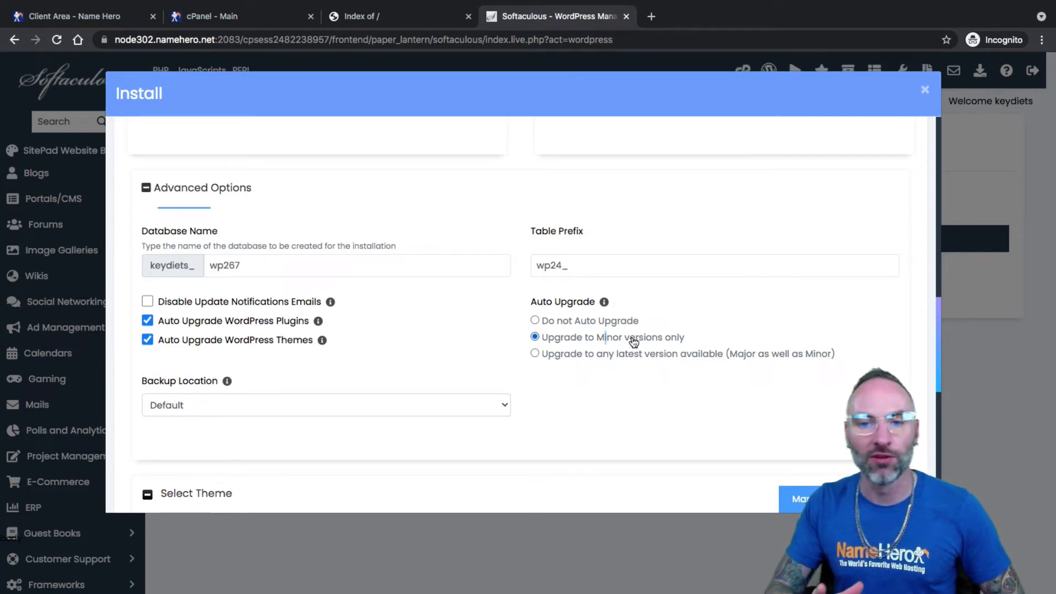
mouse_move(604, 360)
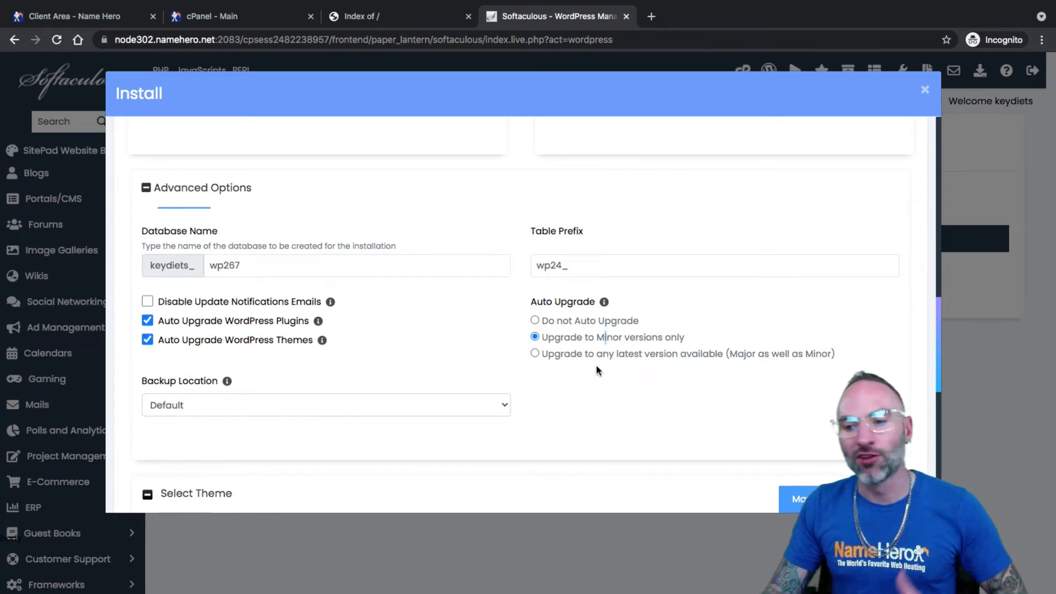
mouse_move(385, 325)
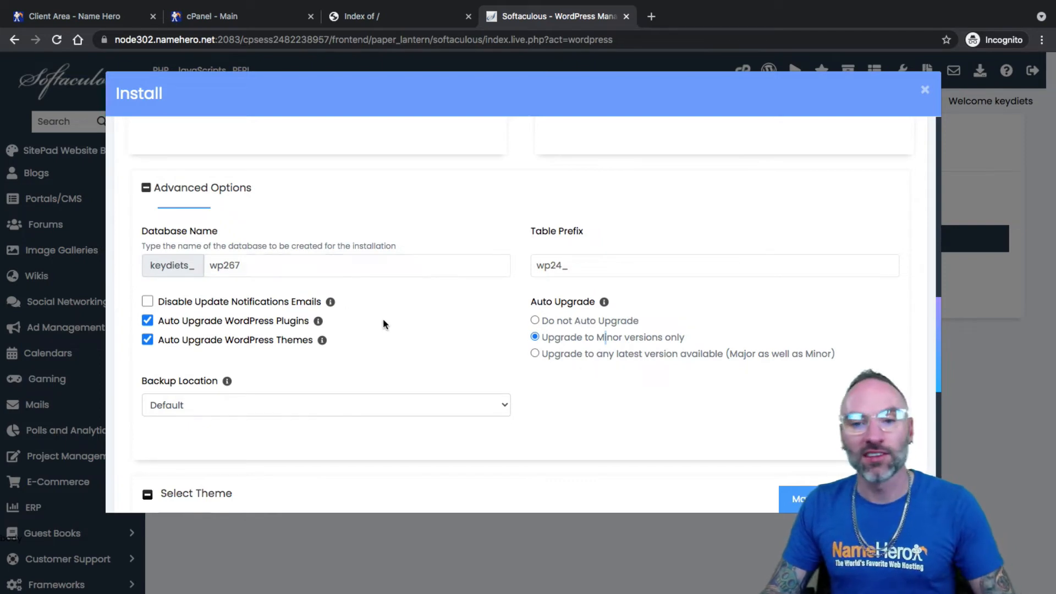
click(535, 354)
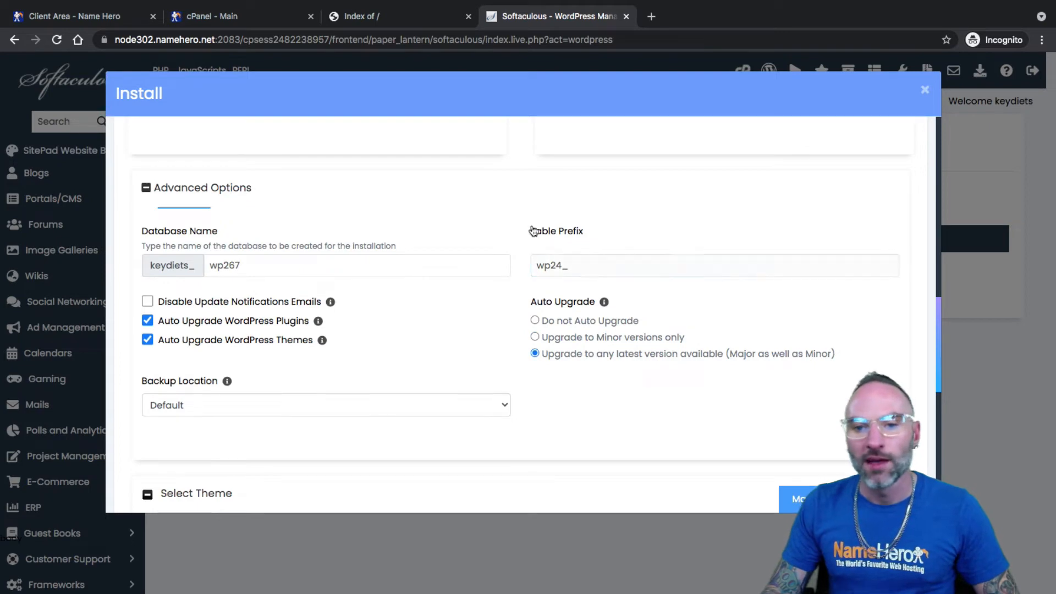
click(713, 265)
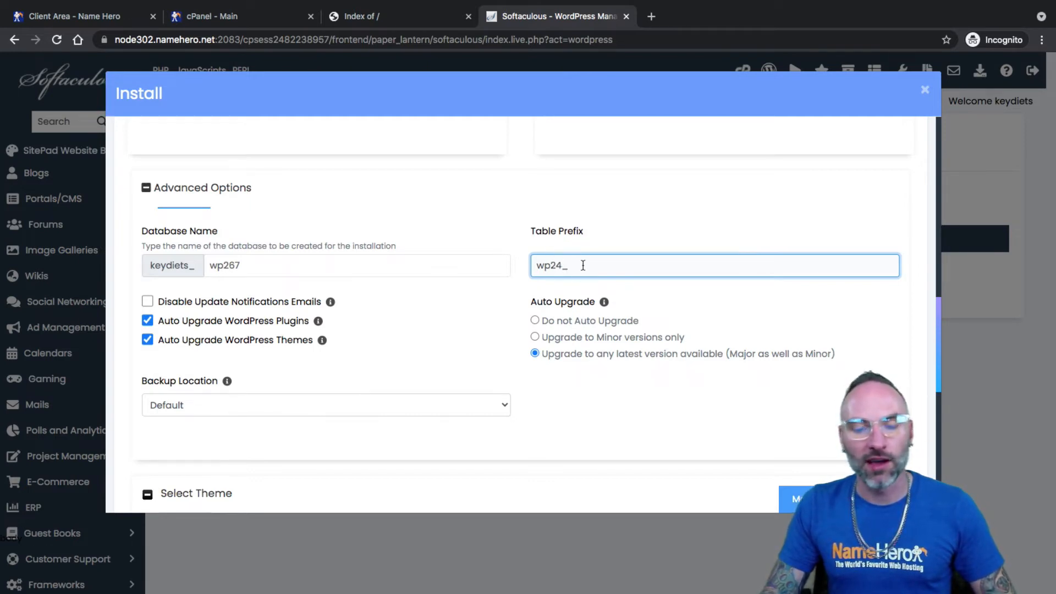
- Leave the backup location at Default
scroll(down, 3)
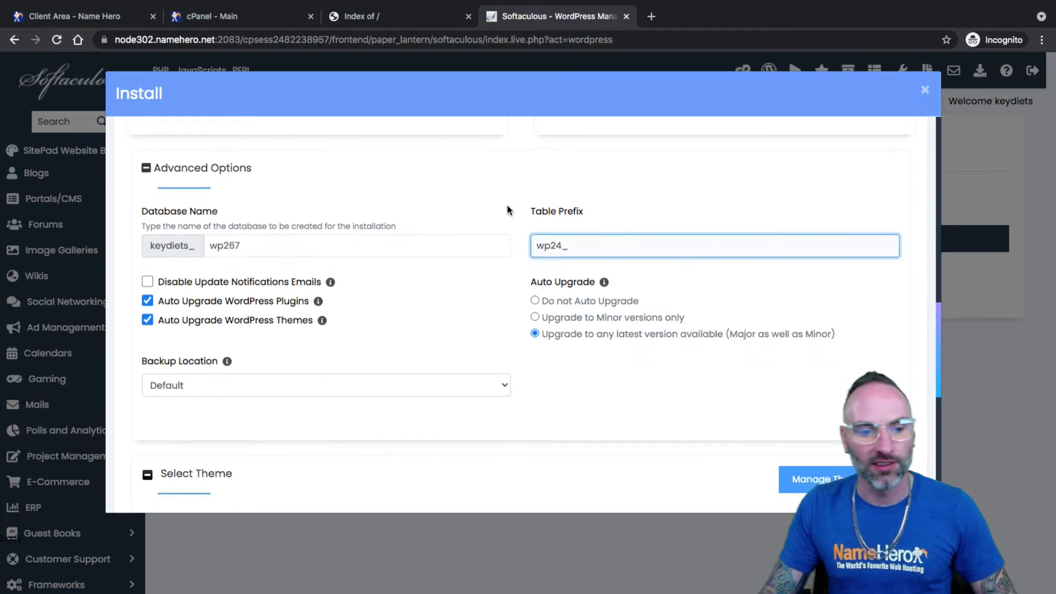
click(325, 385)
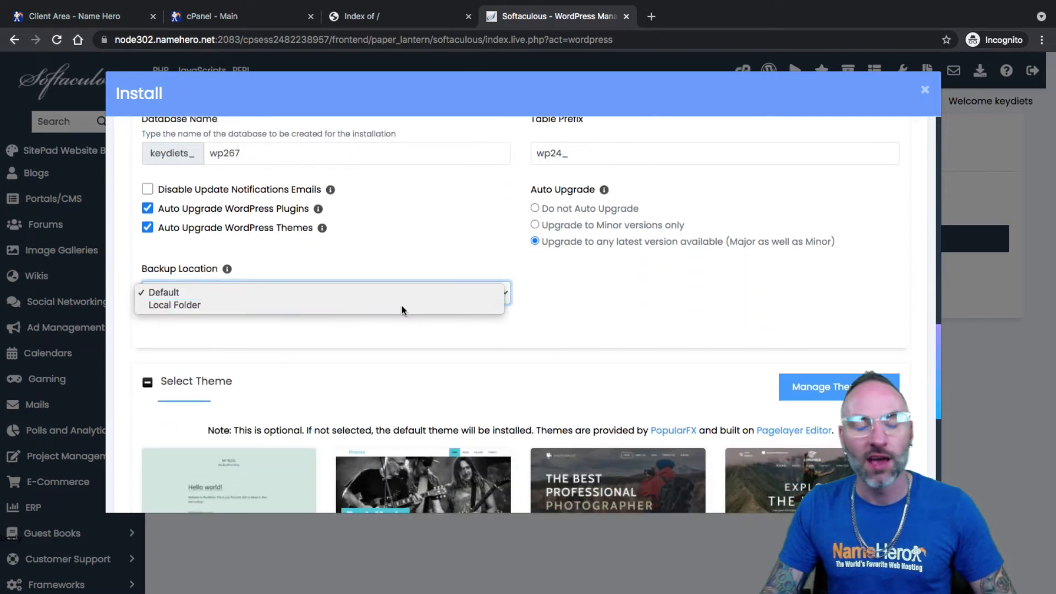
click(163, 292)
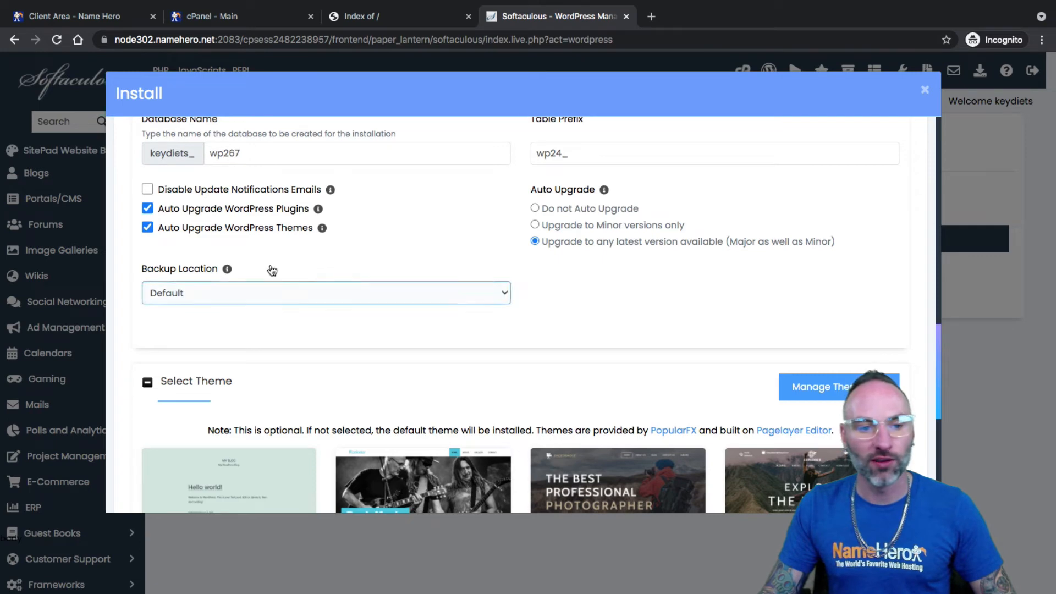
scroll(down, 3)
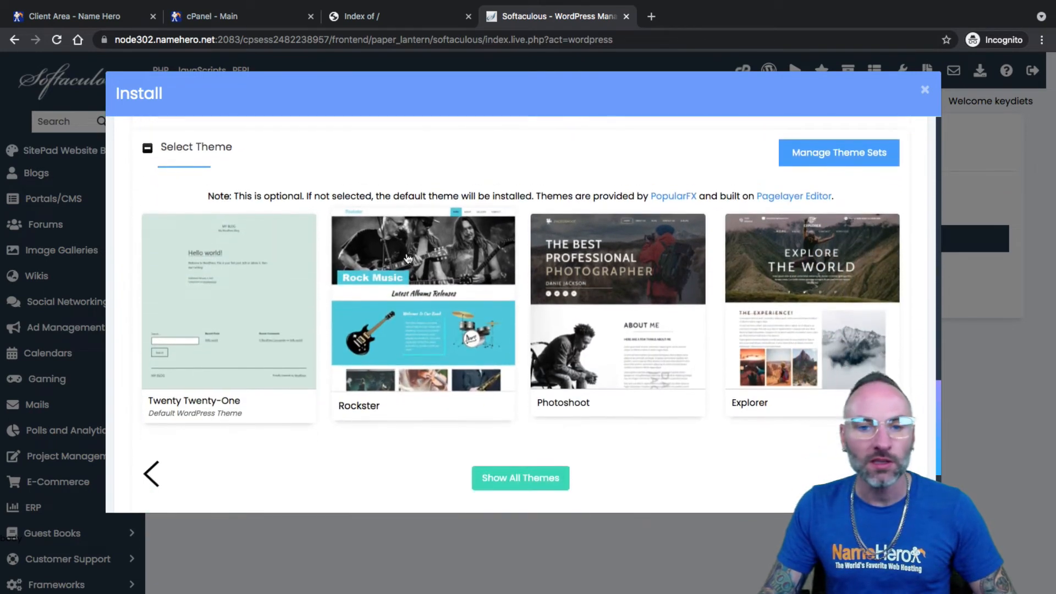
- Browse the Select Theme carousel and choose Show All Themes to open the full catalogue
scroll(down, 3)
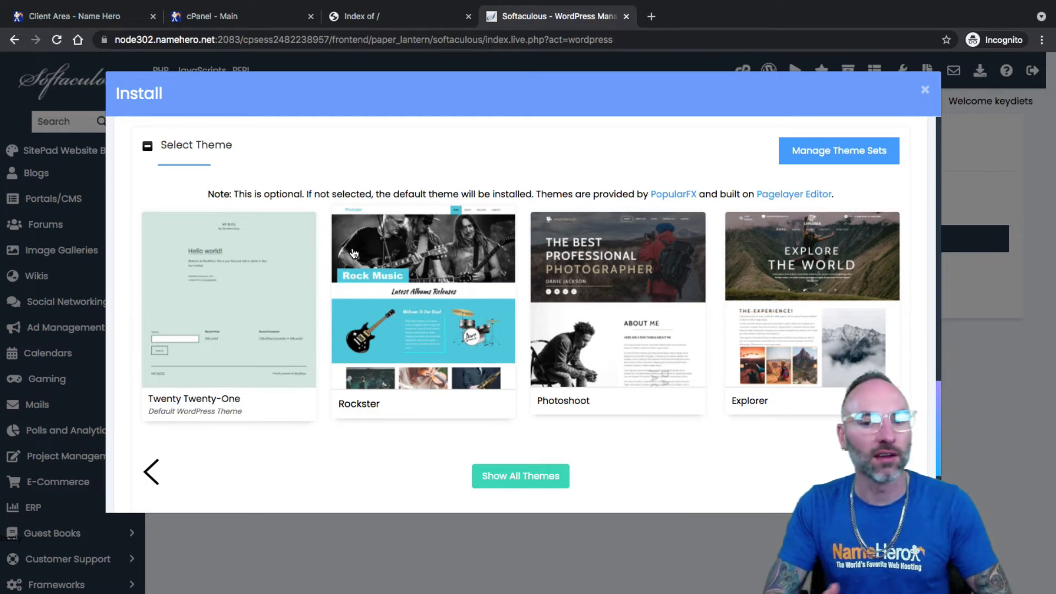
mouse_move(425, 261)
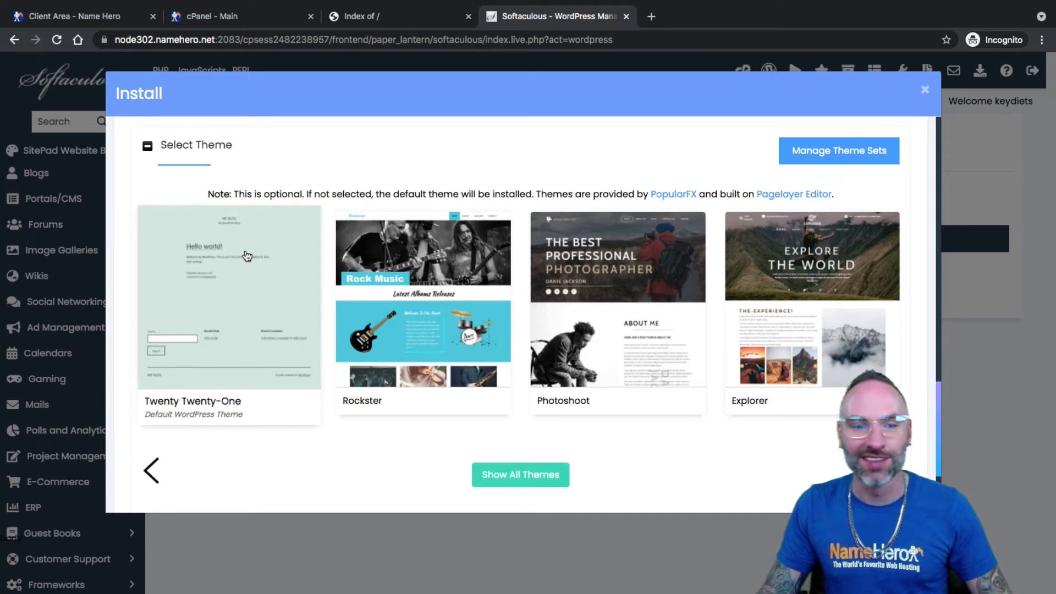
mouse_move(240, 320)
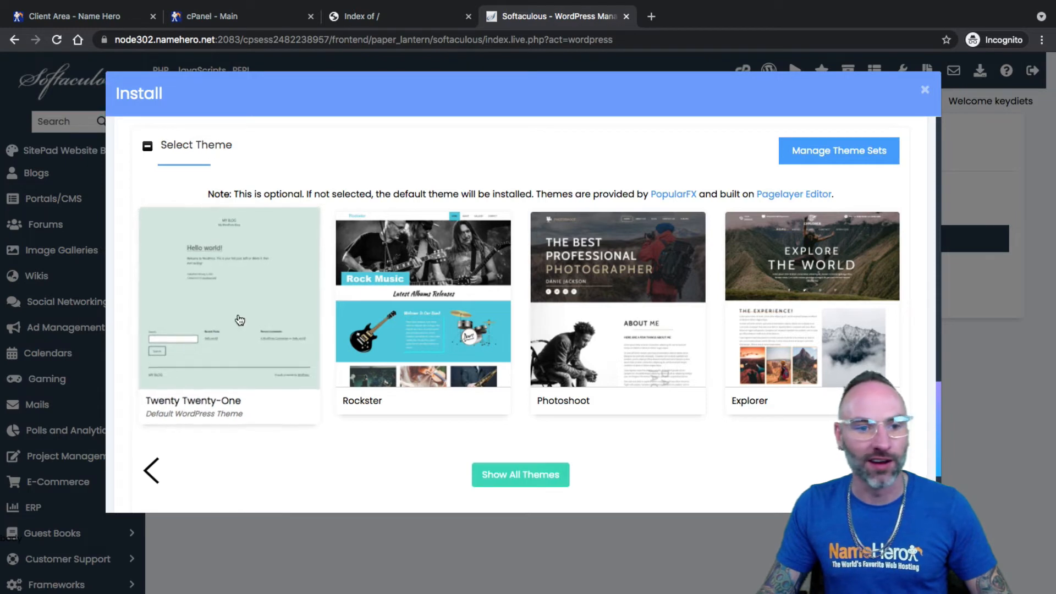
mouse_move(230, 266)
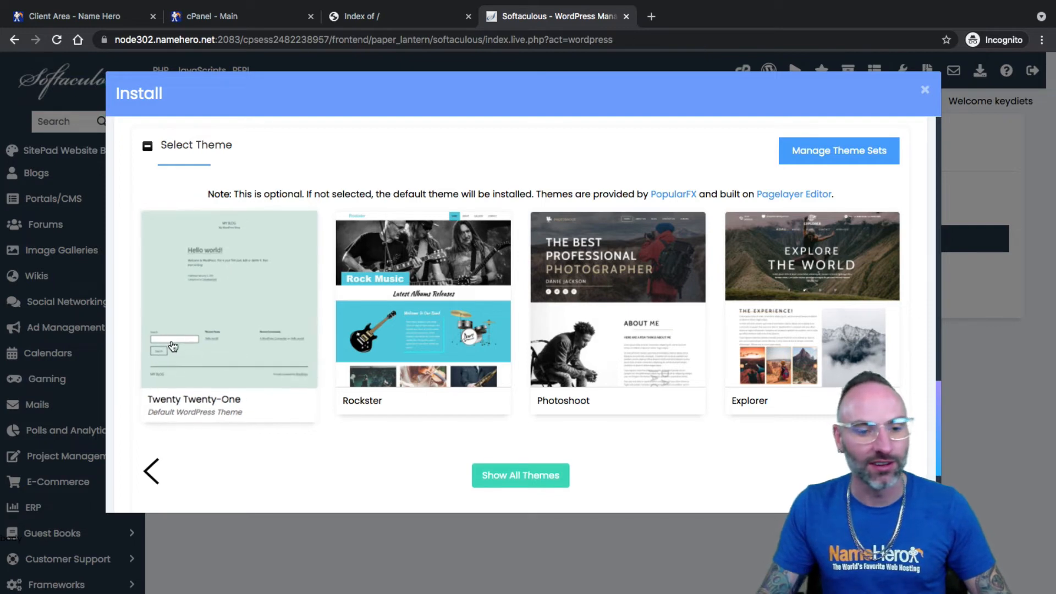
mouse_move(547, 393)
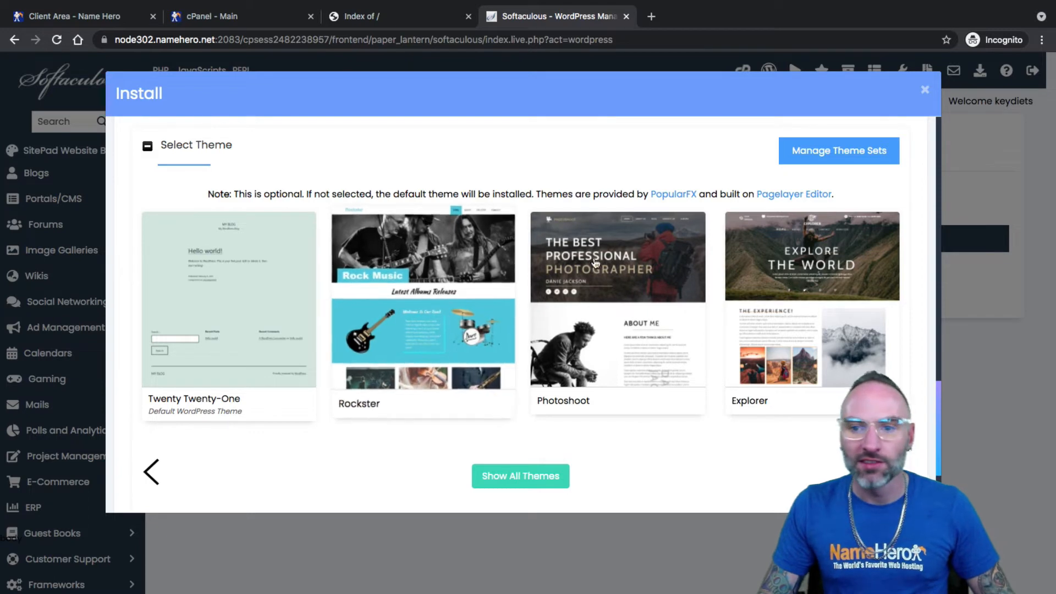
mouse_move(510, 277)
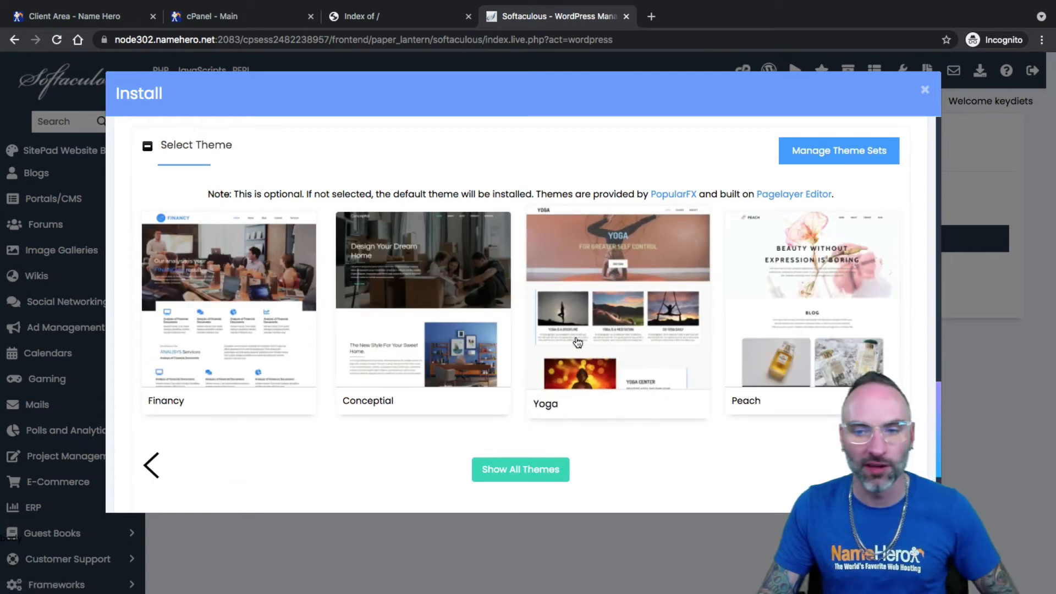
scroll(down, 3)
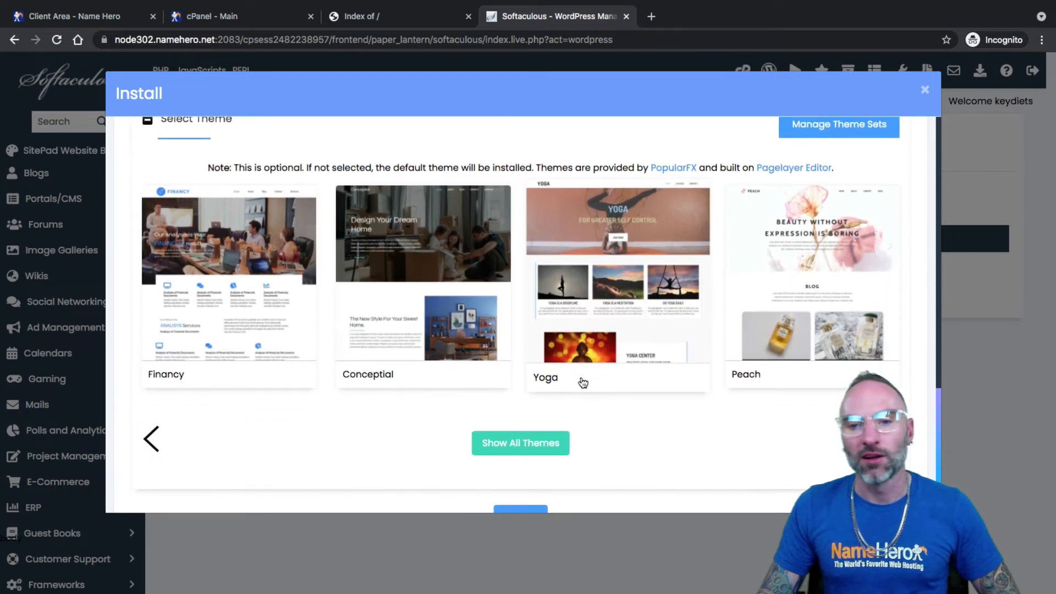
mouse_move(570, 388)
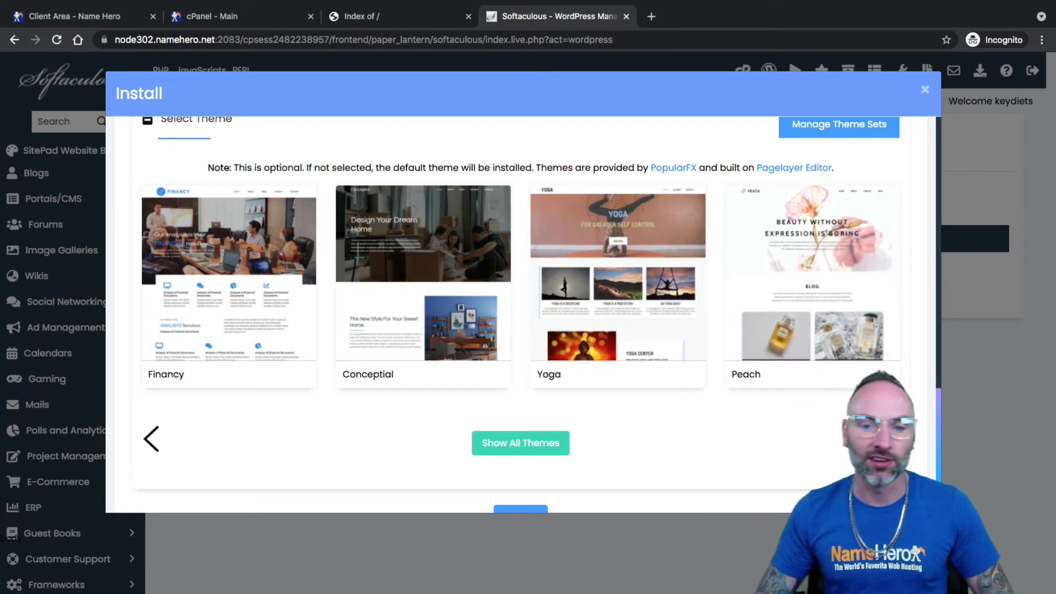
mouse_move(555, 403)
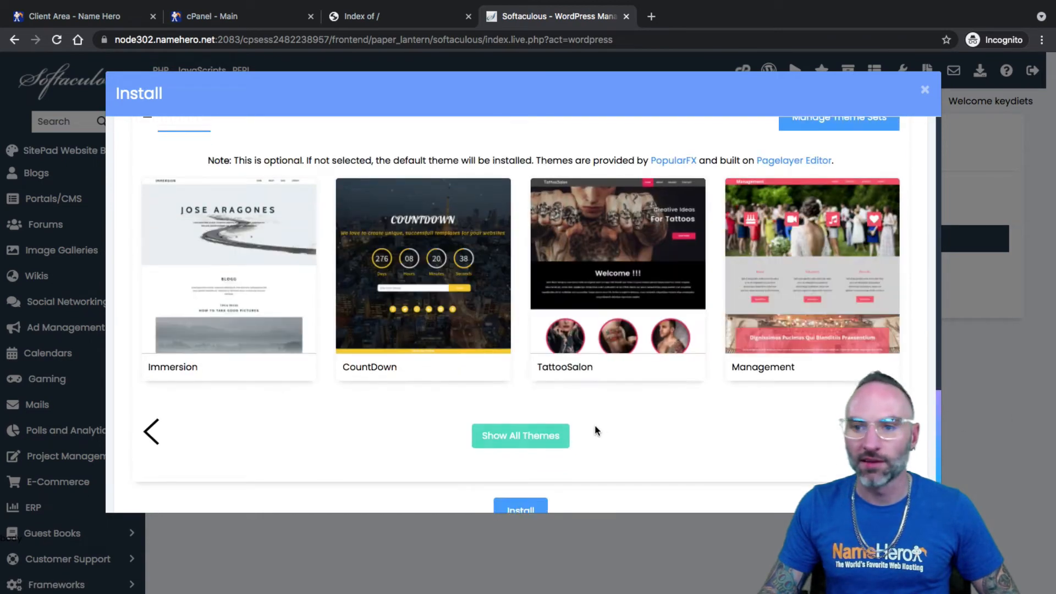
scroll(down, 3)
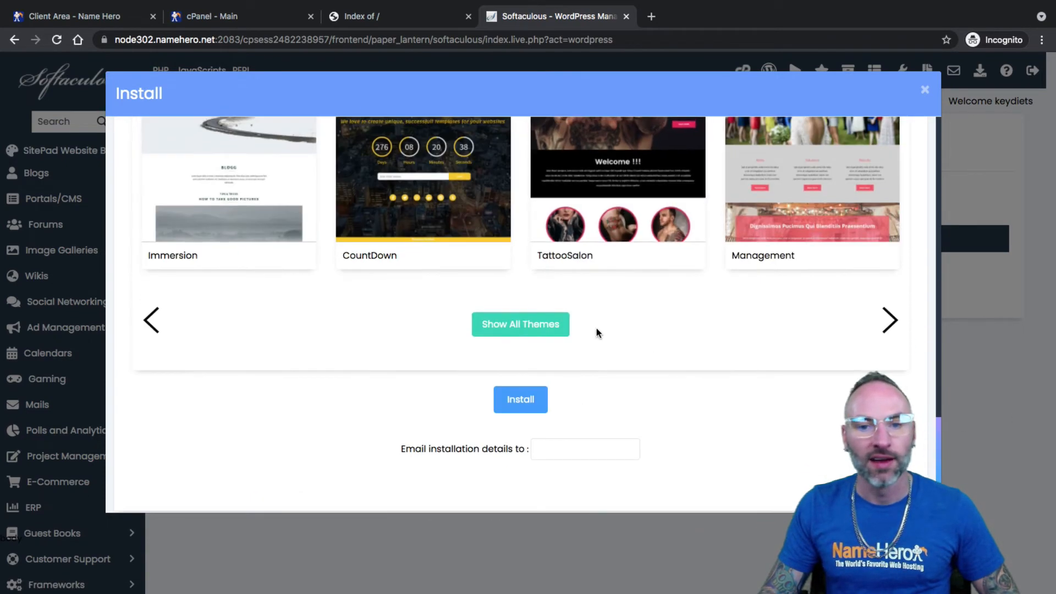
click(520, 324)
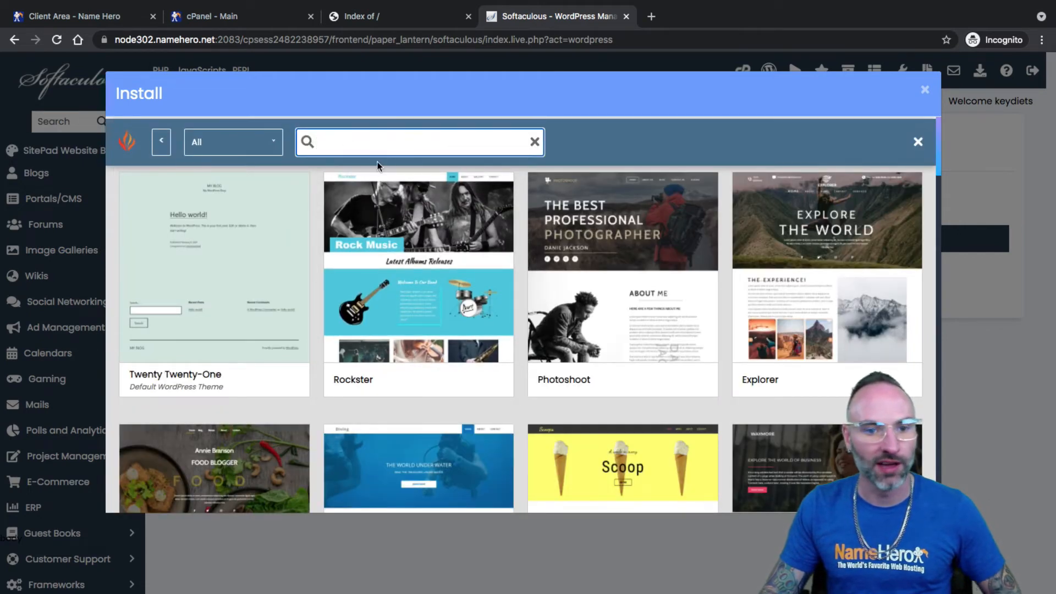
mouse_move(385, 168)
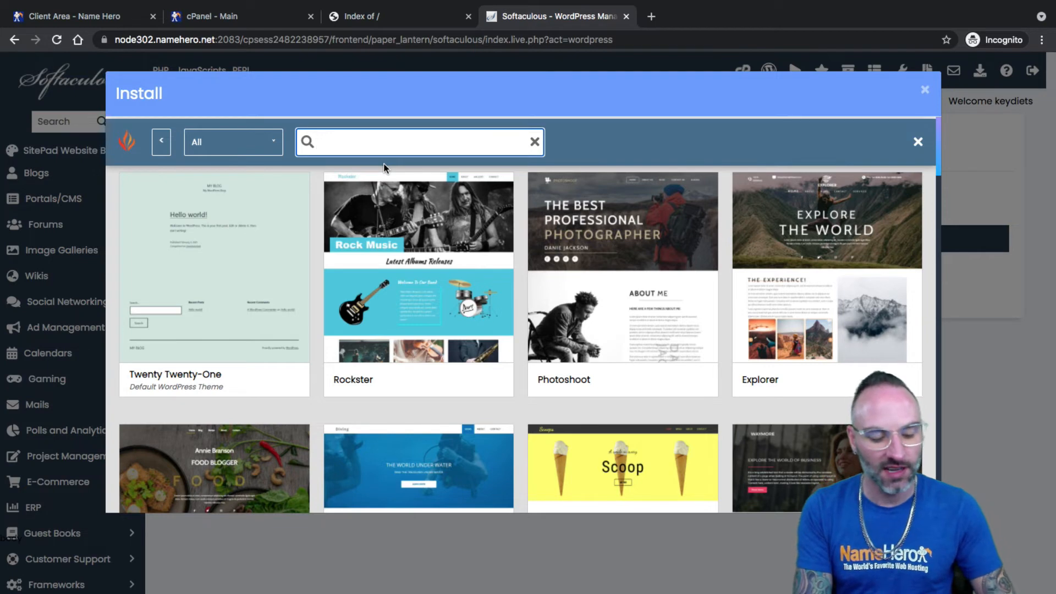
- Search the theme gallery for a plumbing keyword
text(plumbinh)
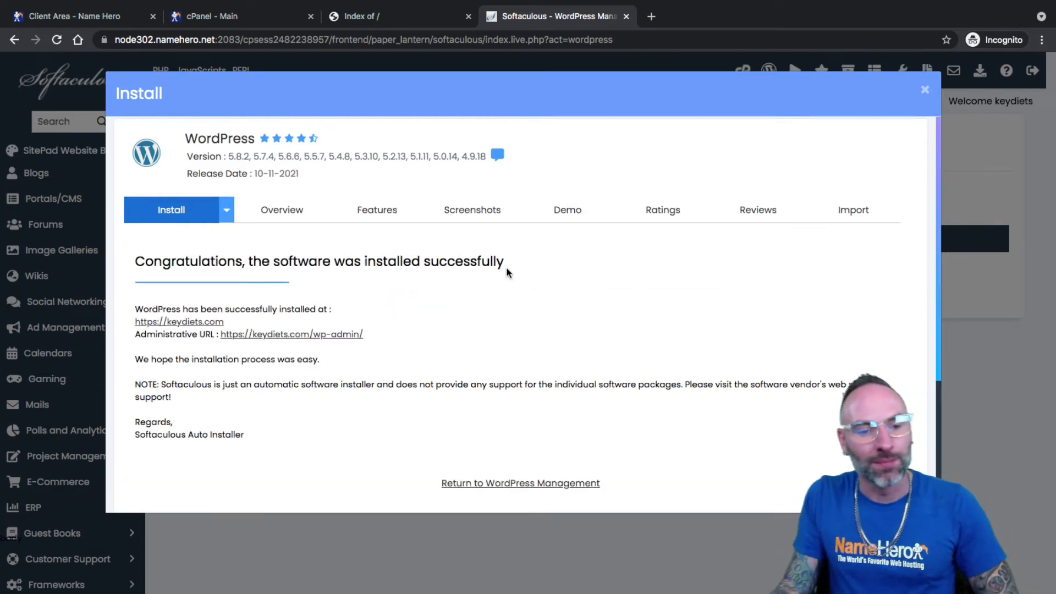
- Visit the new keydiets.com blog and confirm its connection is secure
drag(158, 308, 306, 309)
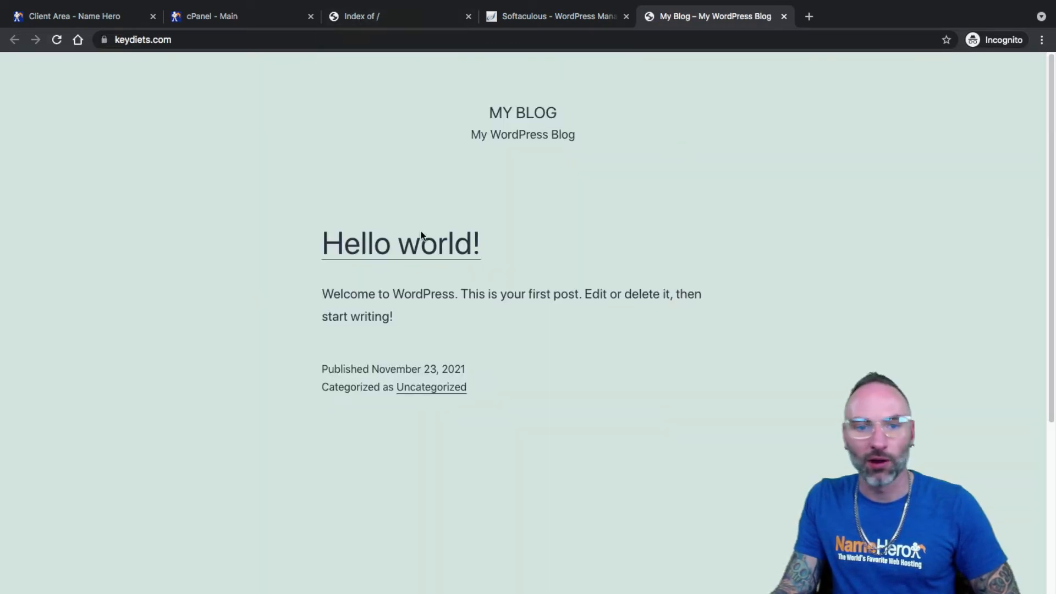
mouse_move(374, 309)
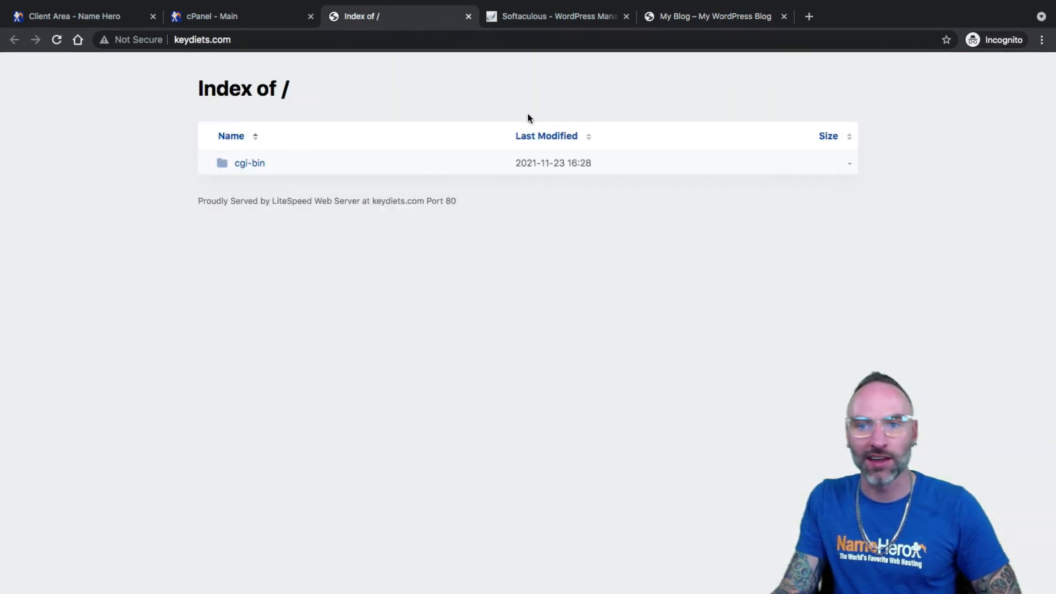
click(716, 17)
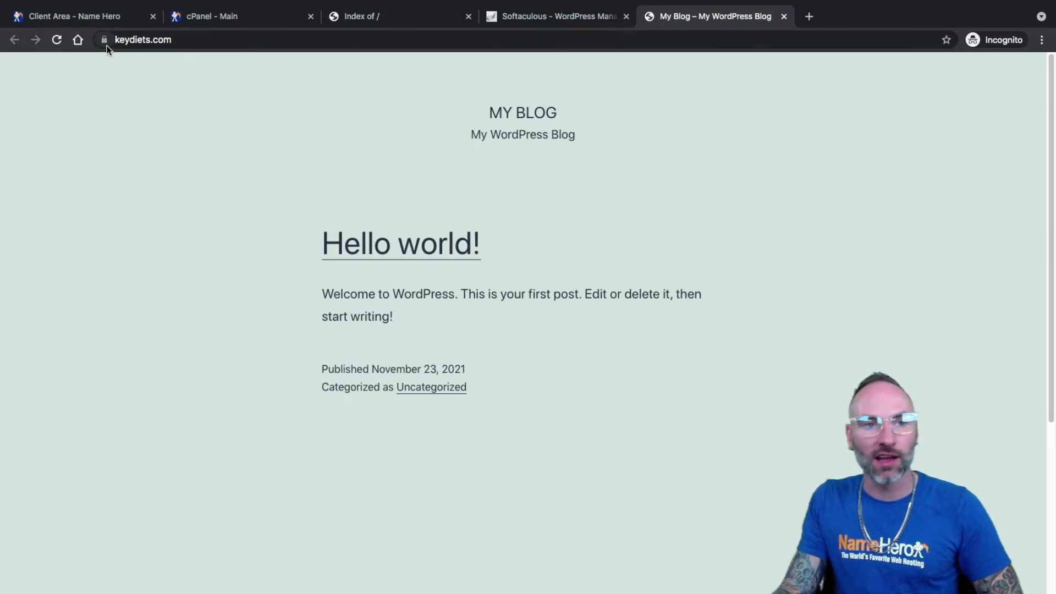
click(104, 40)
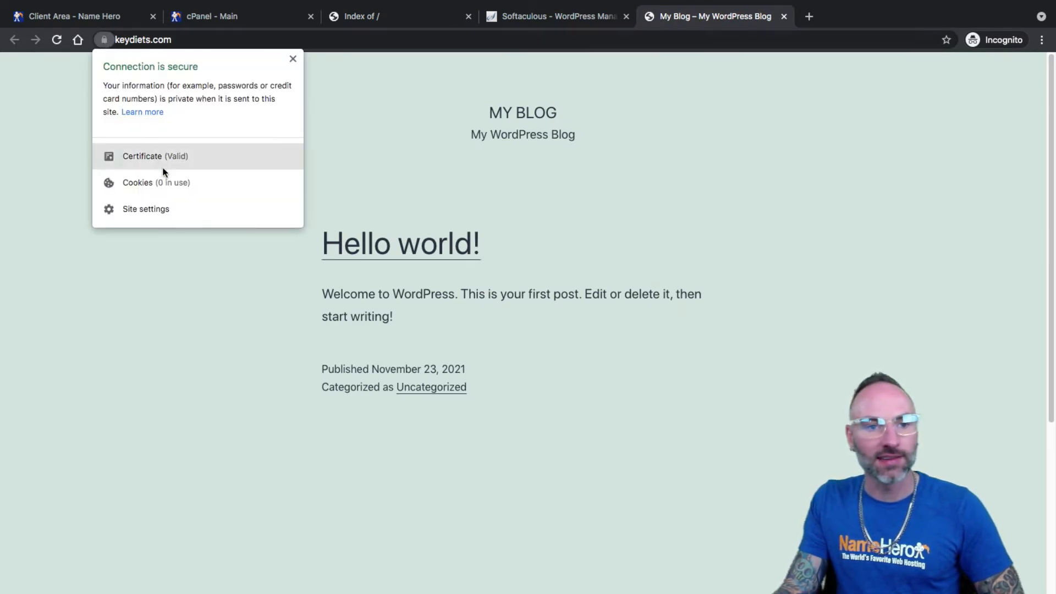
mouse_move(490, 195)
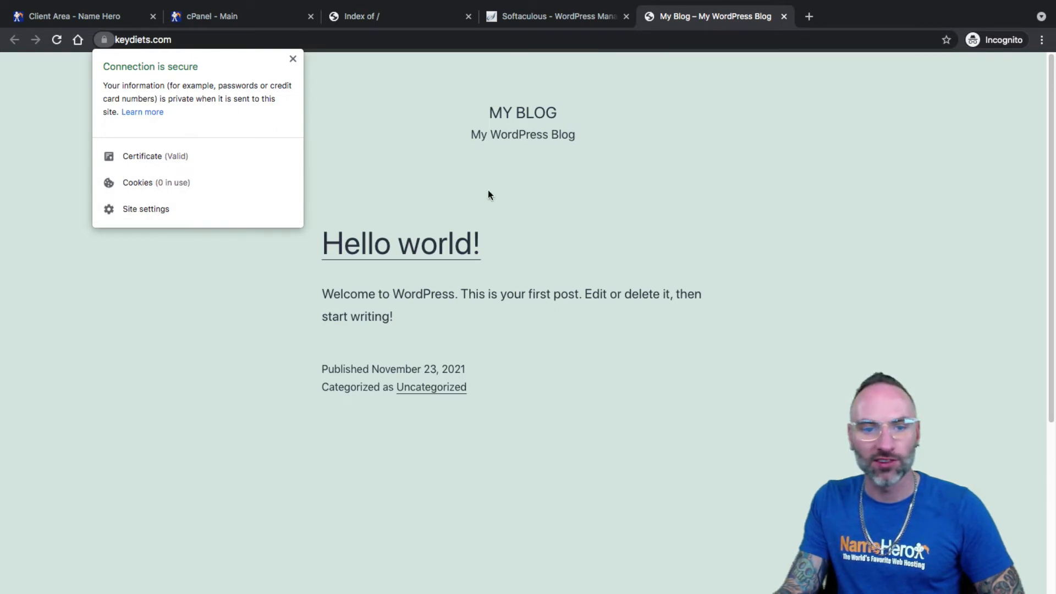
click(293, 59)
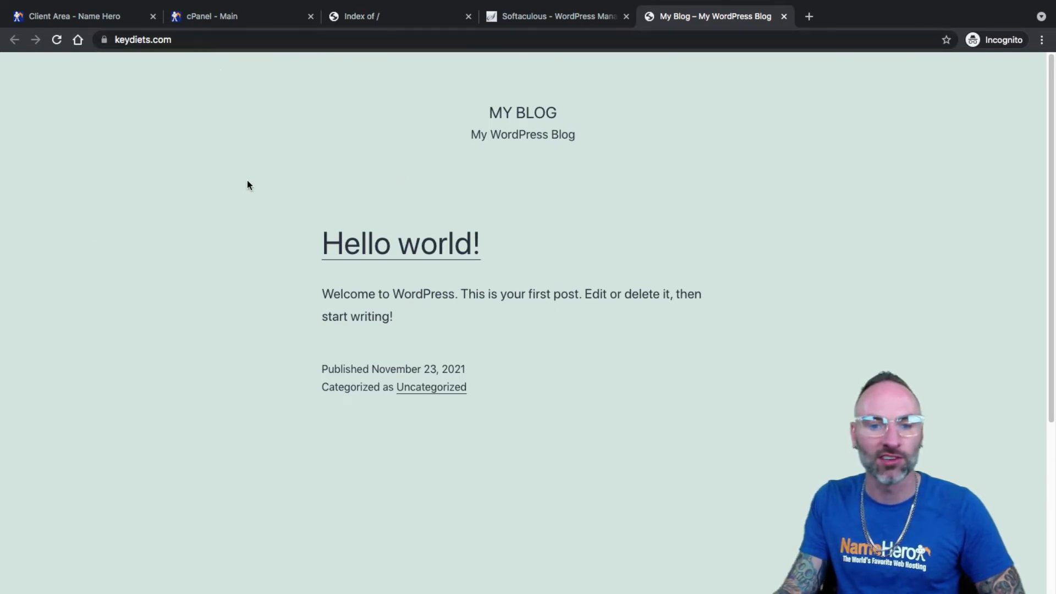
mouse_move(405, 250)
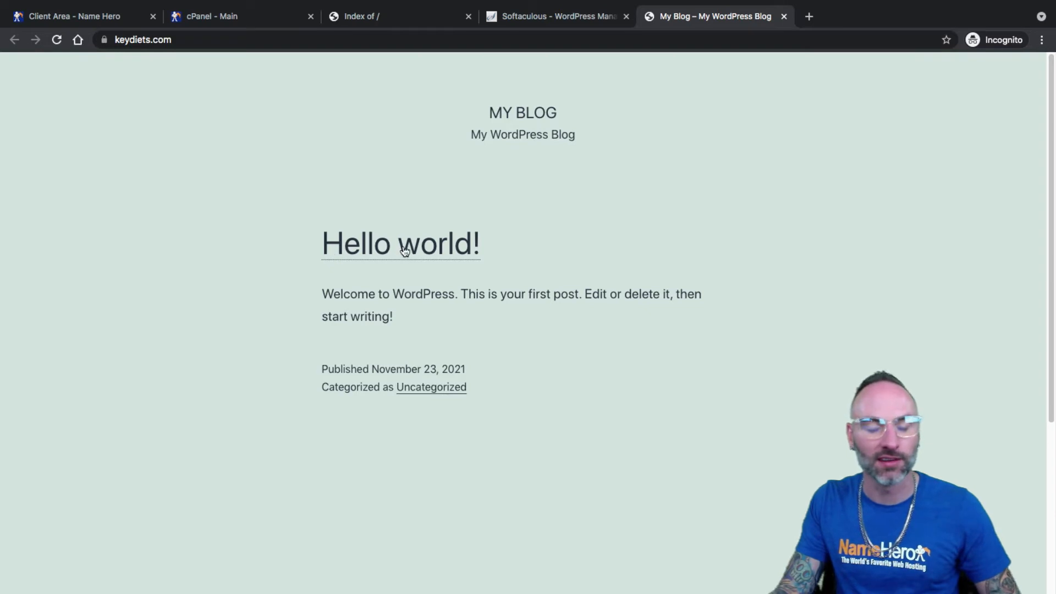
- View the Hello world post, then return to the cPanel main page
click(401, 244)
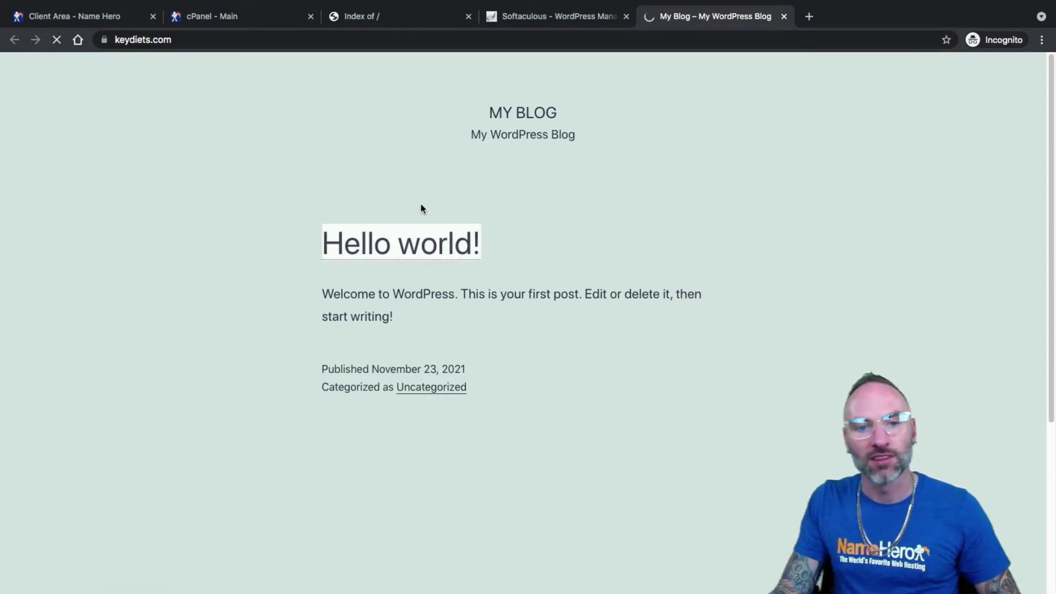
click(400, 242)
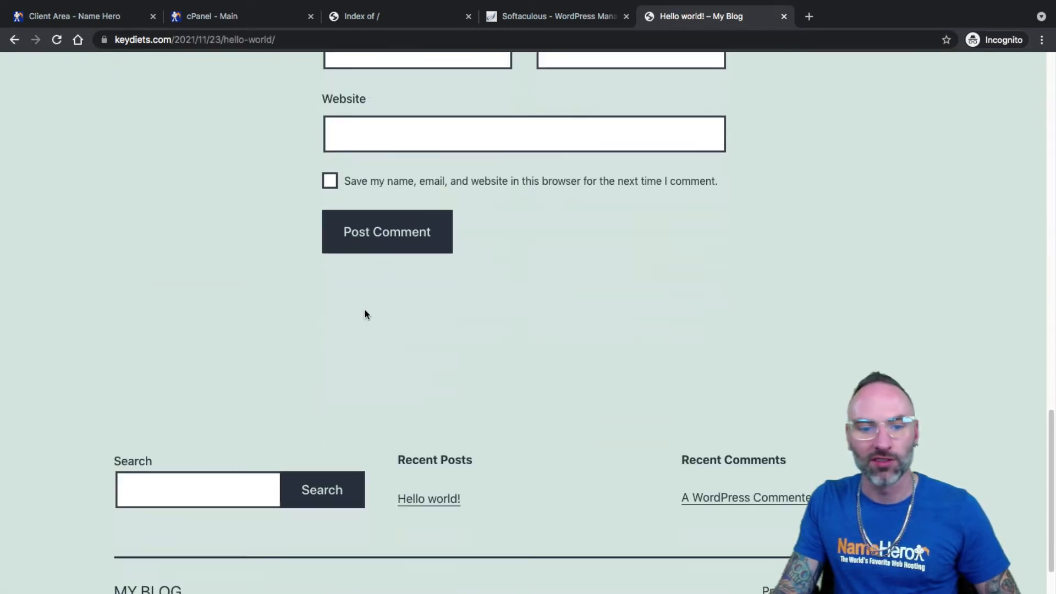
click(216, 16)
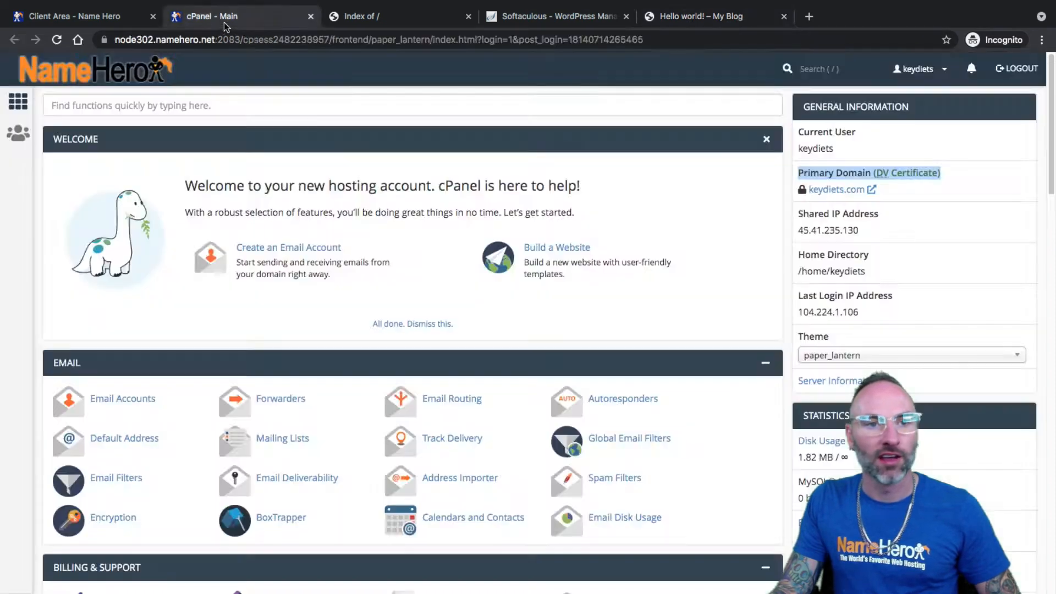
- Look over the WordPress admin dashboard from the Administrative URL, then the live Hello world post
click(559, 16)
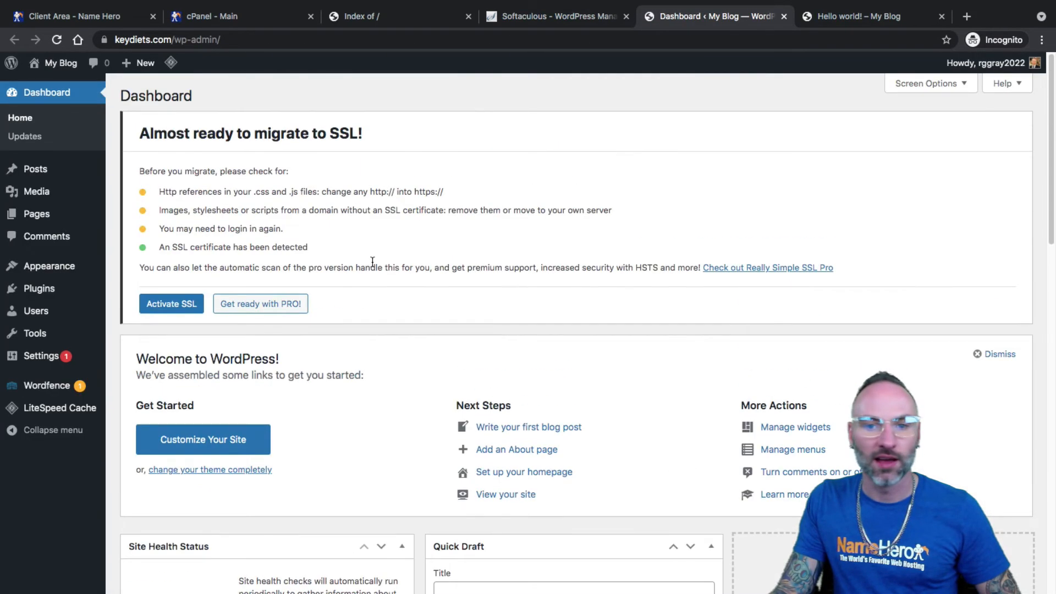
mouse_move(343, 263)
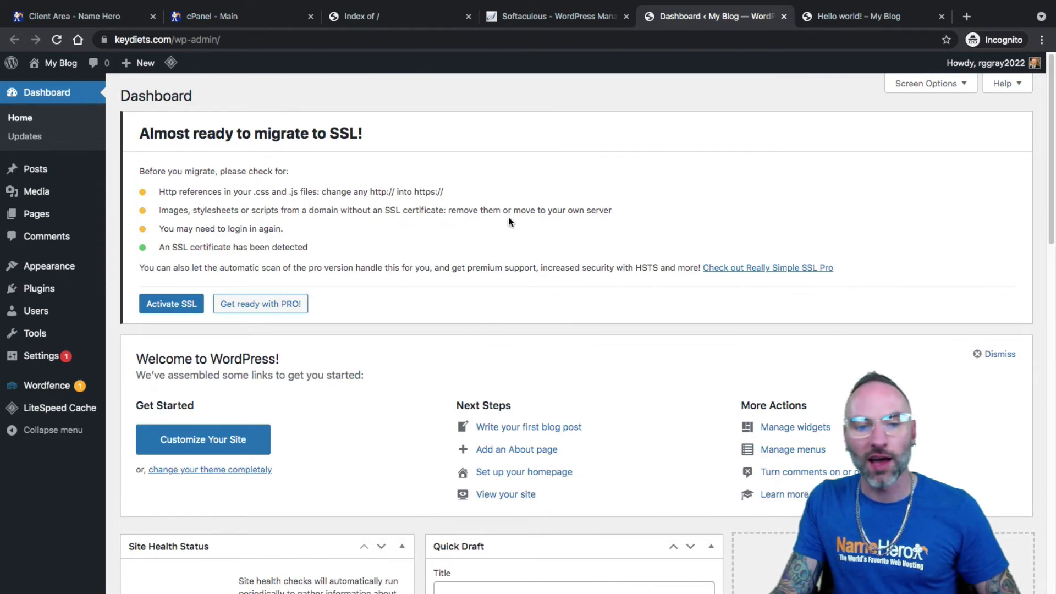
scroll(down, 3)
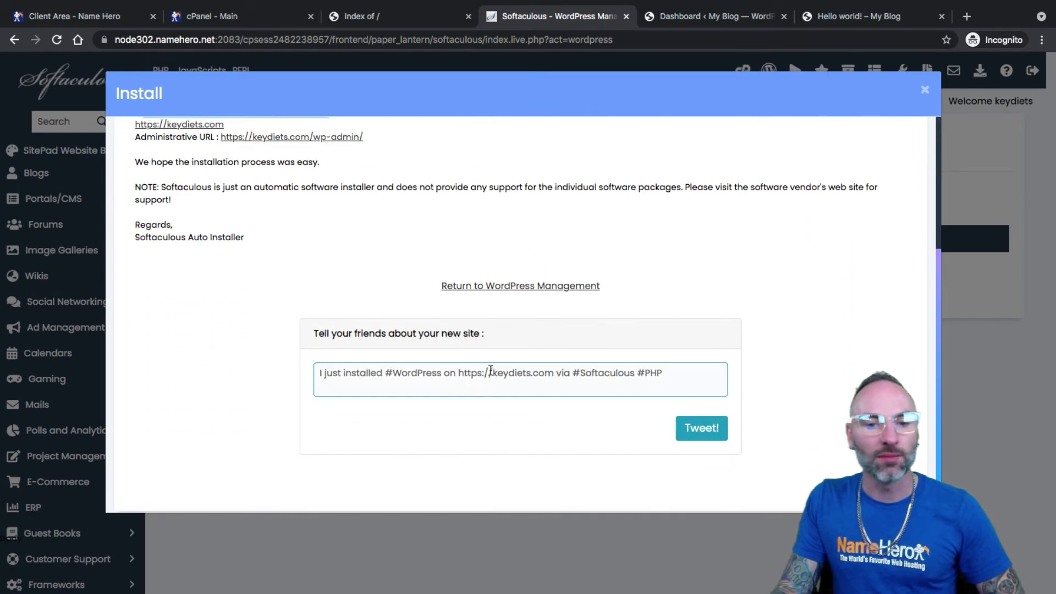
scroll(up, 3)
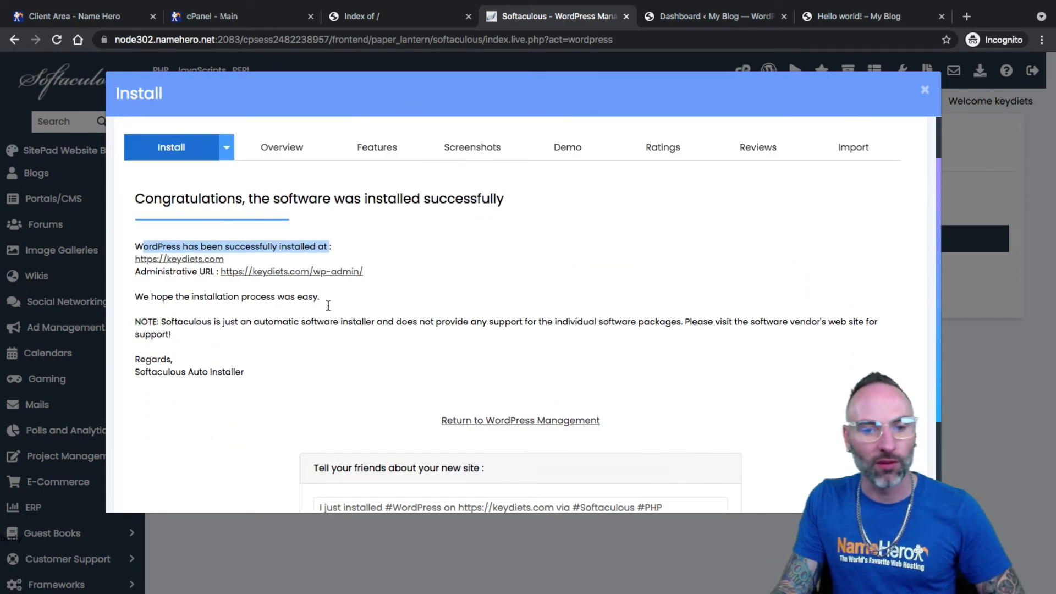
click(859, 16)
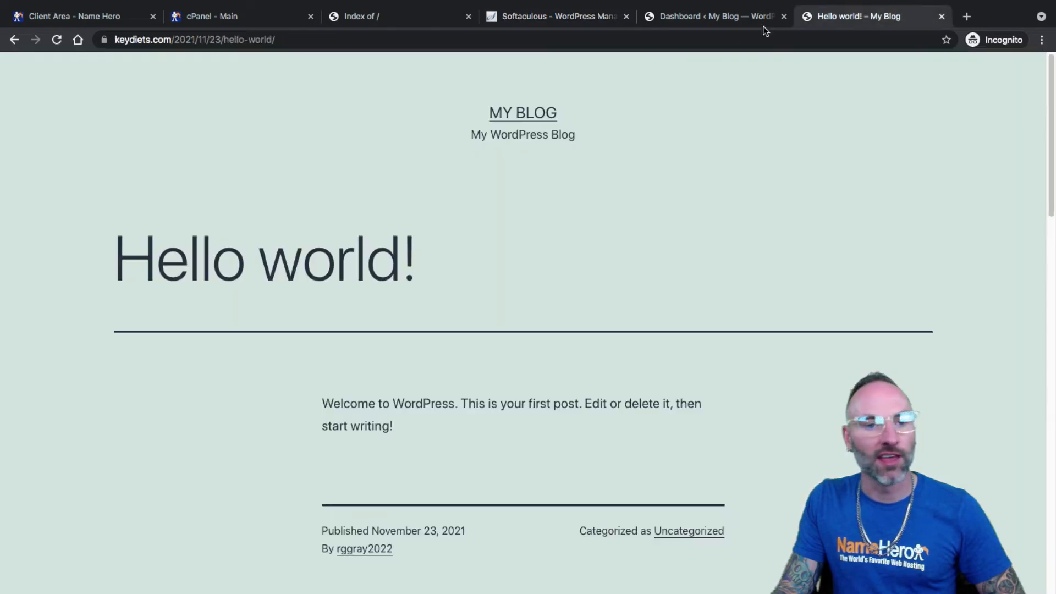
- Scroll the dashboard's SSL notice and namehero plugins, returning to the install confirmation
click(709, 16)
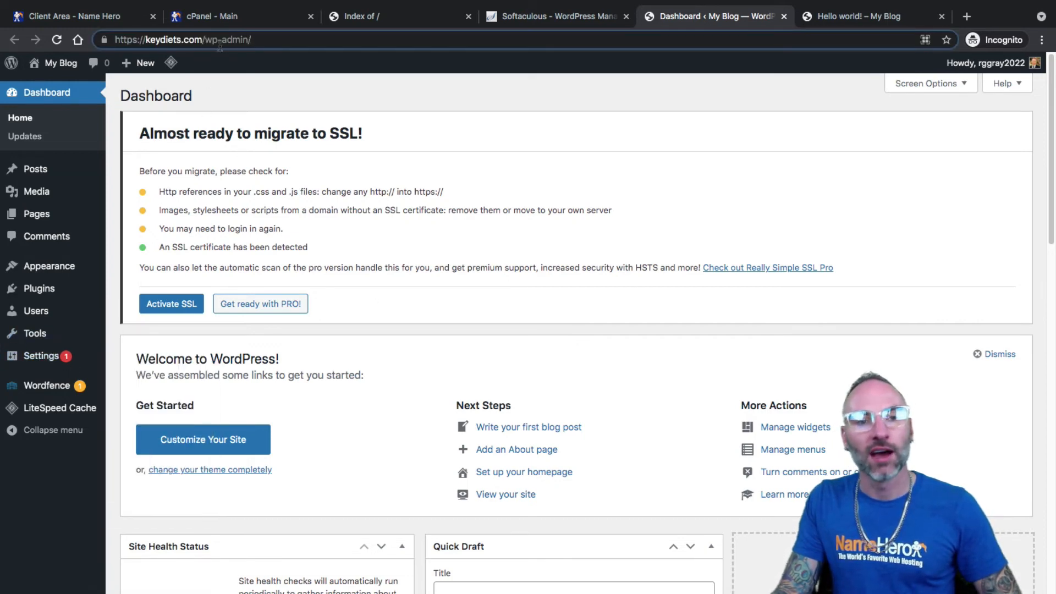
scroll(down, 3)
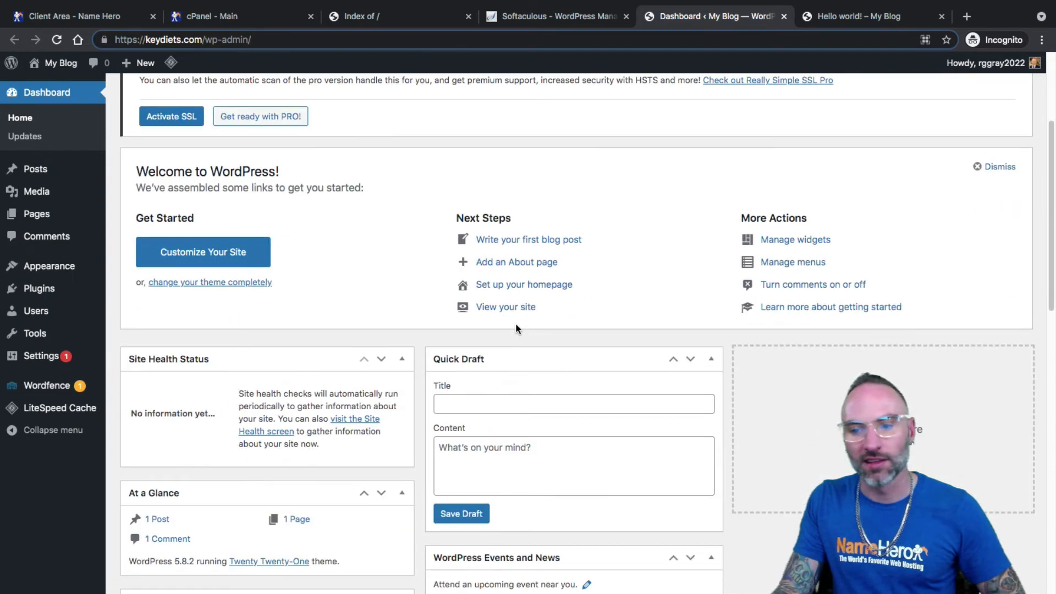
mouse_move(498, 311)
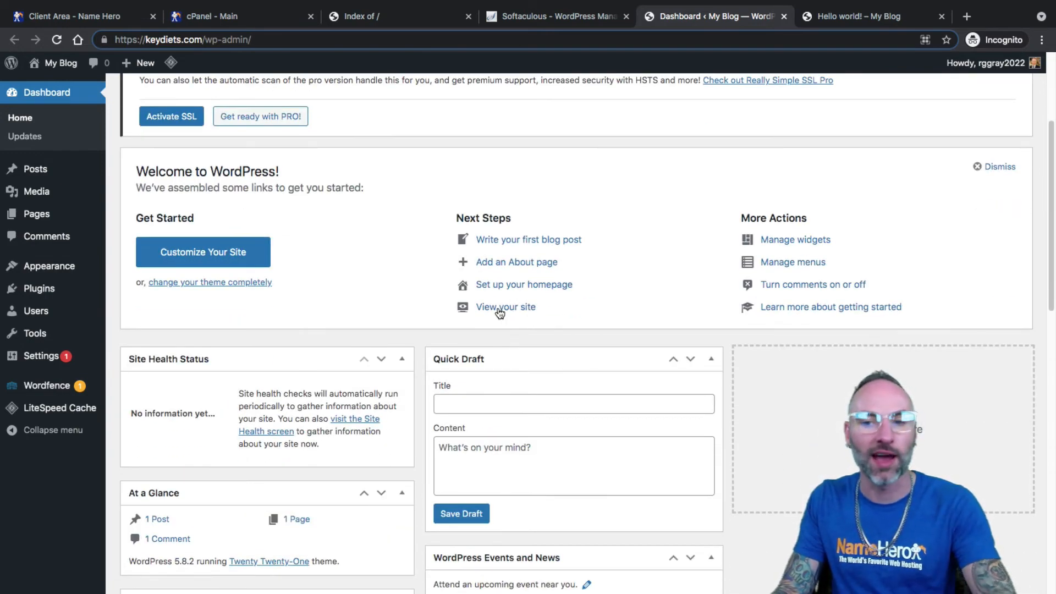
scroll(down, 3)
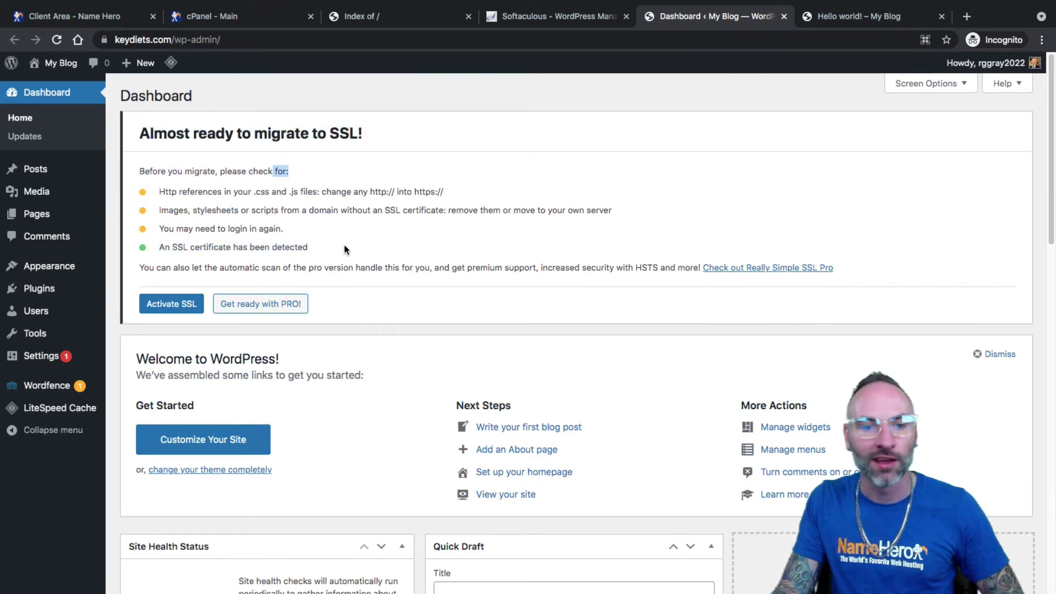
click(552, 16)
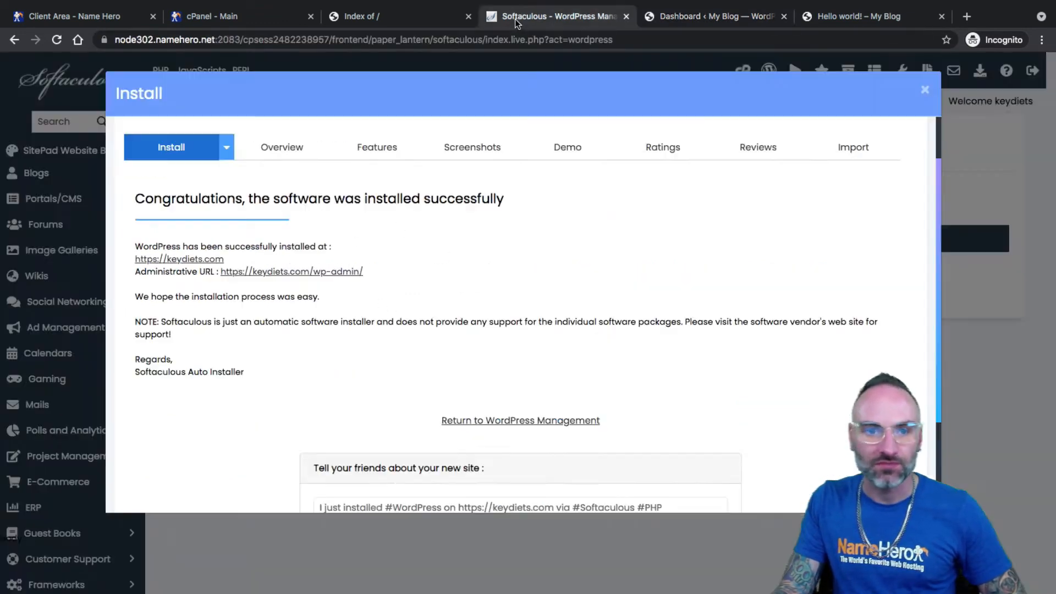
- Scroll the success page showing WordPress 5.8.2 installed on keydiets.com
scroll(down, 3)
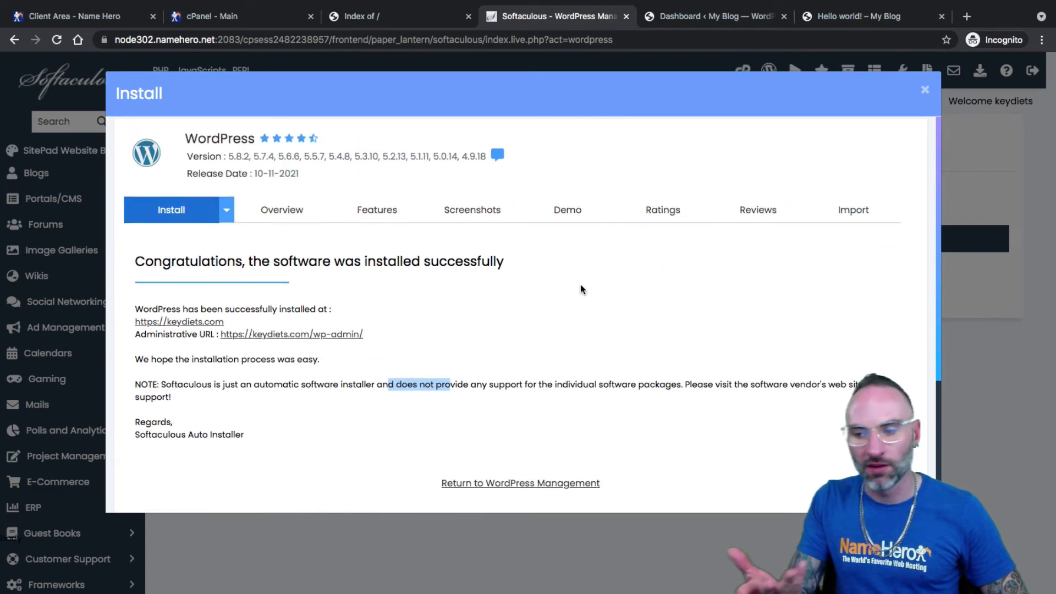
mouse_move(609, 312)
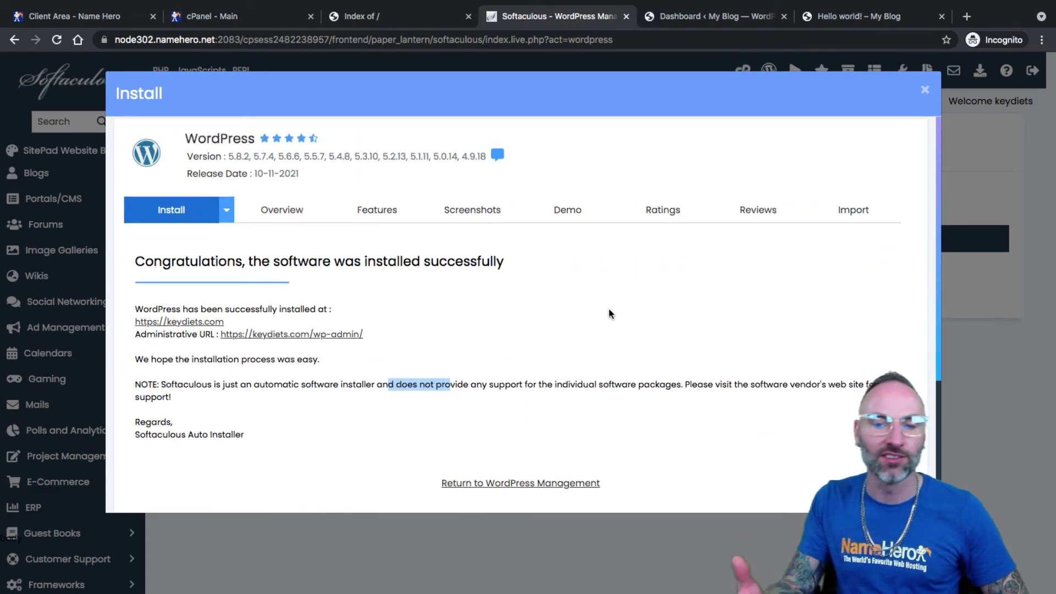
mouse_move(617, 347)
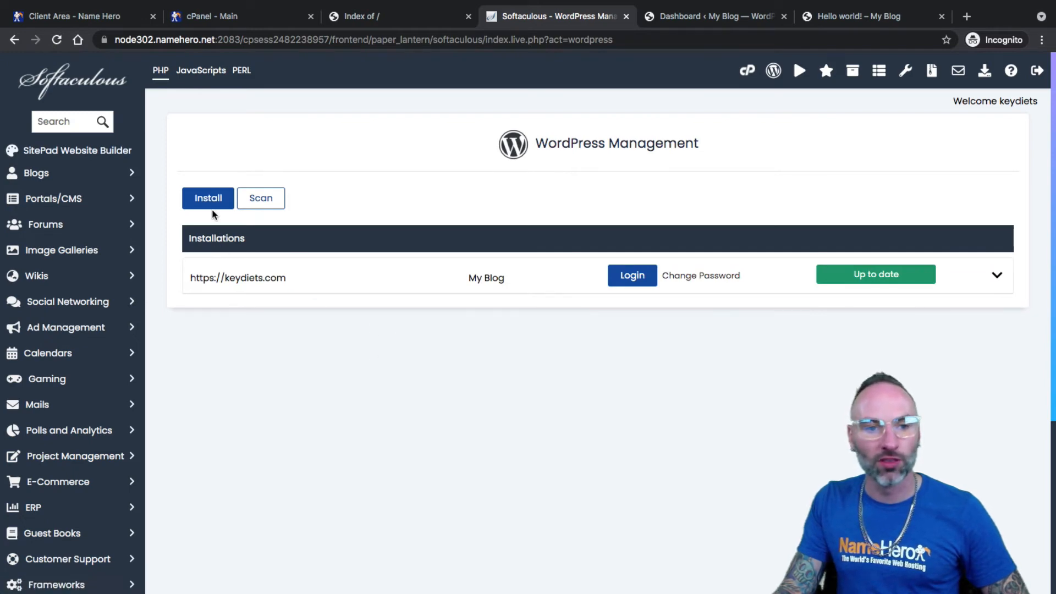
mouse_move(560, 400)
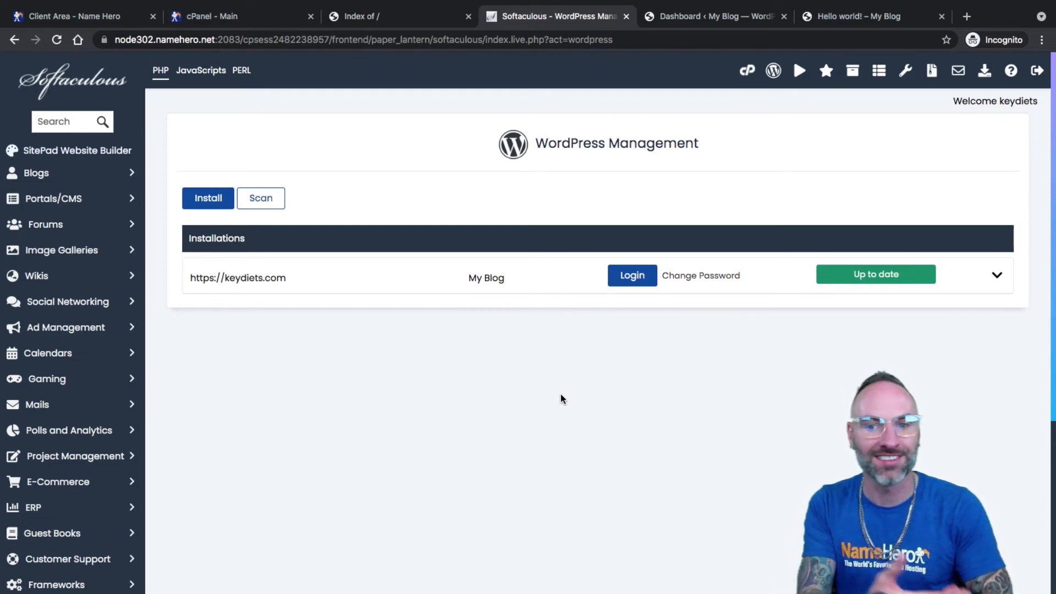
mouse_move(249, 292)
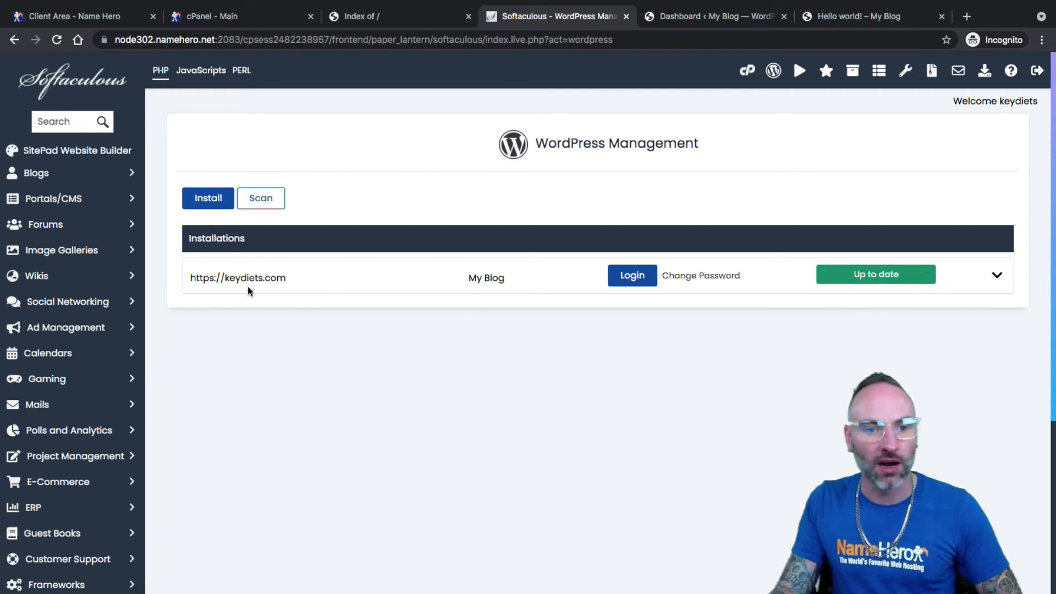
mouse_move(439, 413)
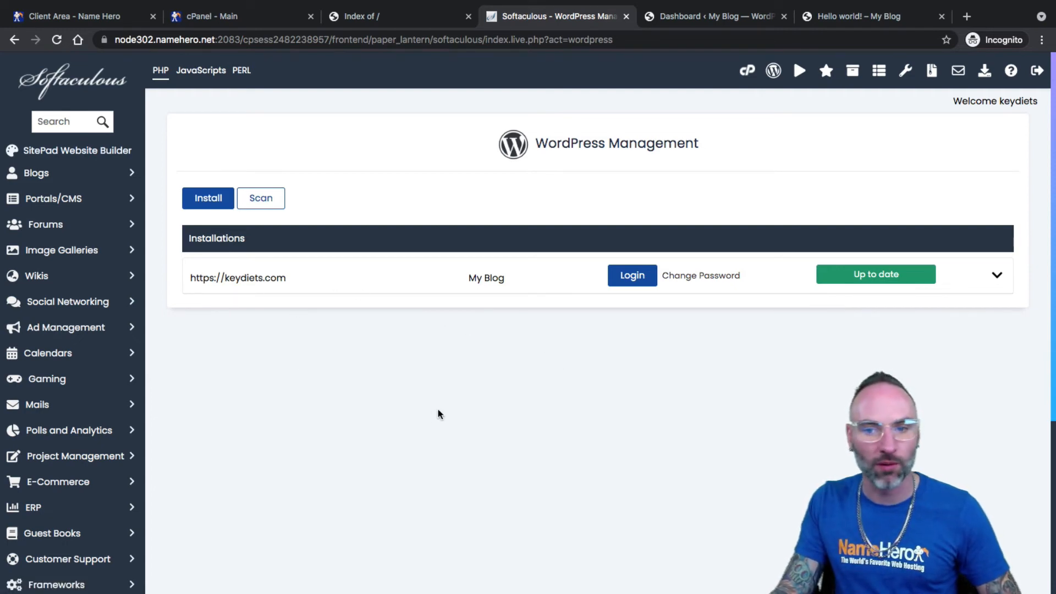
mouse_move(633, 275)
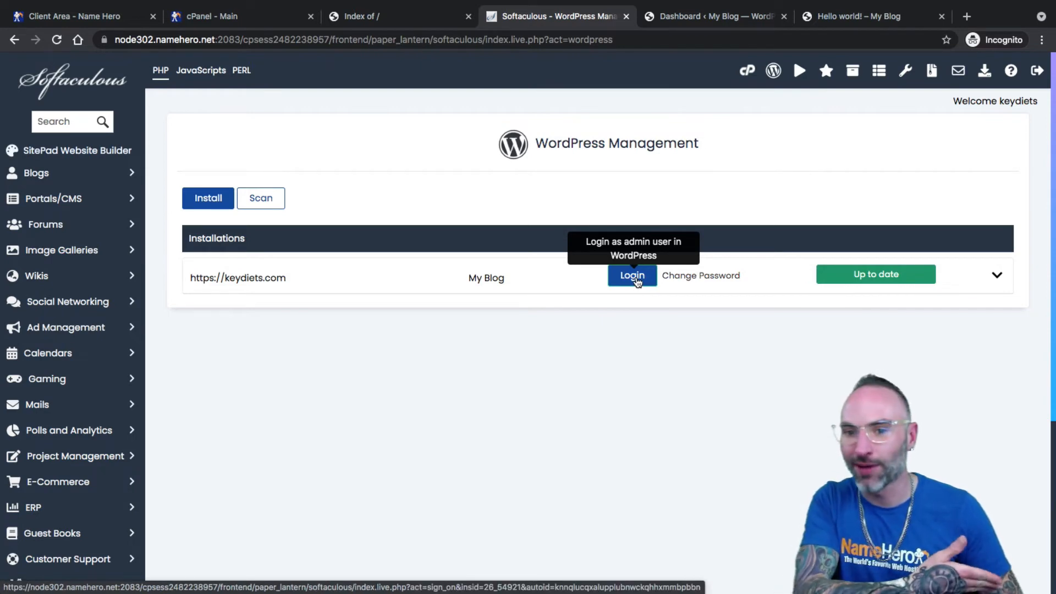
click(632, 275)
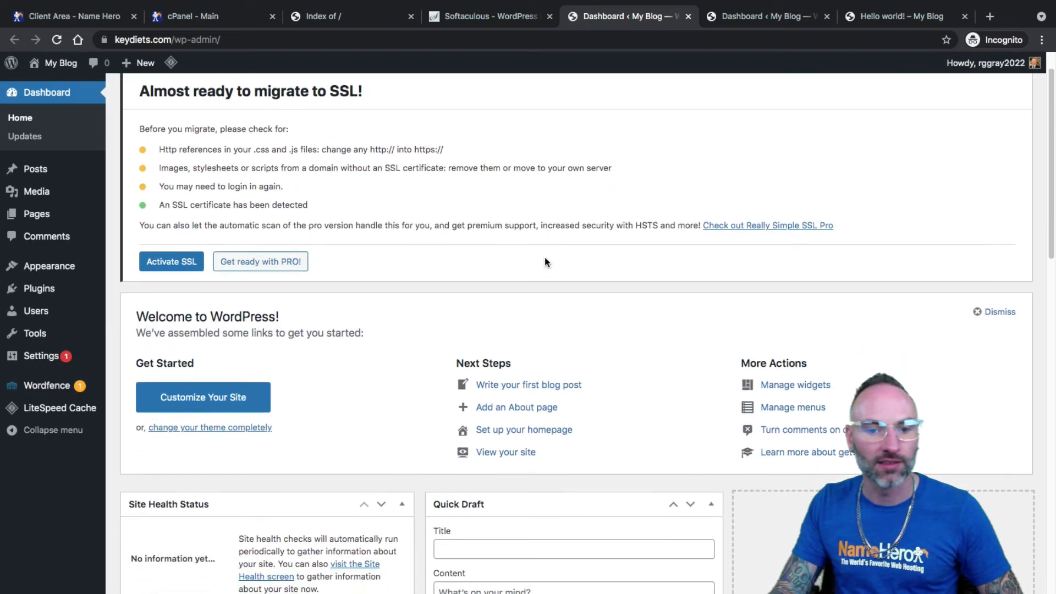
scroll(down, 3)
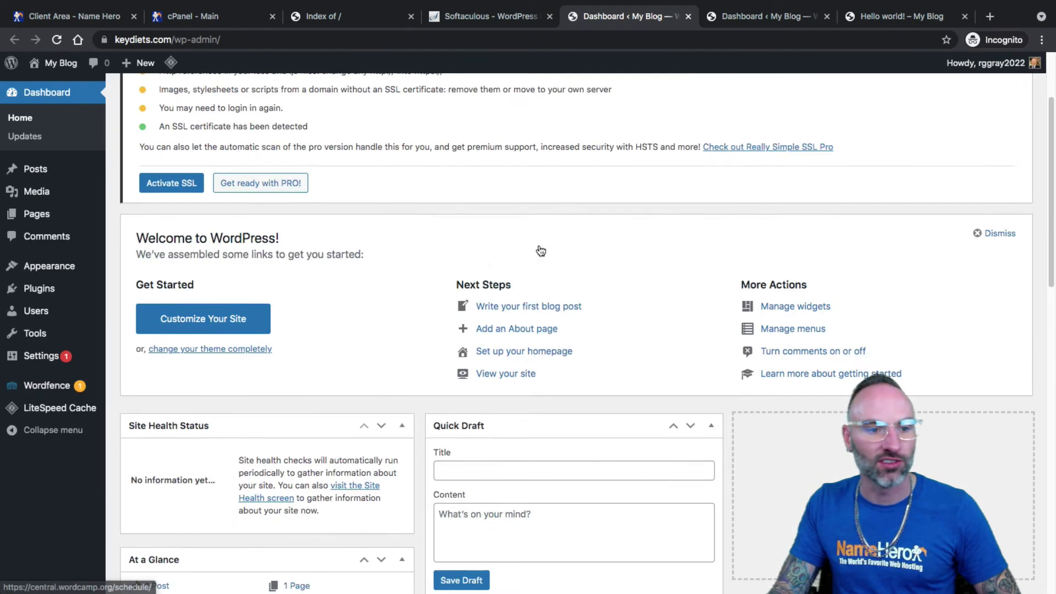
scroll(up, 3)
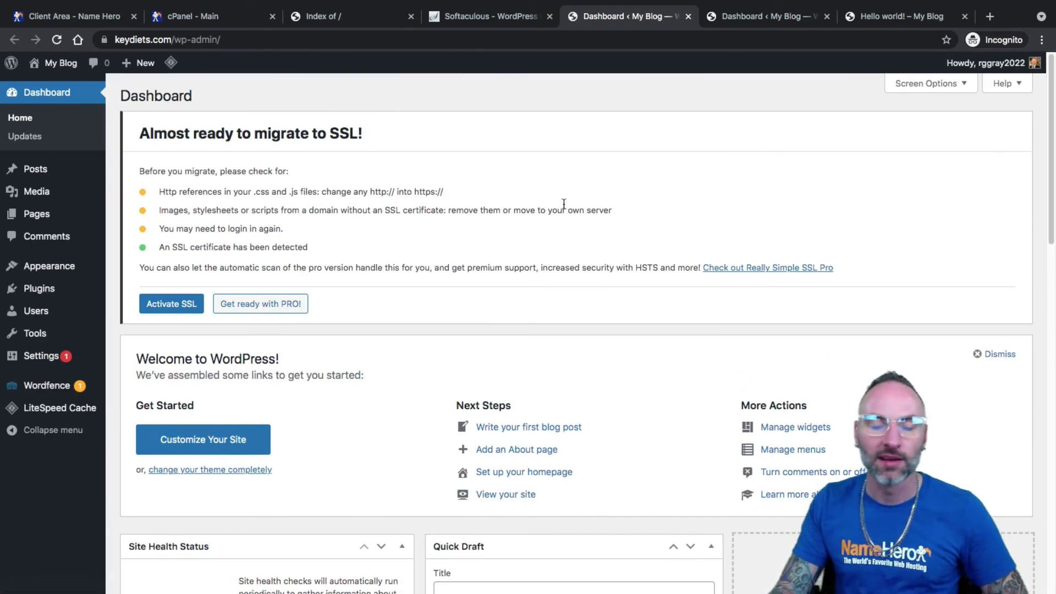
click(490, 16)
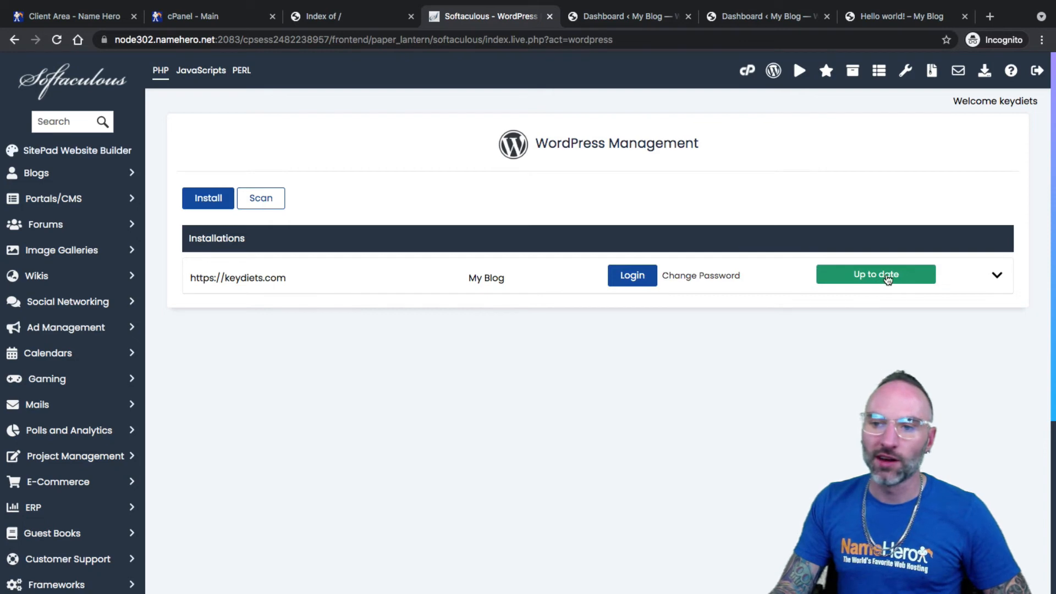
mouse_move(878, 284)
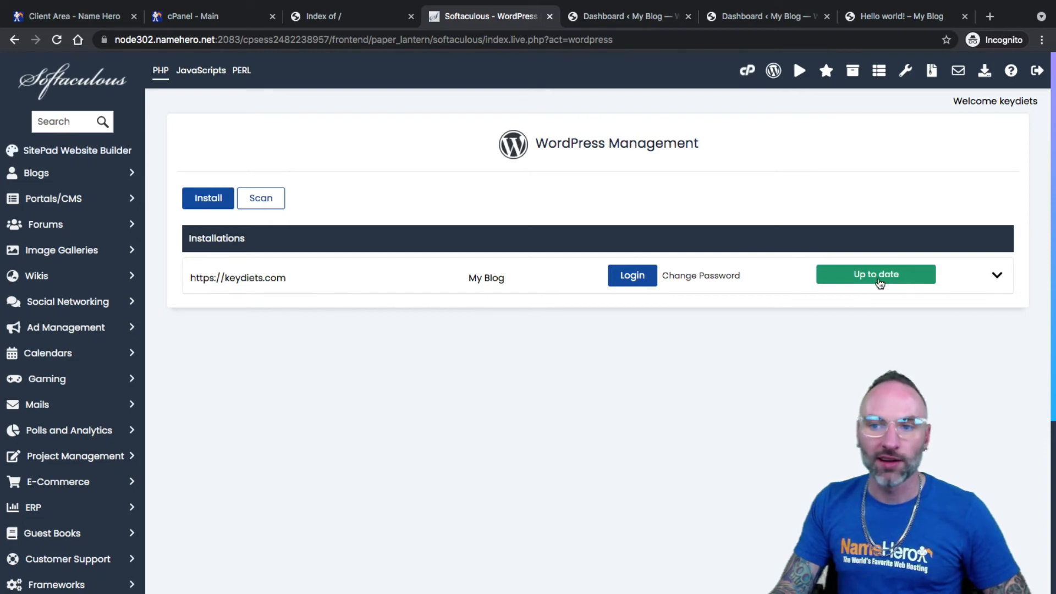
- Expand the keydiets.com row to review version 5.8.2, auto-upgrade settings and management options
click(997, 275)
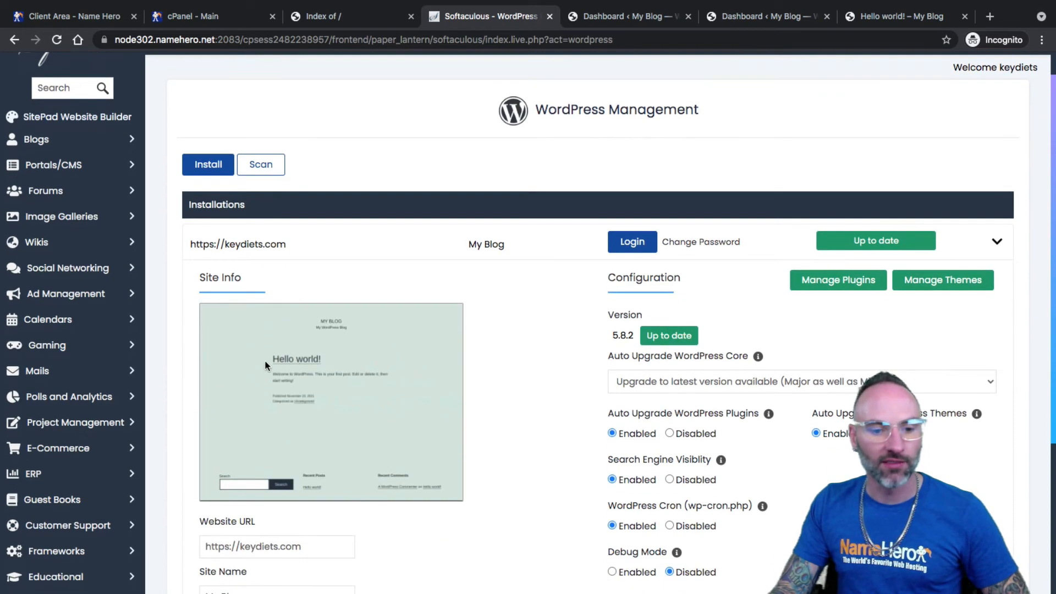
scroll(down, 3)
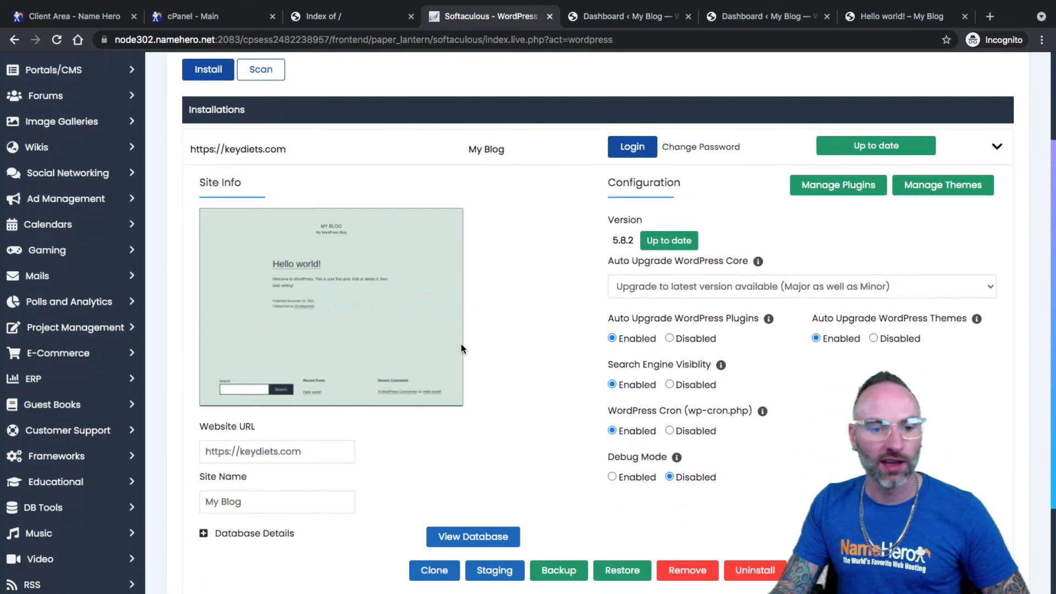
scroll(down, 3)
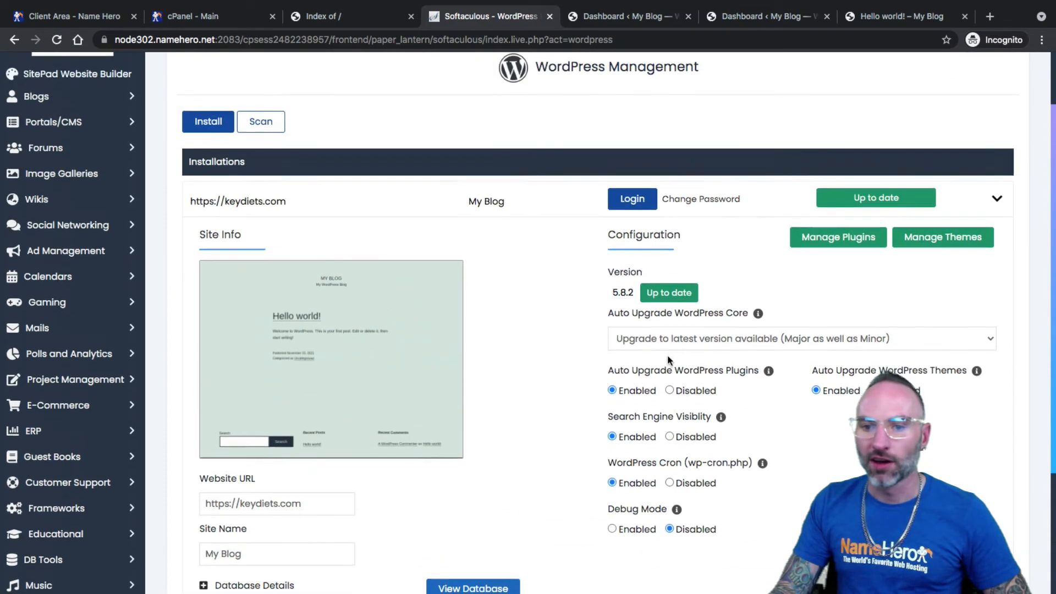
scroll(down, 3)
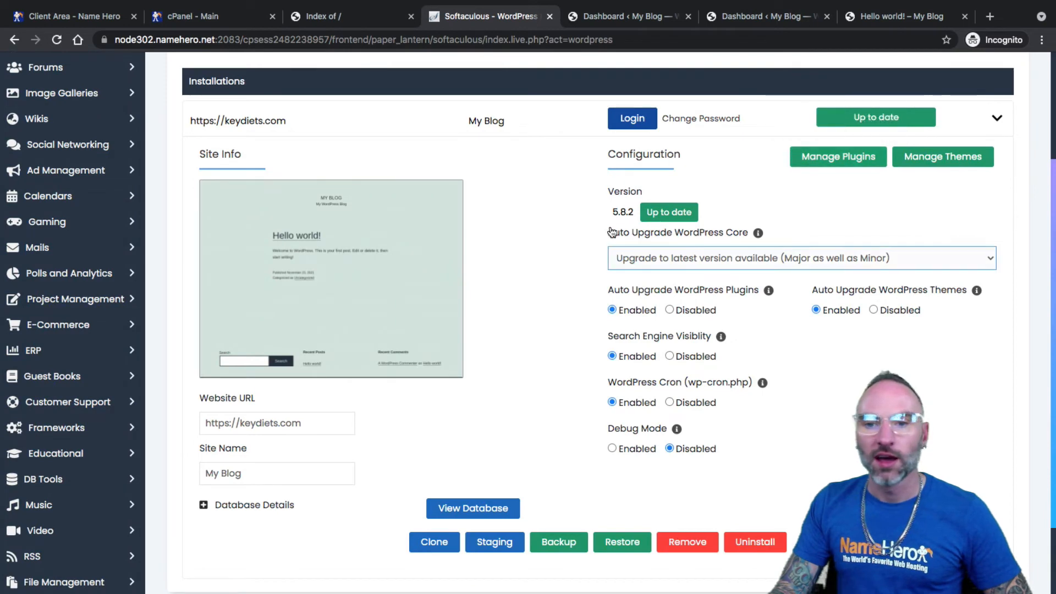
mouse_move(785, 237)
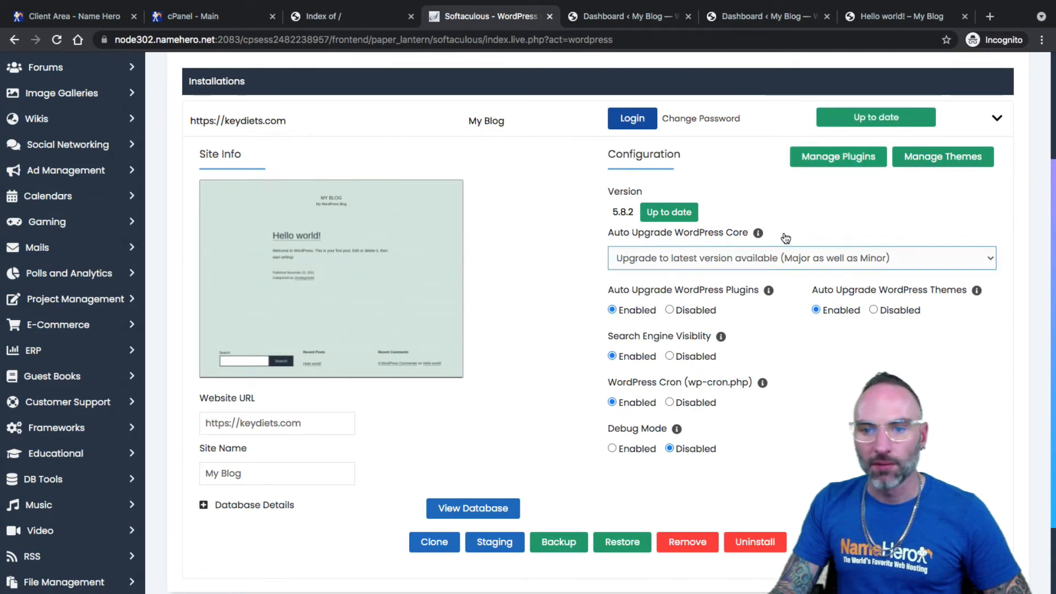
click(800, 258)
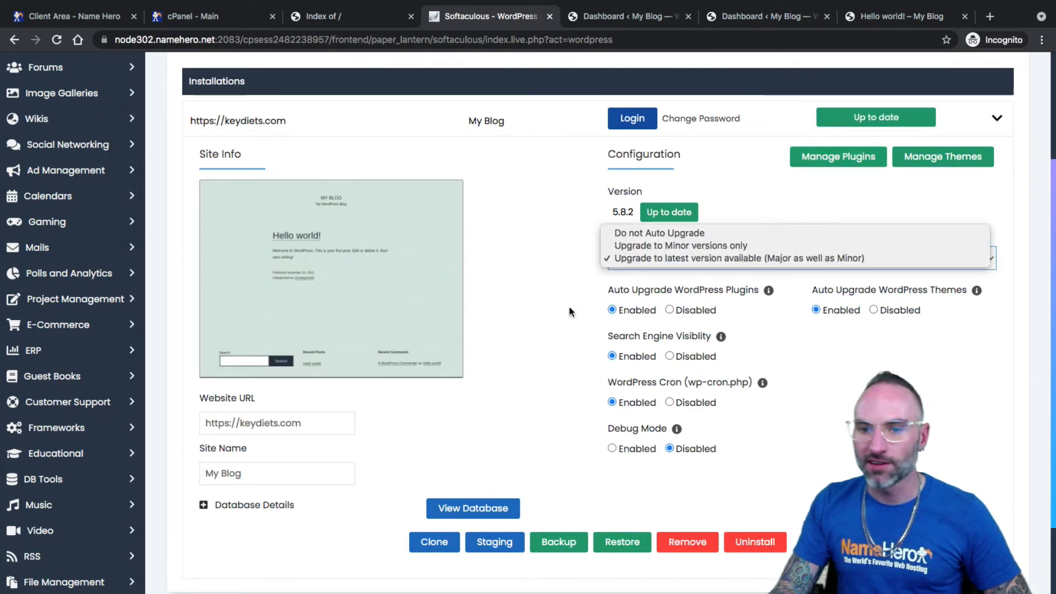
click(740, 258)
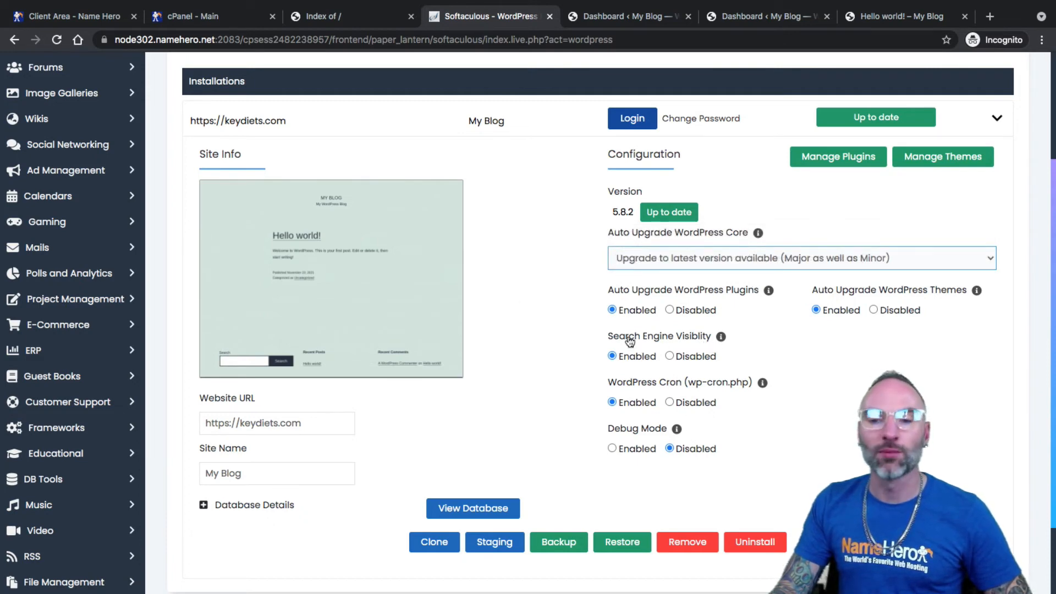
mouse_move(719, 337)
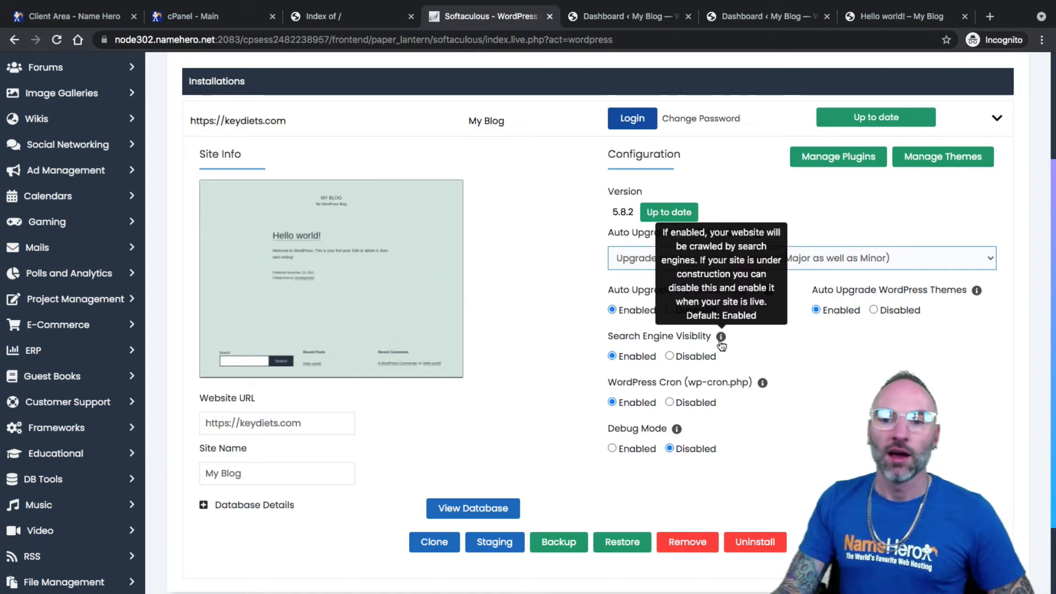
mouse_move(702, 344)
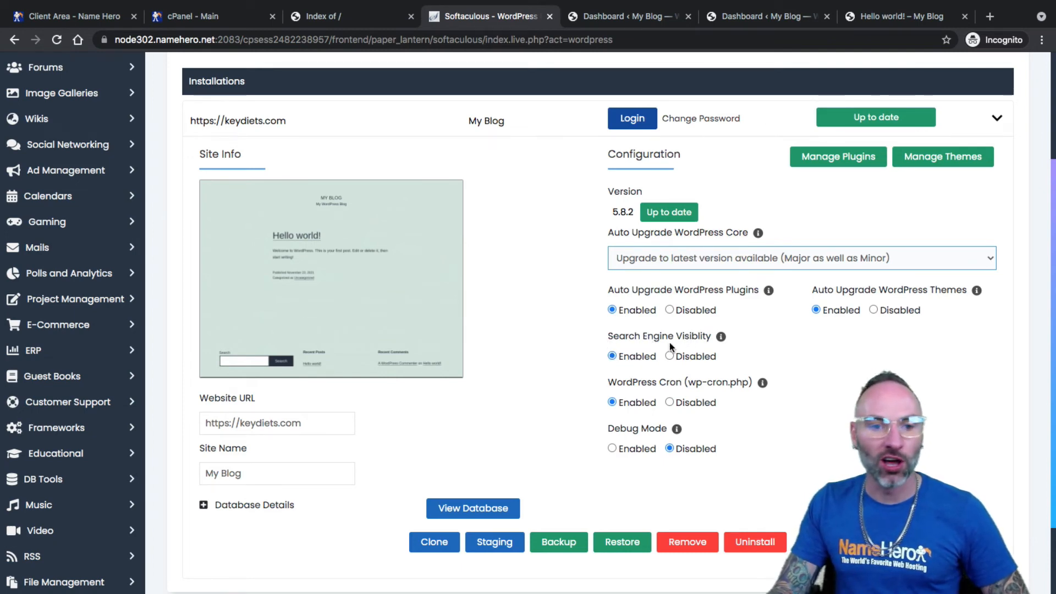
mouse_move(338, 350)
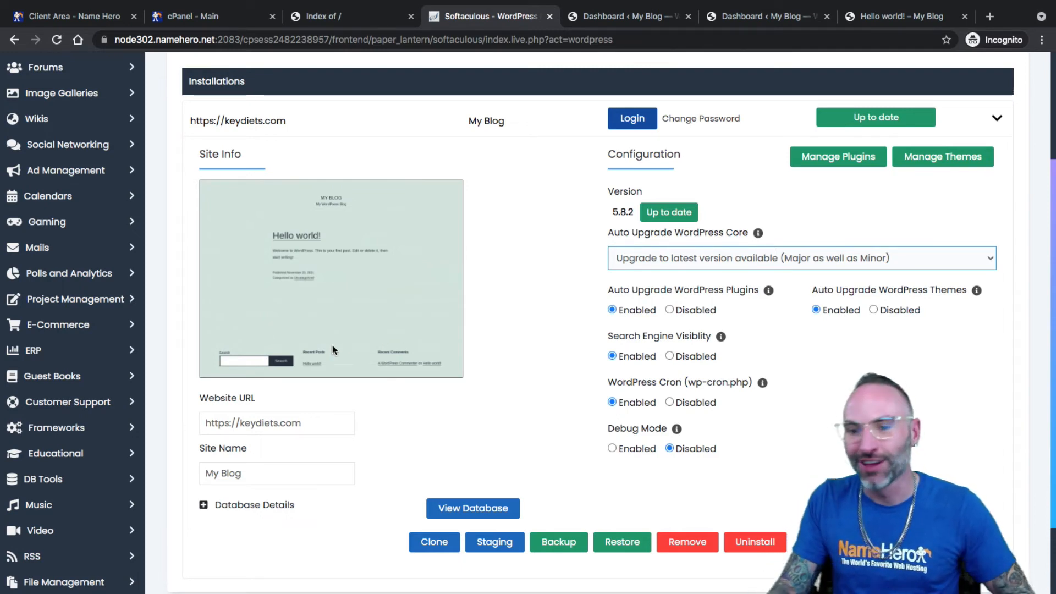
click(668, 355)
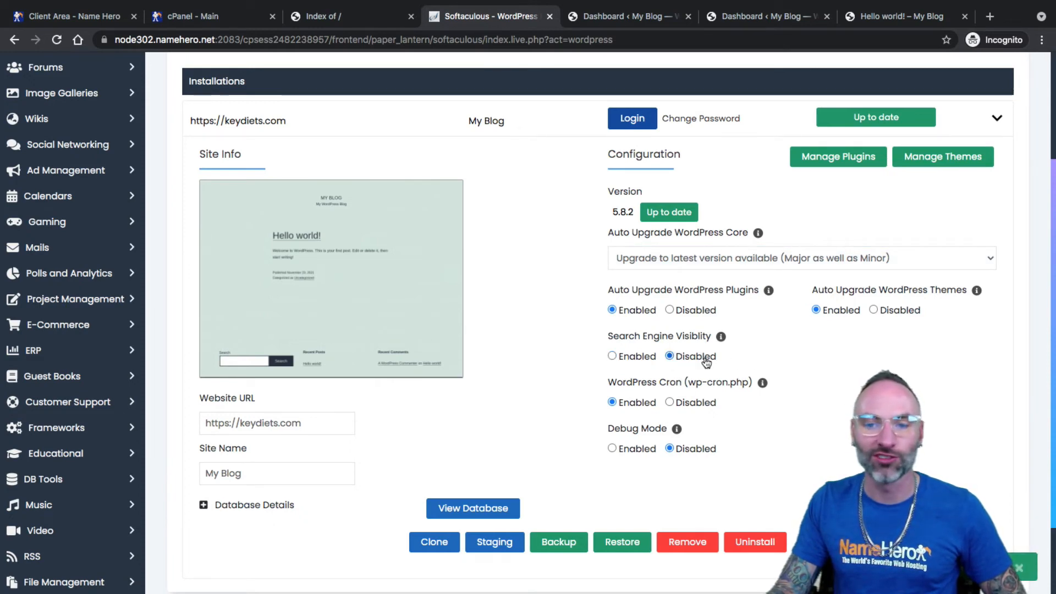
mouse_move(722, 360)
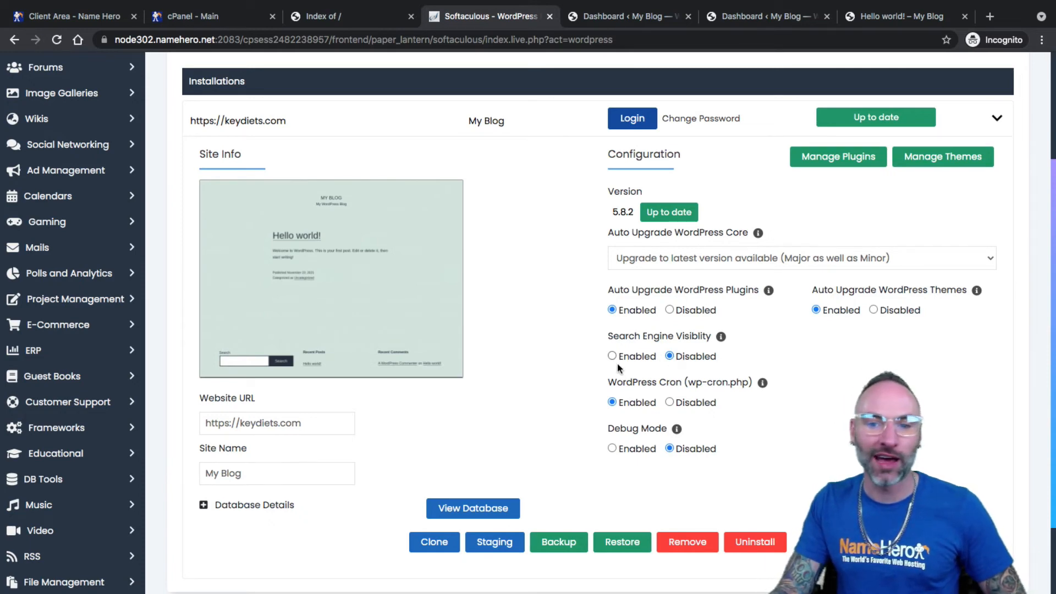
click(613, 356)
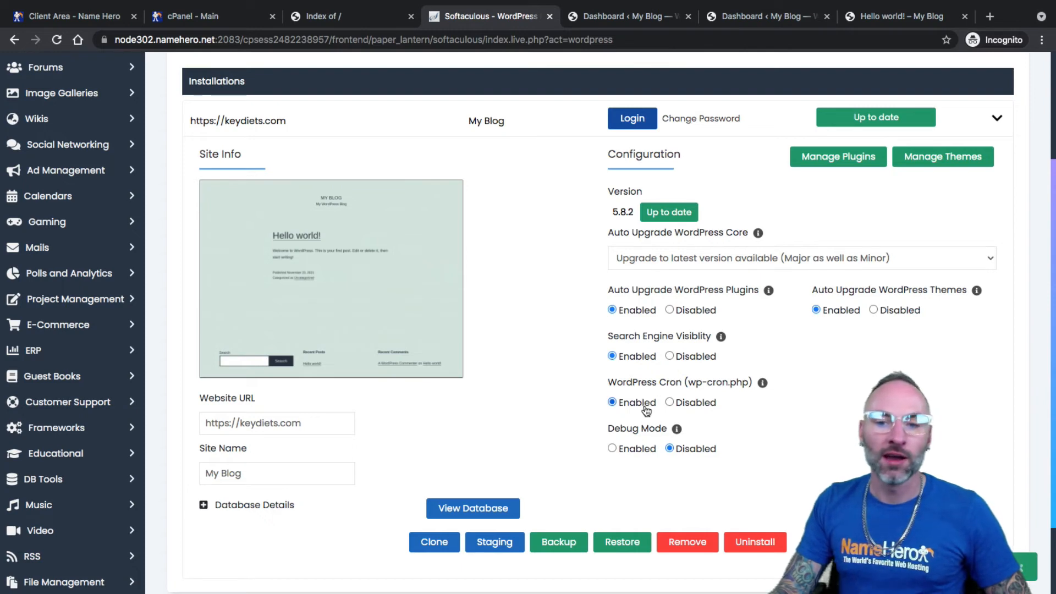
mouse_move(751, 406)
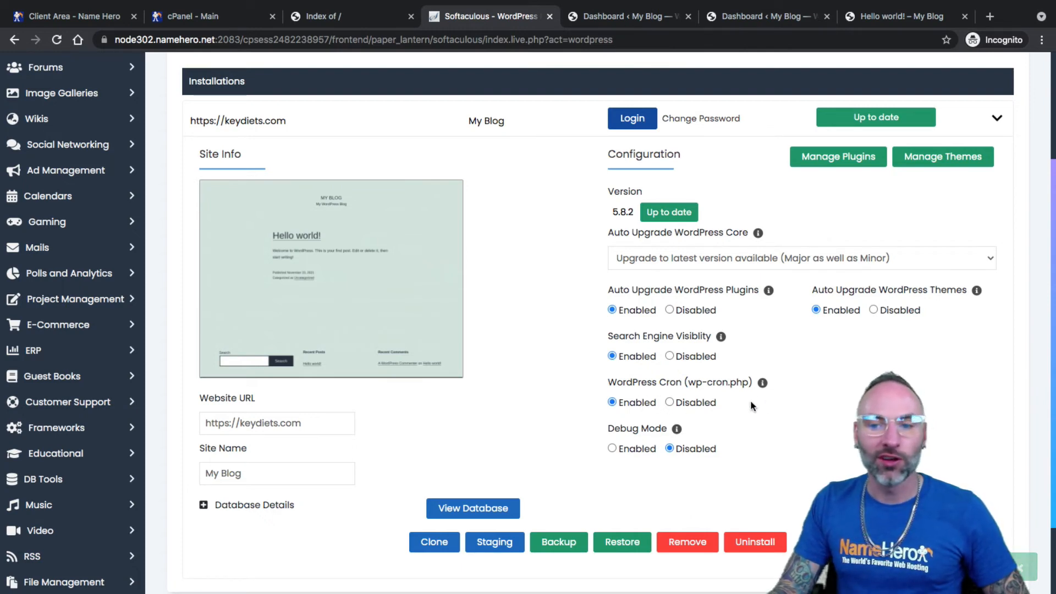
mouse_move(780, 374)
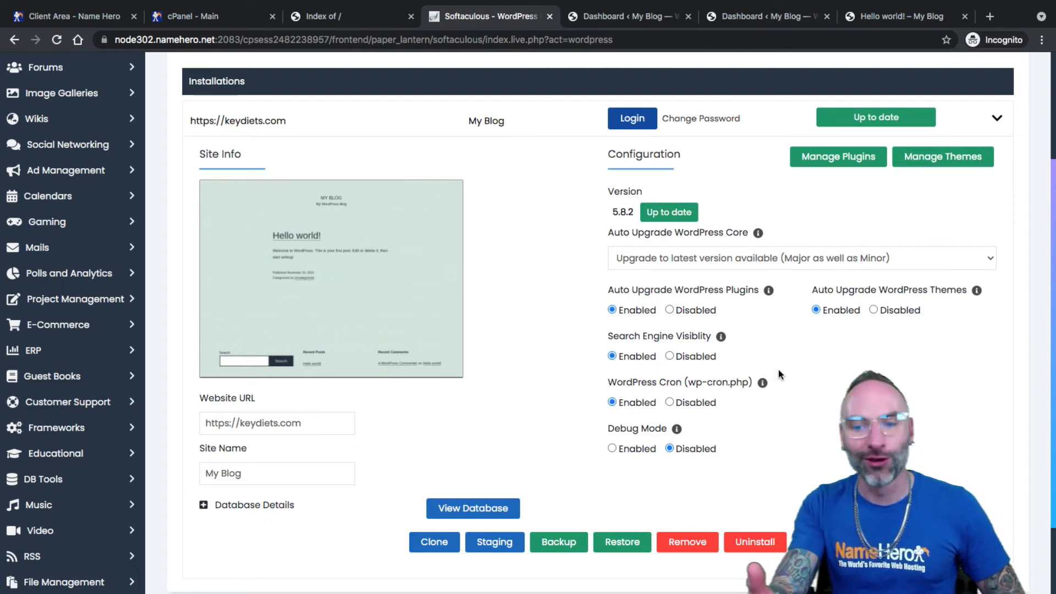
mouse_move(664, 382)
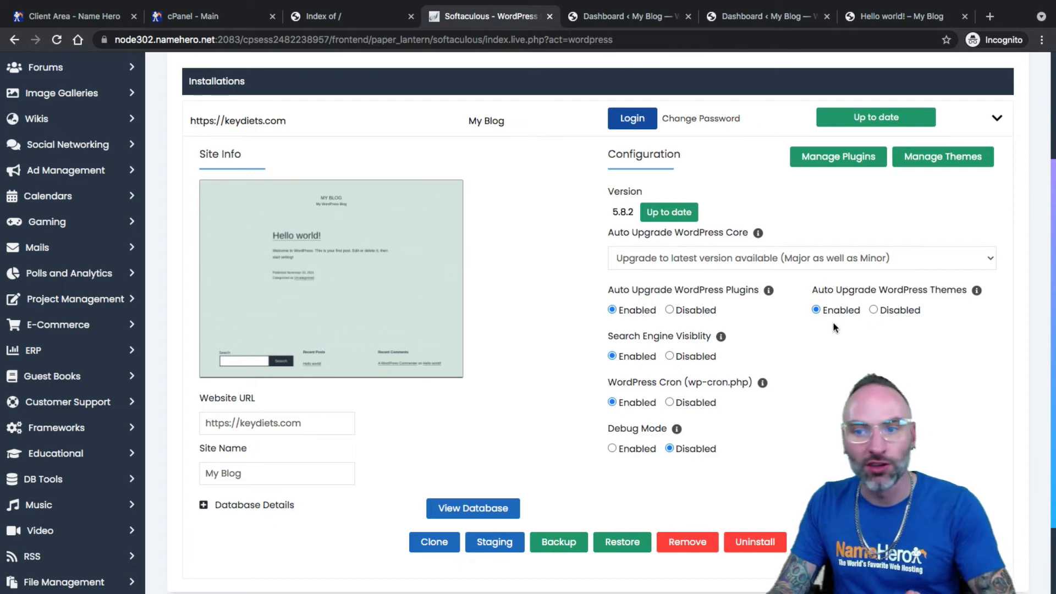
mouse_move(761, 369)
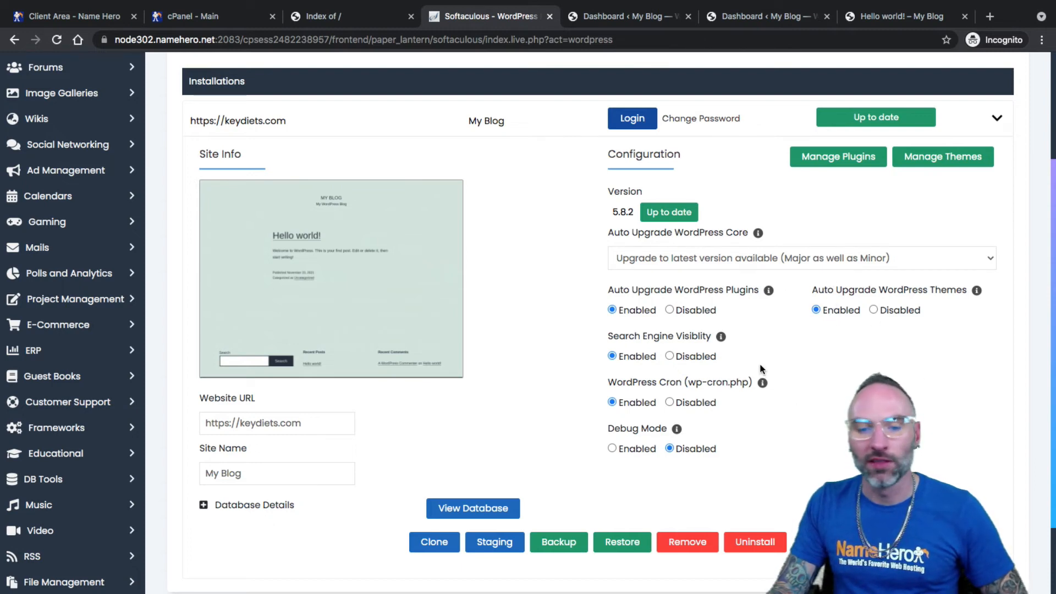
scroll(down, 3)
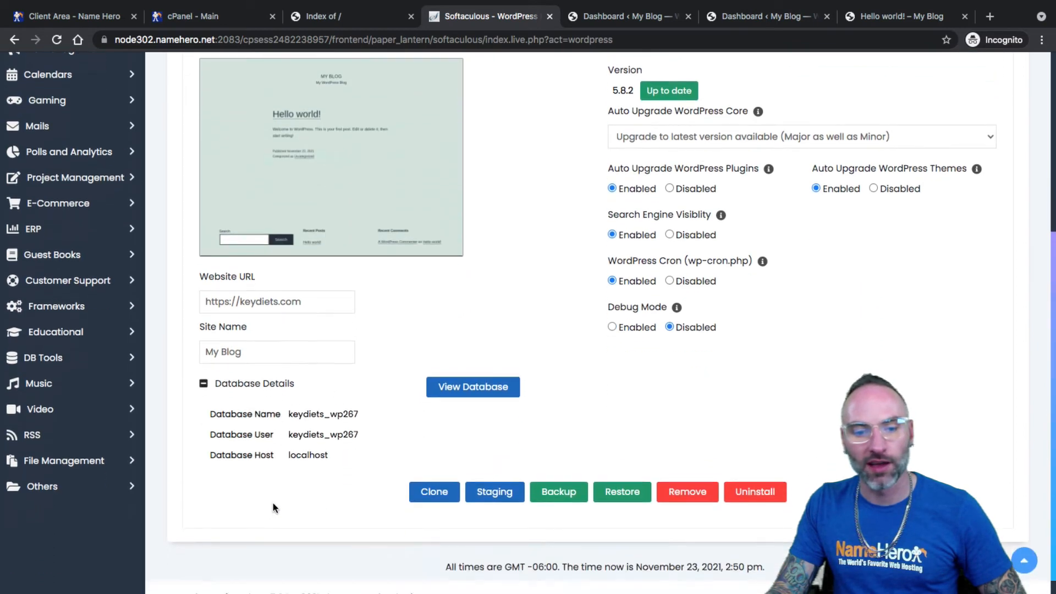
double_click(314, 434)
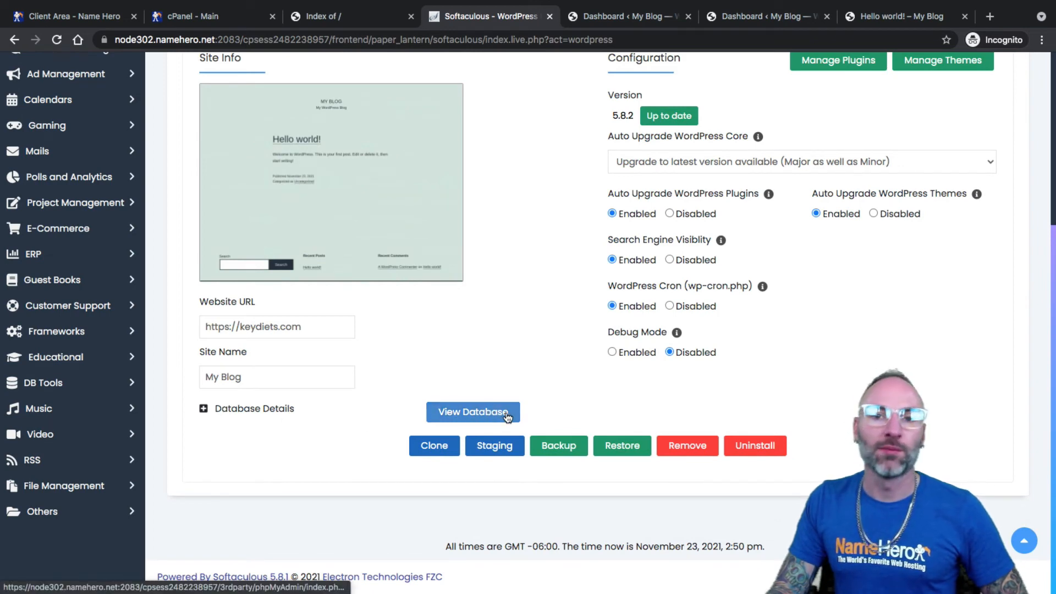
mouse_move(434, 448)
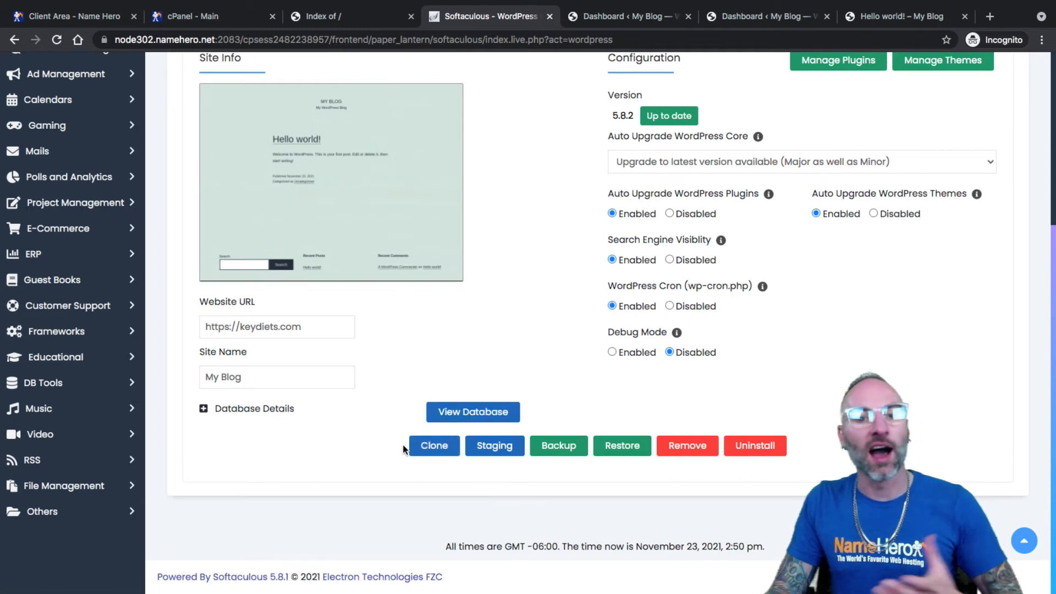
mouse_move(424, 451)
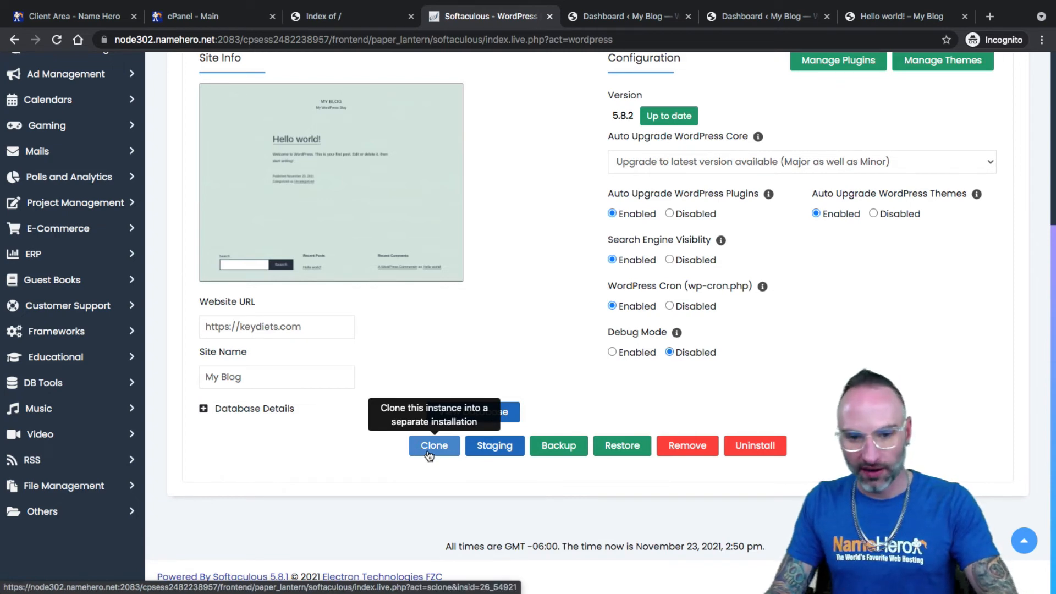
mouse_move(502, 456)
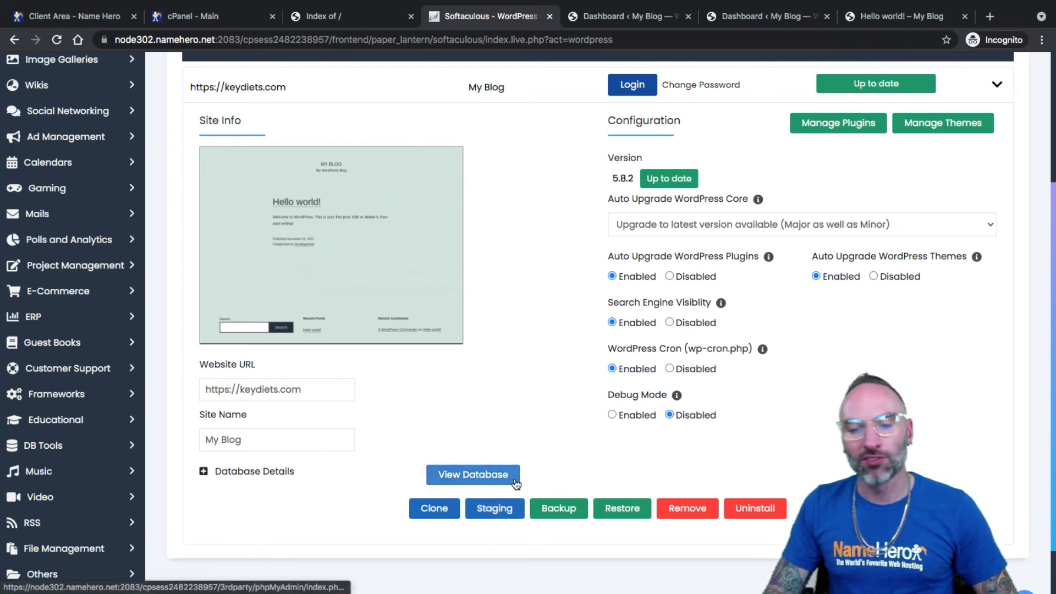
mouse_move(584, 508)
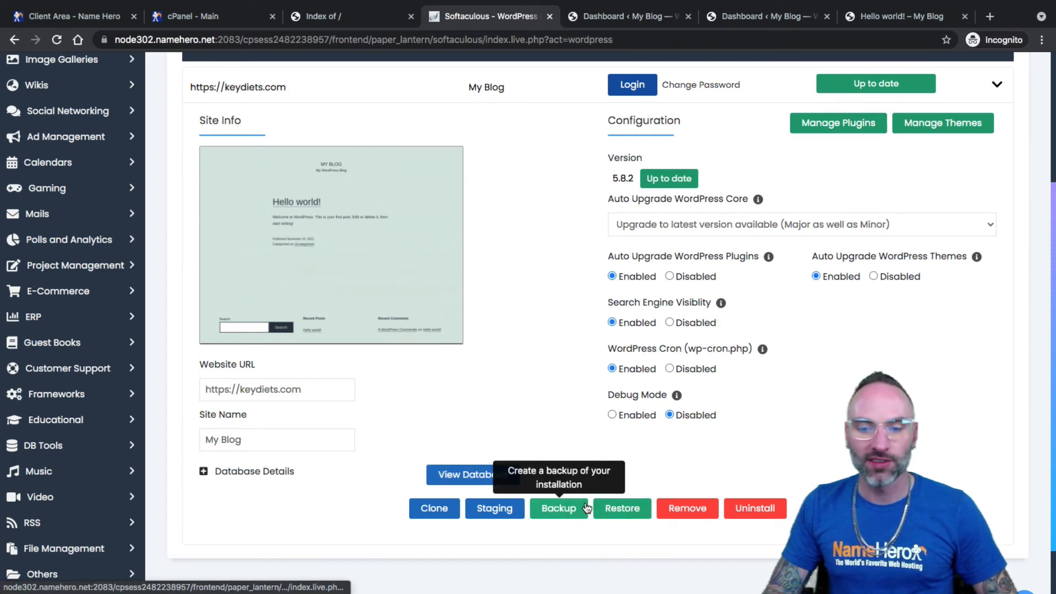
mouse_move(620, 508)
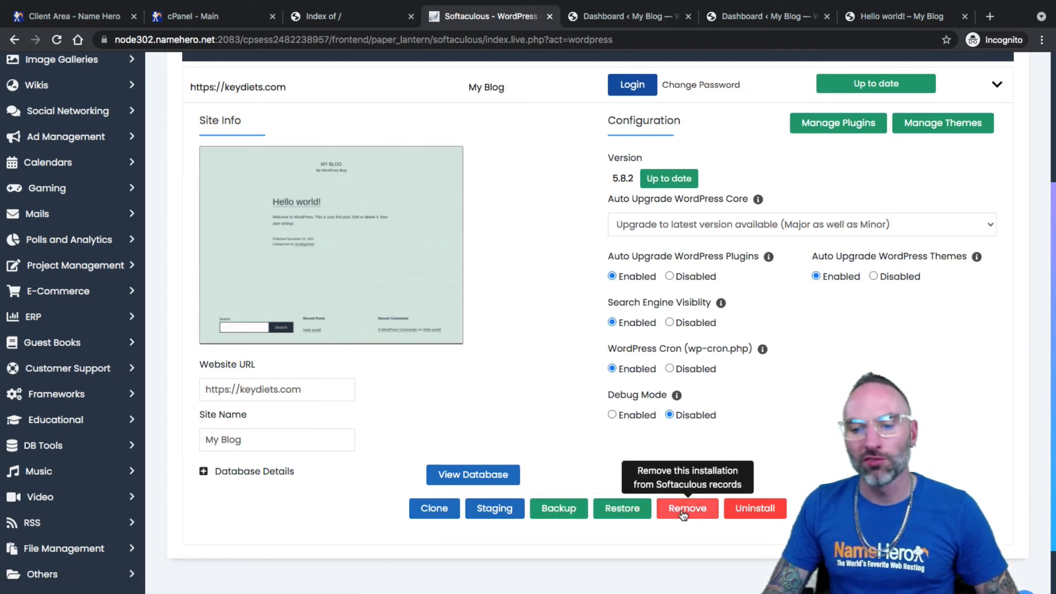
mouse_move(666, 485)
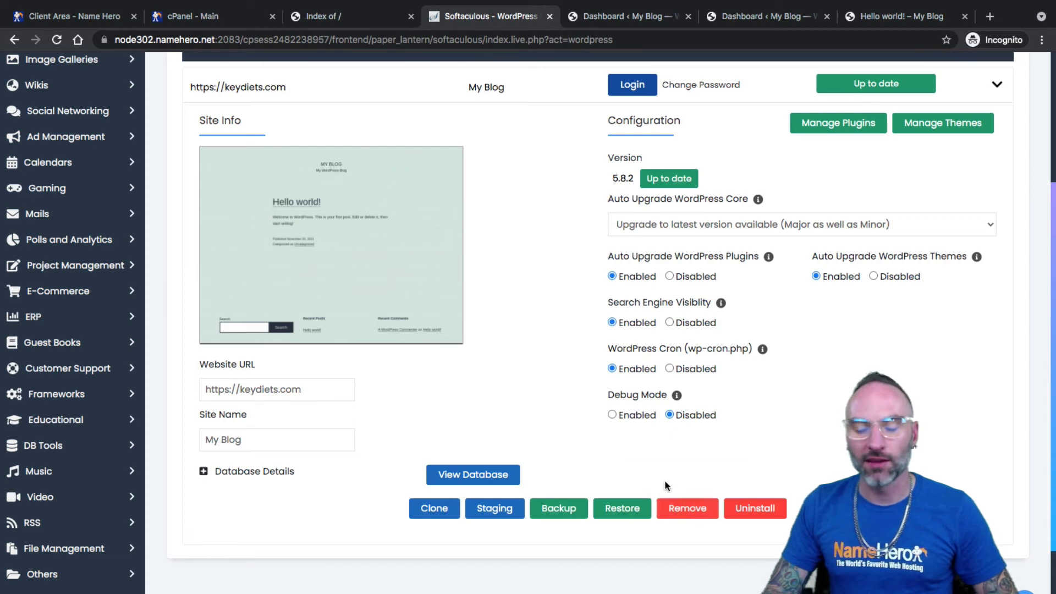
mouse_move(686, 508)
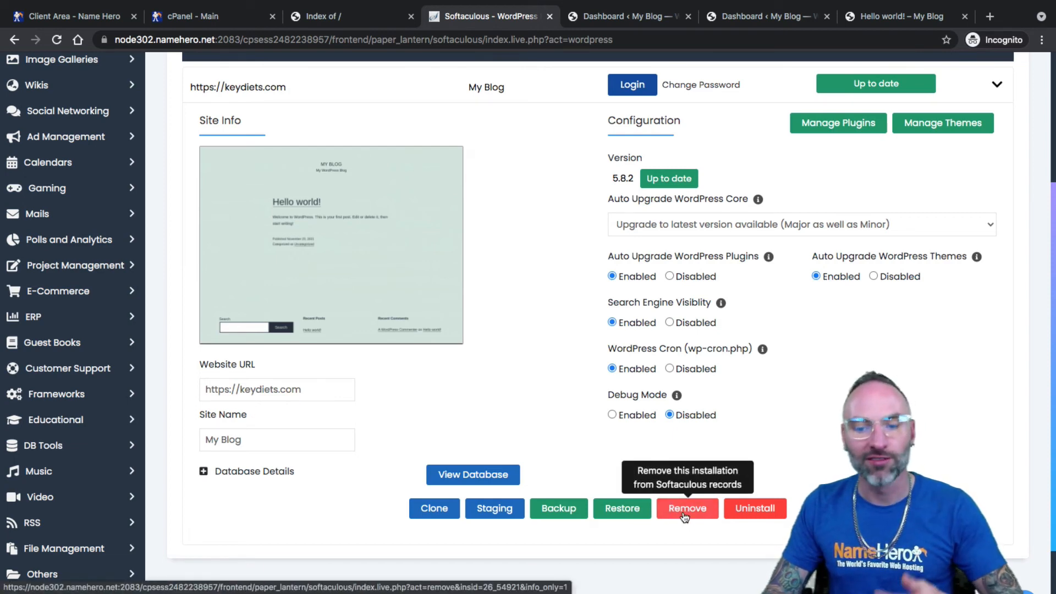
mouse_move(751, 509)
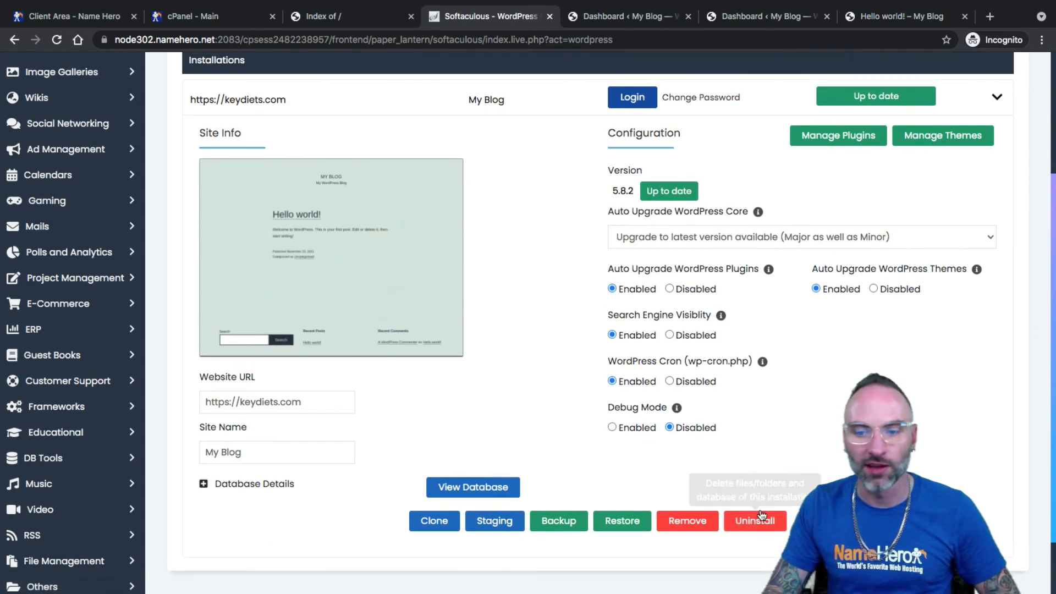
click(701, 96)
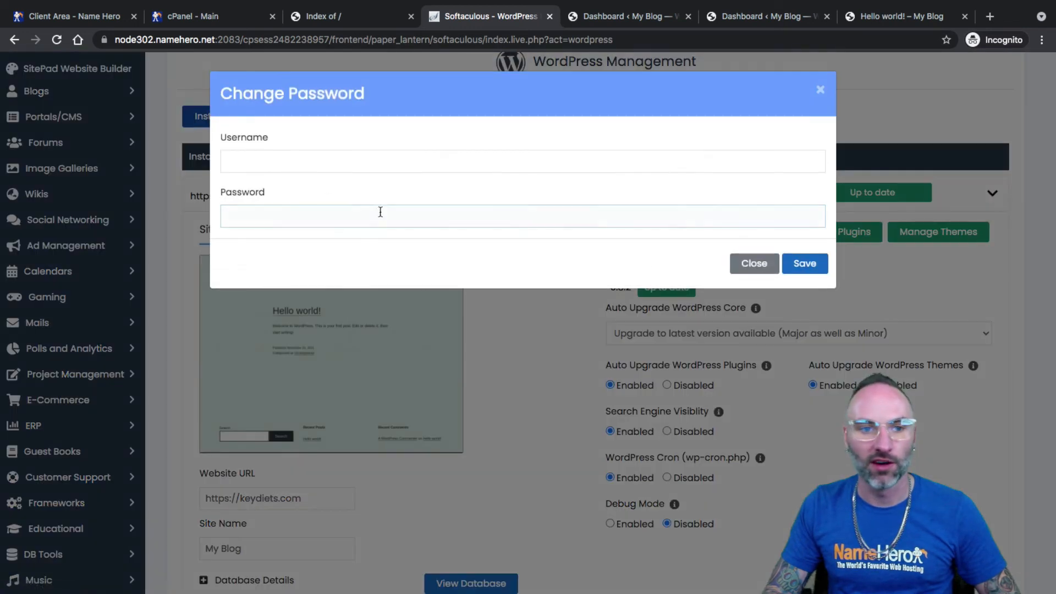
mouse_move(657, 205)
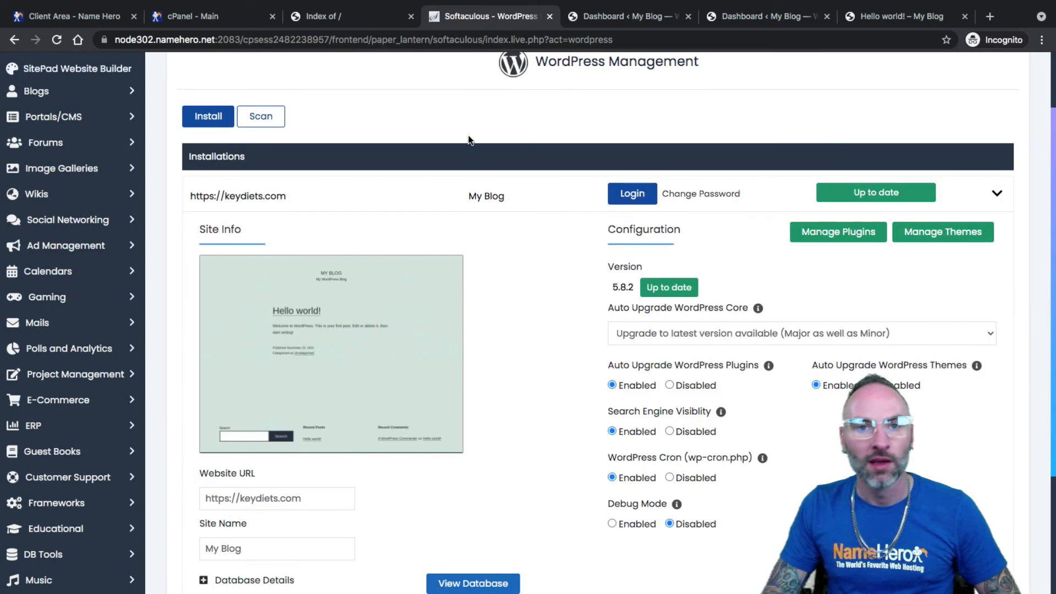
mouse_move(444, 377)
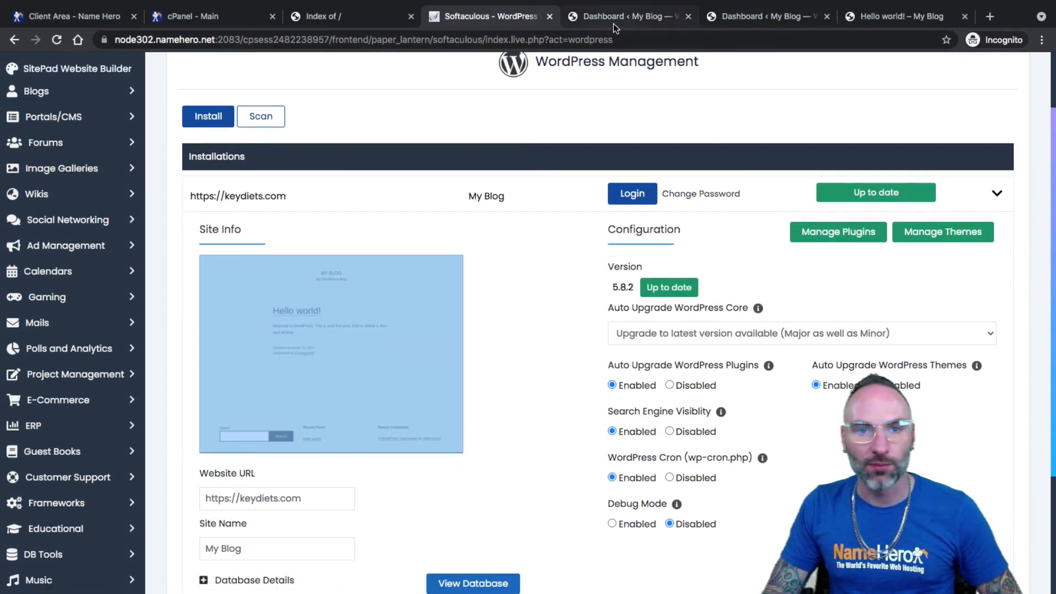
- Review the admin dashboard with its SSL notice, then view the live My Blog page with Hello world!
click(623, 16)
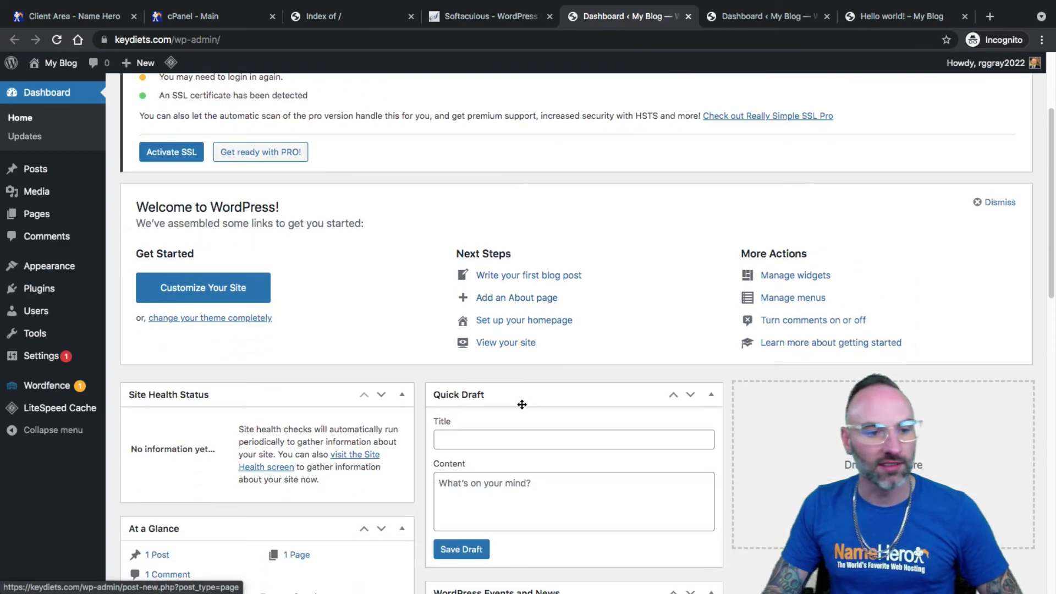
scroll(down, 3)
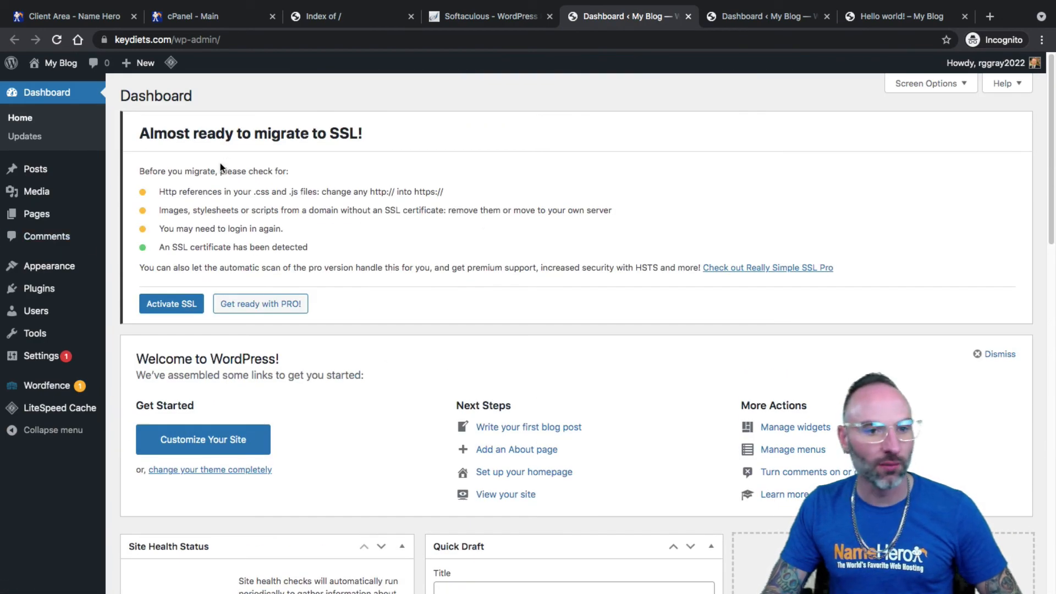
double_click(273, 133)
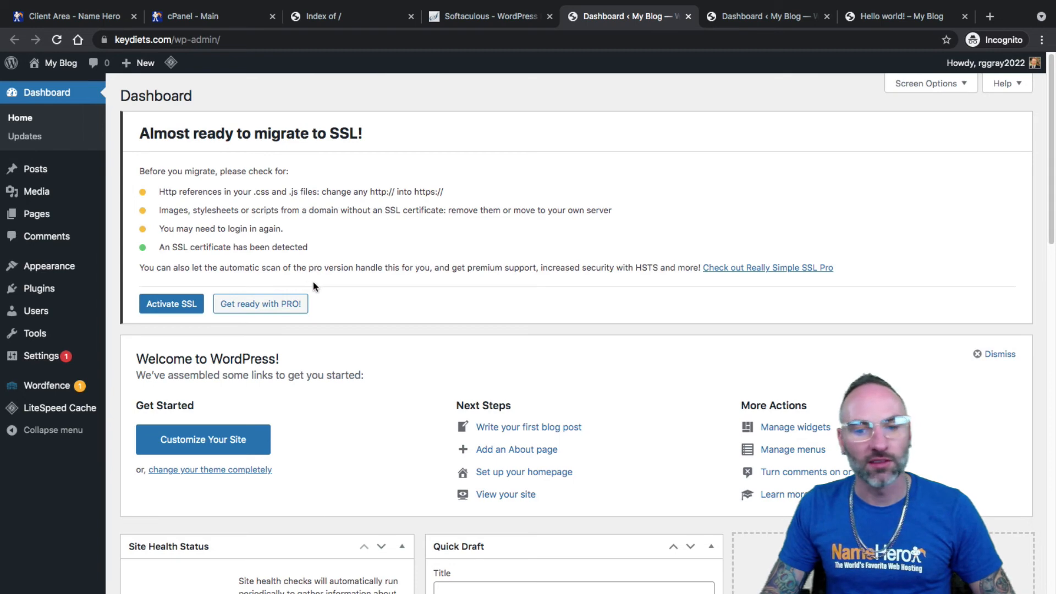
mouse_move(343, 261)
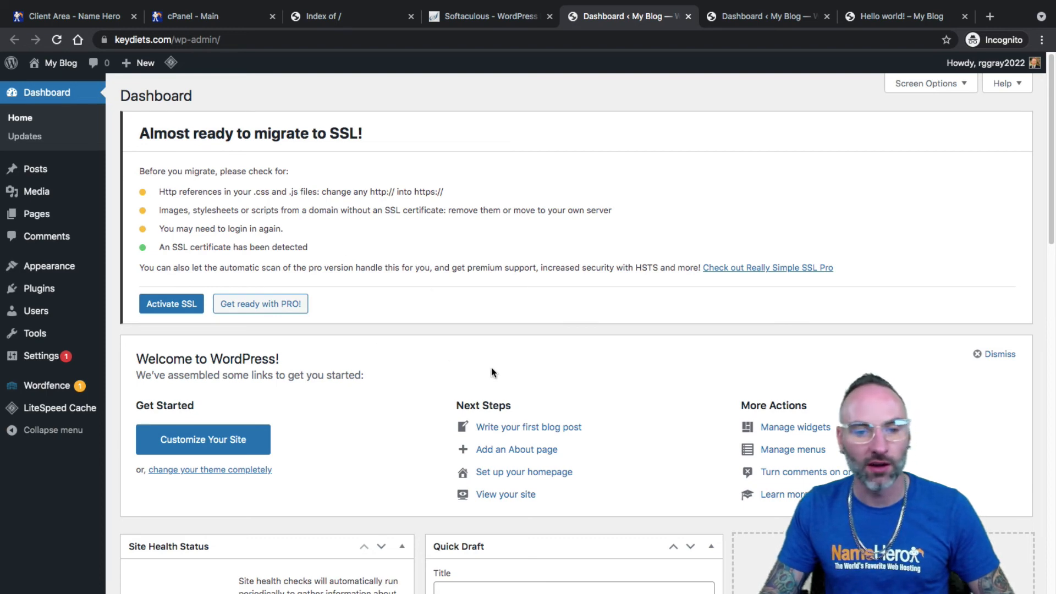
click(904, 15)
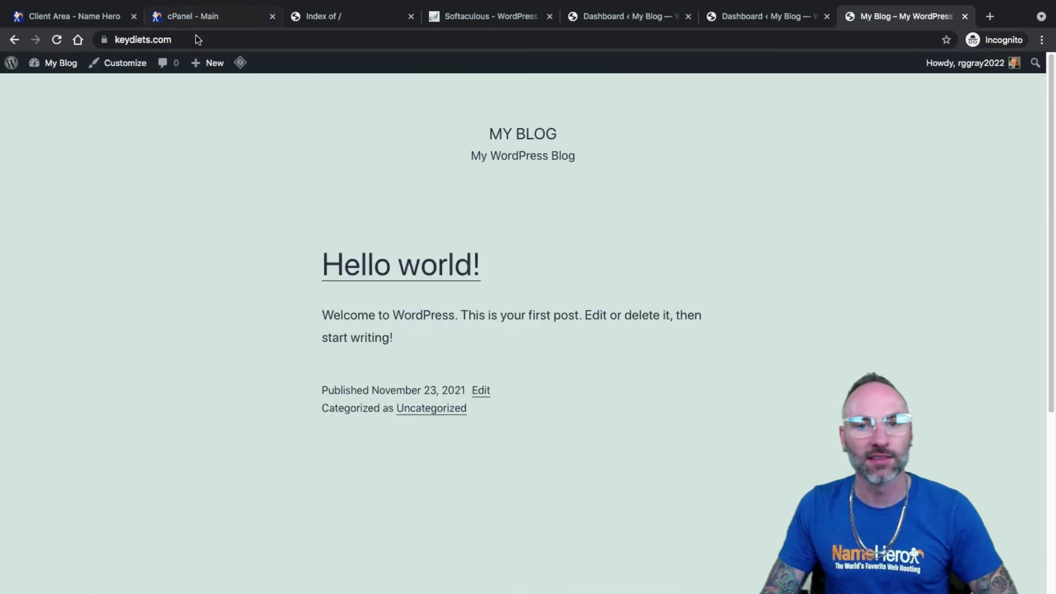
- Look over the keydiets.com site, cPanel and WordPress management tabs one last time
click(340, 16)
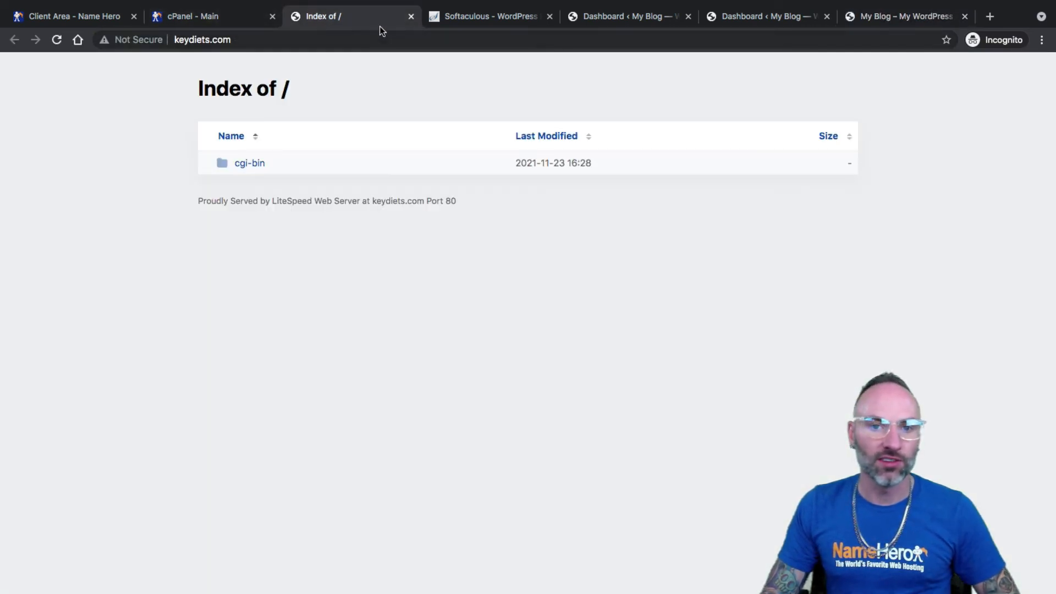
click(195, 16)
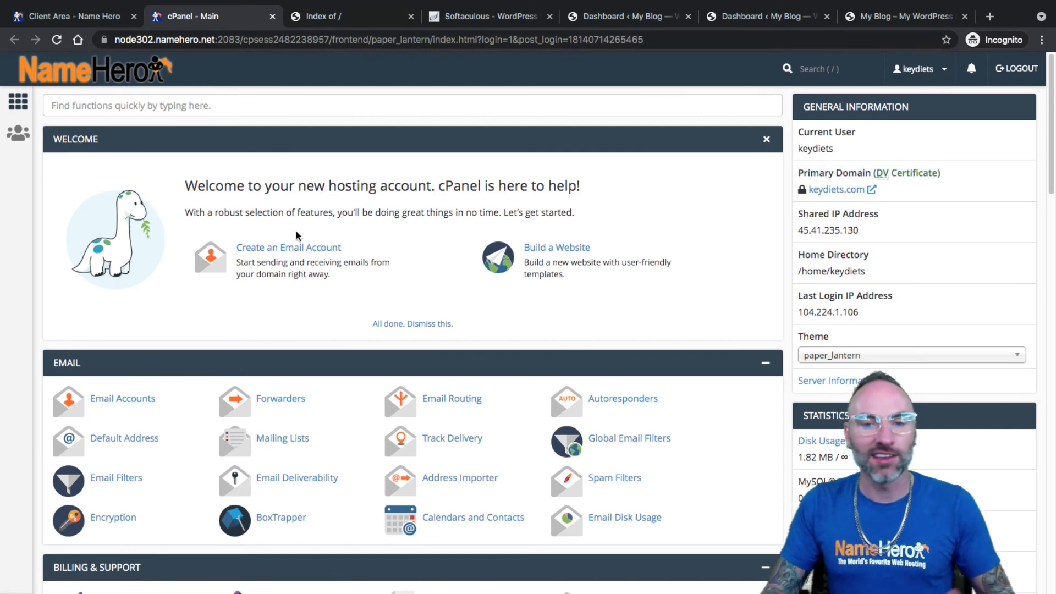
mouse_move(470, 78)
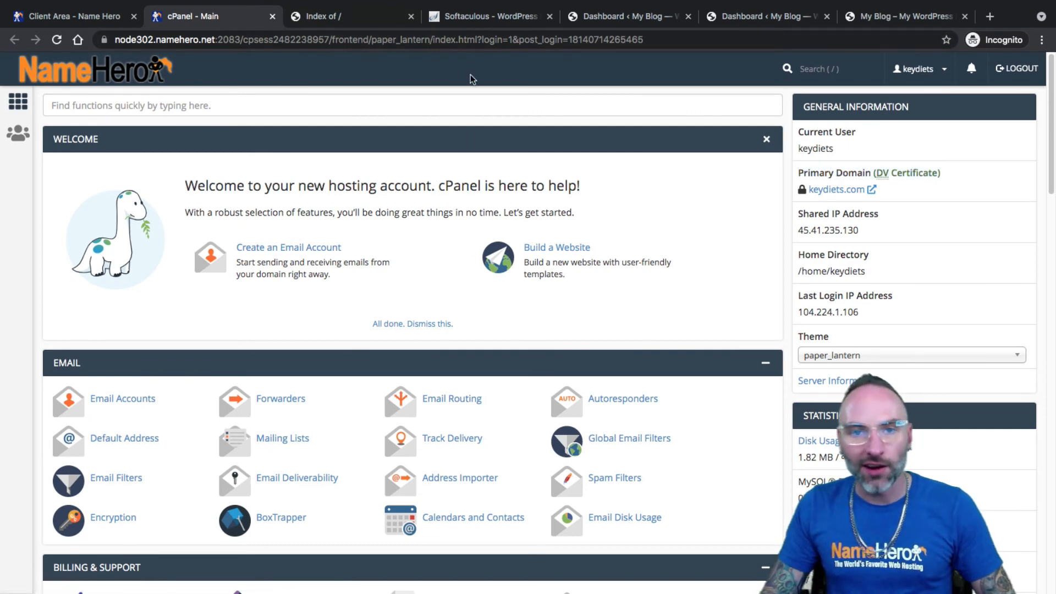
click(487, 16)
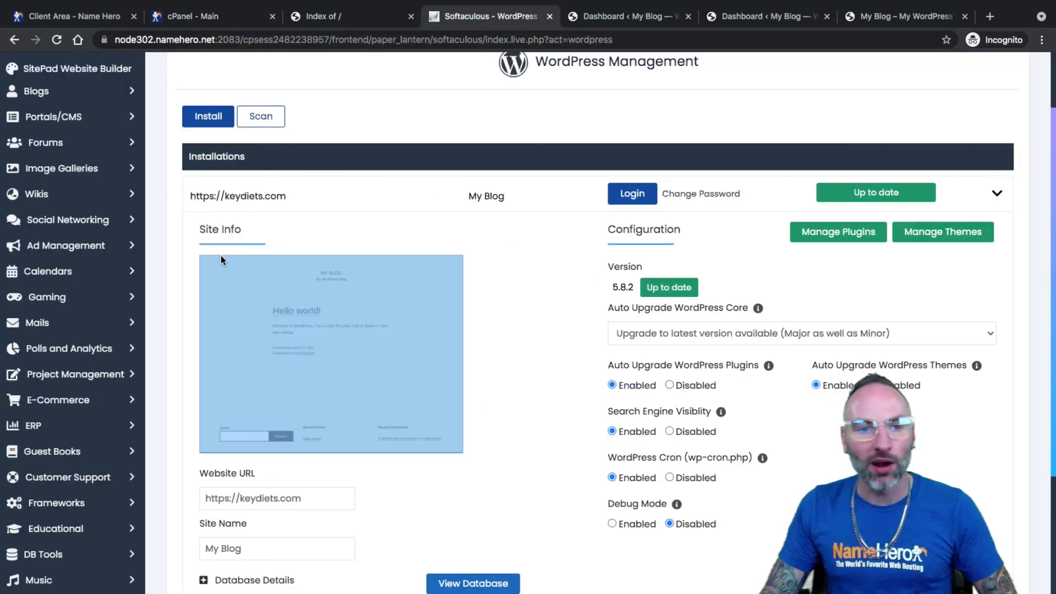
scroll(down, 3)
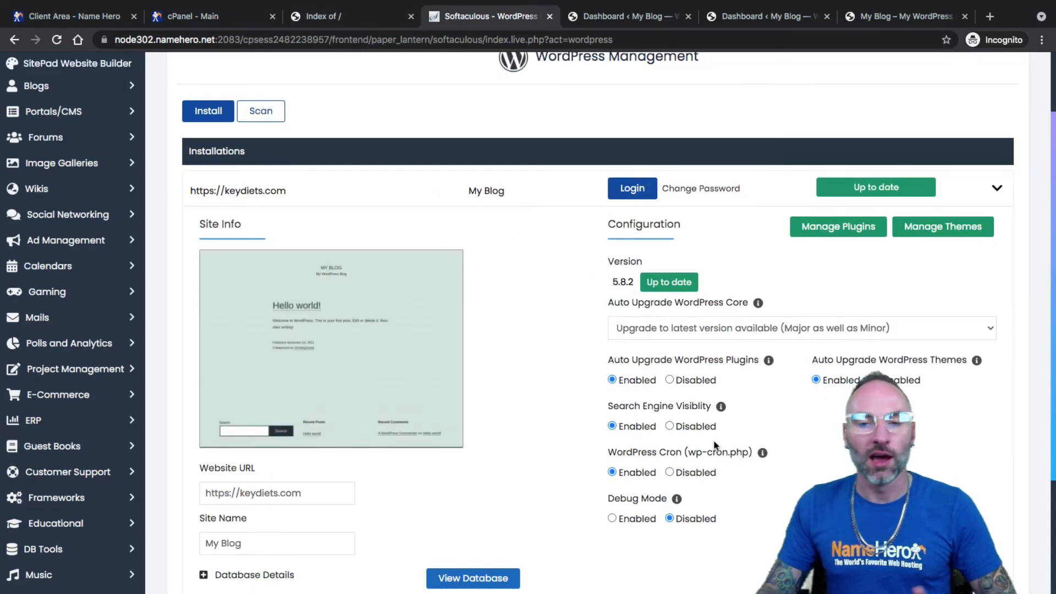
mouse_move(399, 211)
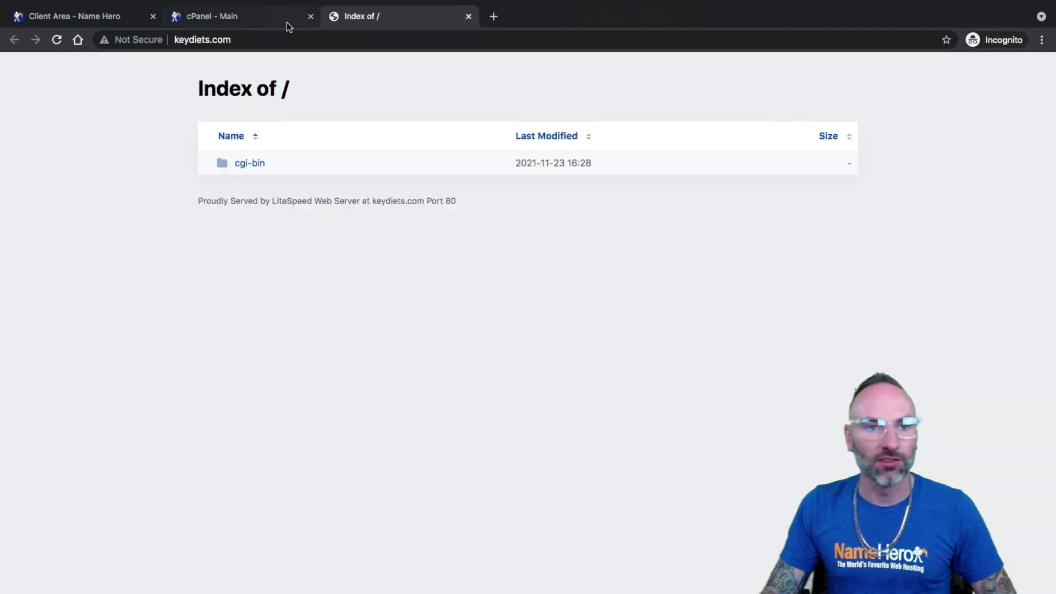
- Close the cPanel and keydiets.com tabs, leaving only the NameHero client area
click(219, 16)
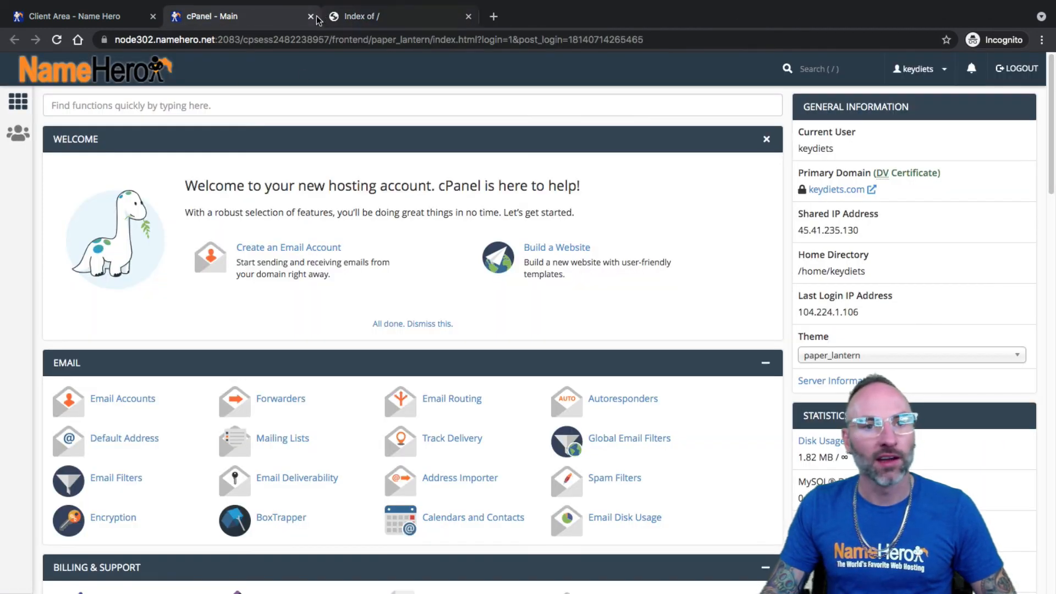
click(310, 16)
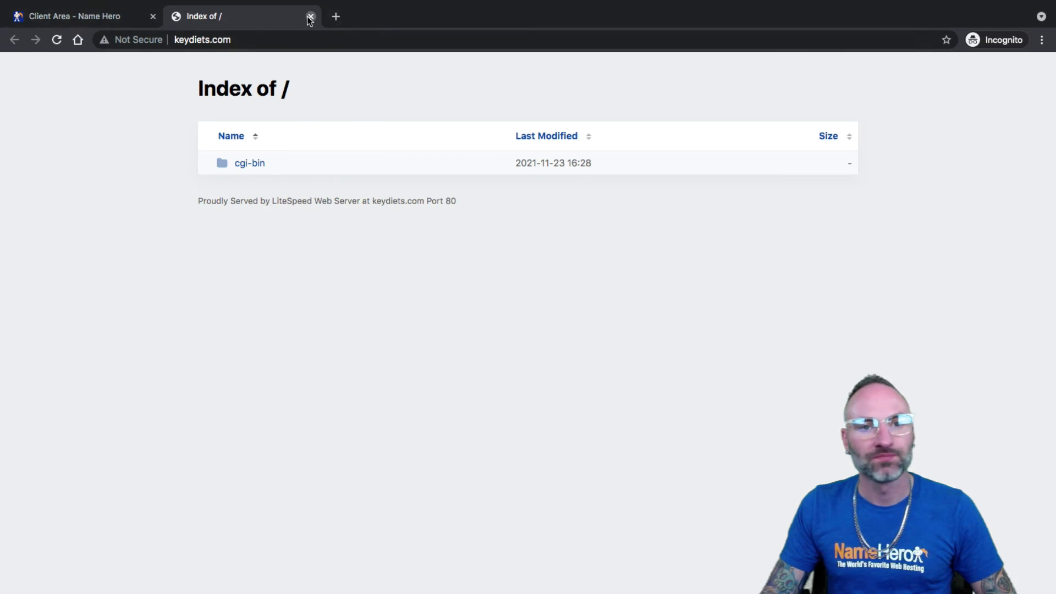
click(308, 17)
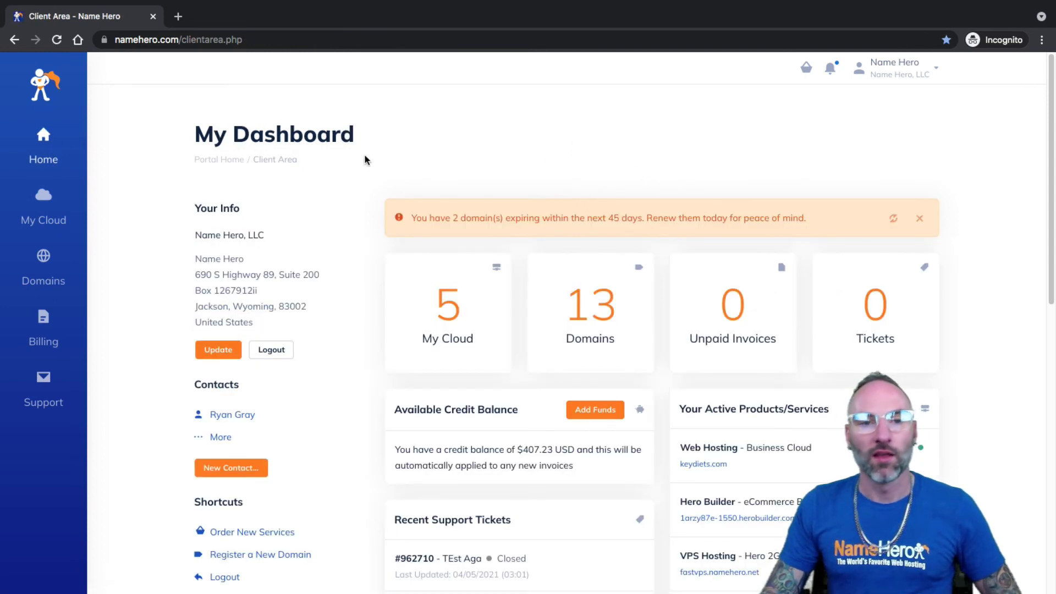
mouse_move(439, 313)
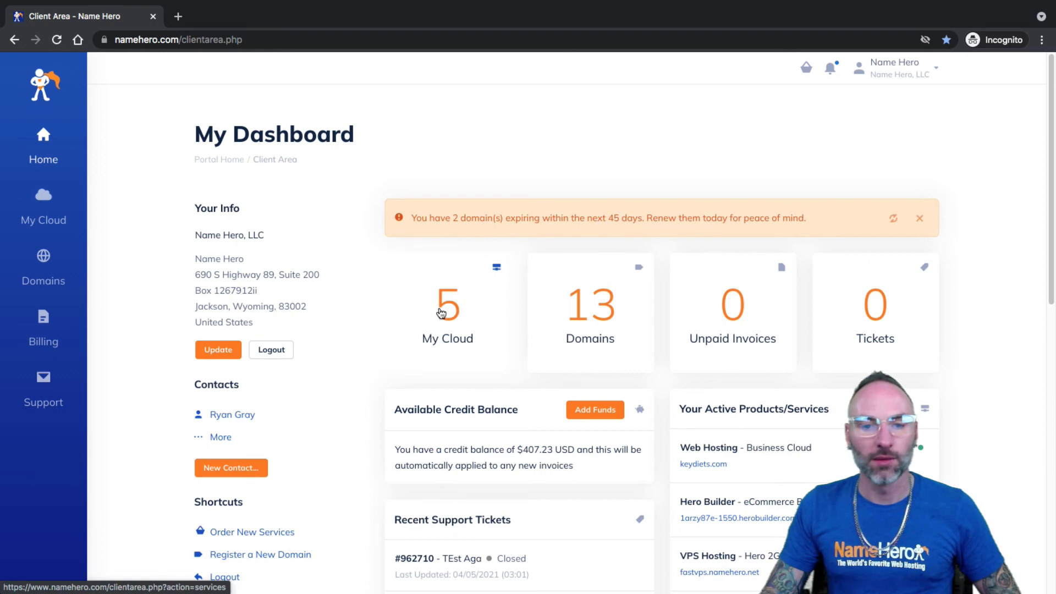
- From My Products & Services, launch cPanel for the Web Hosting - Business Cloud keydiets.com account
click(447, 313)
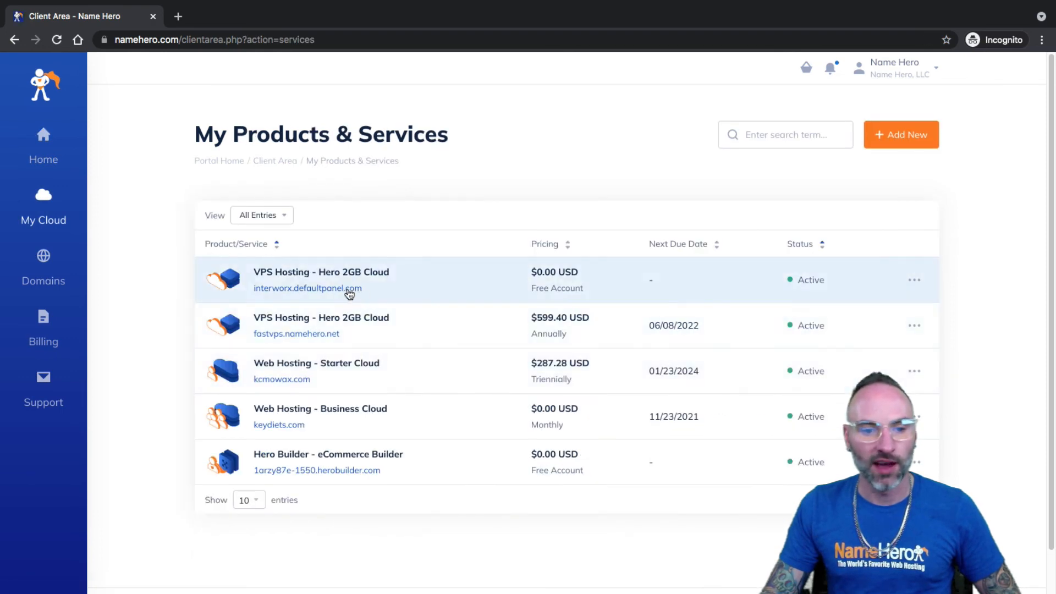
mouse_move(307, 421)
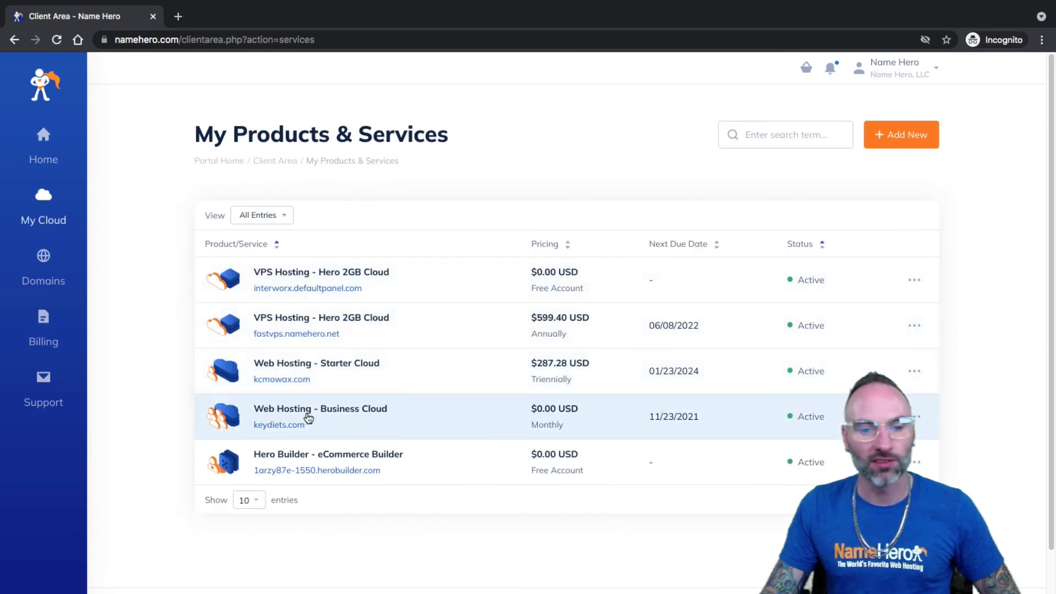
click(319, 409)
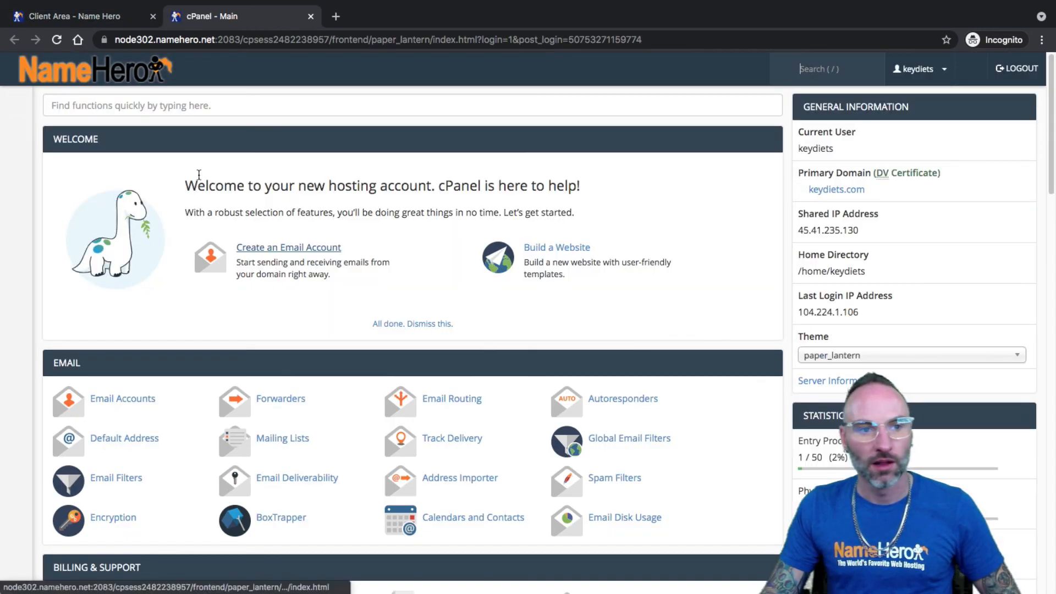
- Find WordPress Manager via 'wo' search, expand the keydiets.com installation and log into its admin
text(word)
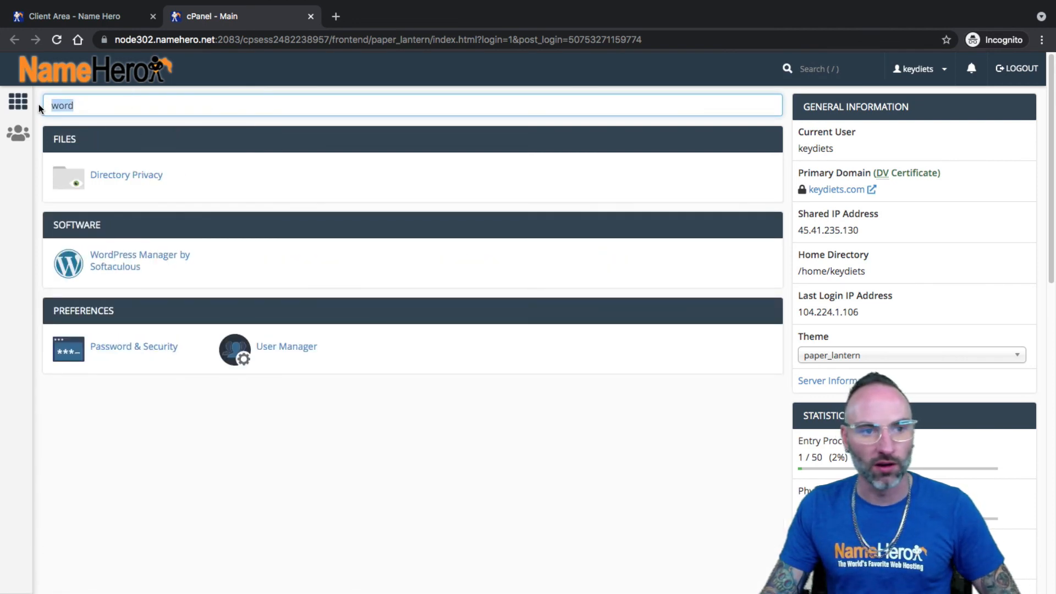
click(139, 260)
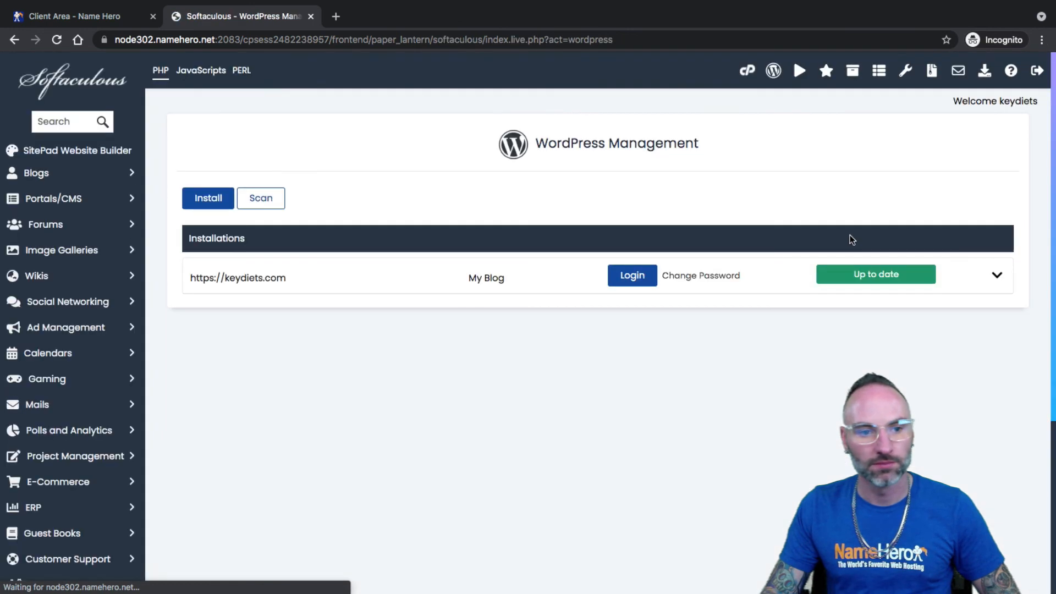
mouse_move(293, 283)
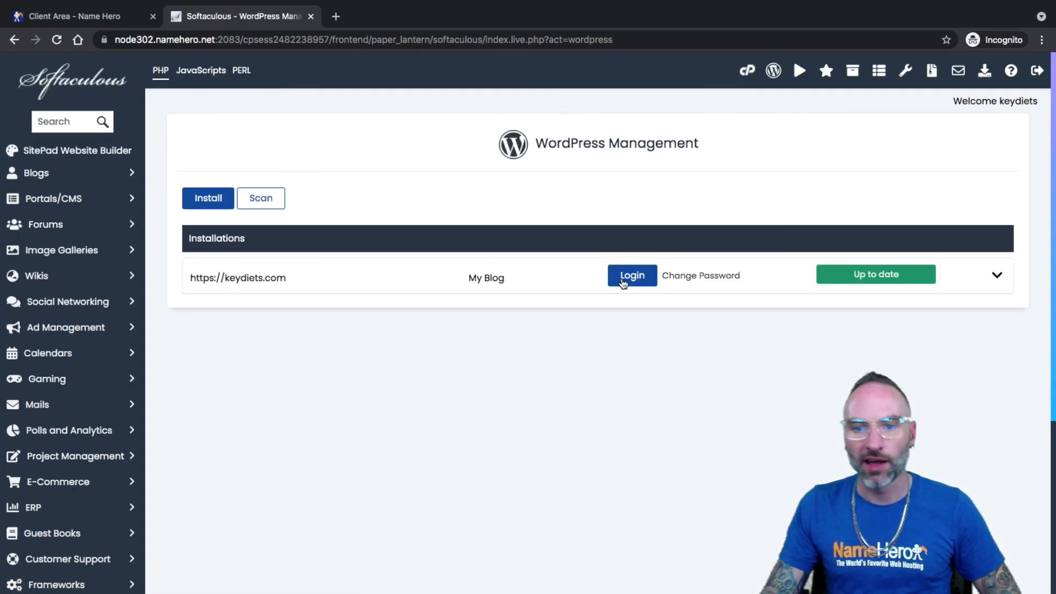
mouse_move(703, 284)
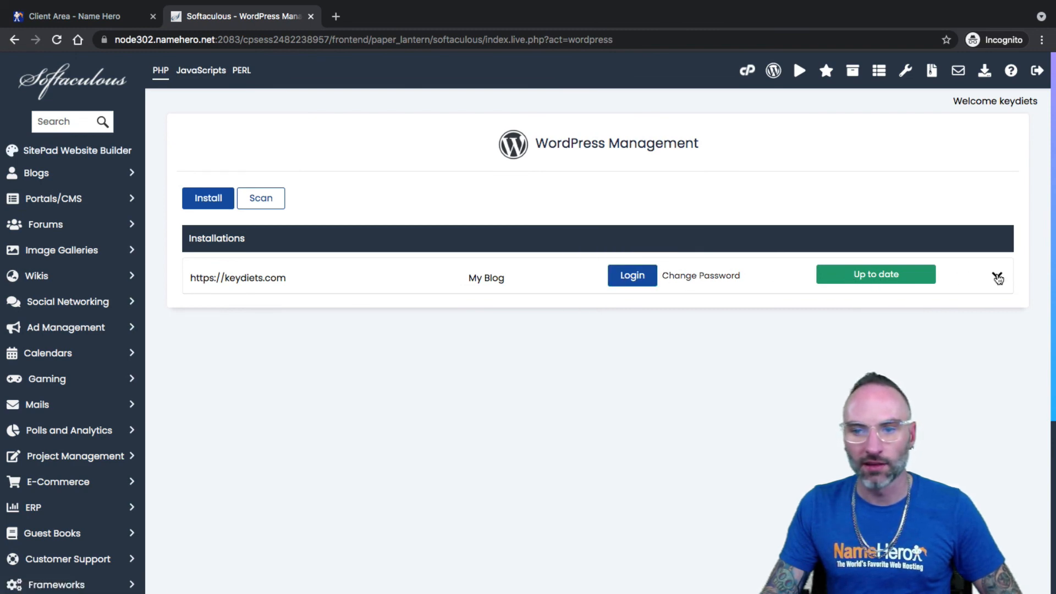
click(997, 277)
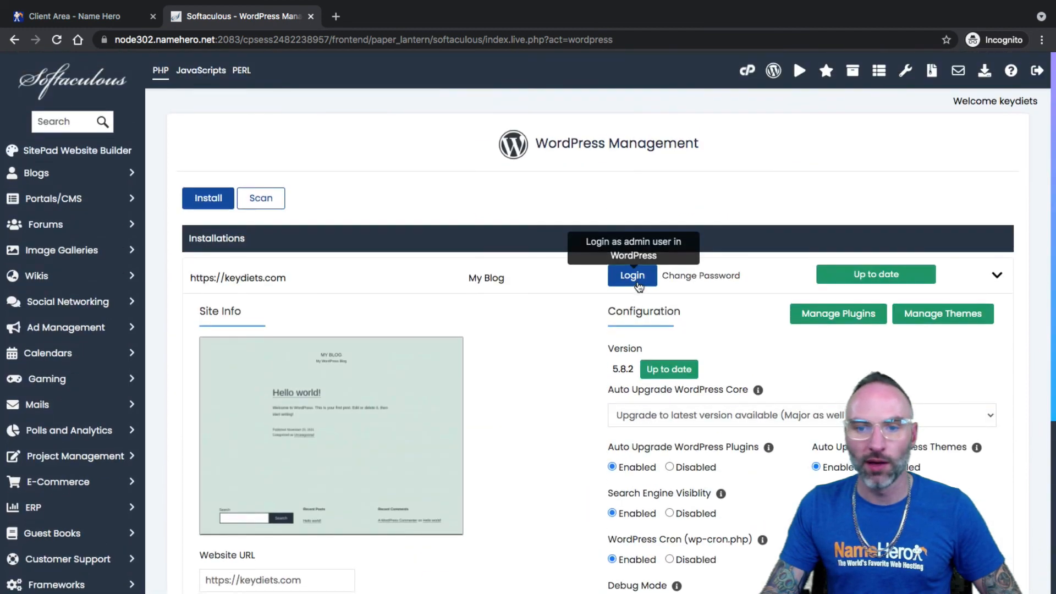
click(632, 275)
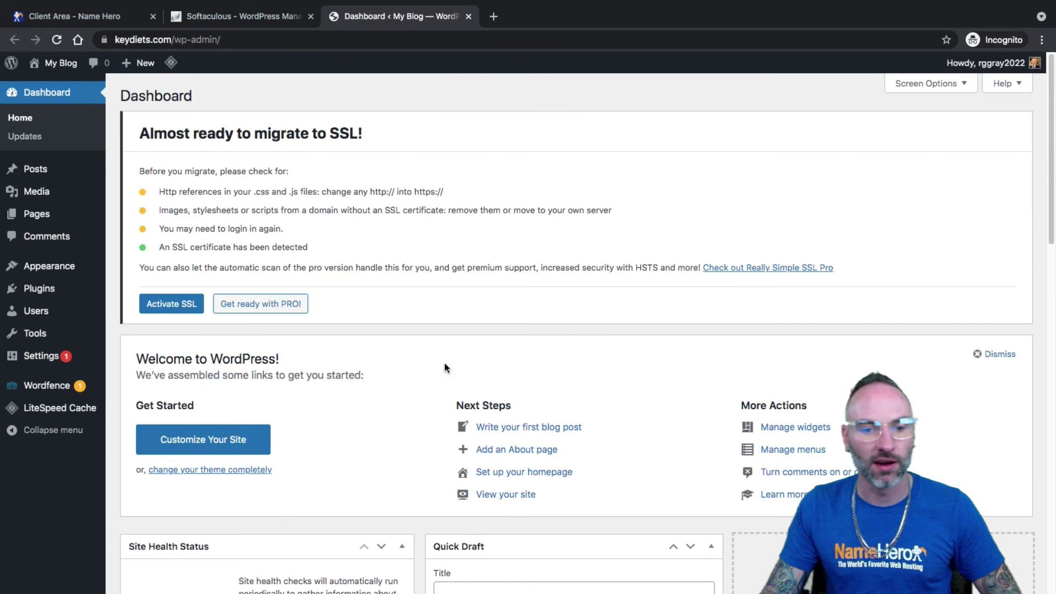
mouse_move(847, 100)
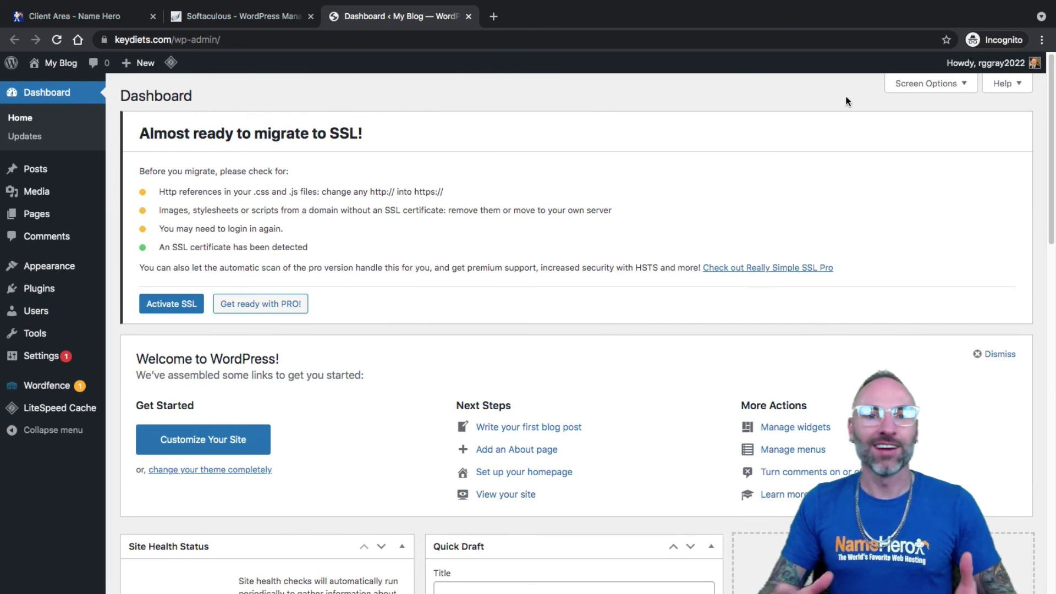
mouse_move(851, 100)
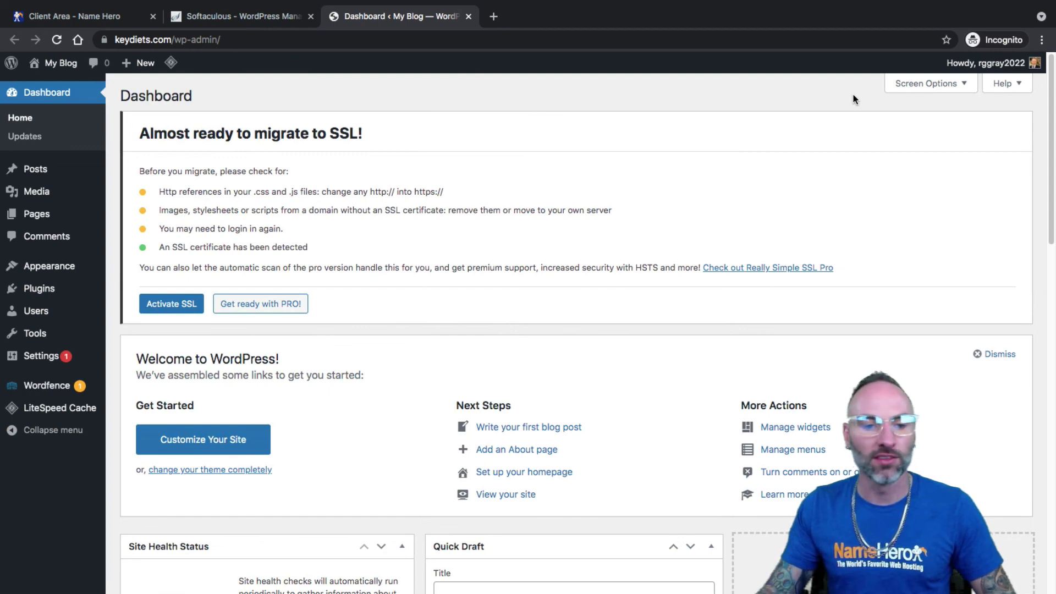
mouse_move(667, 252)
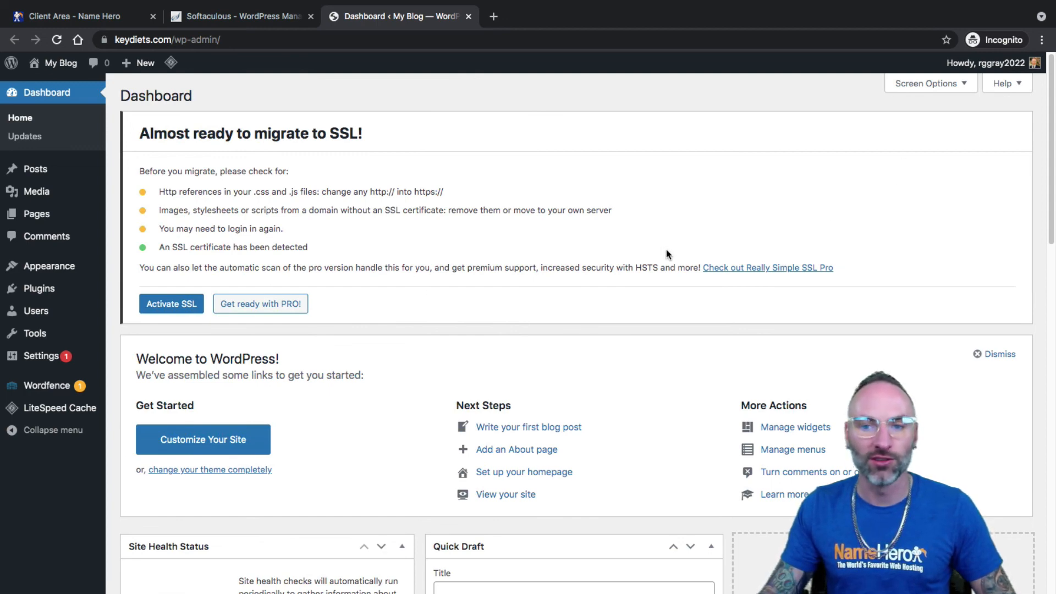
mouse_move(656, 257)
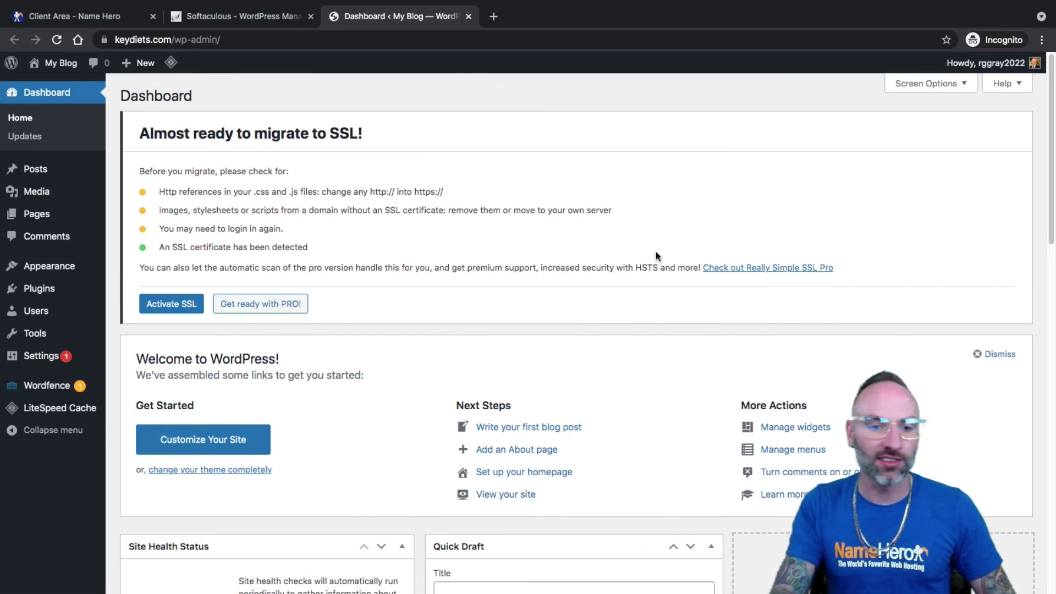
mouse_move(511, 322)
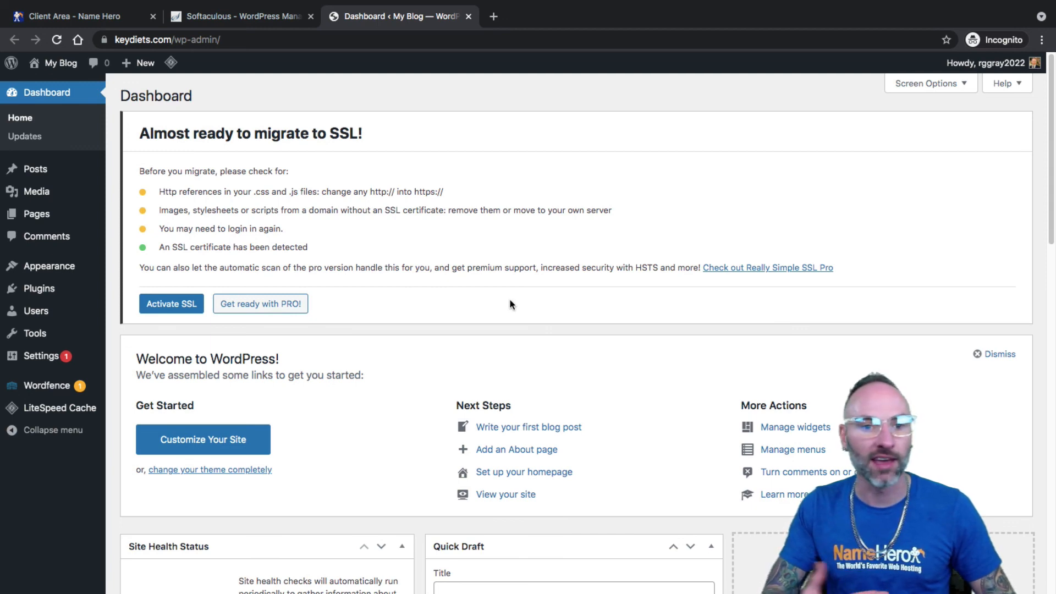
- Scroll the dashboard down to the Activity, Events and News, and Wordfence panels
scroll(down, 3)
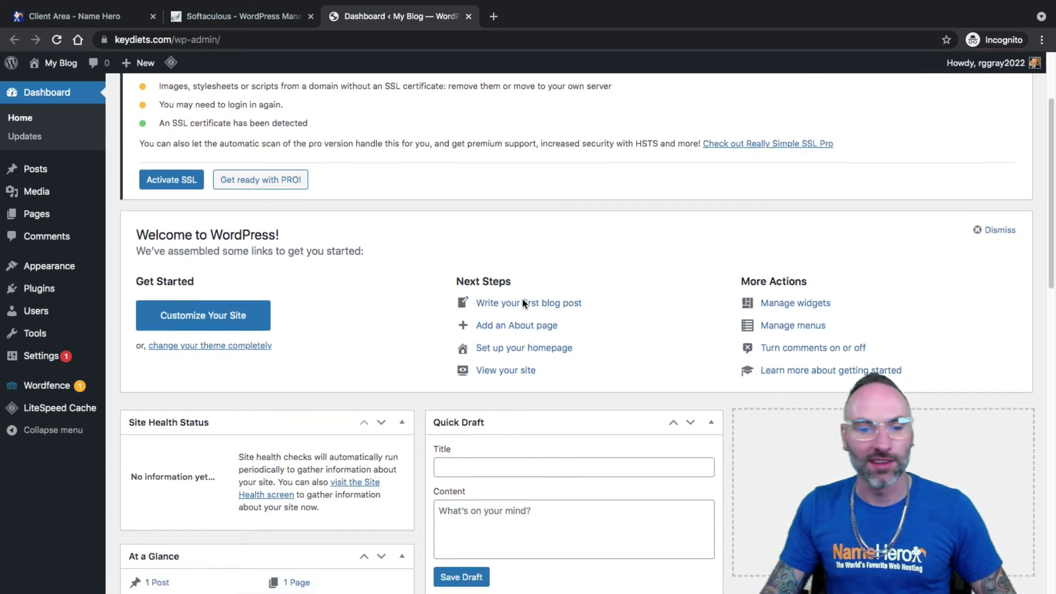
scroll(down, 3)
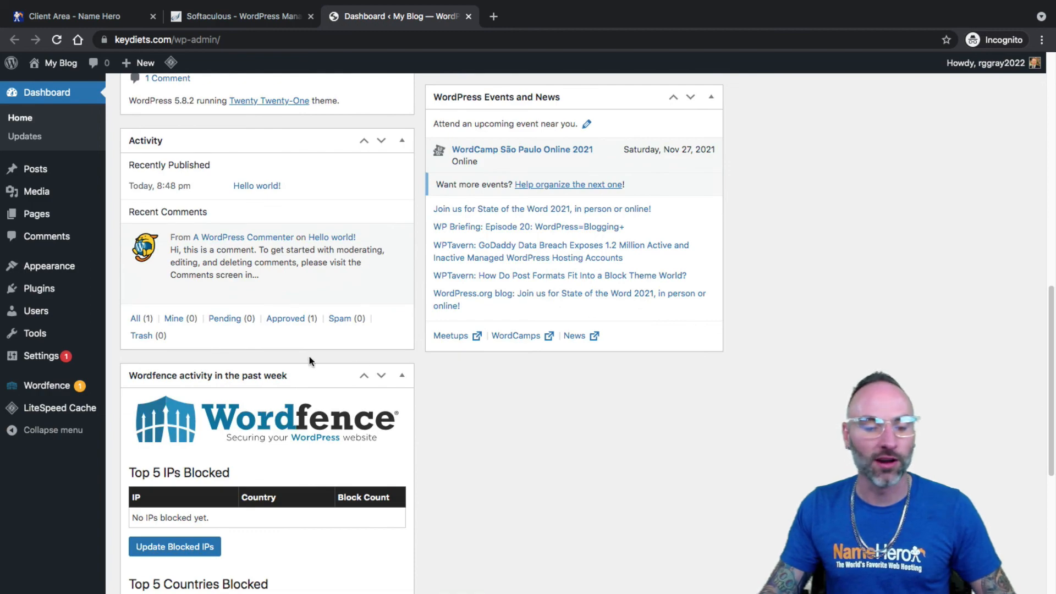